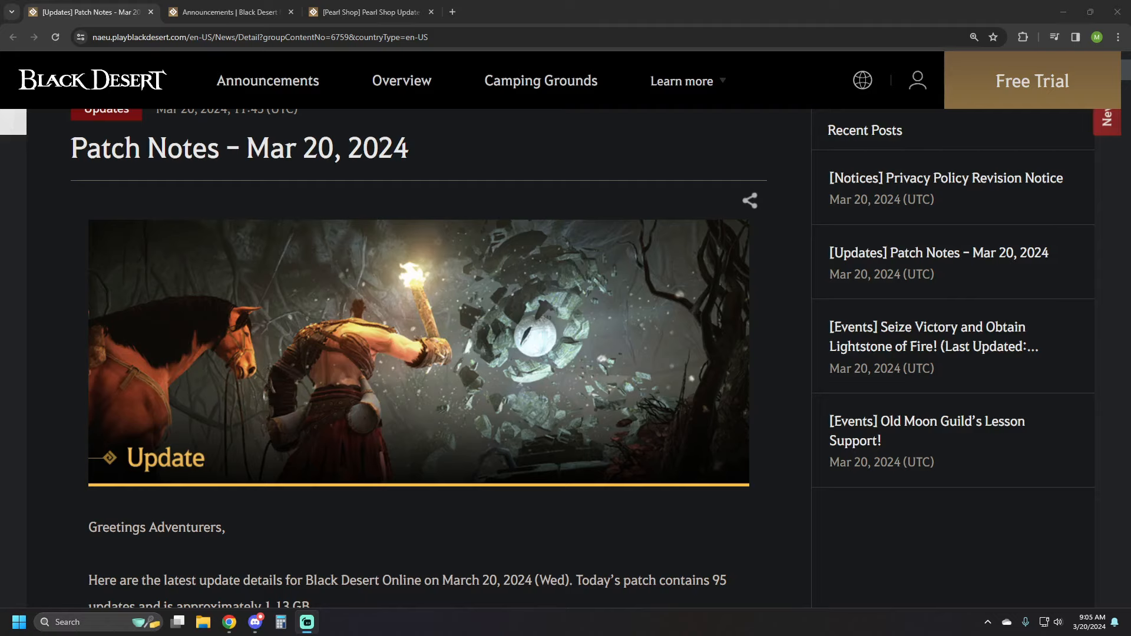
Scroll through the Announcements Events list to find Old Moon Guild's Lesson Support.
scroll(down, 3)
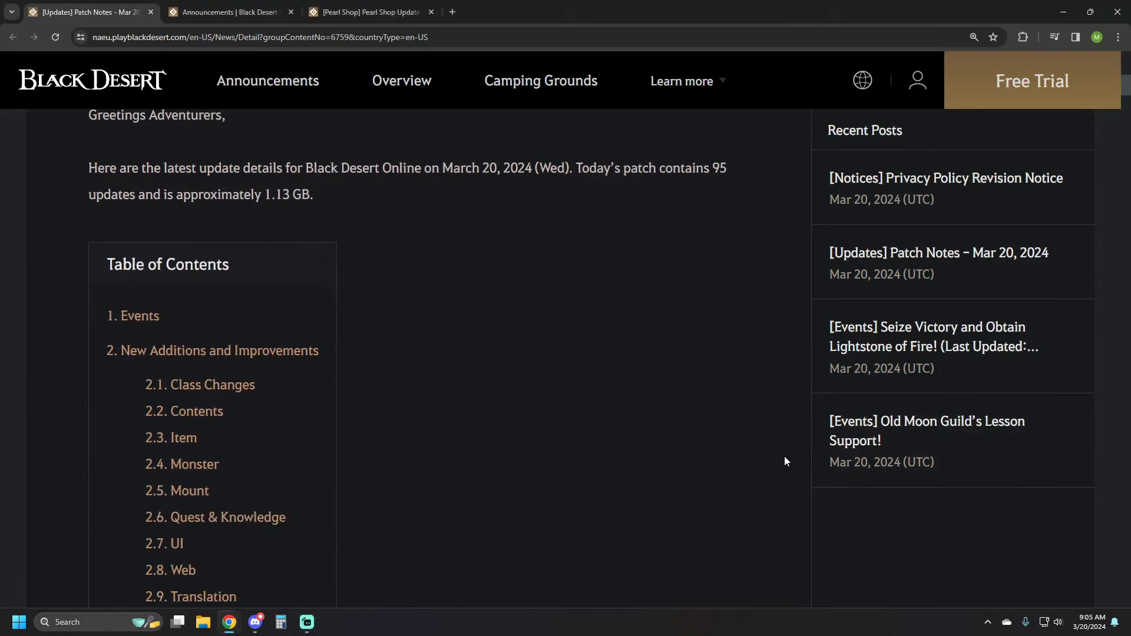
scroll(down, 3)
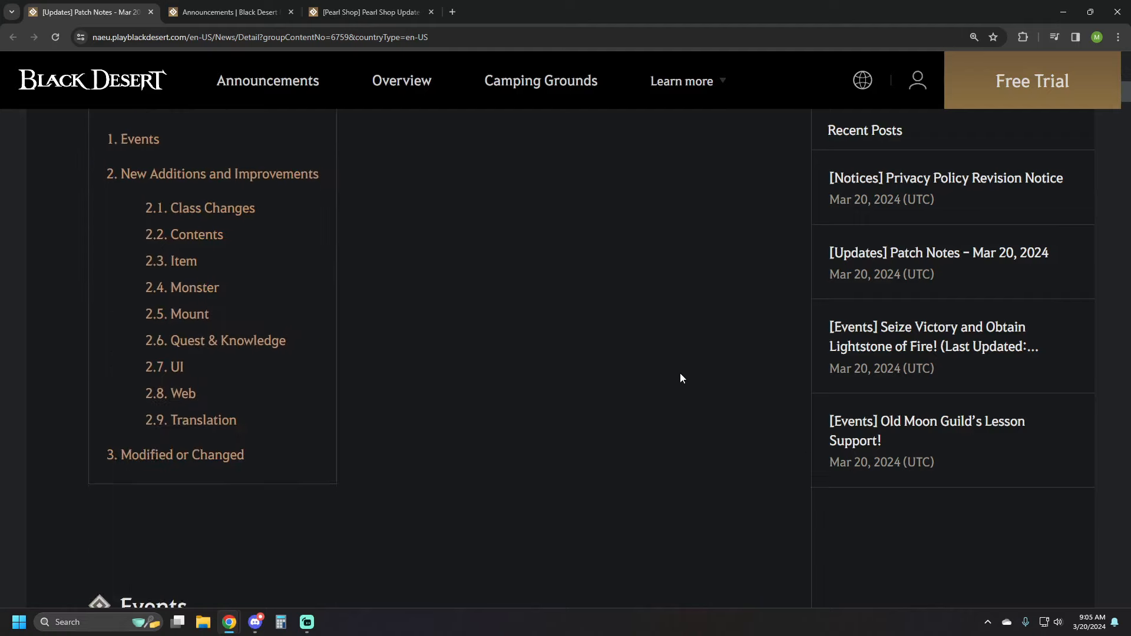
scroll(down, 3)
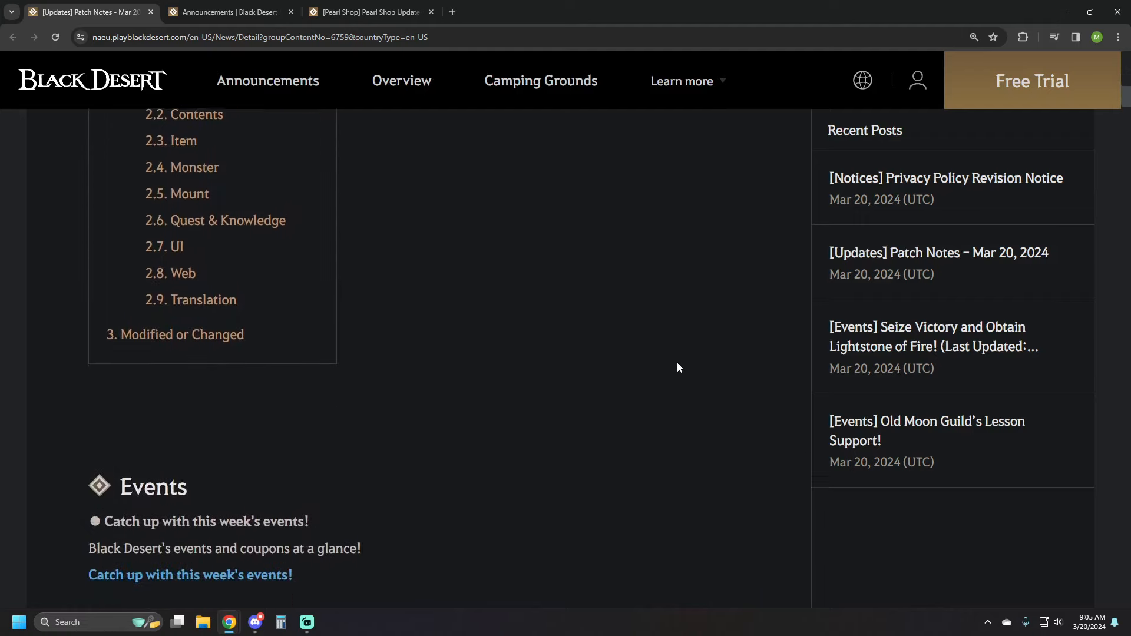
scroll(down, 3)
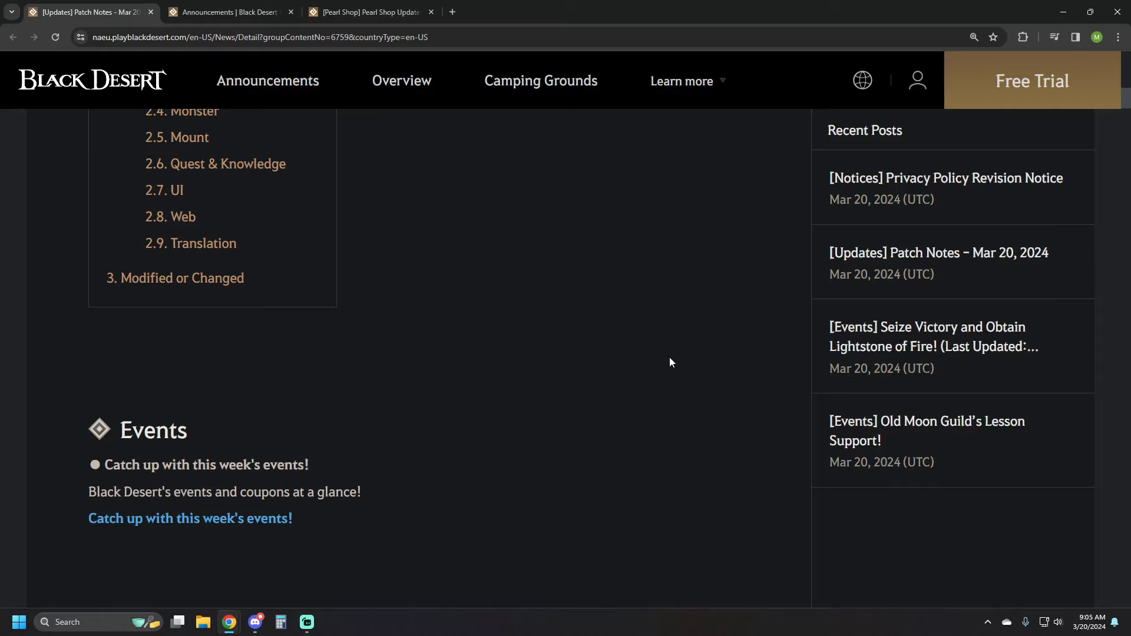
mouse_move(676, 365)
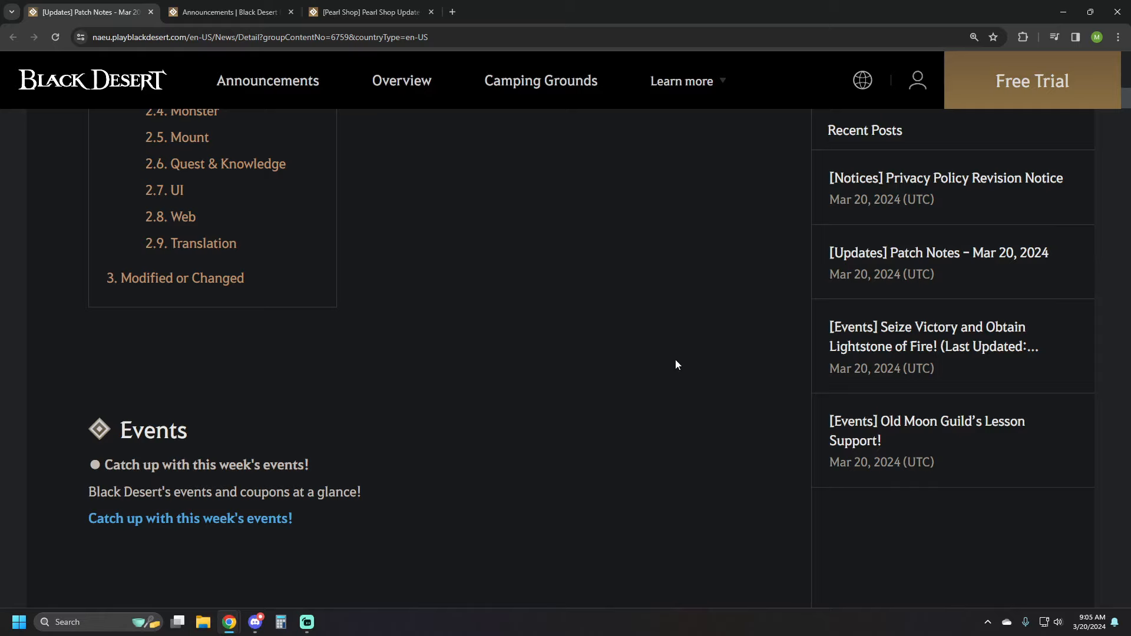
scroll(down, 3)
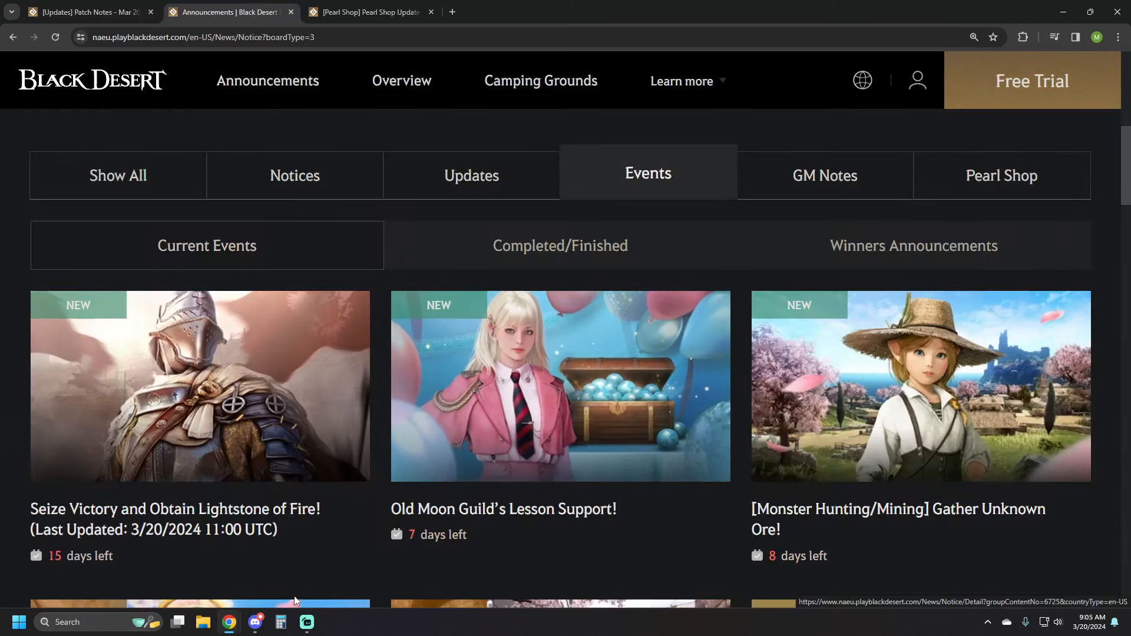
mouse_move(285, 417)
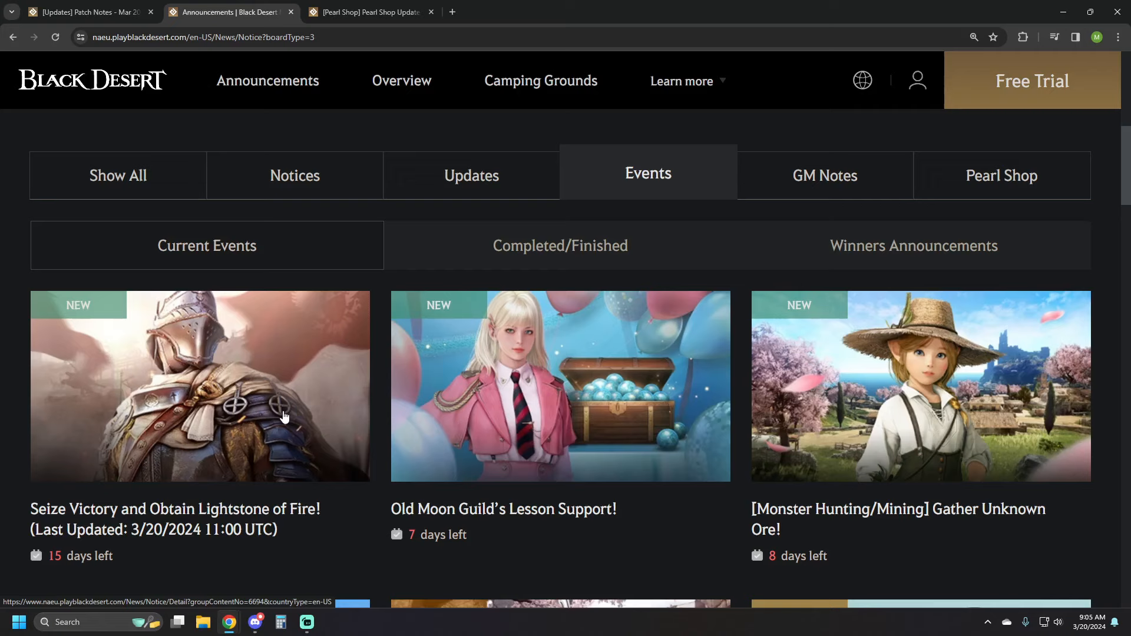
mouse_move(620, 574)
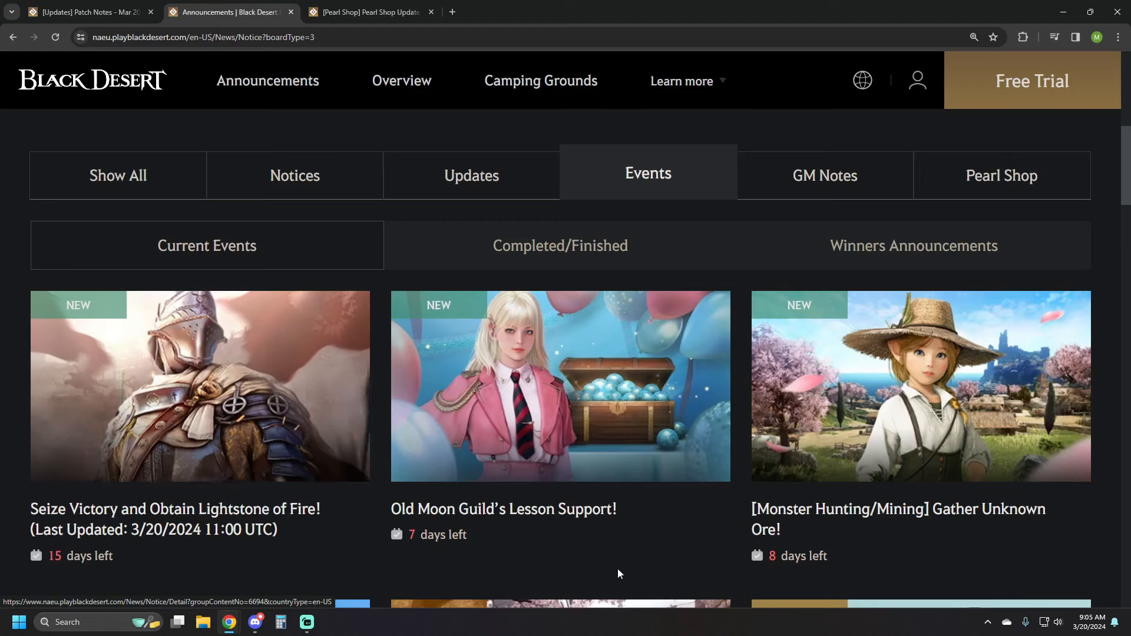
mouse_move(563, 429)
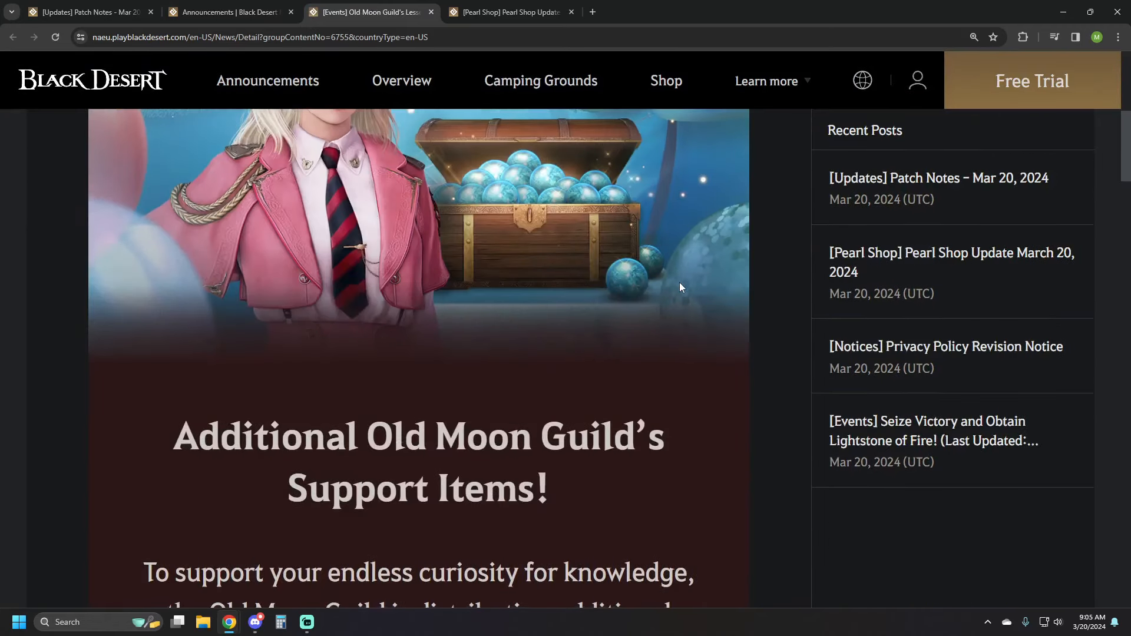
Read the Old Moon Guild Lesson Support 90-minute challenge rewards, then the Events listing.
scroll(down, 3)
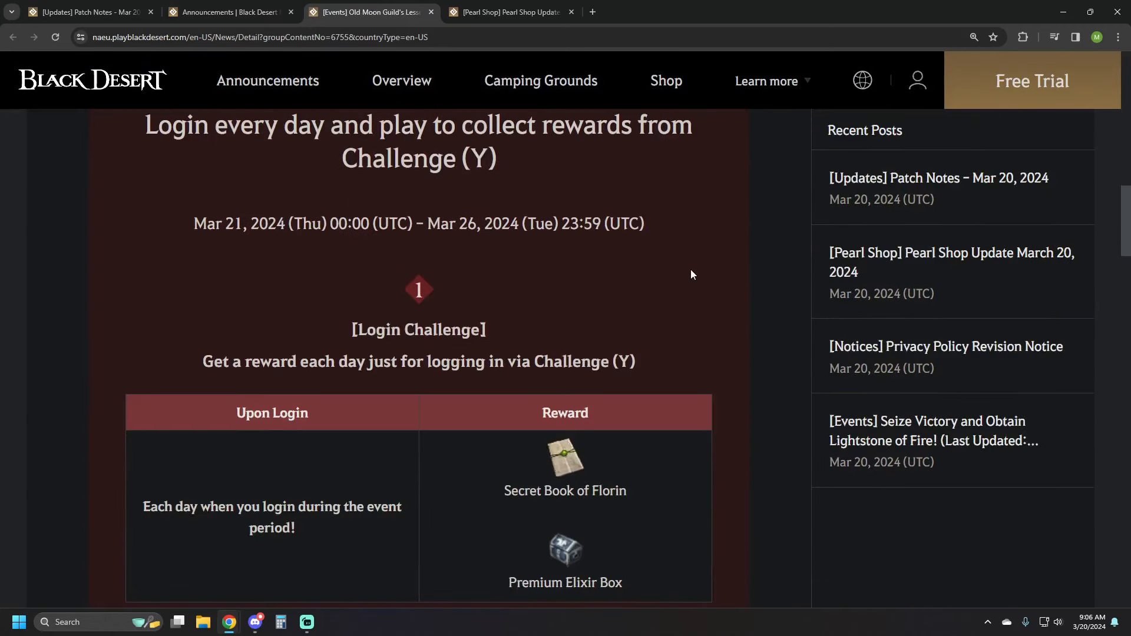
scroll(down, 3)
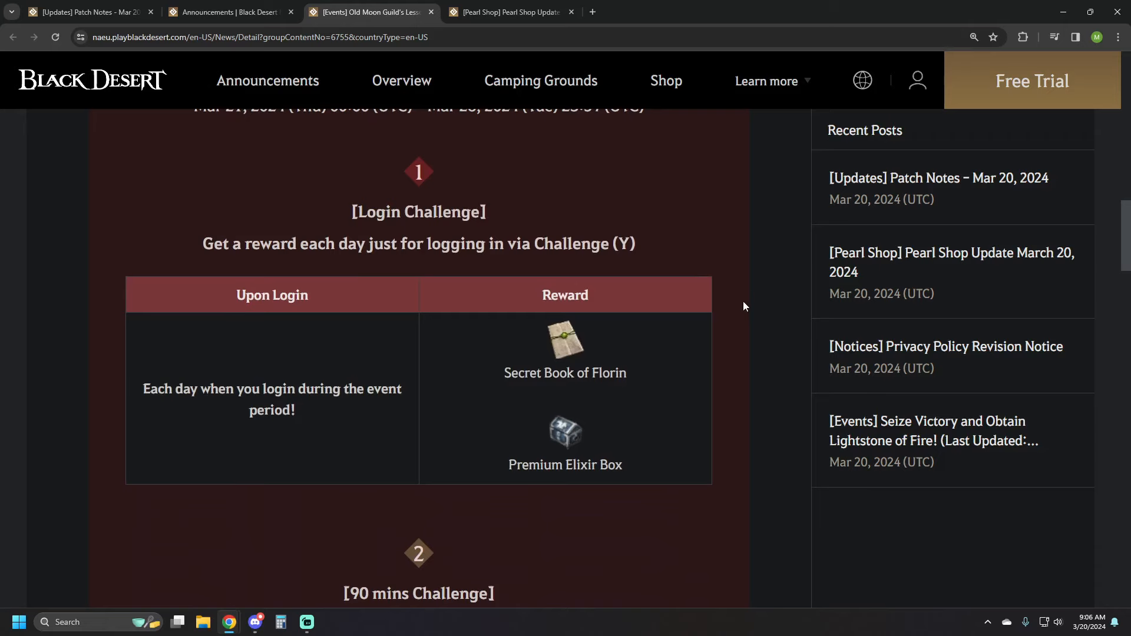
scroll(down, 3)
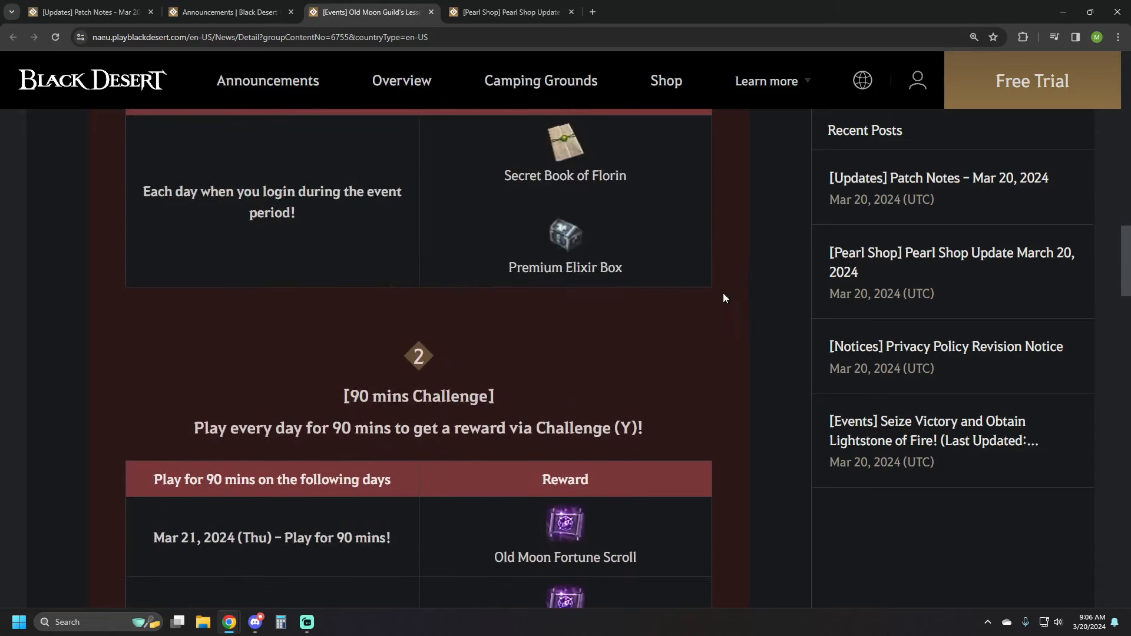
scroll(down, 3)
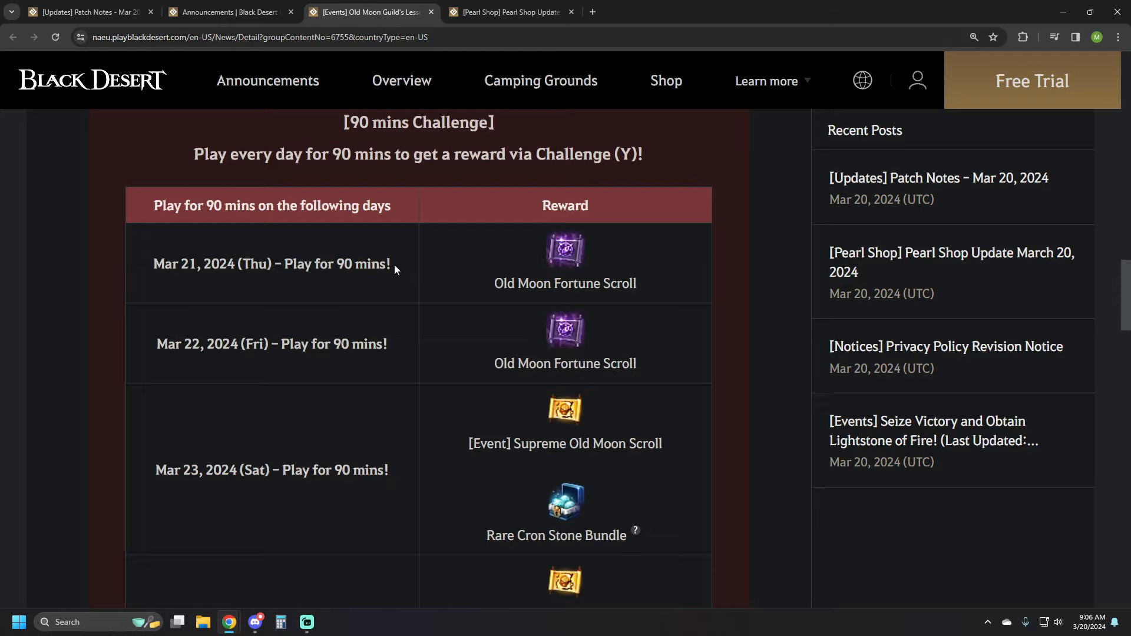
mouse_move(408, 274)
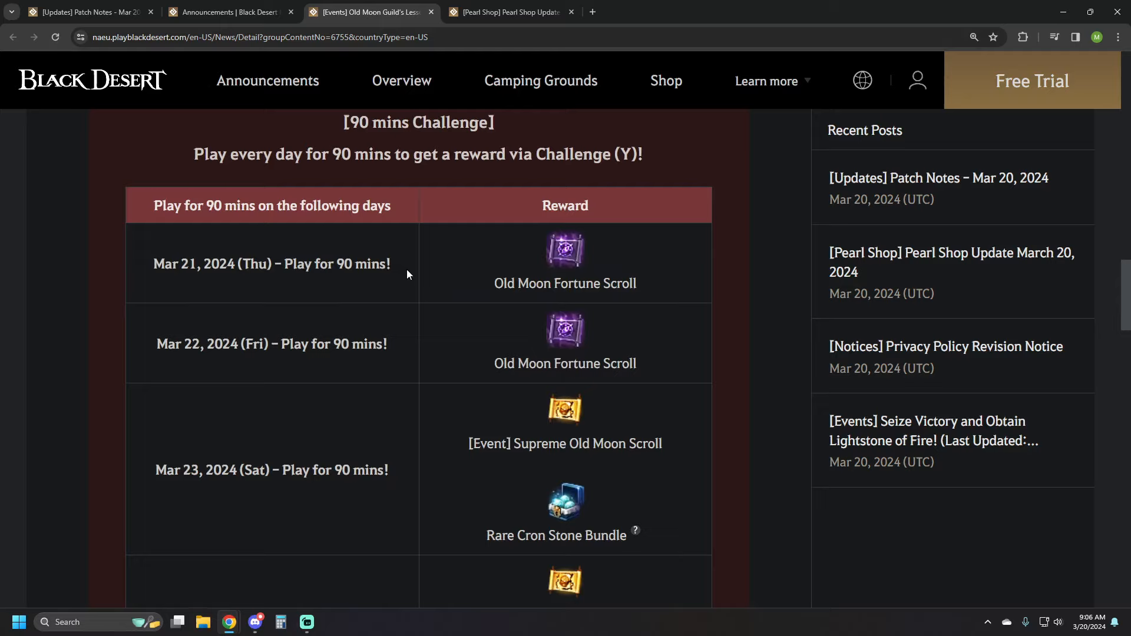
mouse_move(389, 281)
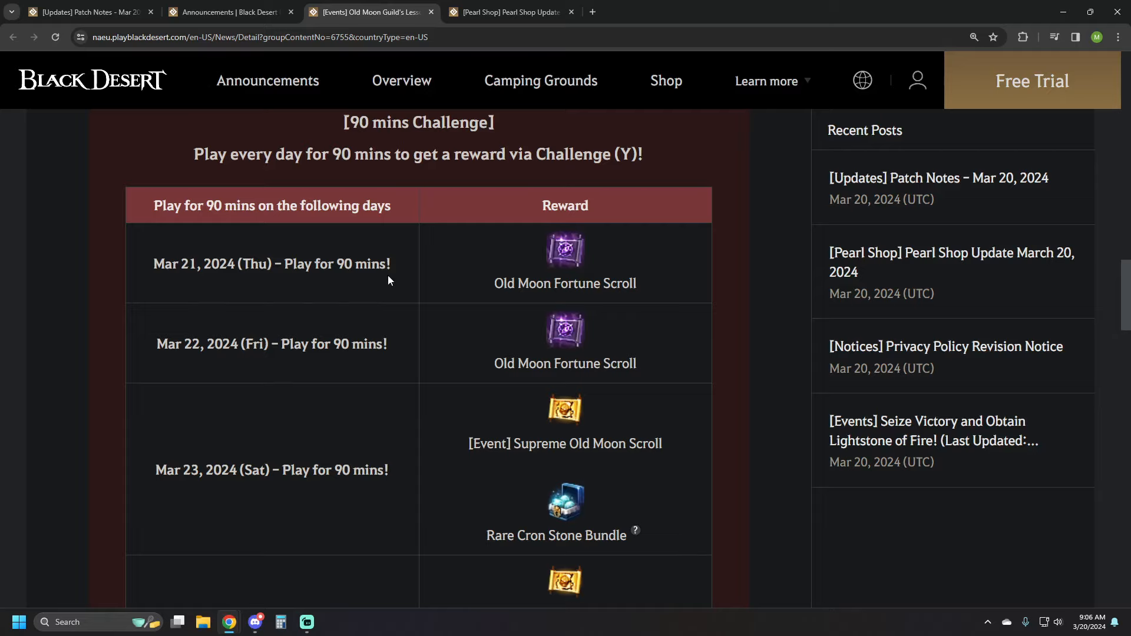
mouse_move(550, 301)
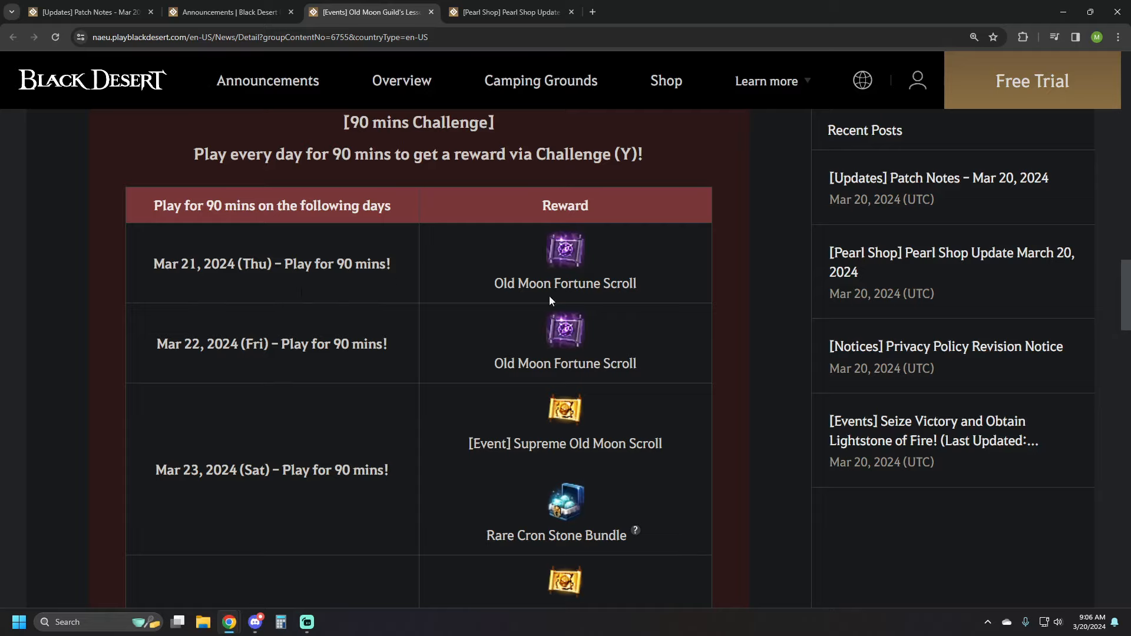
scroll(down, 3)
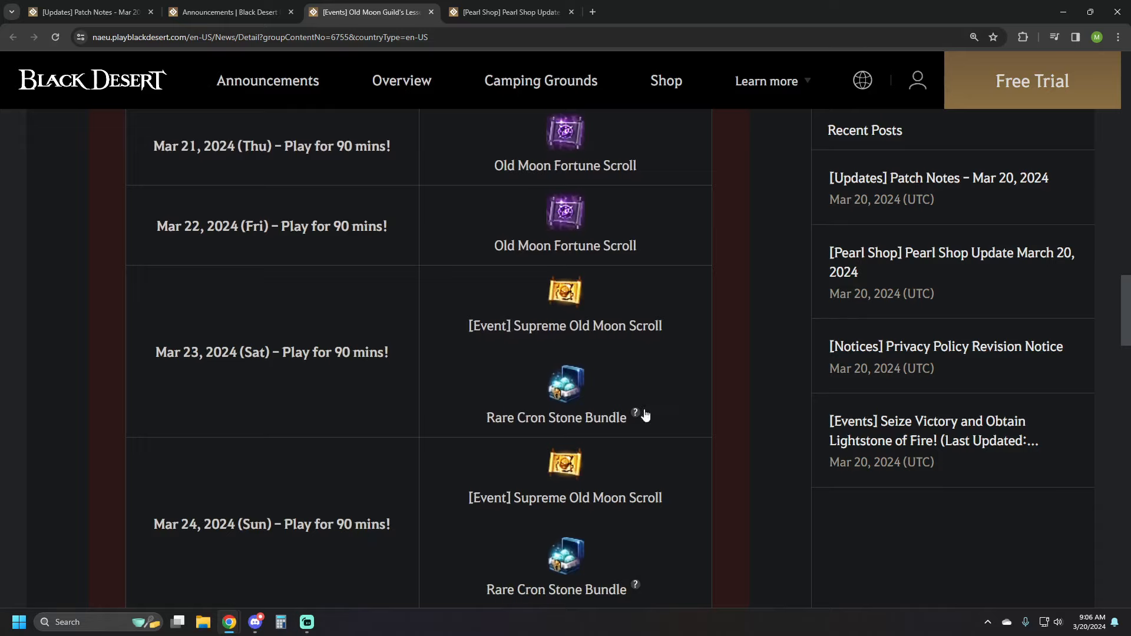
scroll(down, 3)
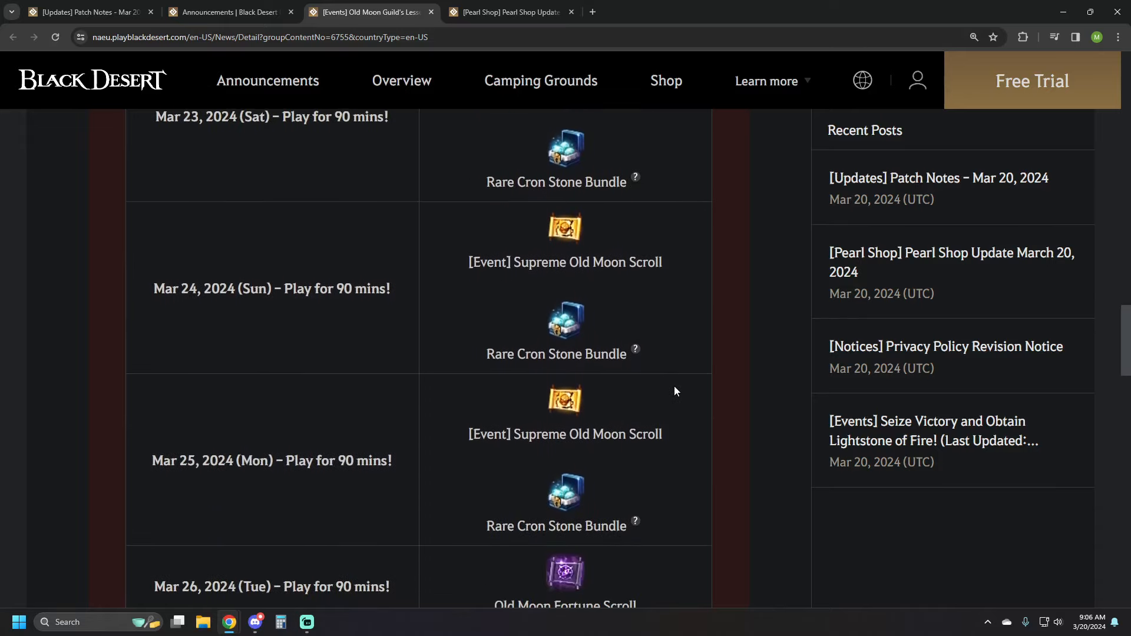
scroll(down, 3)
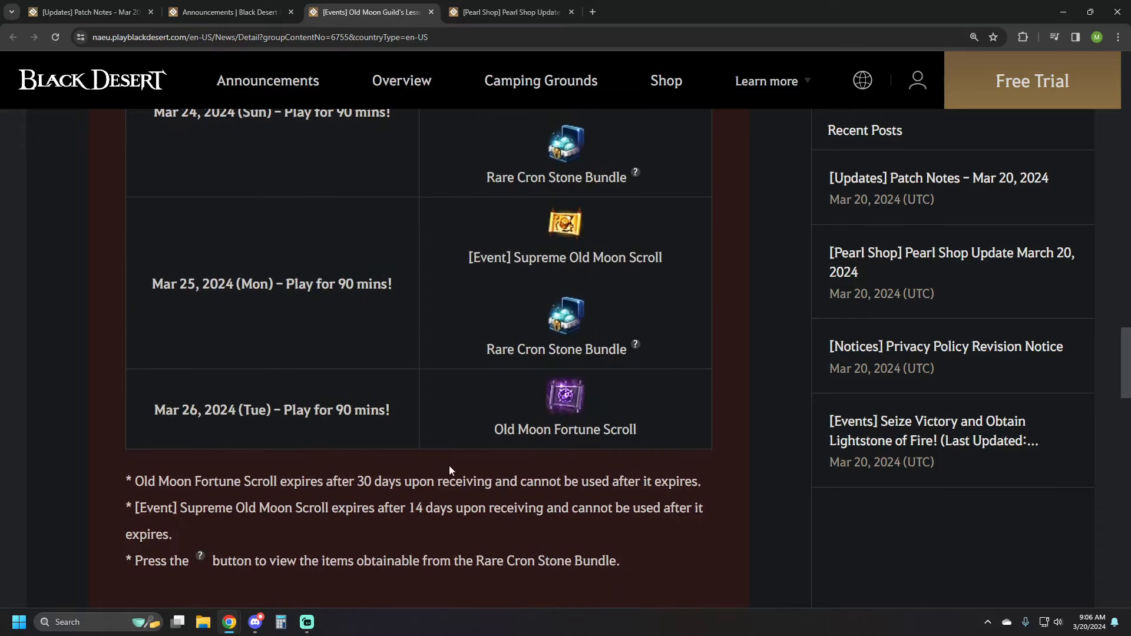
scroll(up, 3)
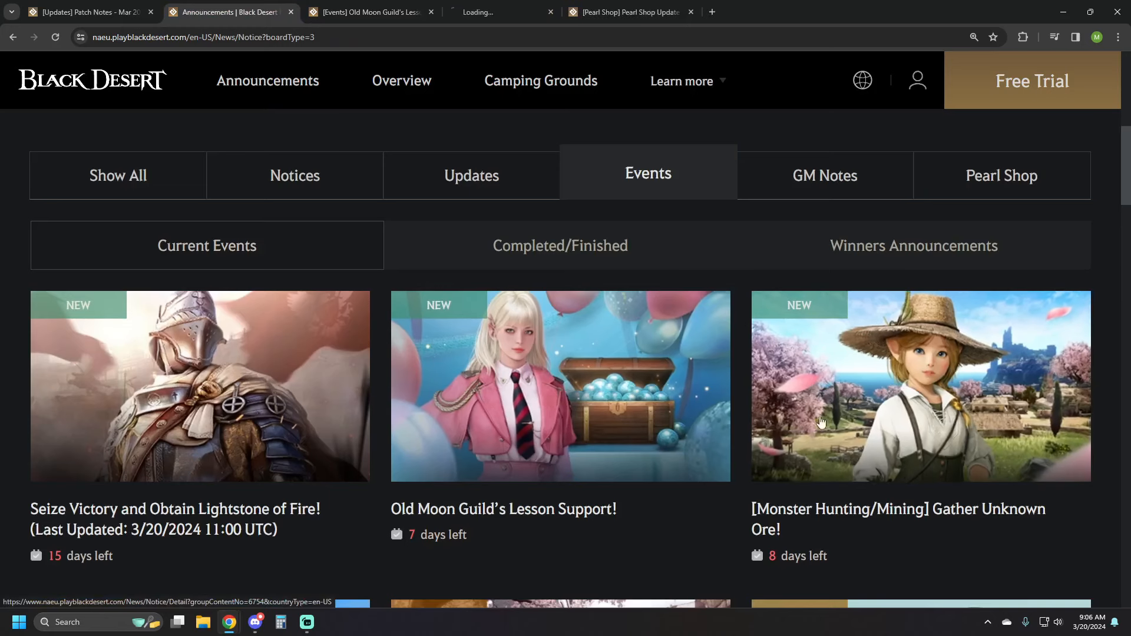
View the Gather Unknown Ore event and its once-per-Family crystal exchange rewards.
click(921, 386)
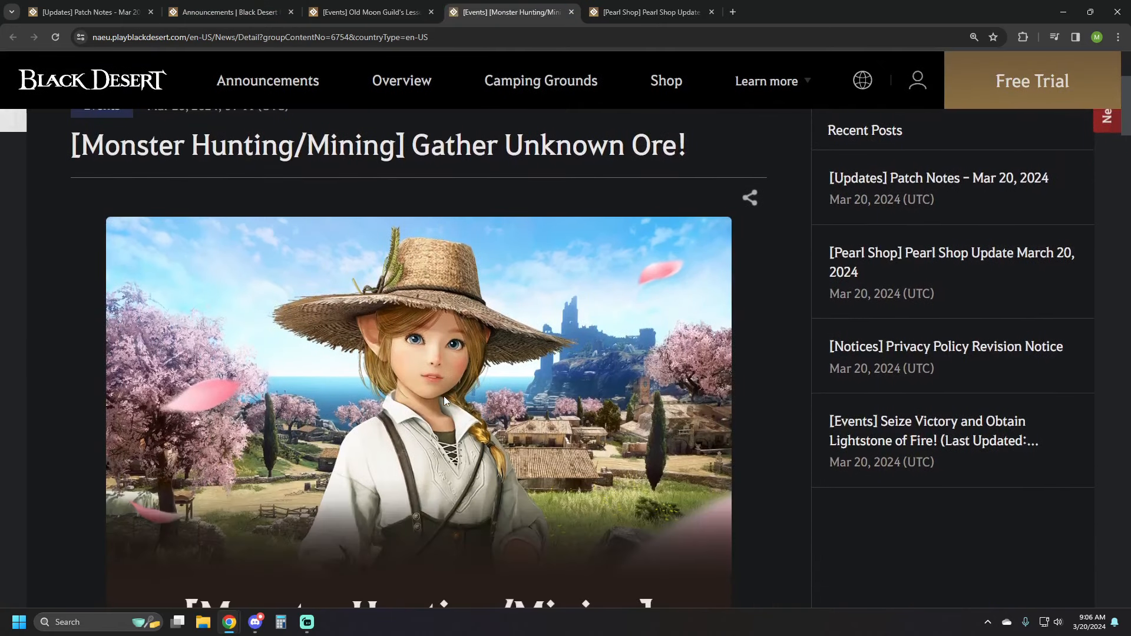
scroll(down, 3)
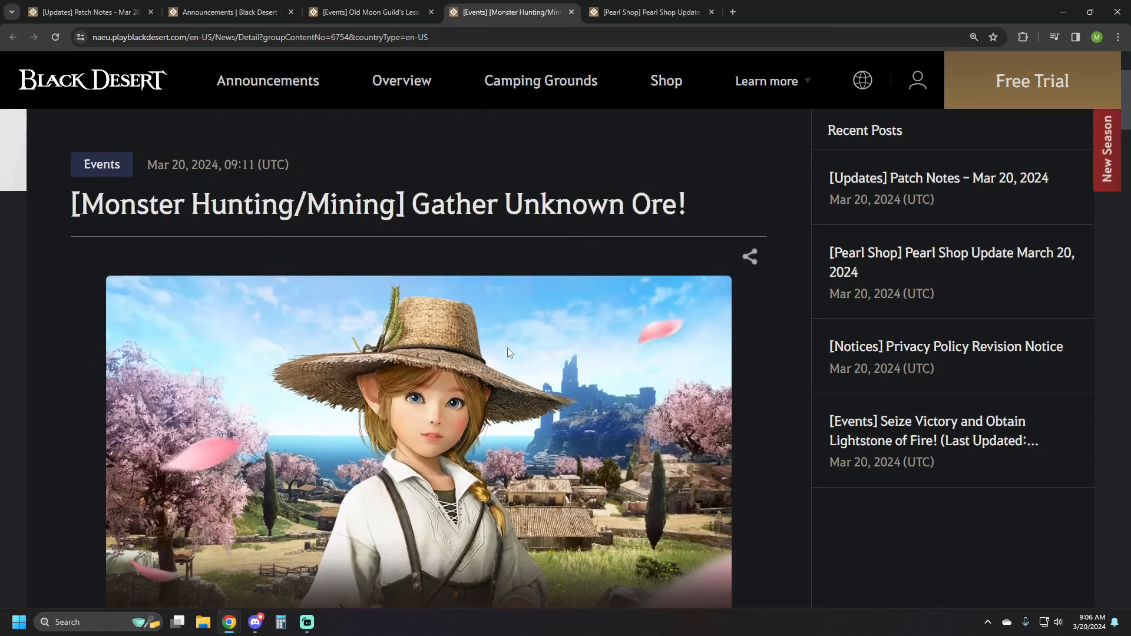
scroll(down, 3)
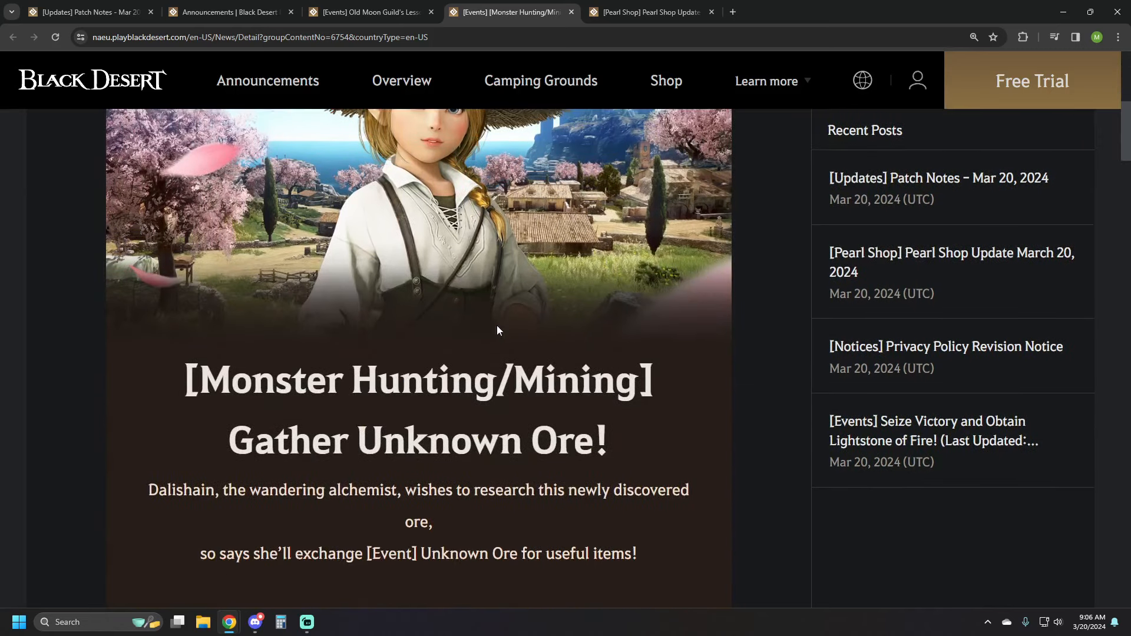
scroll(down, 3)
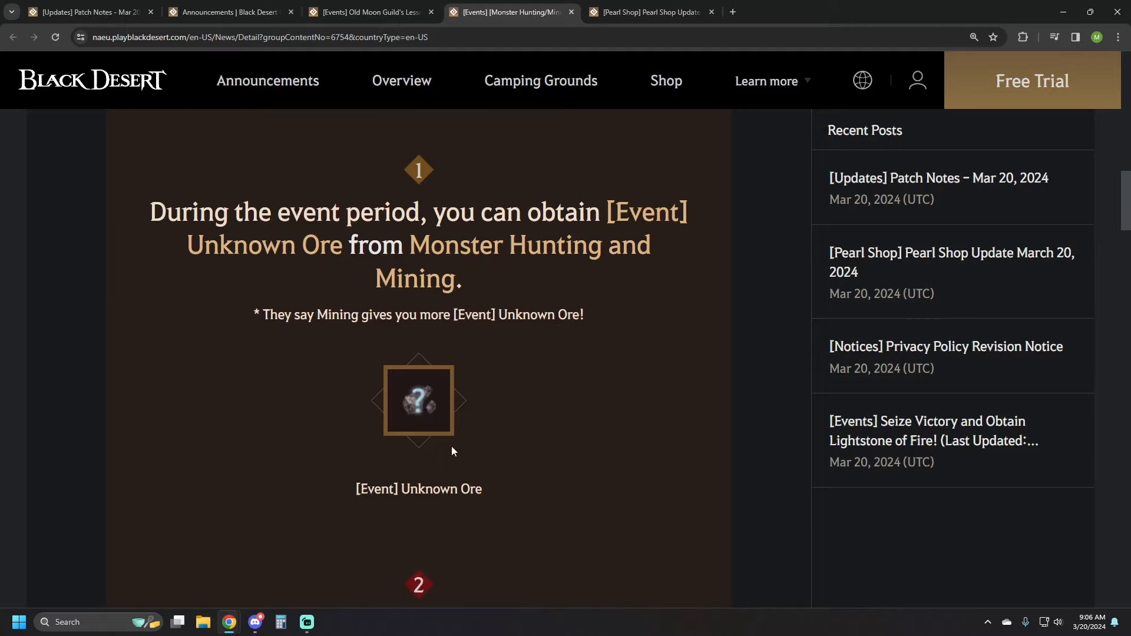
mouse_move(512, 443)
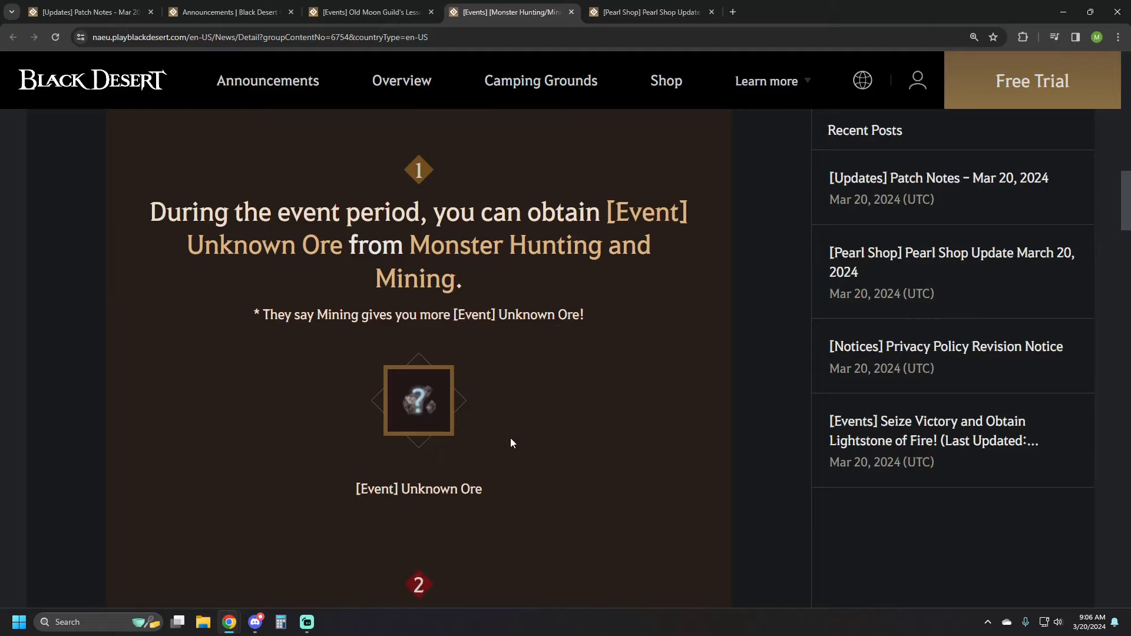
scroll(down, 3)
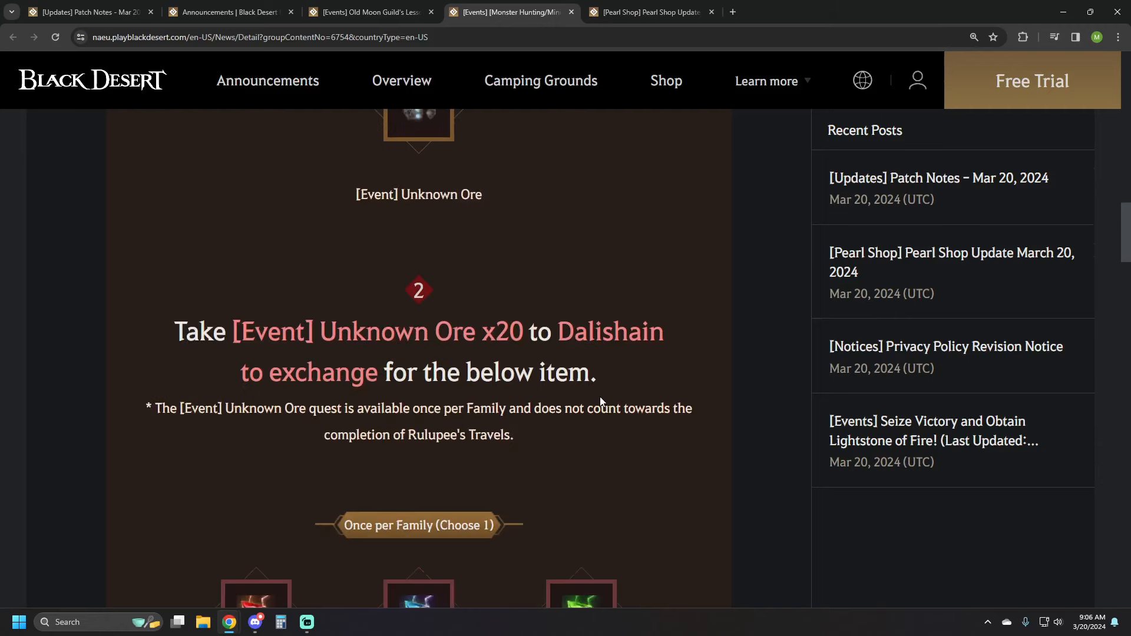
scroll(down, 3)
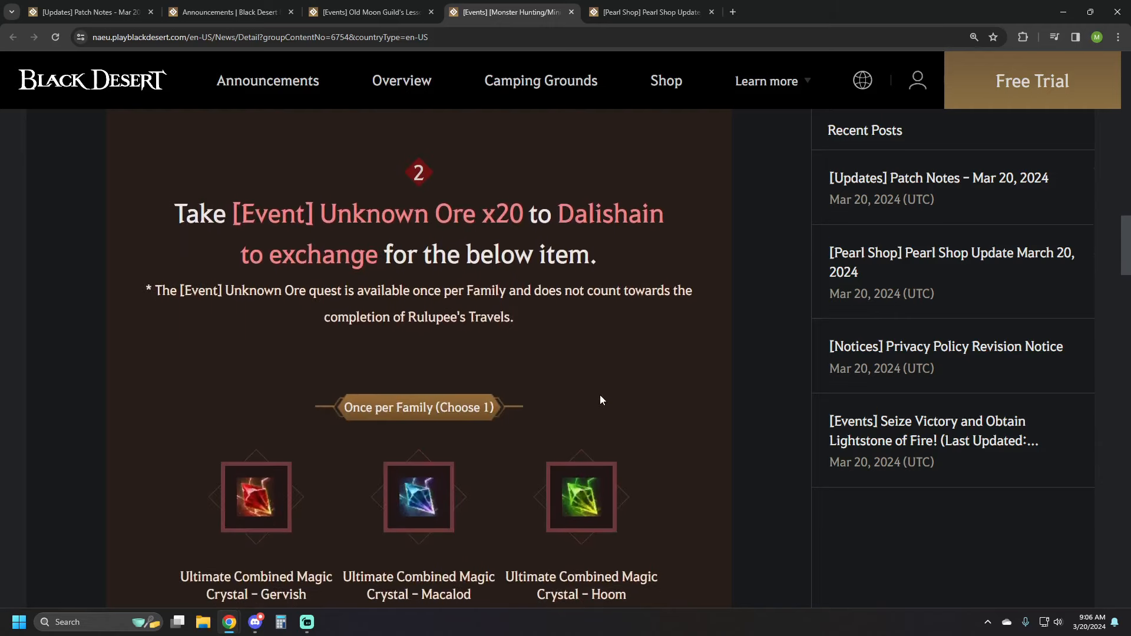
scroll(down, 3)
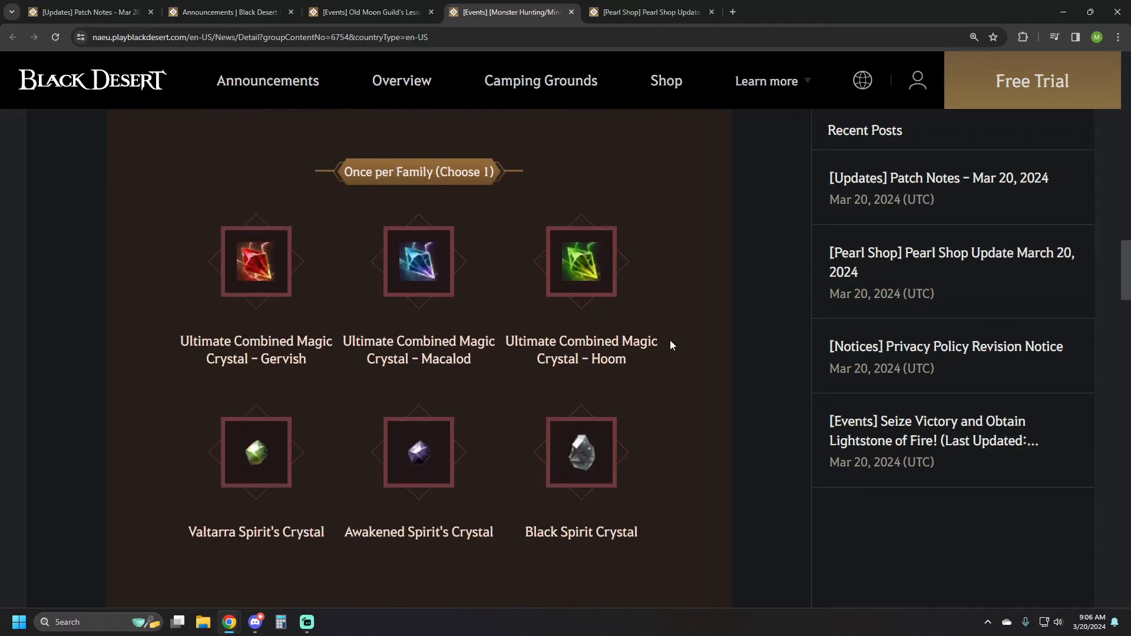
mouse_move(738, 274)
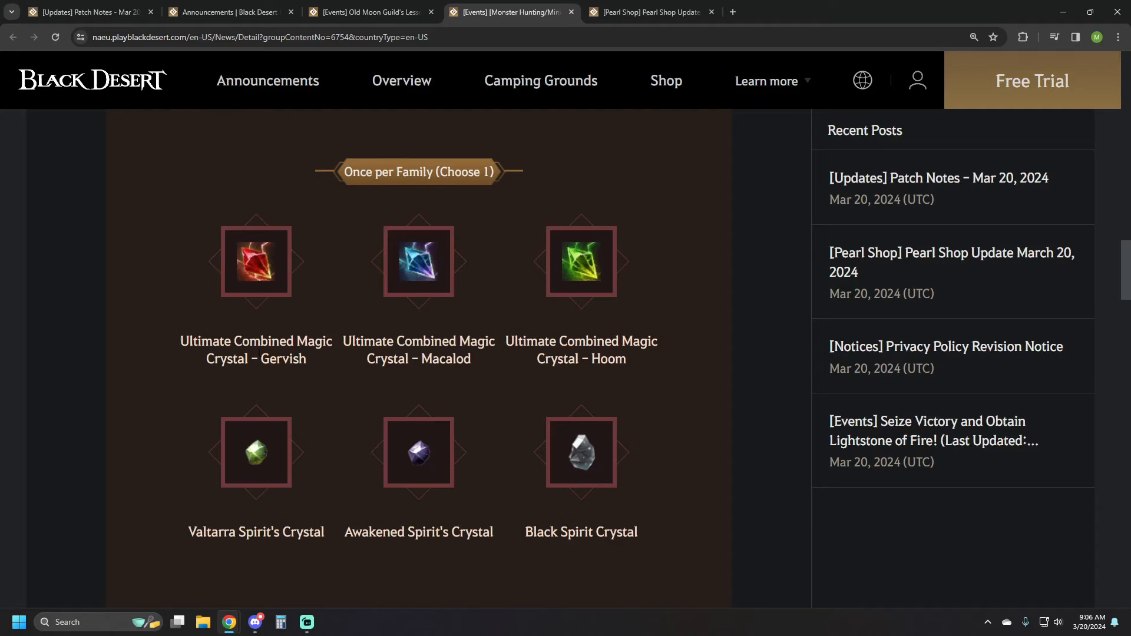
scroll(down, 3)
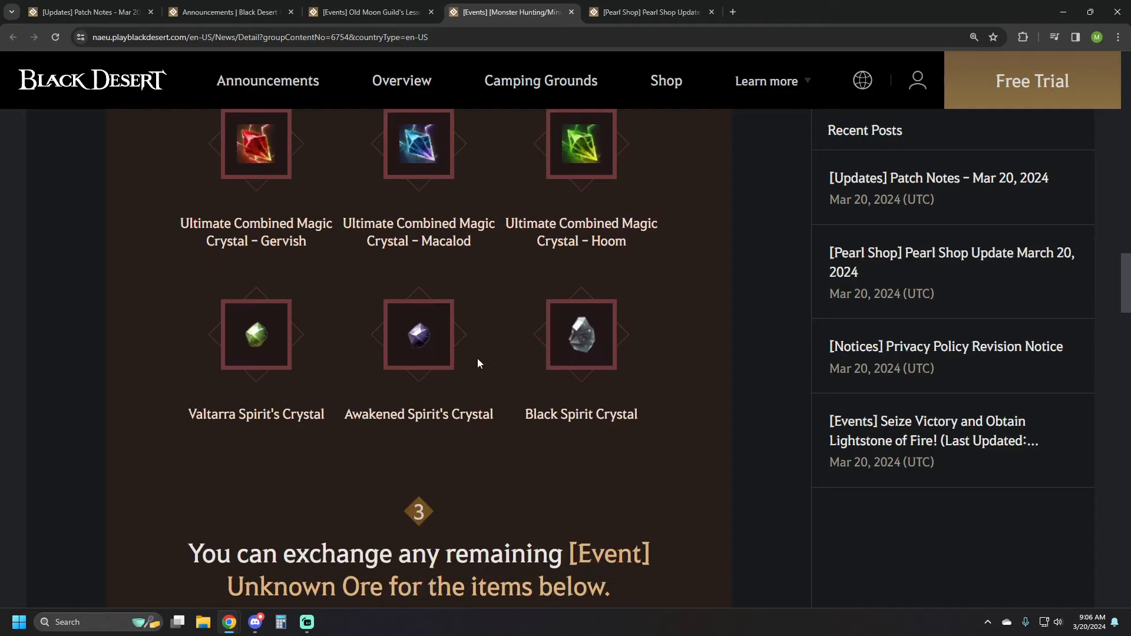
mouse_move(587, 327)
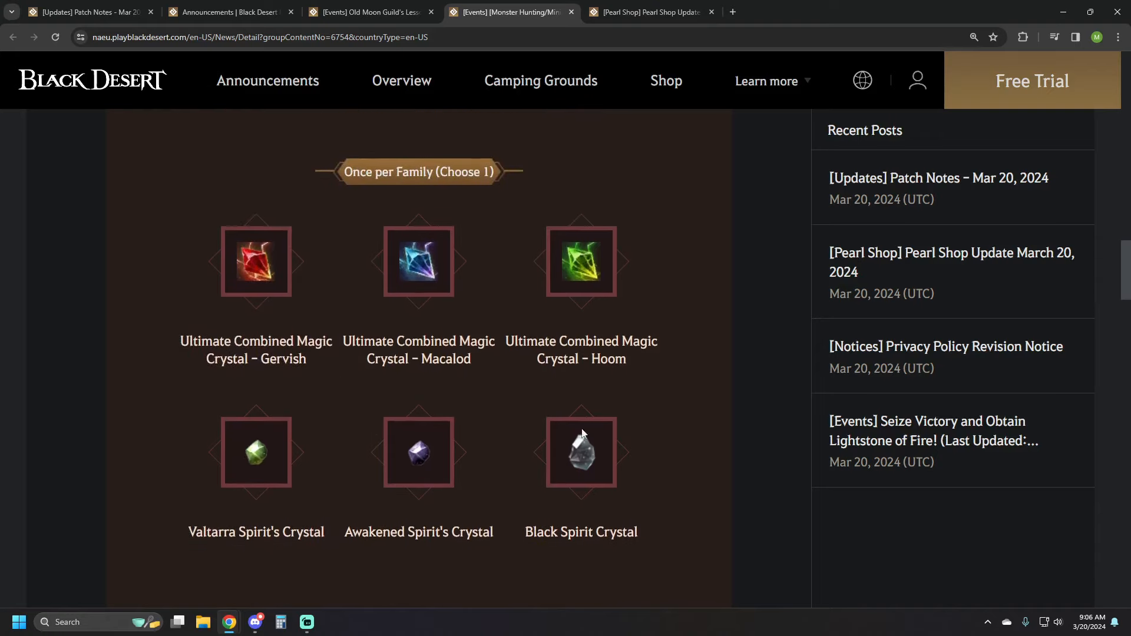
scroll(down, 3)
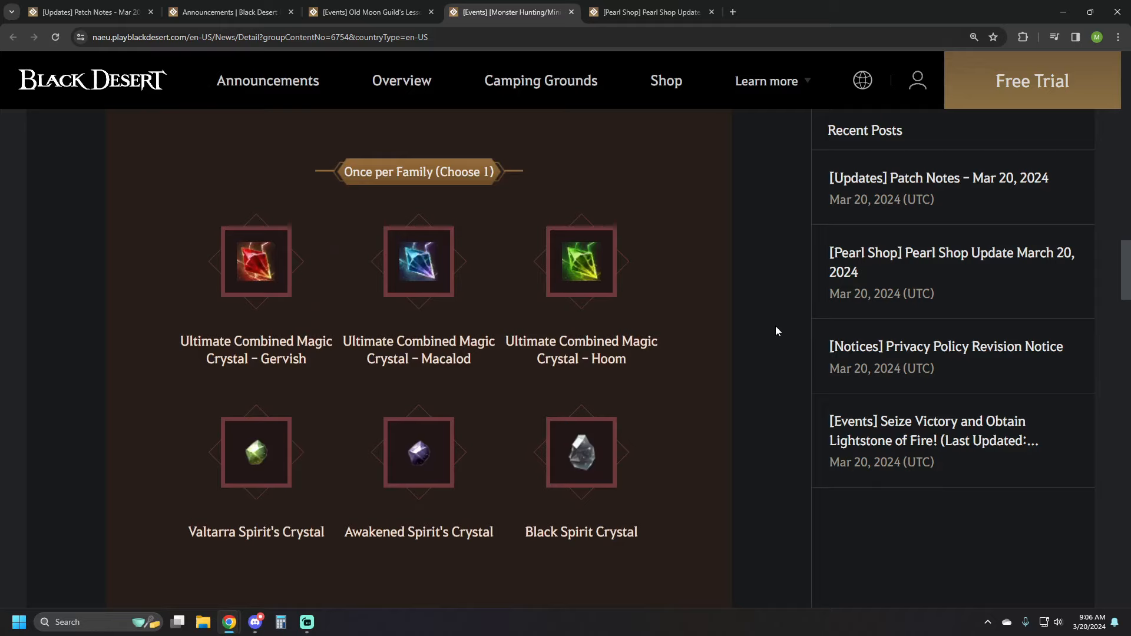
mouse_move(748, 363)
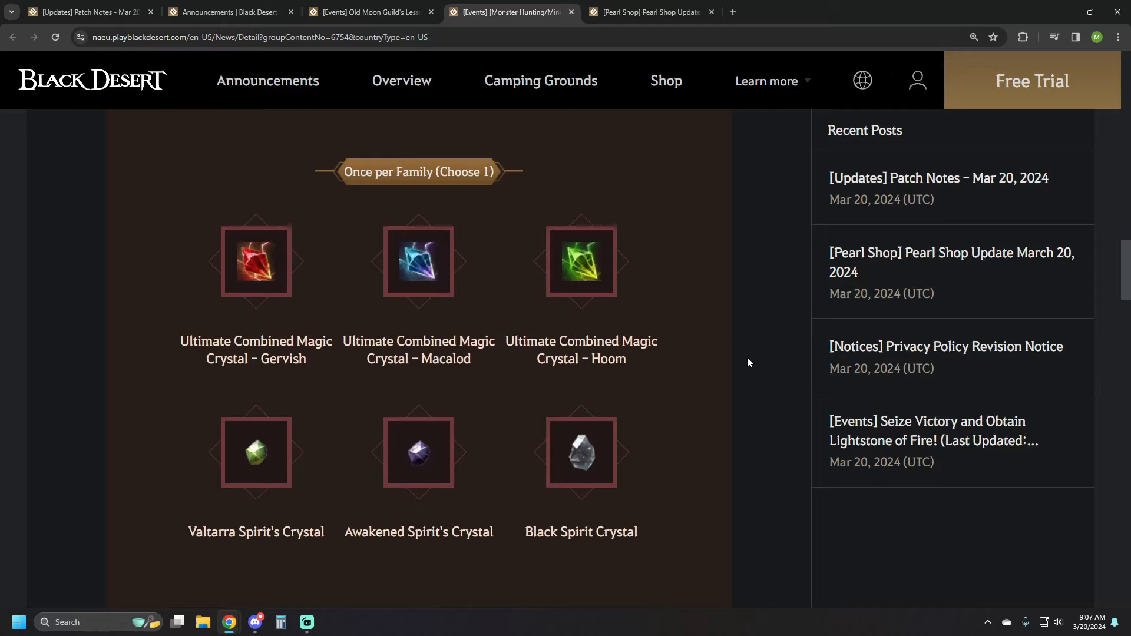
mouse_move(768, 330)
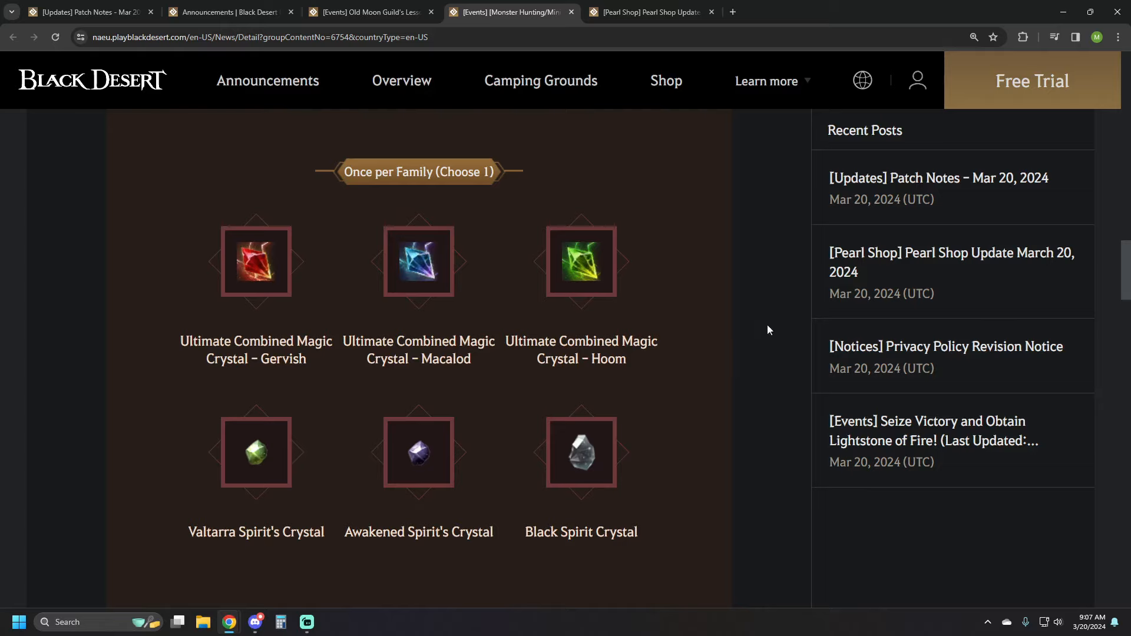
scroll(down, 3)
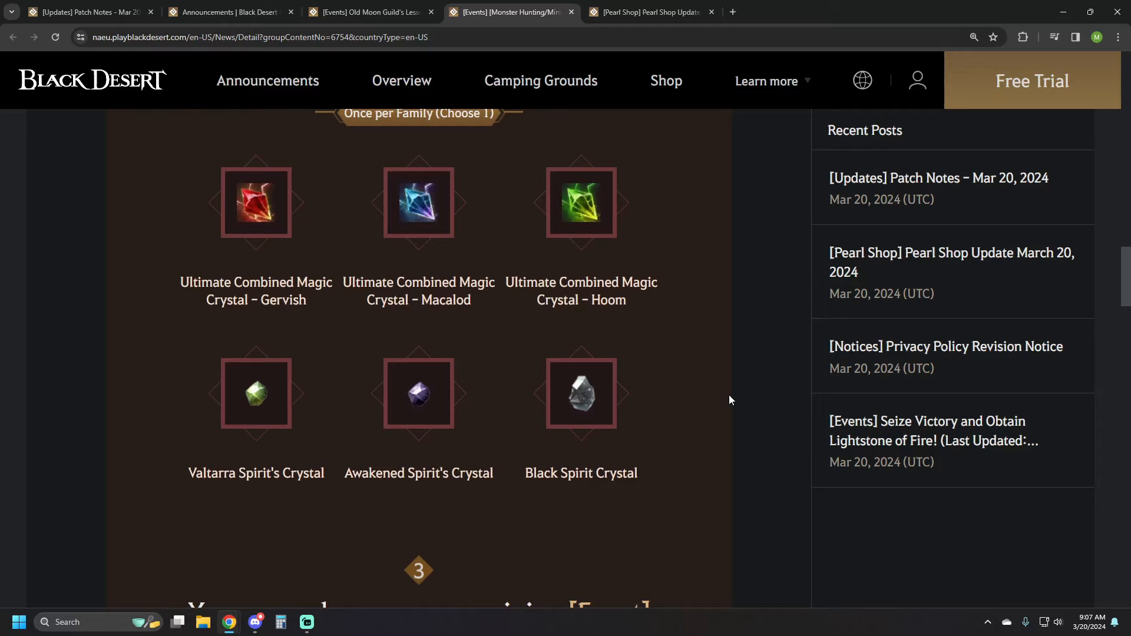
mouse_move(697, 452)
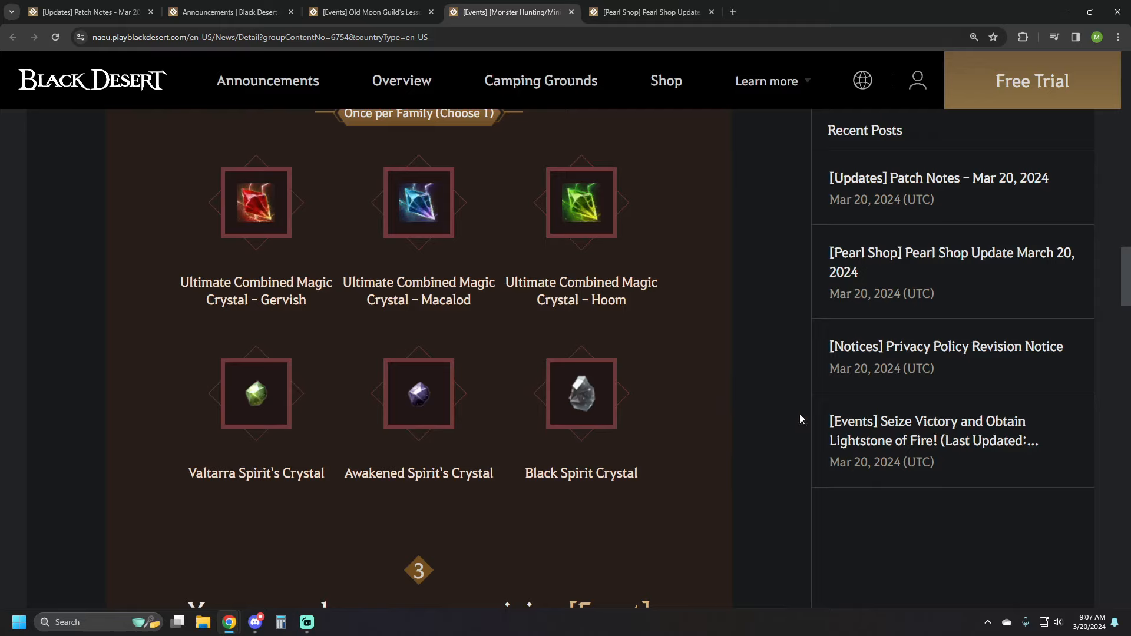
mouse_move(505, 404)
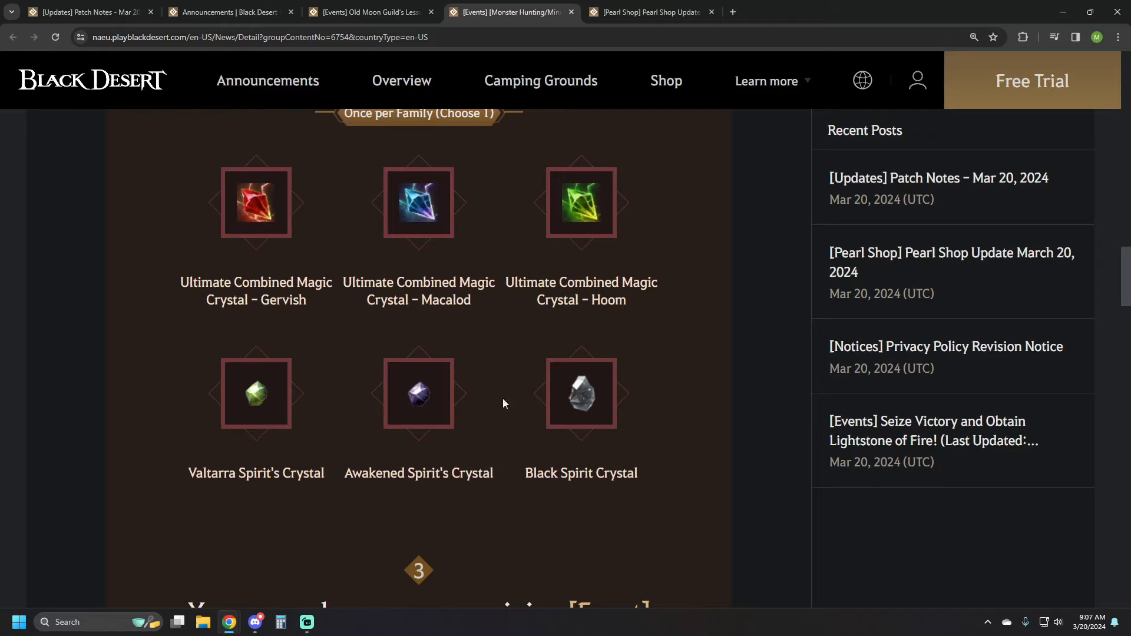
mouse_move(694, 430)
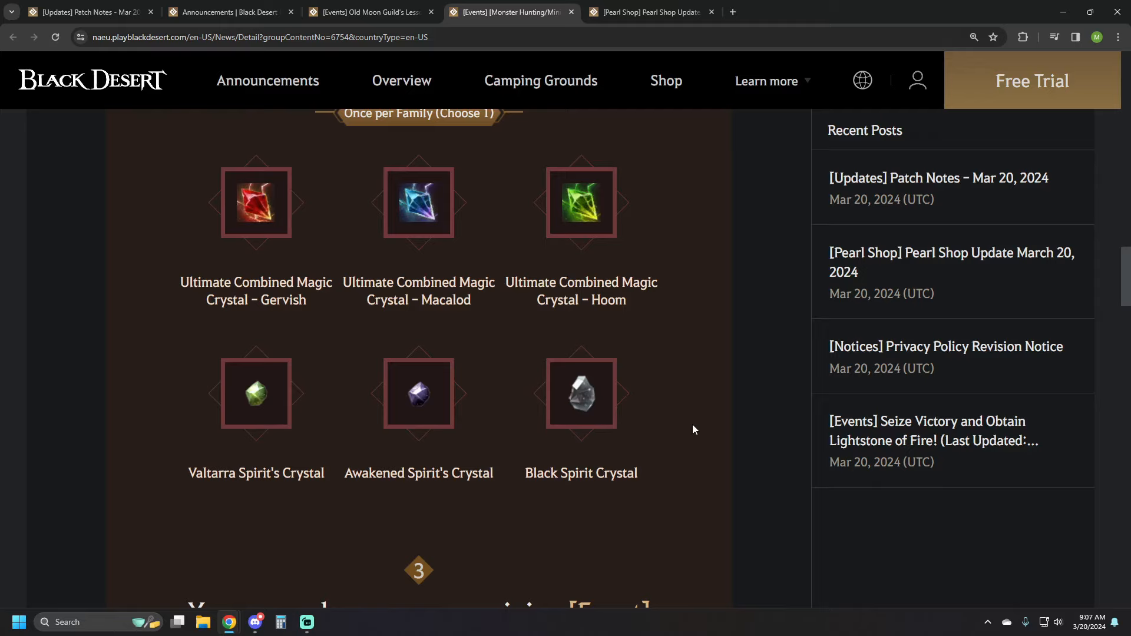
mouse_move(703, 317)
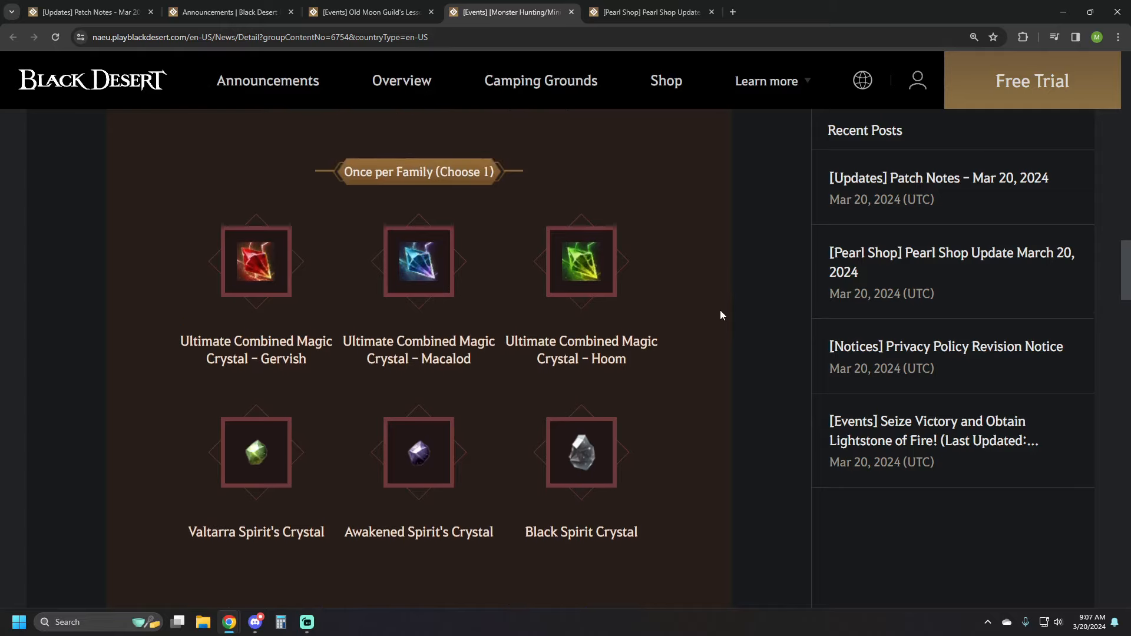
mouse_move(412, 184)
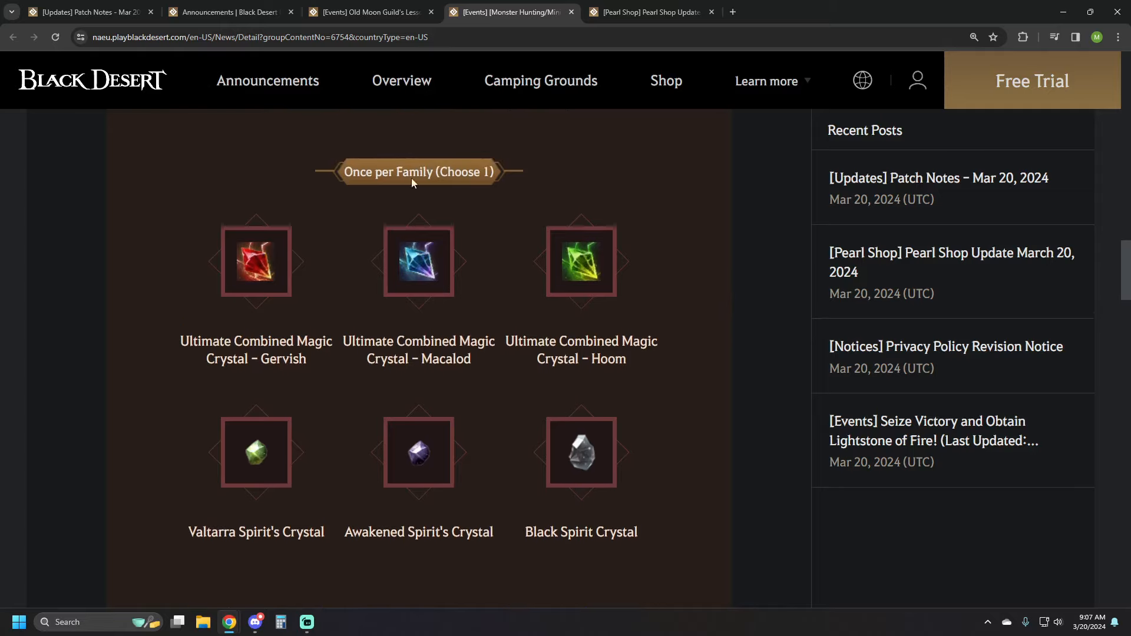
mouse_move(618, 310)
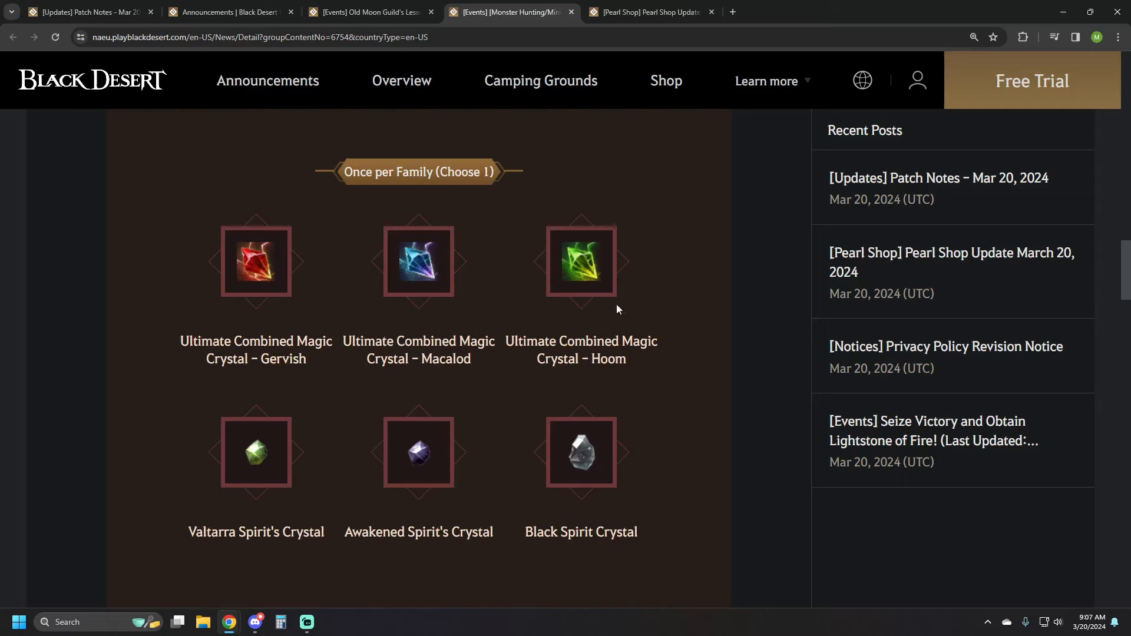
mouse_move(539, 326)
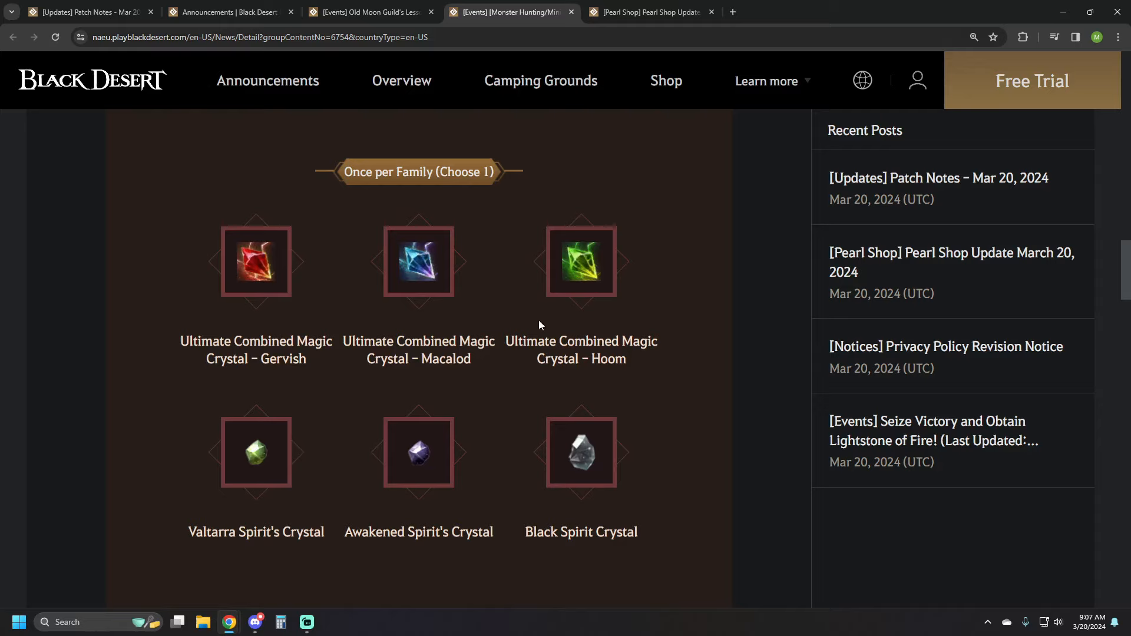
mouse_move(732, 361)
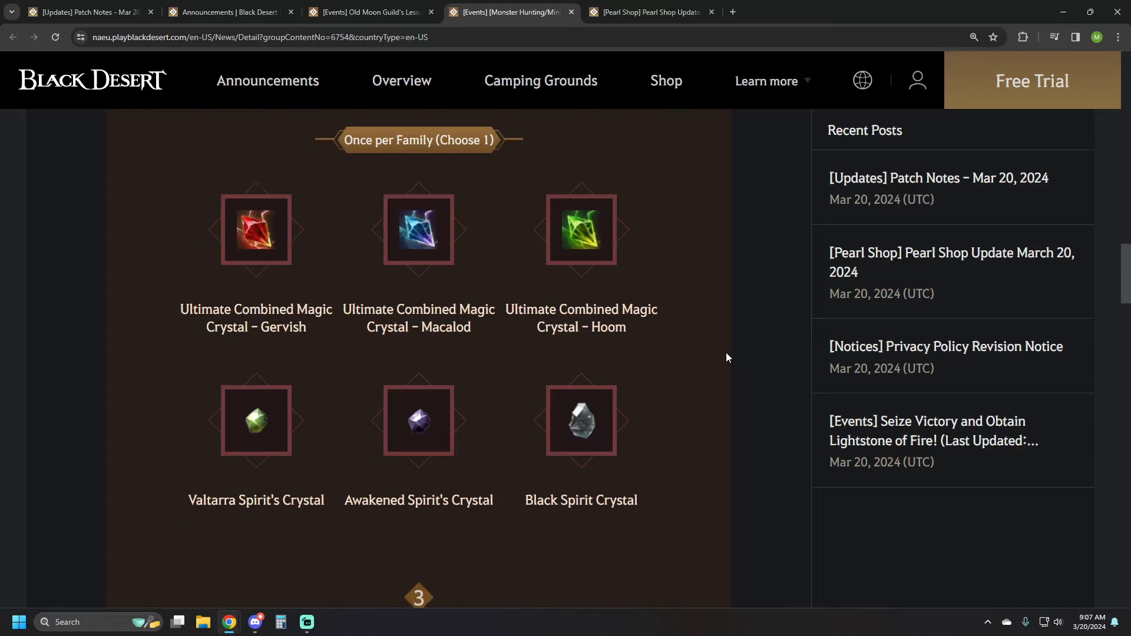
scroll(down, 3)
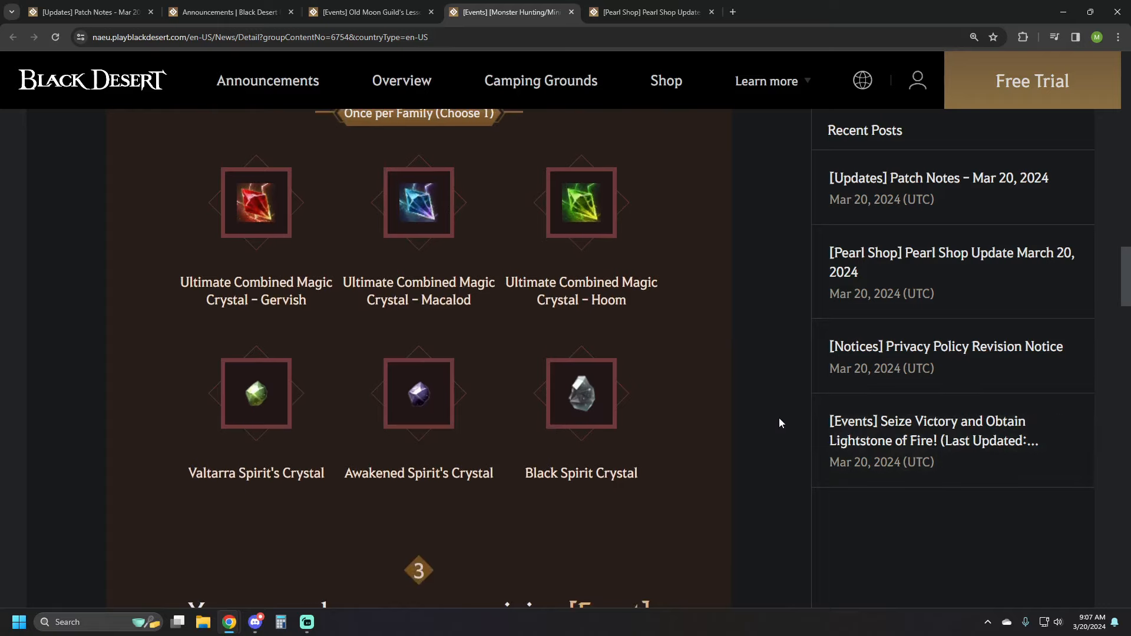
mouse_move(738, 402)
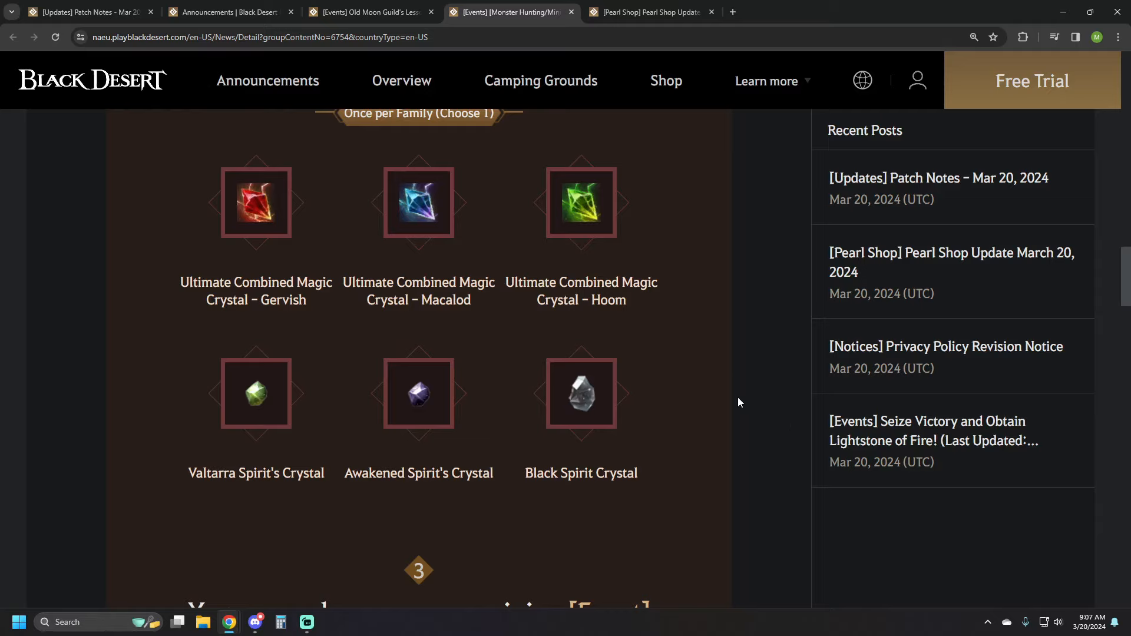
mouse_move(733, 399)
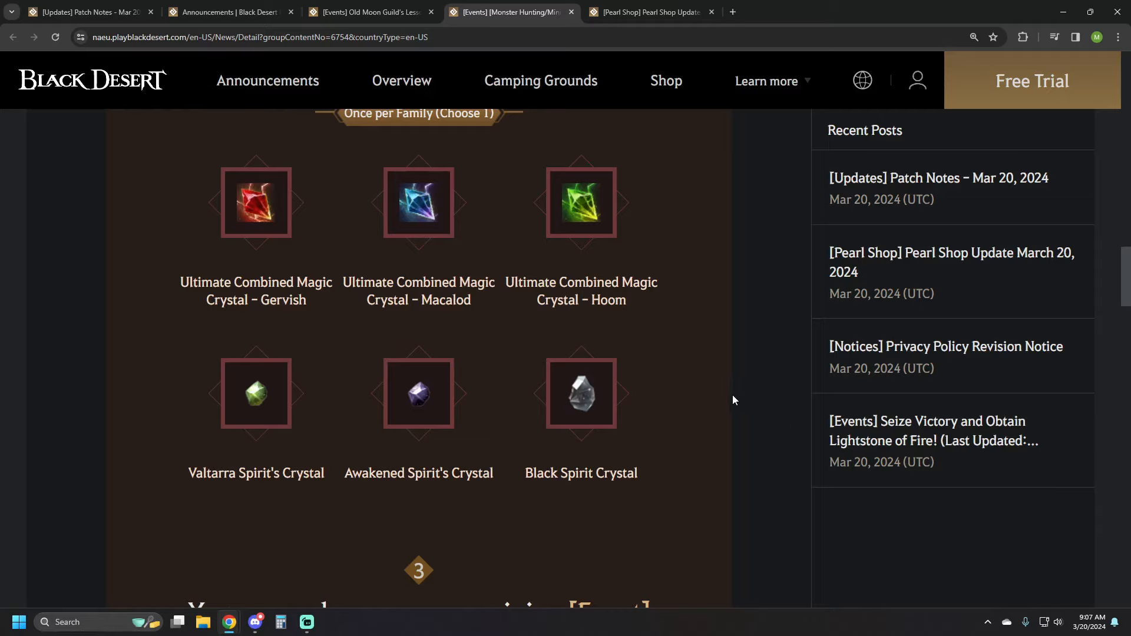
scroll(down, 3)
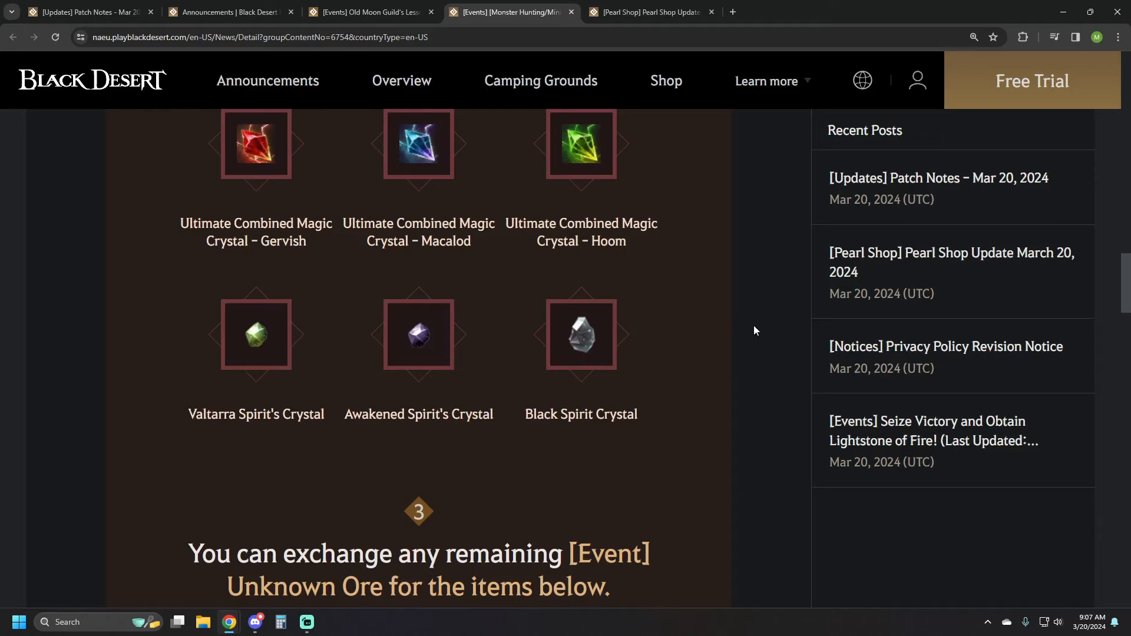
scroll(down, 3)
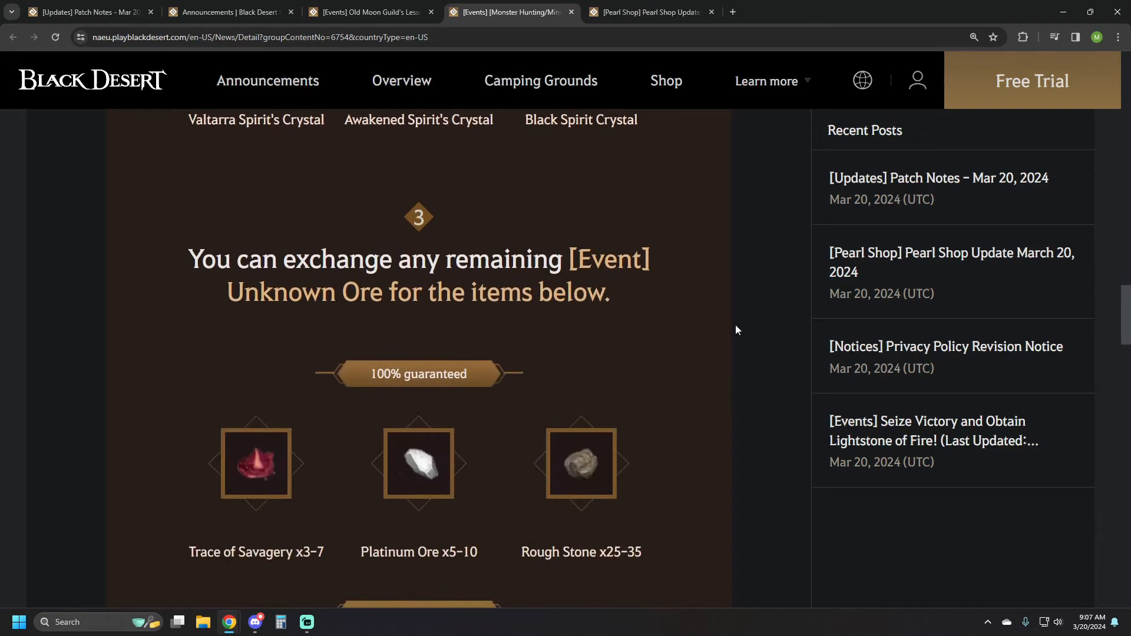
scroll(down, 3)
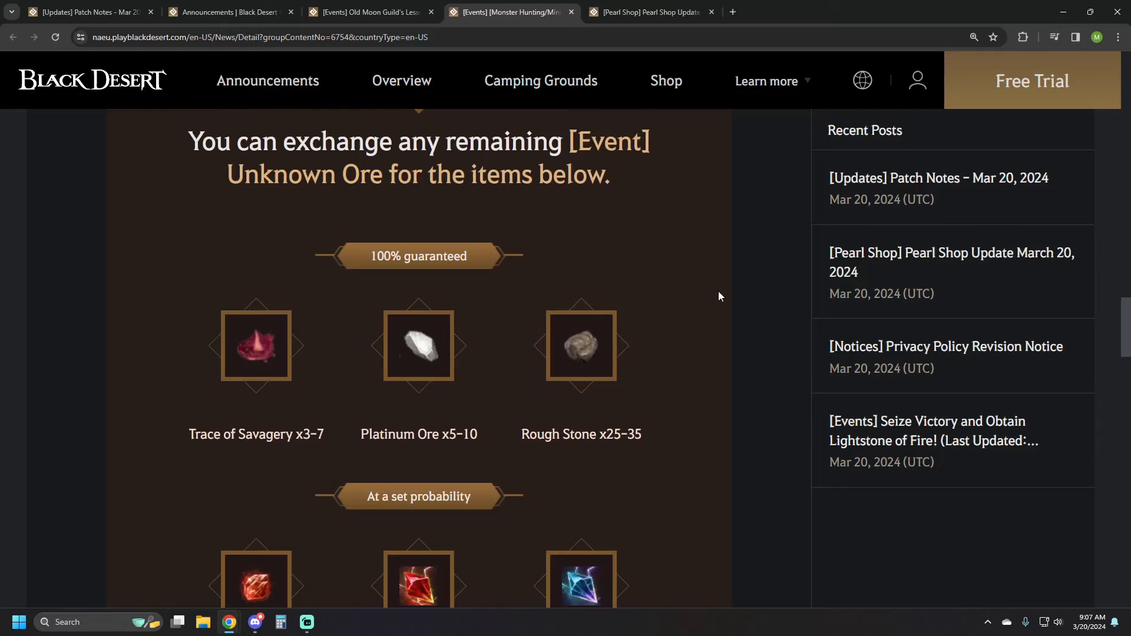
mouse_move(704, 303)
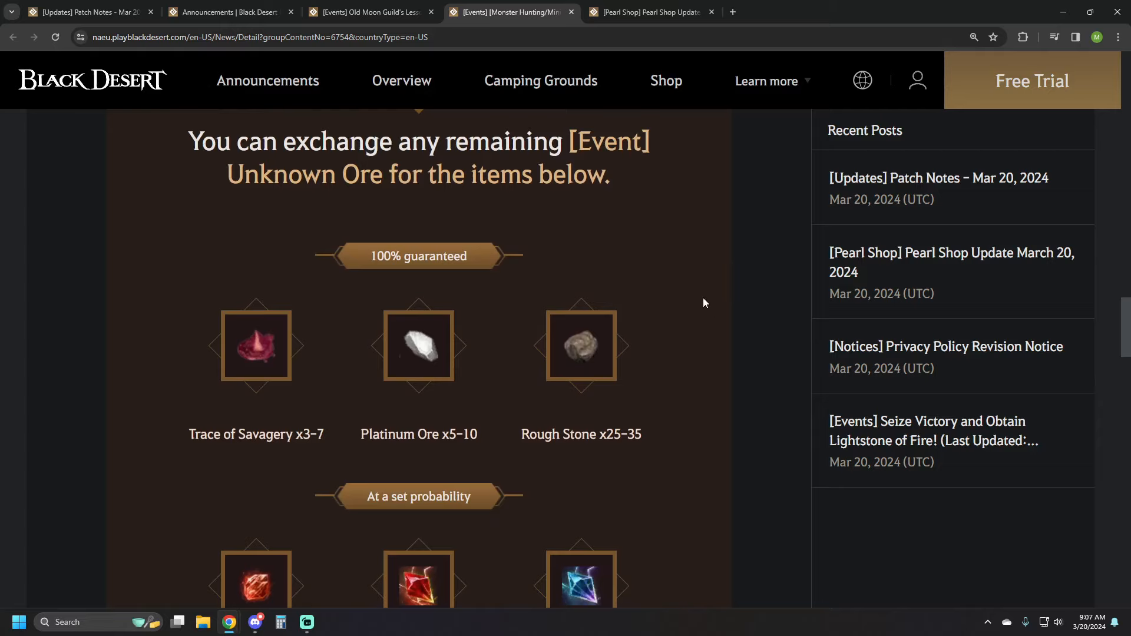
scroll(down, 3)
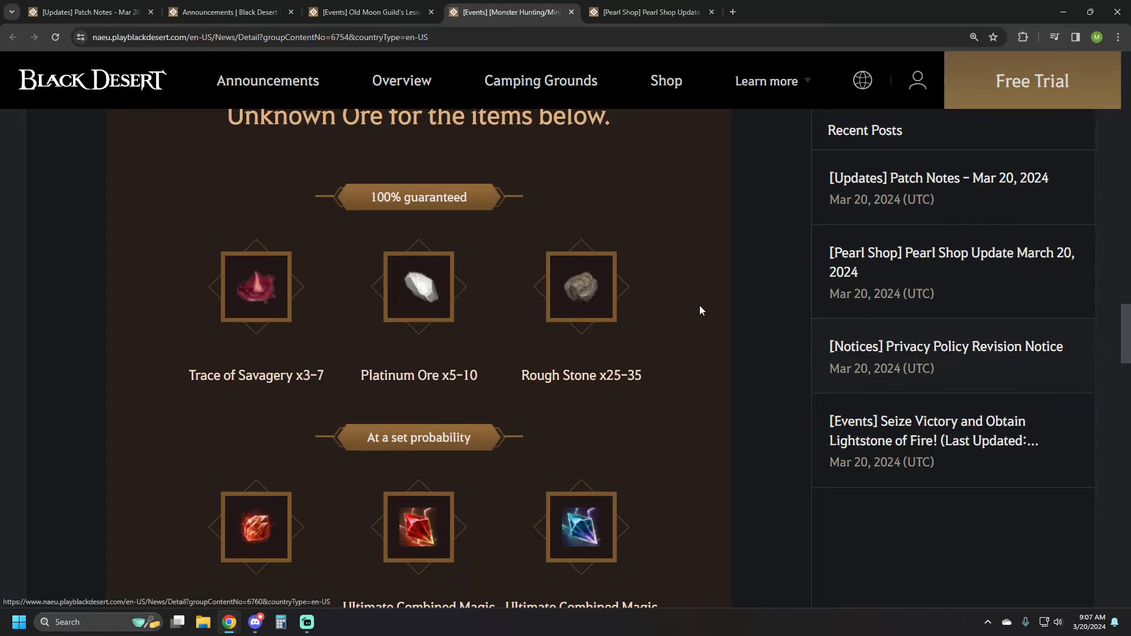
scroll(down, 3)
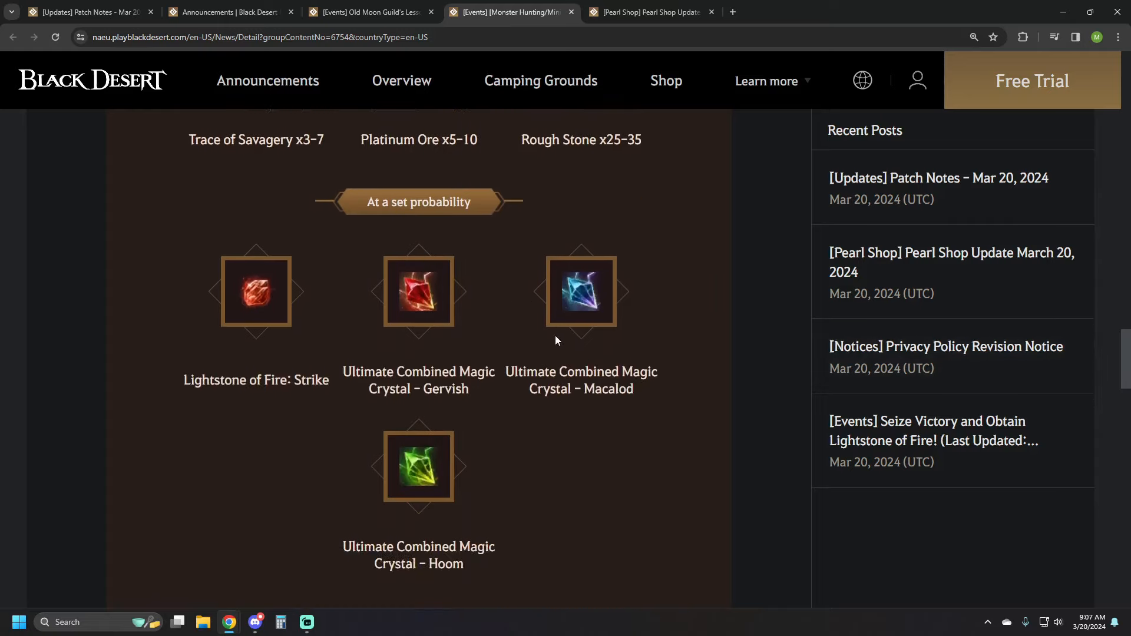
click(540, 81)
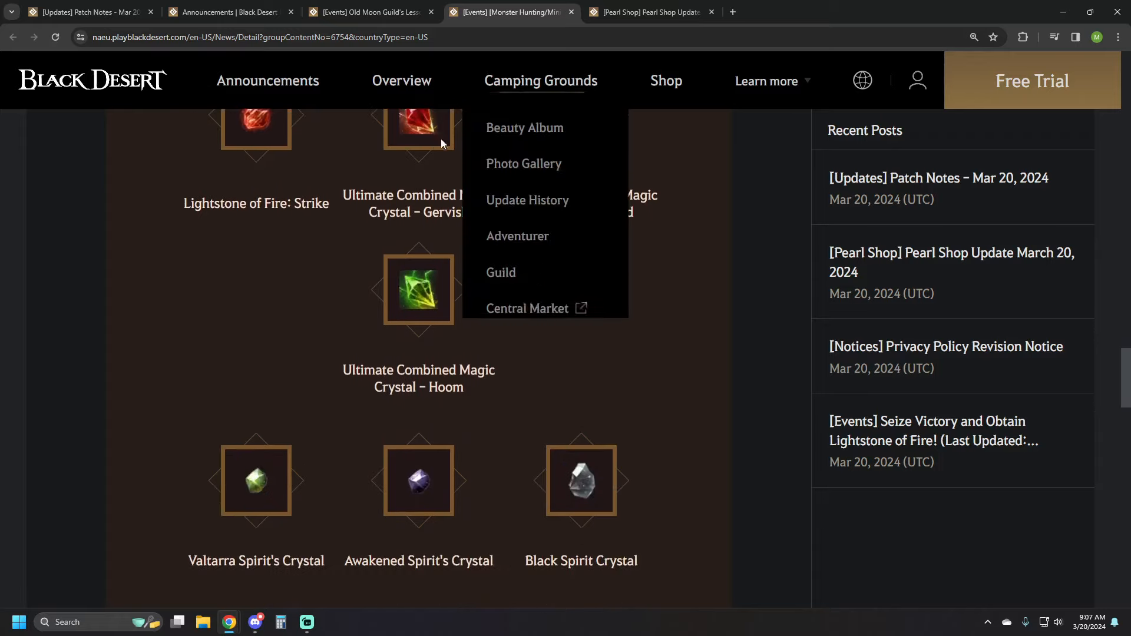
mouse_move(512, 427)
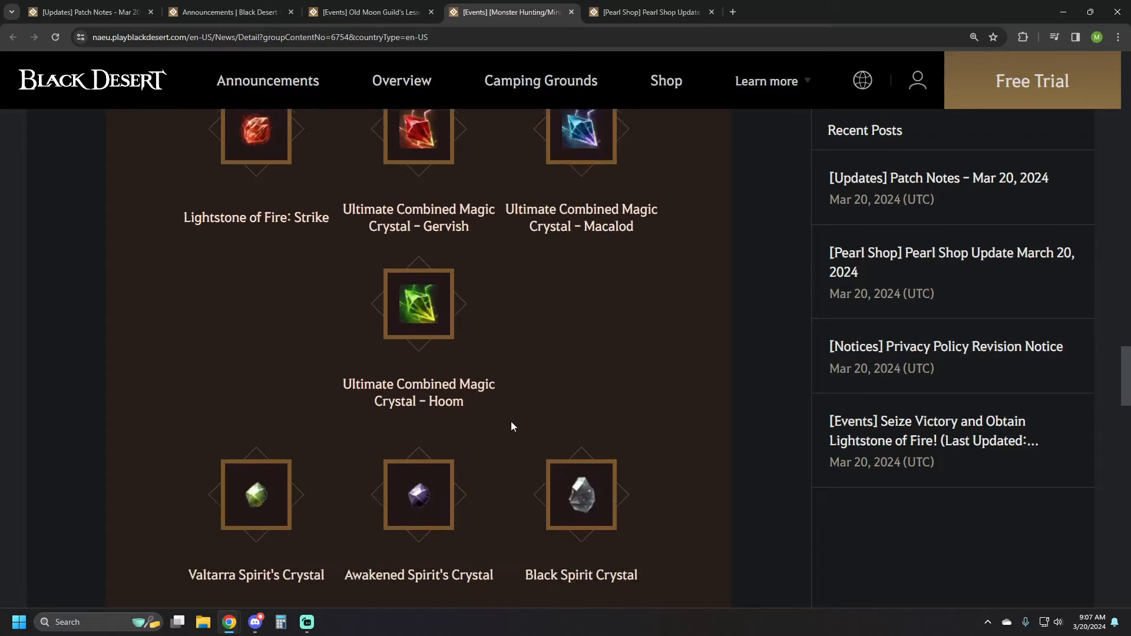
scroll(up, 3)
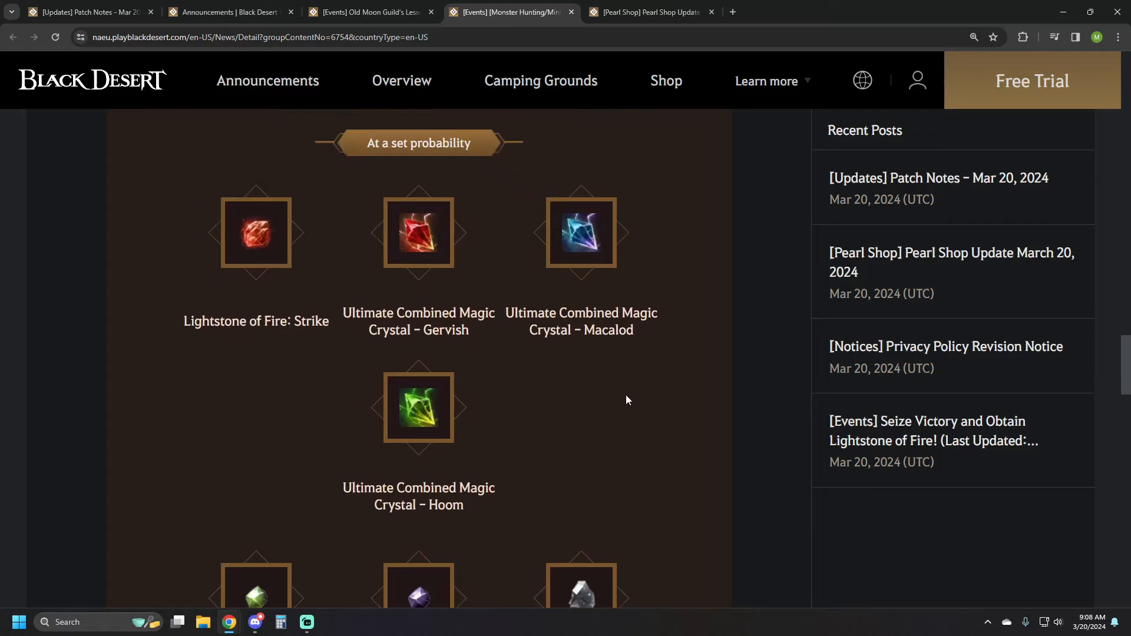
mouse_move(663, 451)
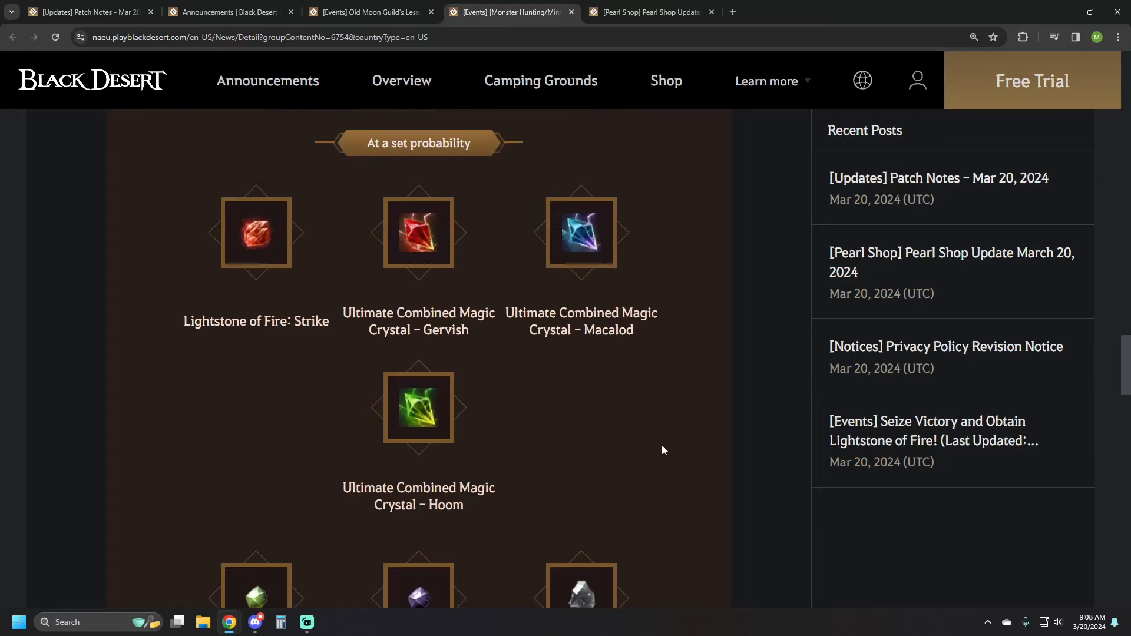
scroll(down, 3)
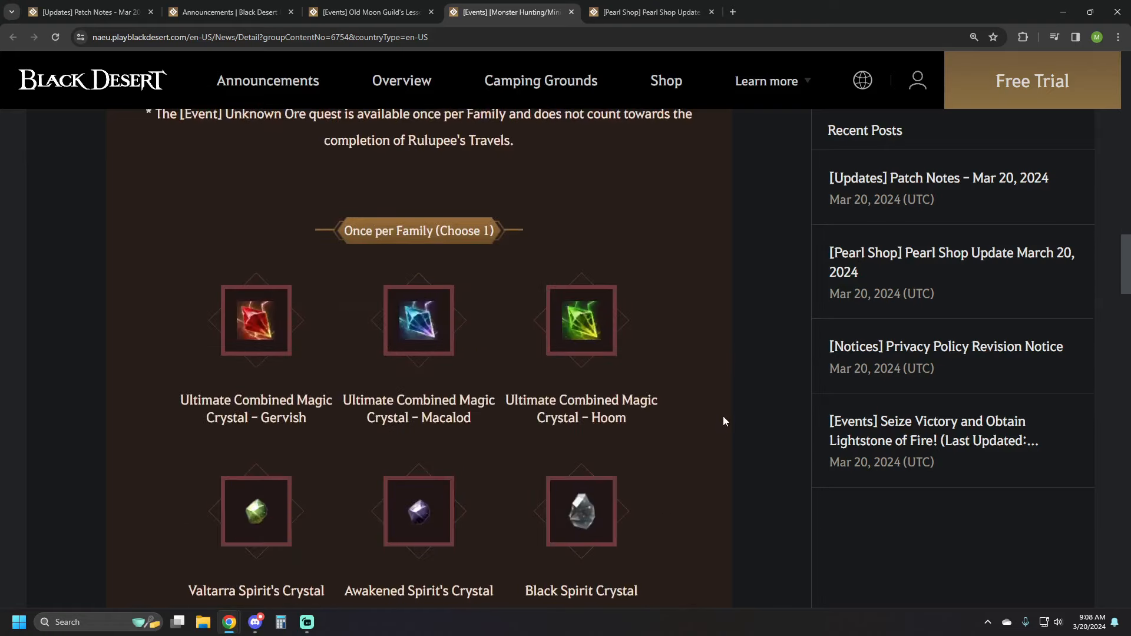
scroll(up, 3)
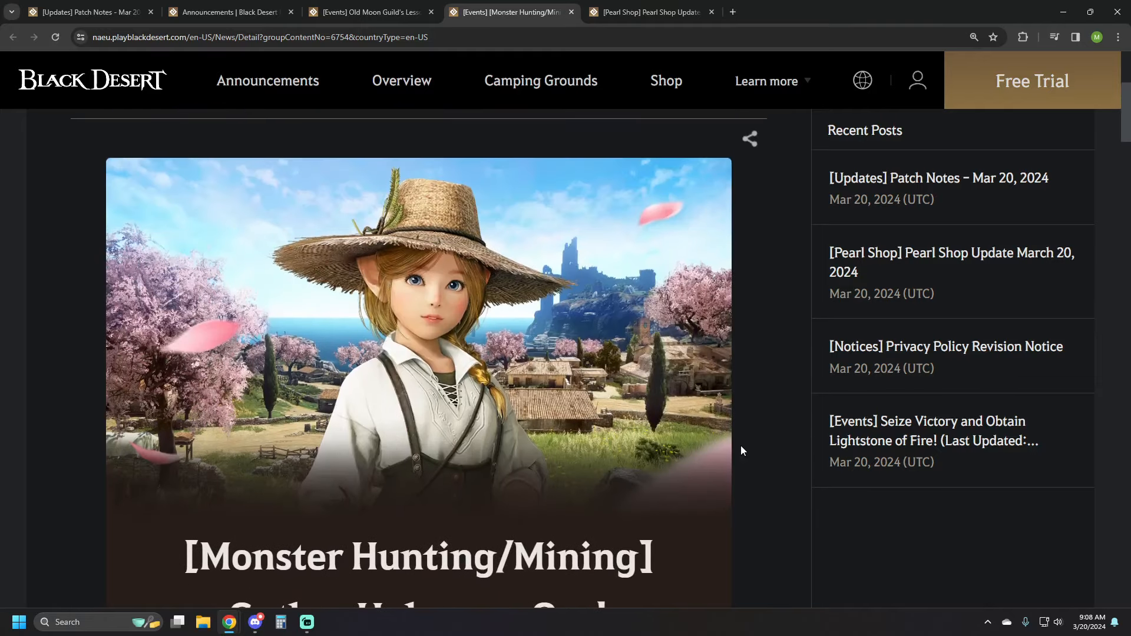
Return to the March 20 patch notes and read Class Fixes through Cooking's Simplified Bonus Quests.
click(89, 12)
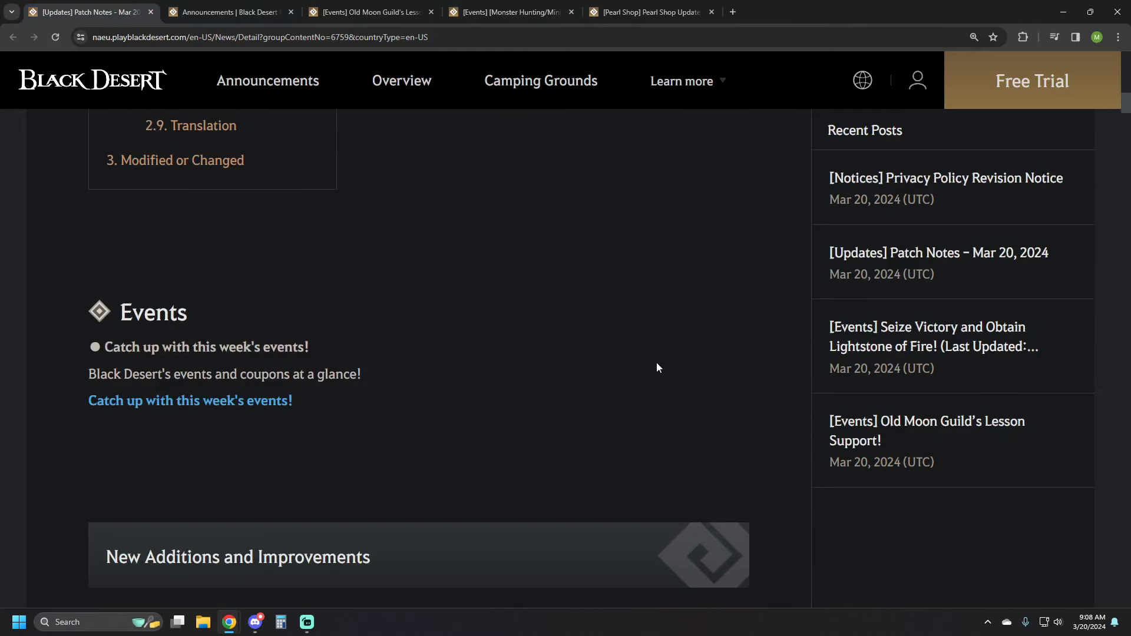
scroll(down, 3)
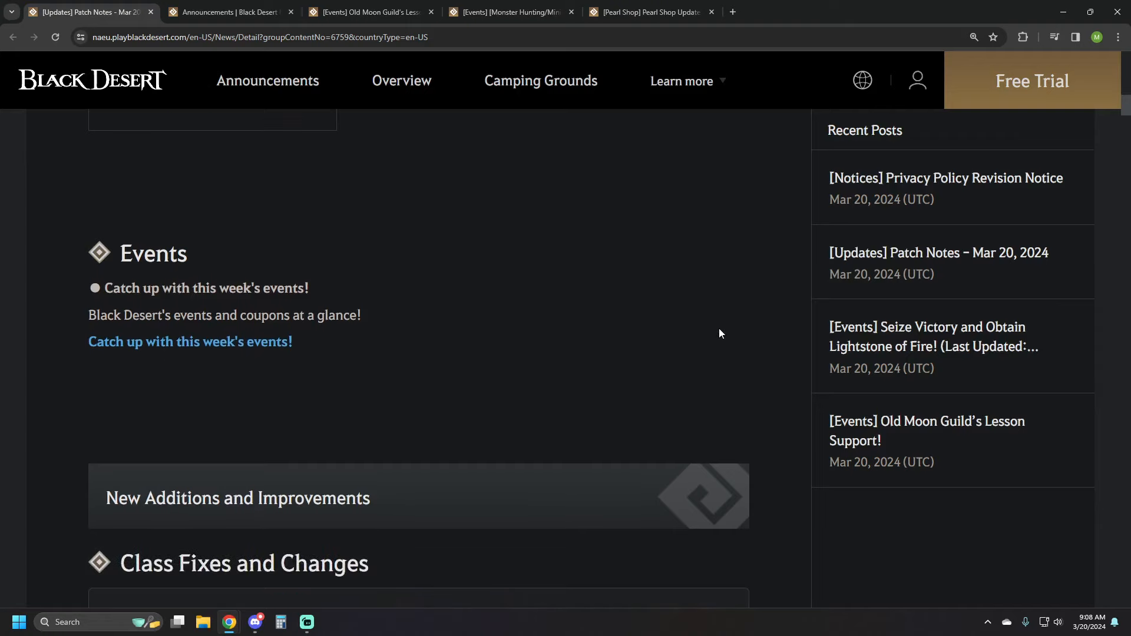
scroll(down, 3)
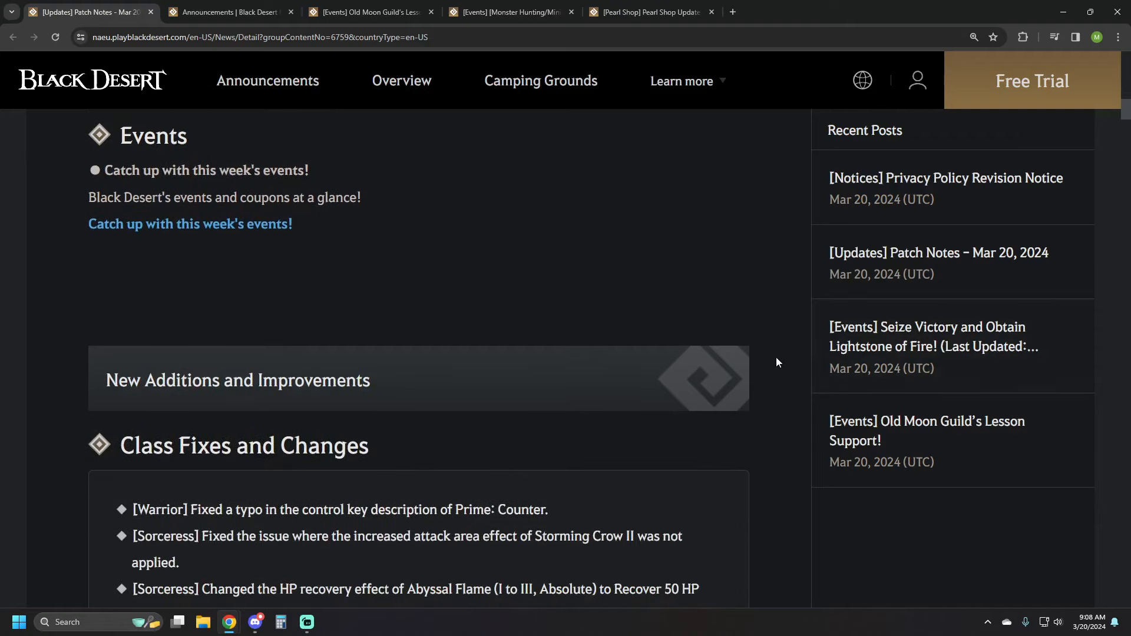
scroll(down, 3)
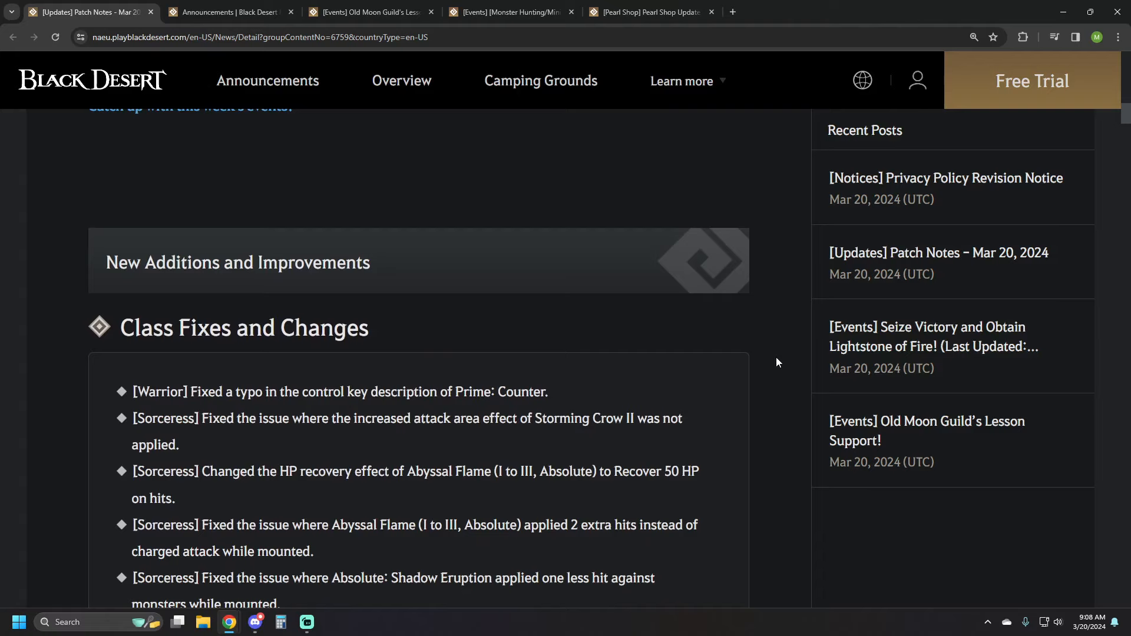
scroll(down, 3)
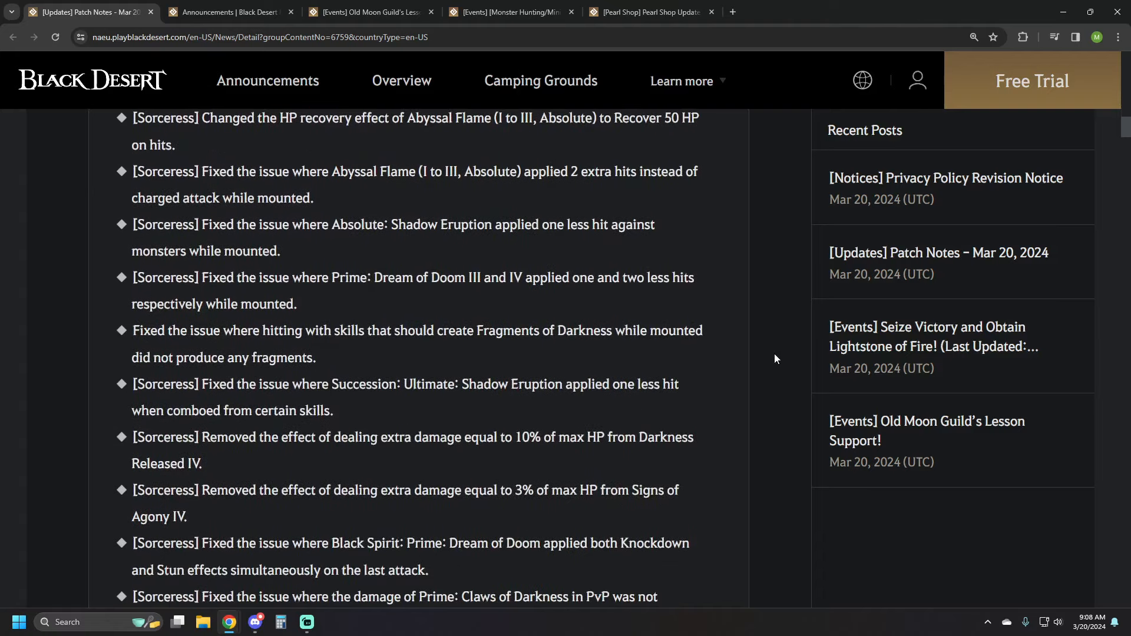
scroll(down, 3)
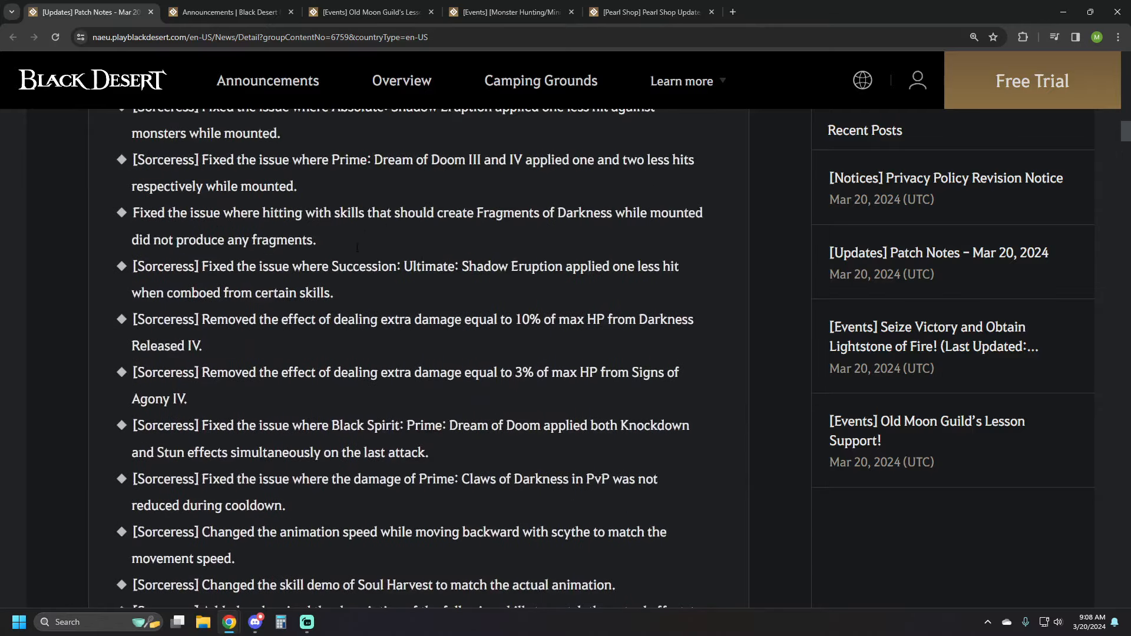
scroll(up, 3)
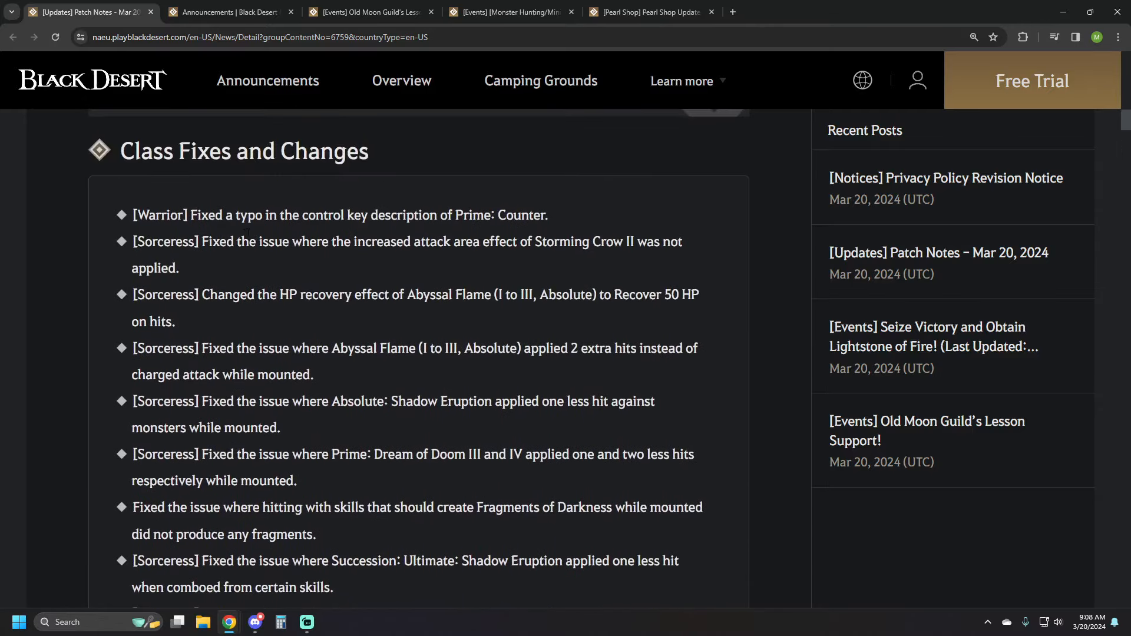
scroll(down, 3)
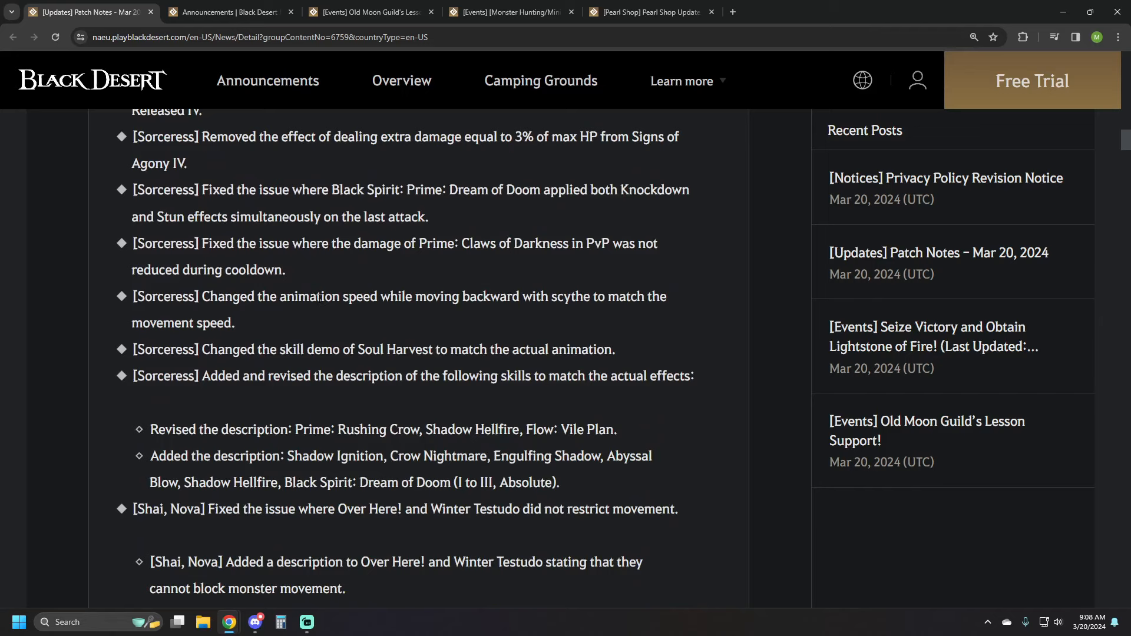
scroll(down, 3)
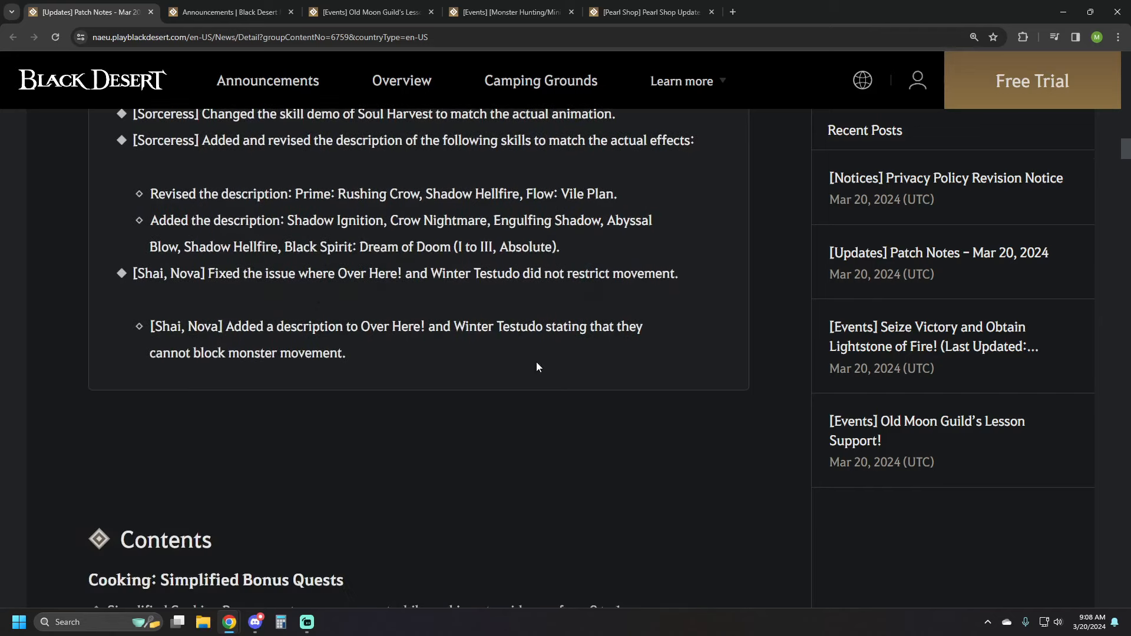
scroll(down, 3)
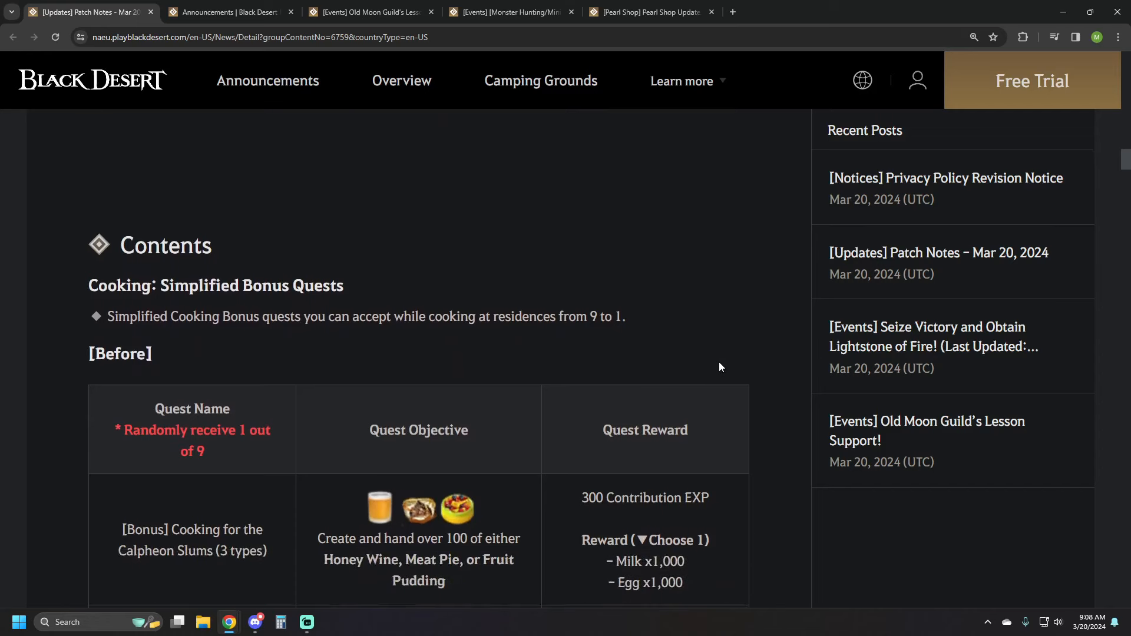
Read the cooking bonus quest Before and After tables and their notes.
scroll(down, 3)
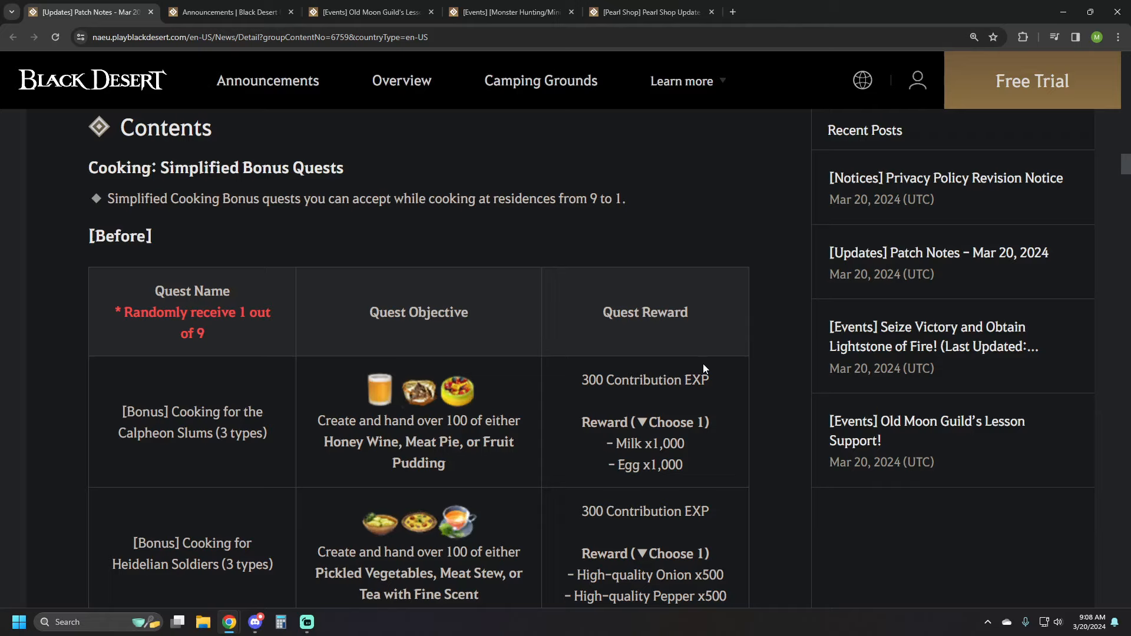
mouse_move(679, 356)
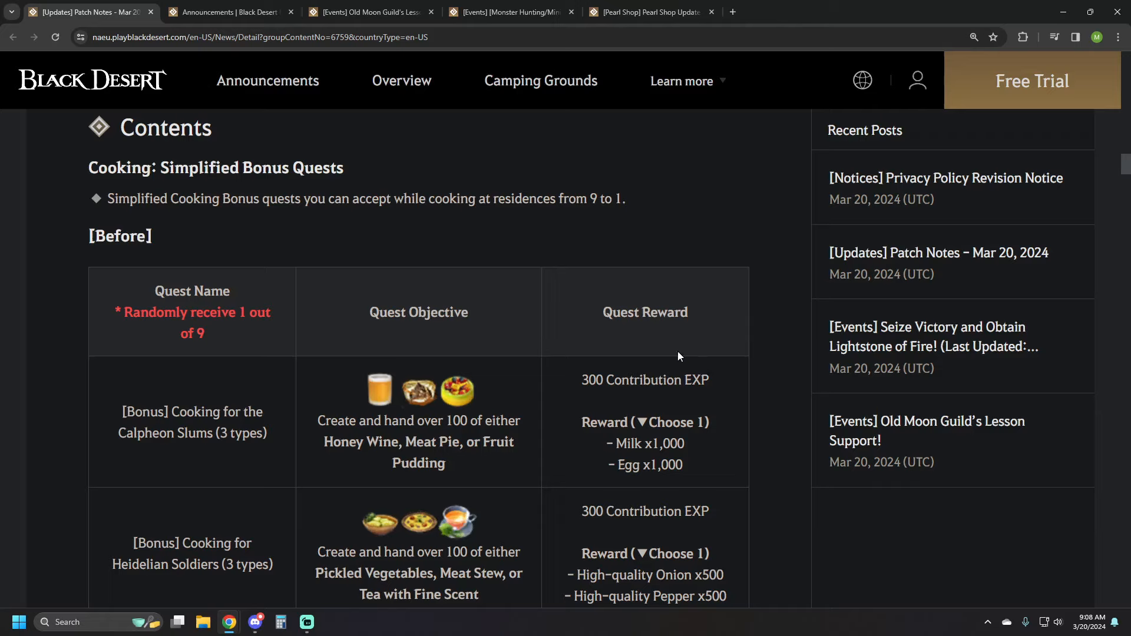
mouse_move(552, 355)
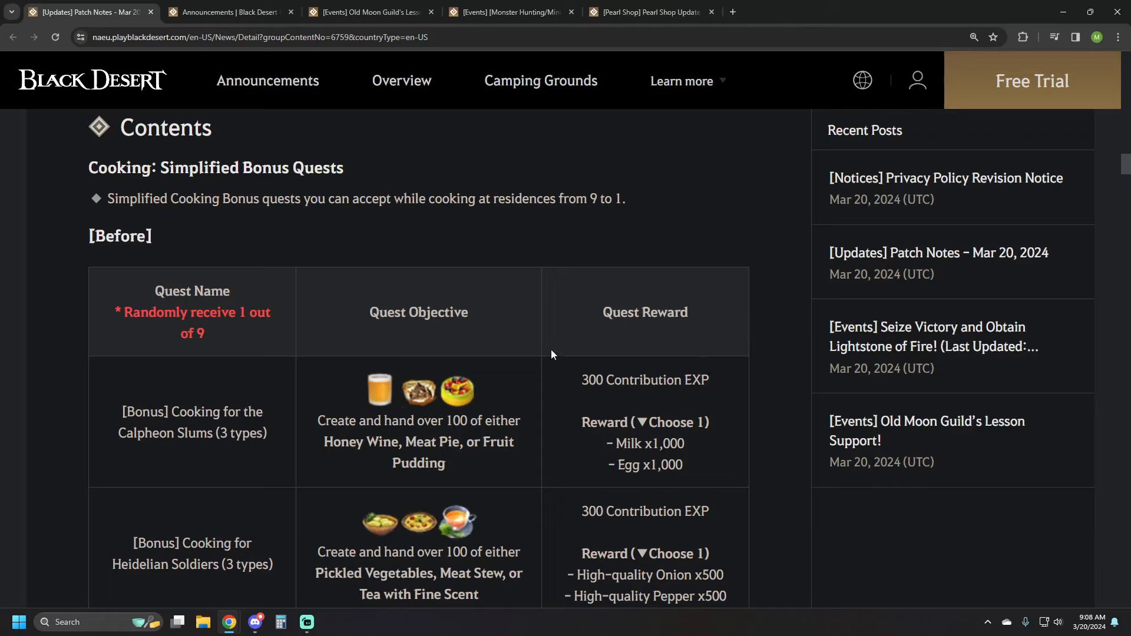
mouse_move(534, 353)
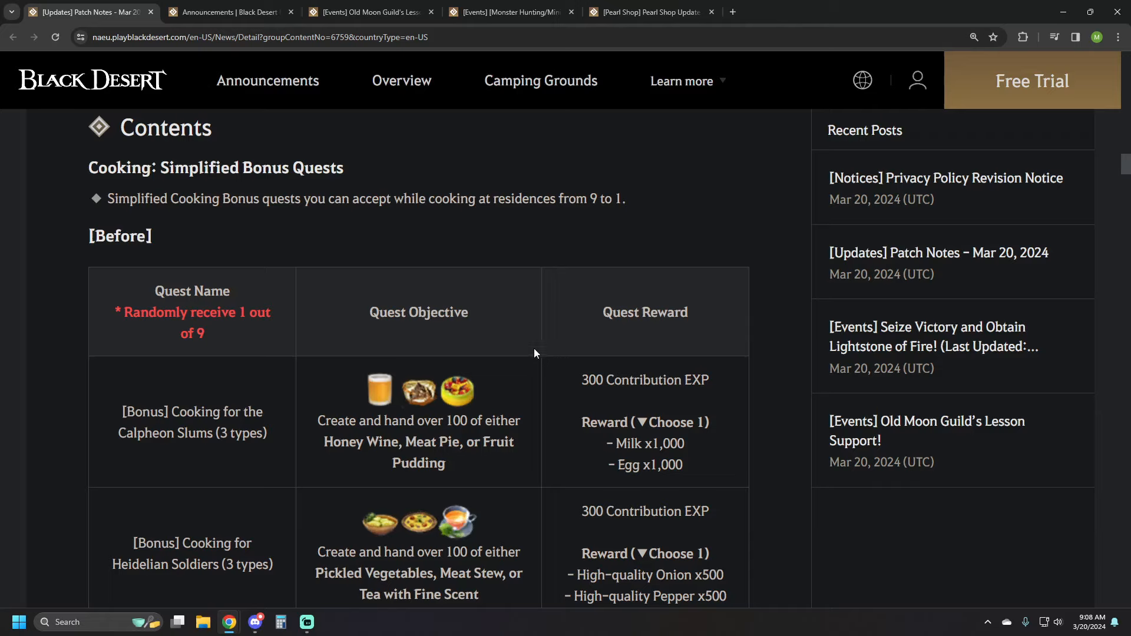
scroll(down, 3)
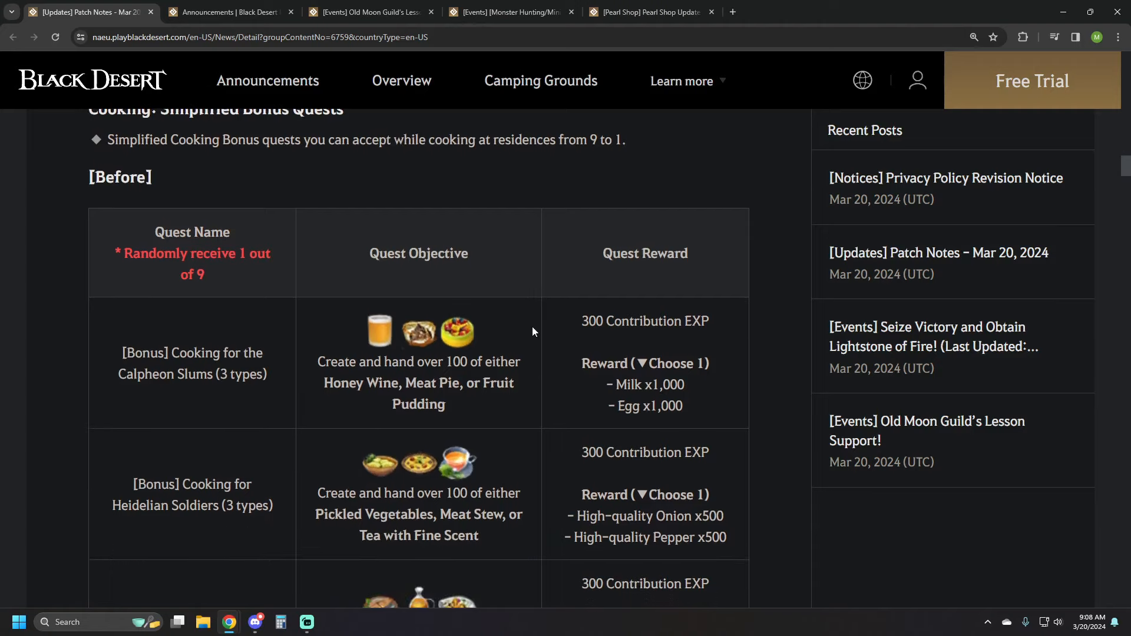
scroll(down, 3)
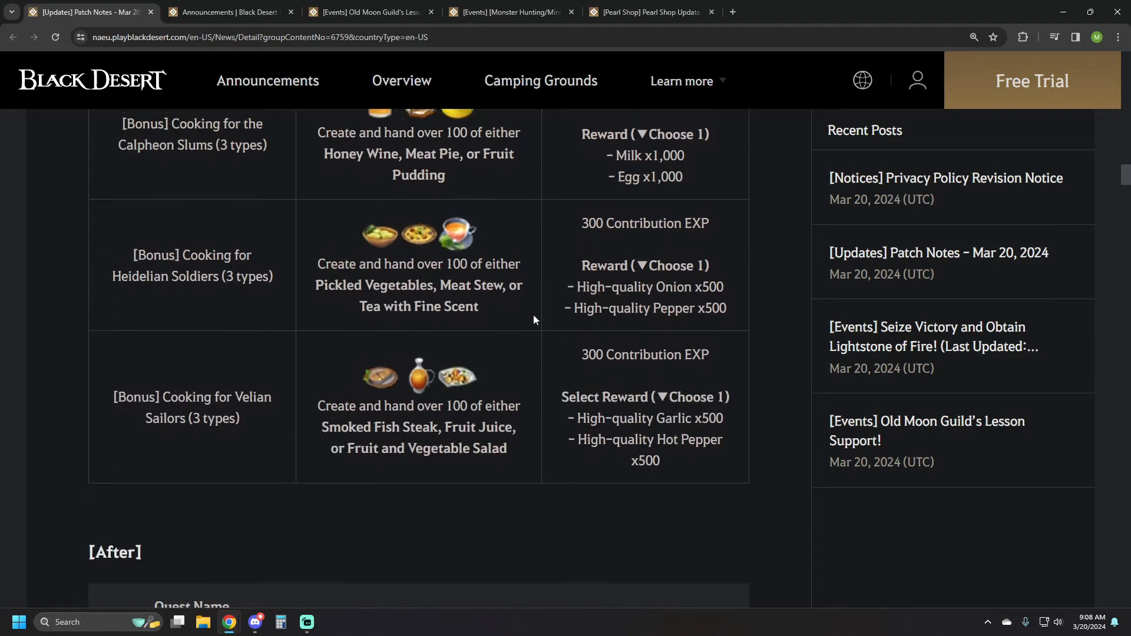
scroll(down, 3)
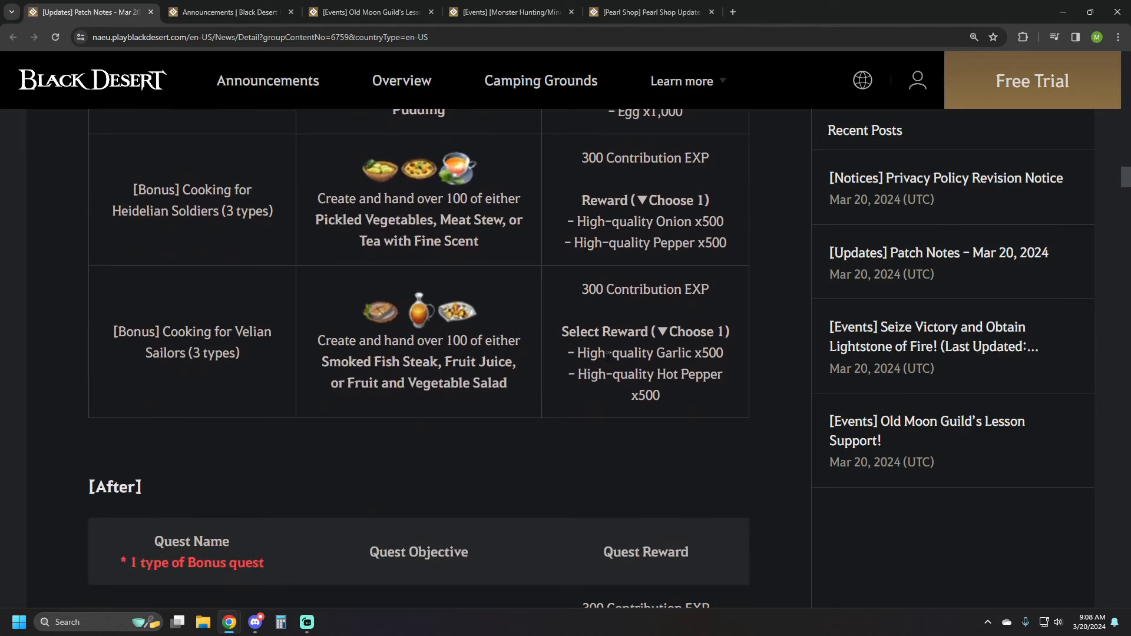
scroll(down, 3)
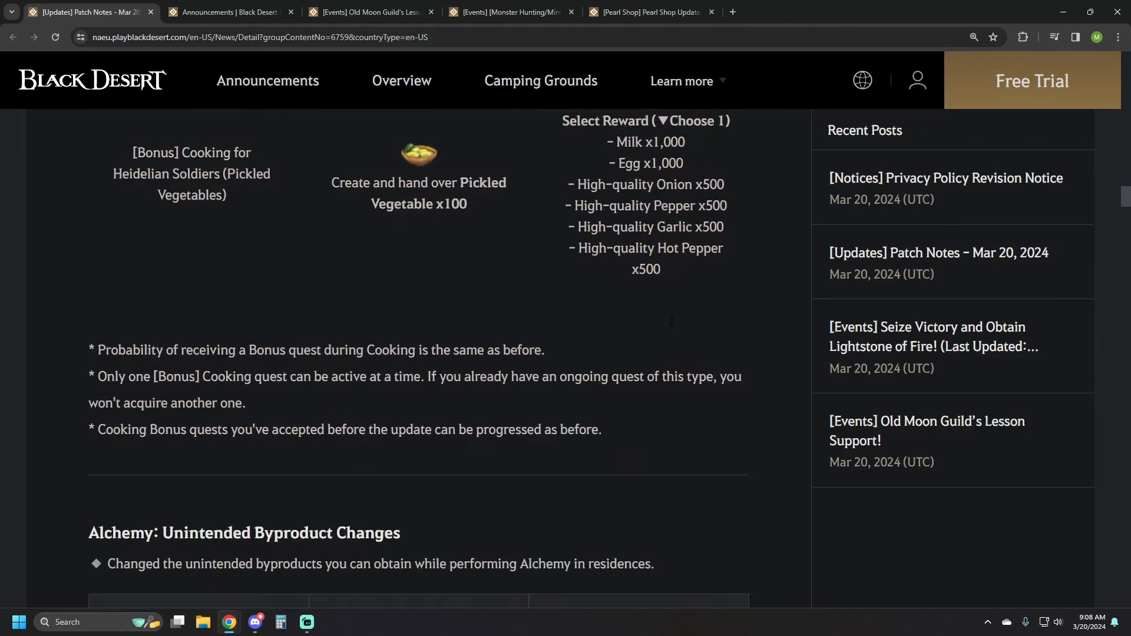
Read the Alchemy Unintended Byproduct Changes table and the renamed Bonus Alchemy quest.
scroll(down, 3)
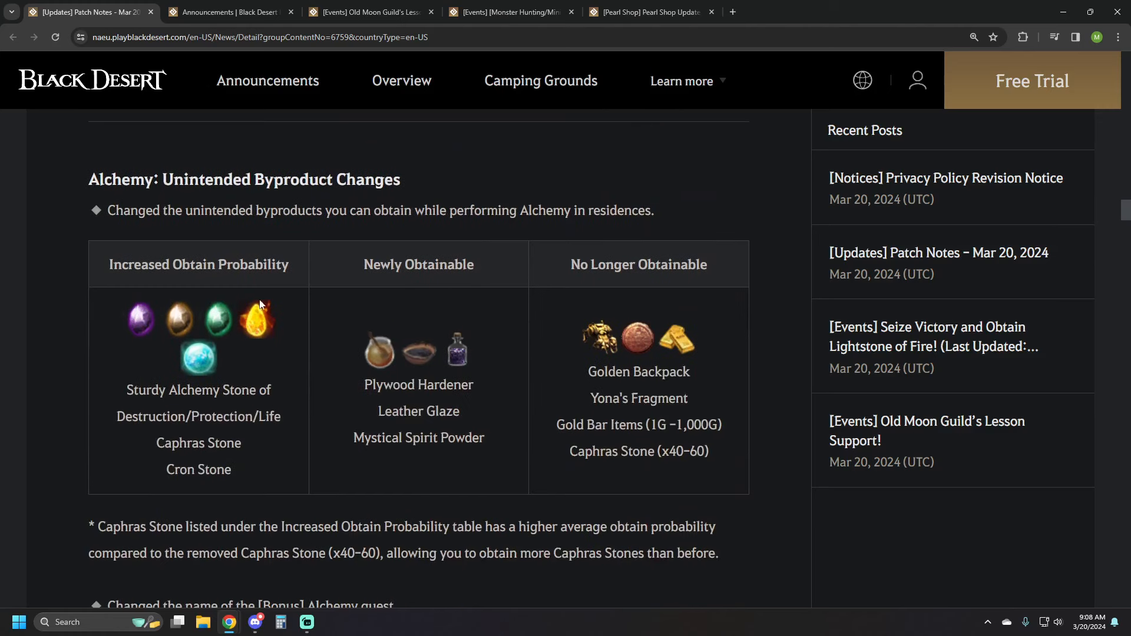
mouse_move(416, 231)
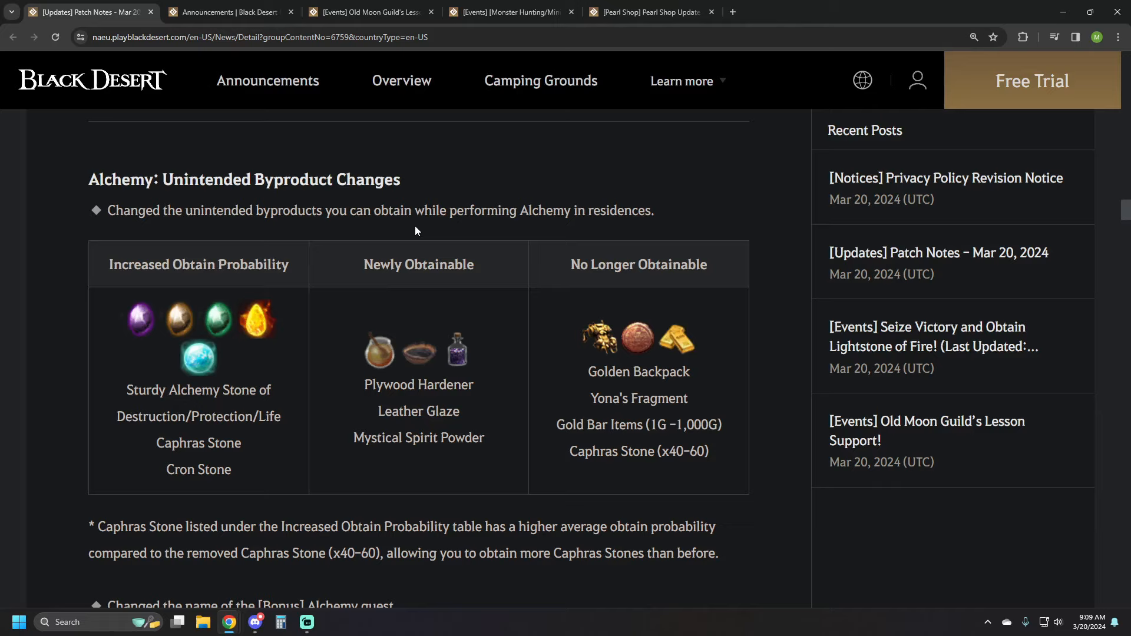
scroll(down, 3)
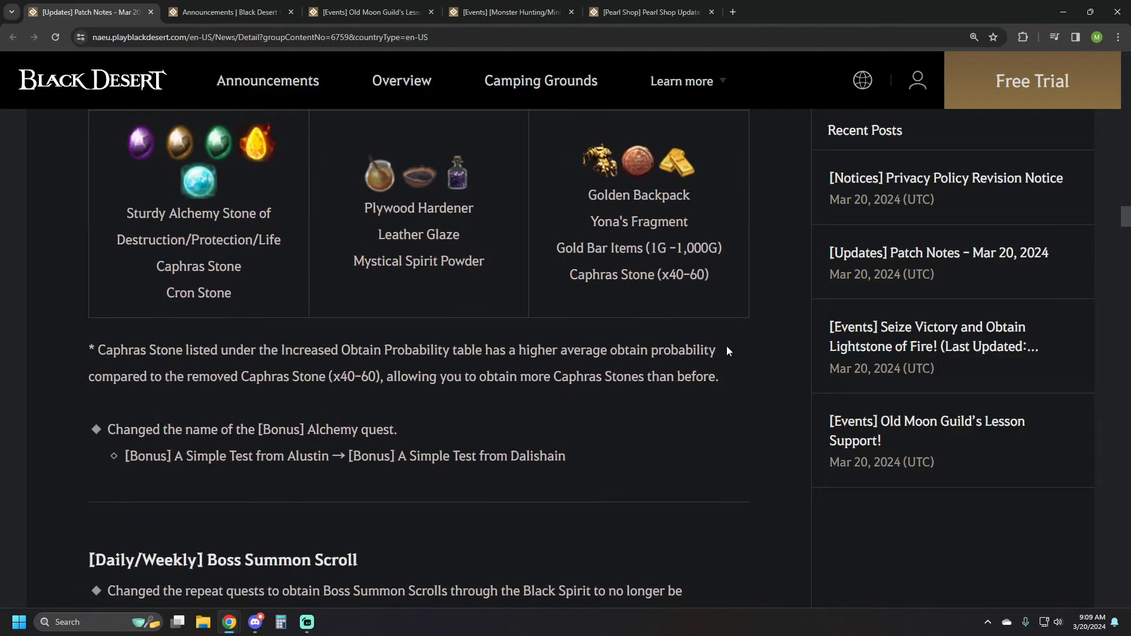
Read the Boss Summon Scroll removal, Silver conversion list, and Igor Bartali's Adventures changes.
scroll(down, 3)
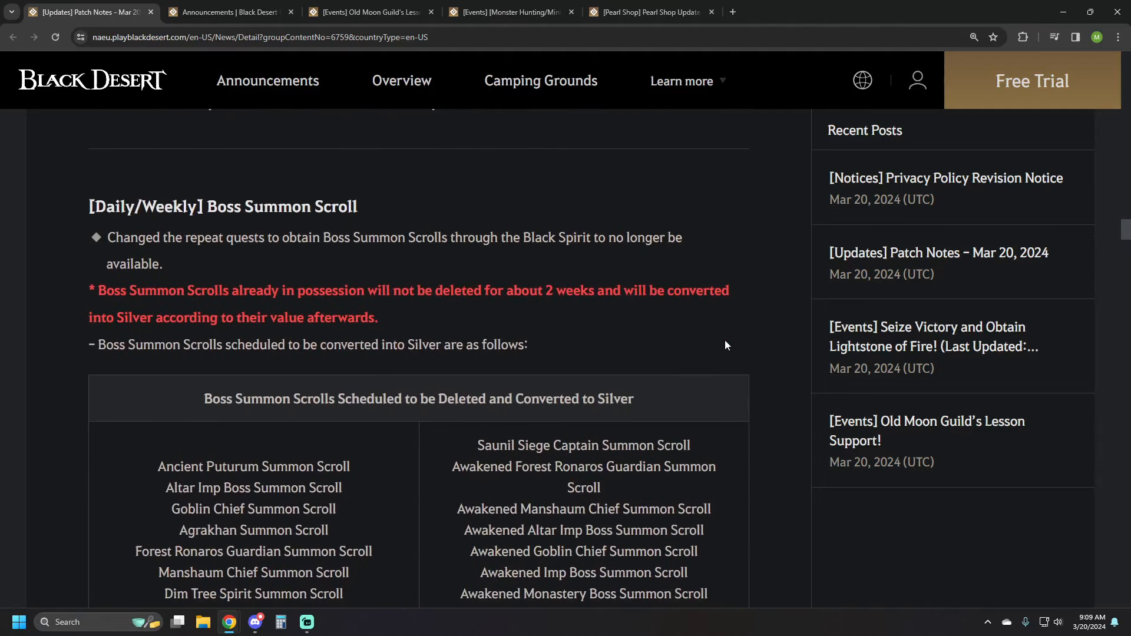
scroll(down, 3)
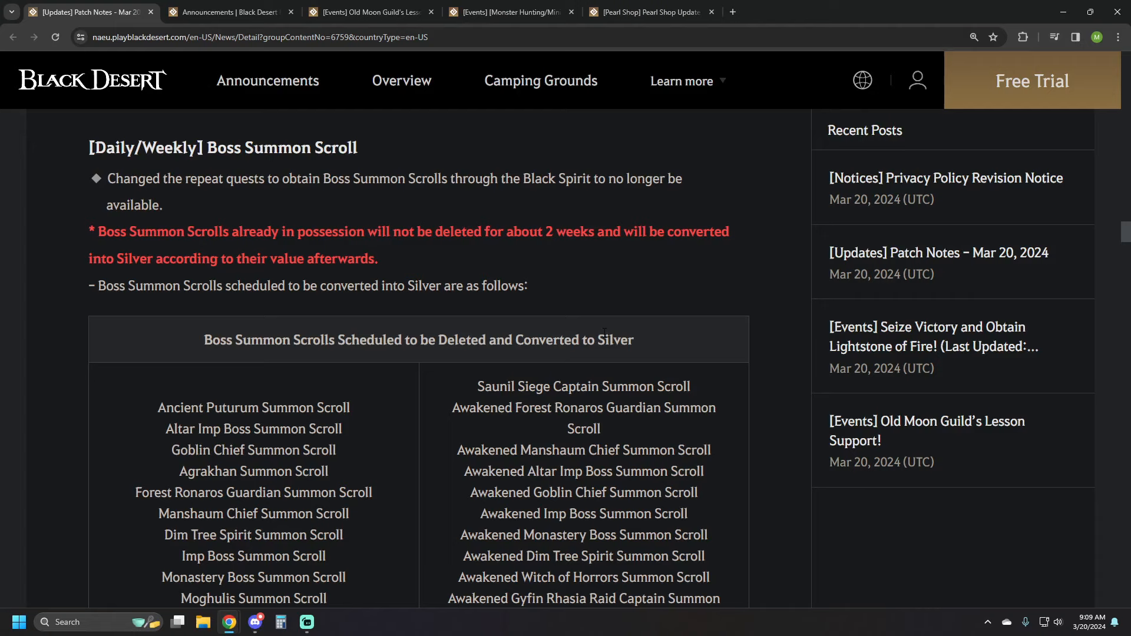
scroll(down, 3)
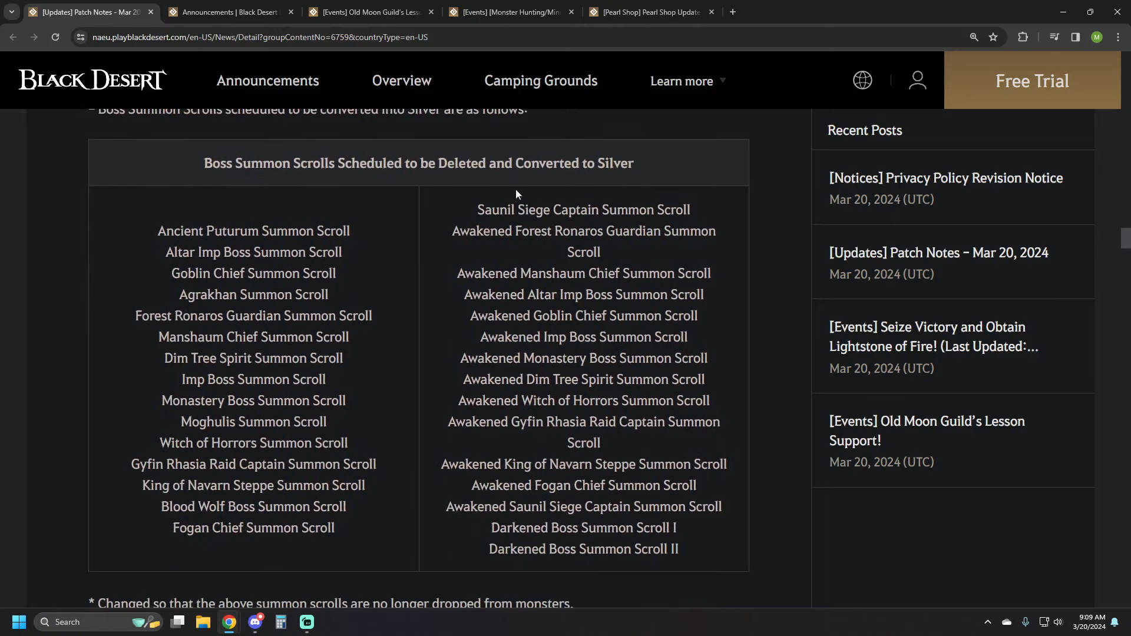
mouse_move(652, 249)
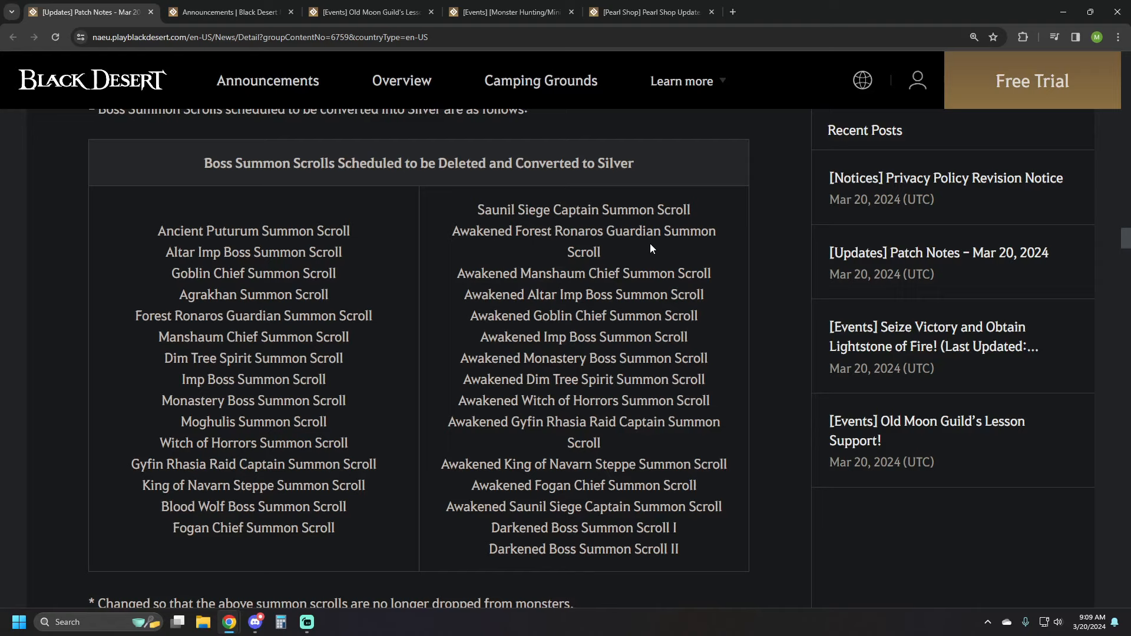
mouse_move(706, 294)
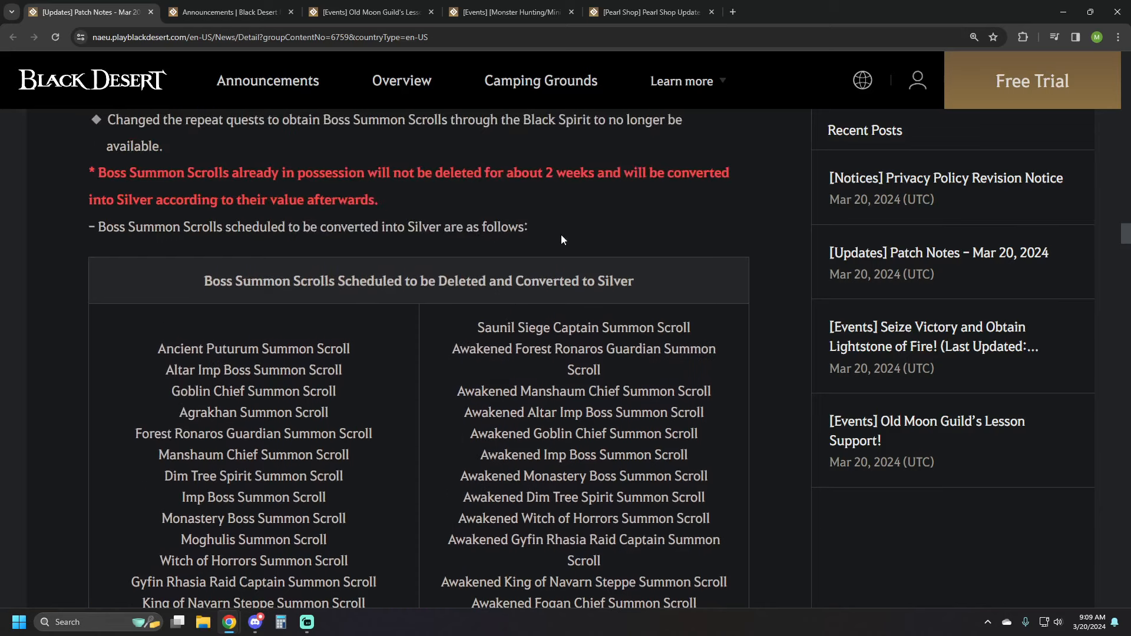
scroll(down, 3)
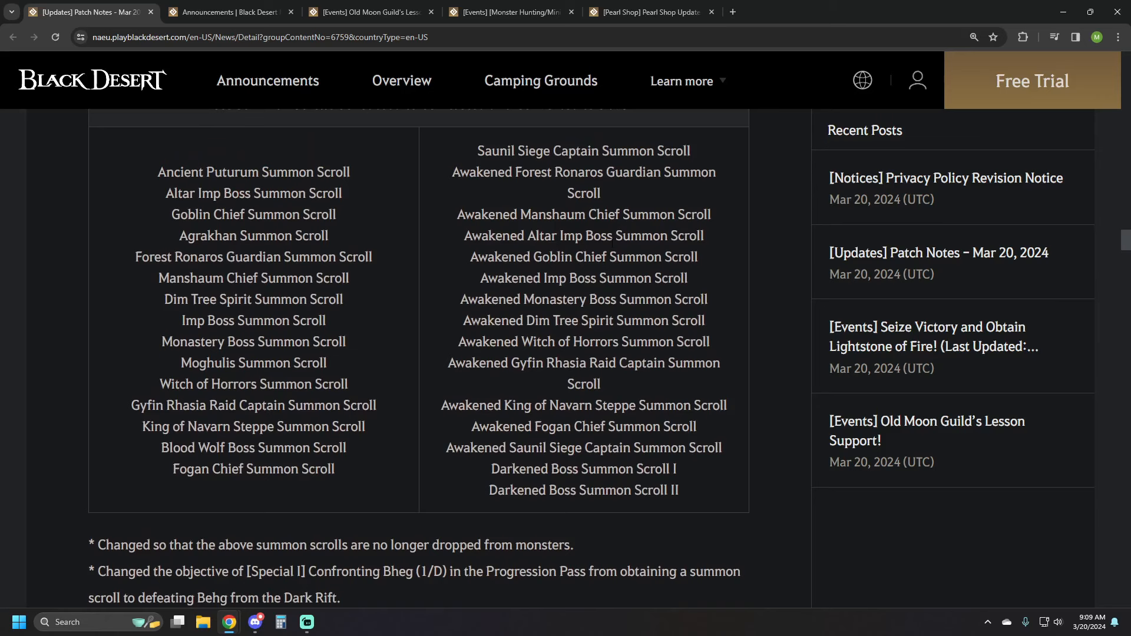
scroll(down, 3)
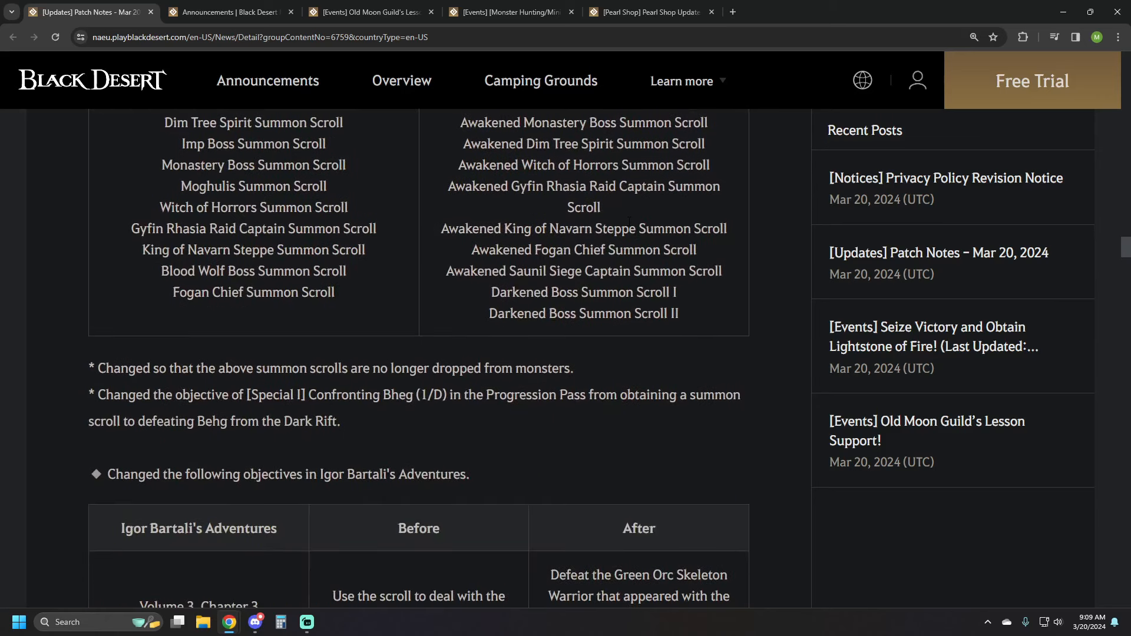
mouse_move(577, 357)
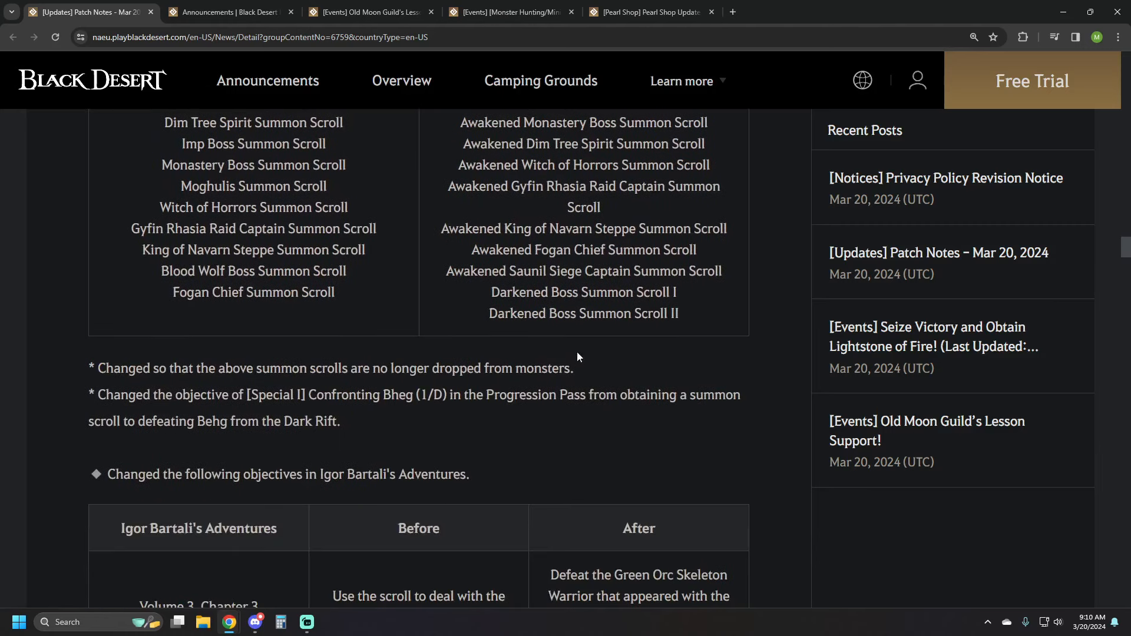
scroll(down, 3)
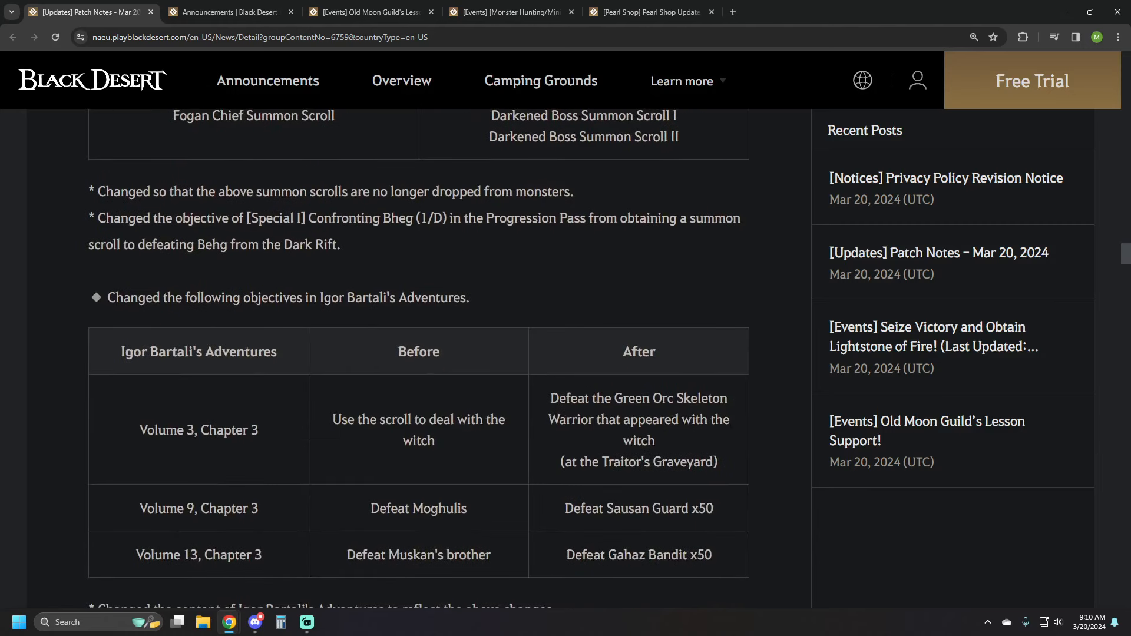
scroll(up, 3)
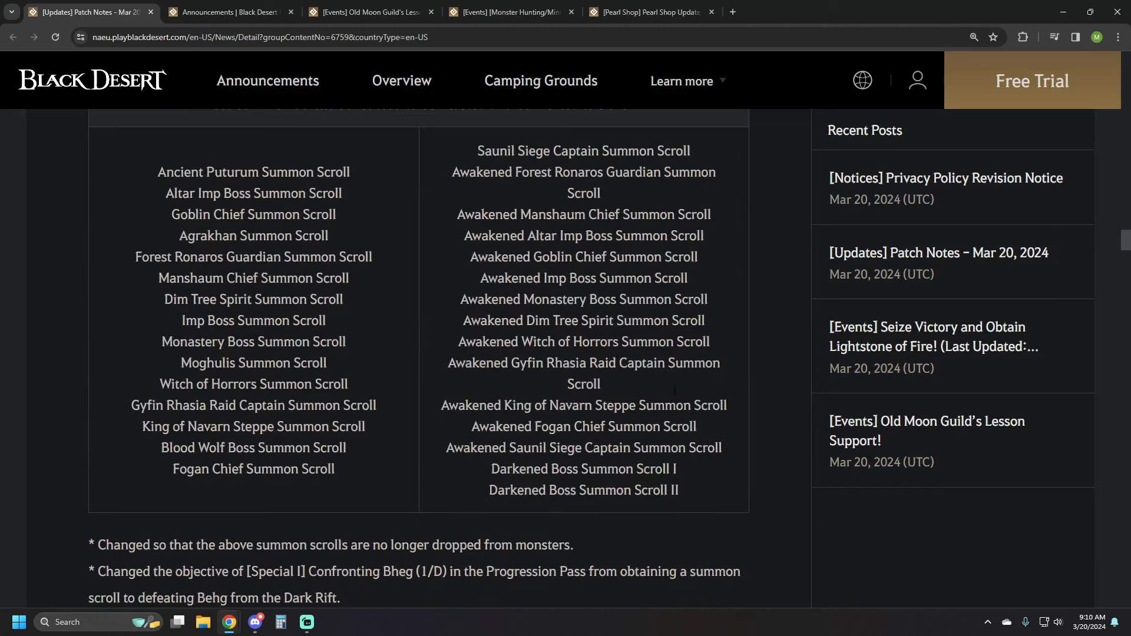
scroll(down, 3)
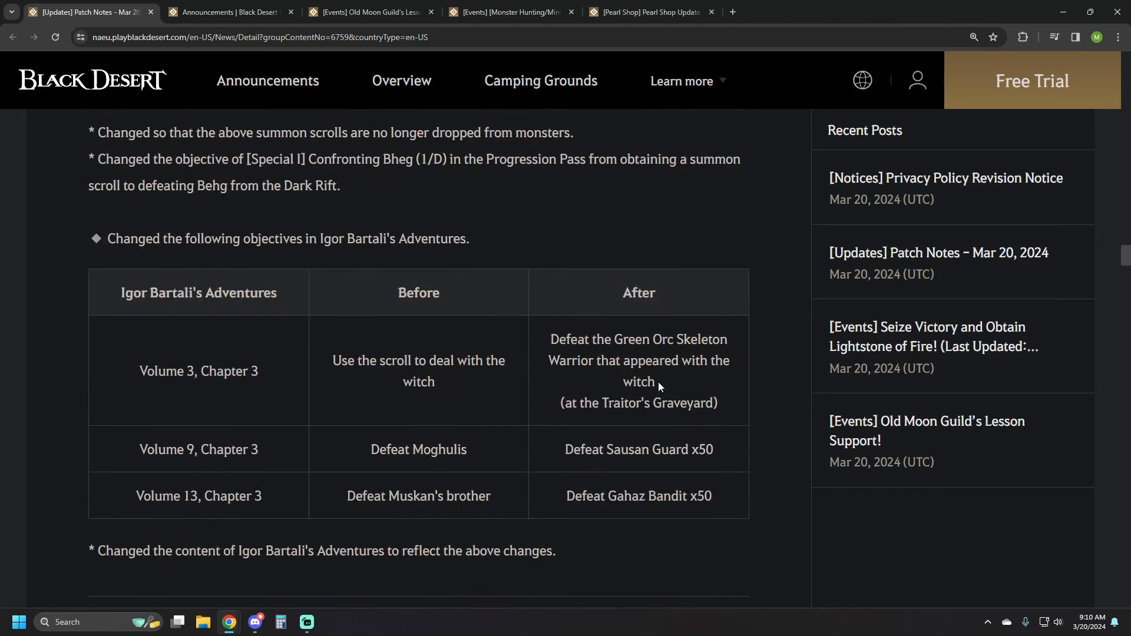
scroll(down, 3)
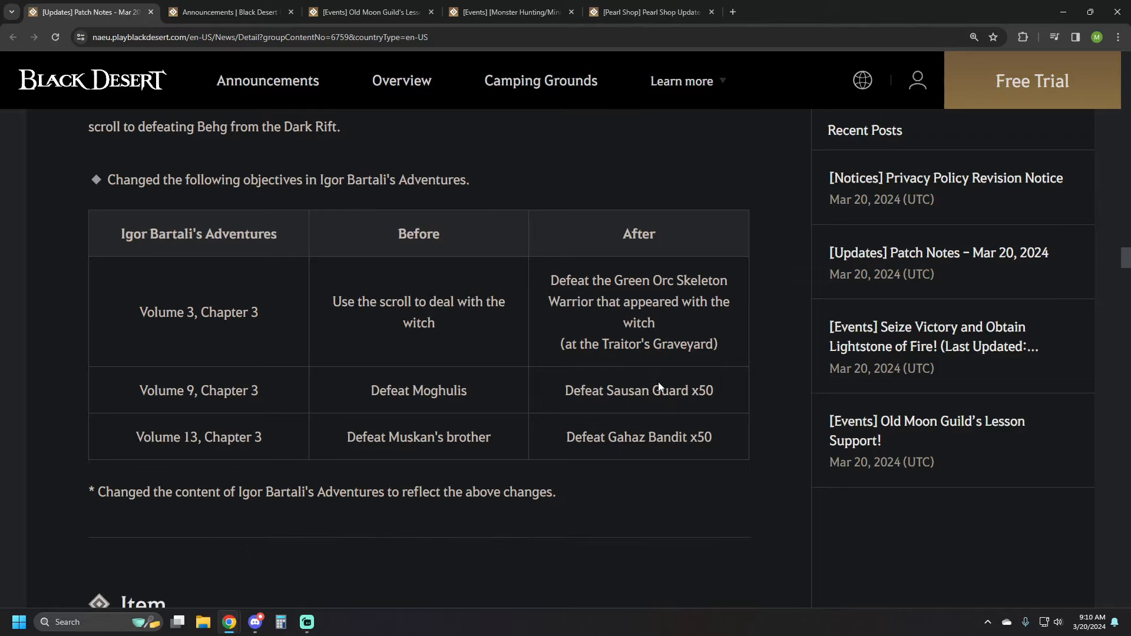
mouse_move(373, 369)
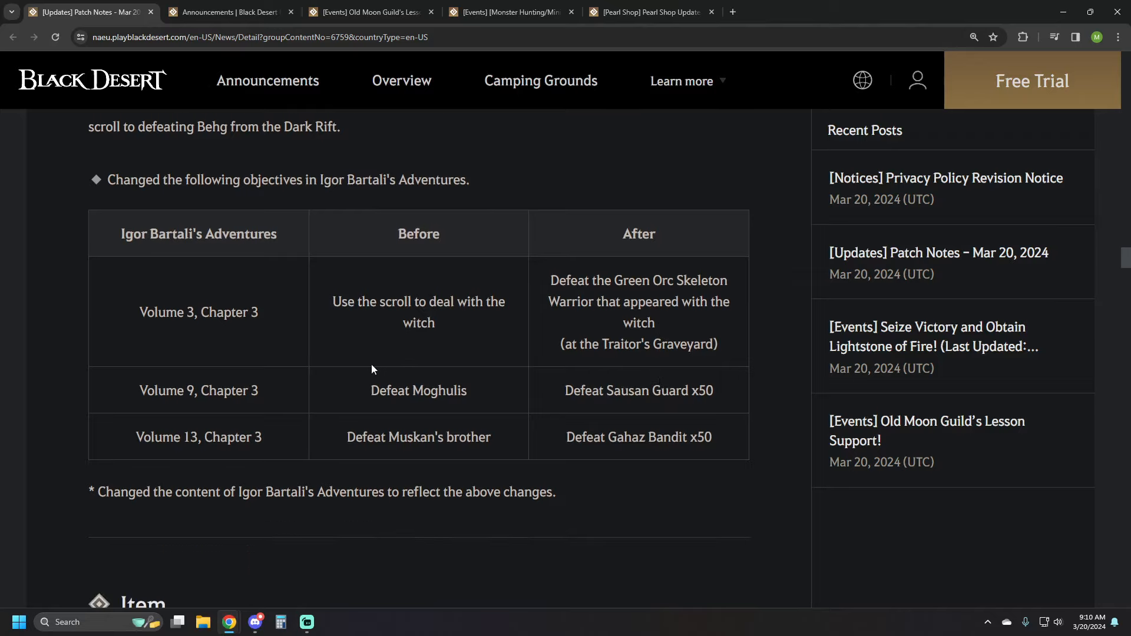
mouse_move(676, 462)
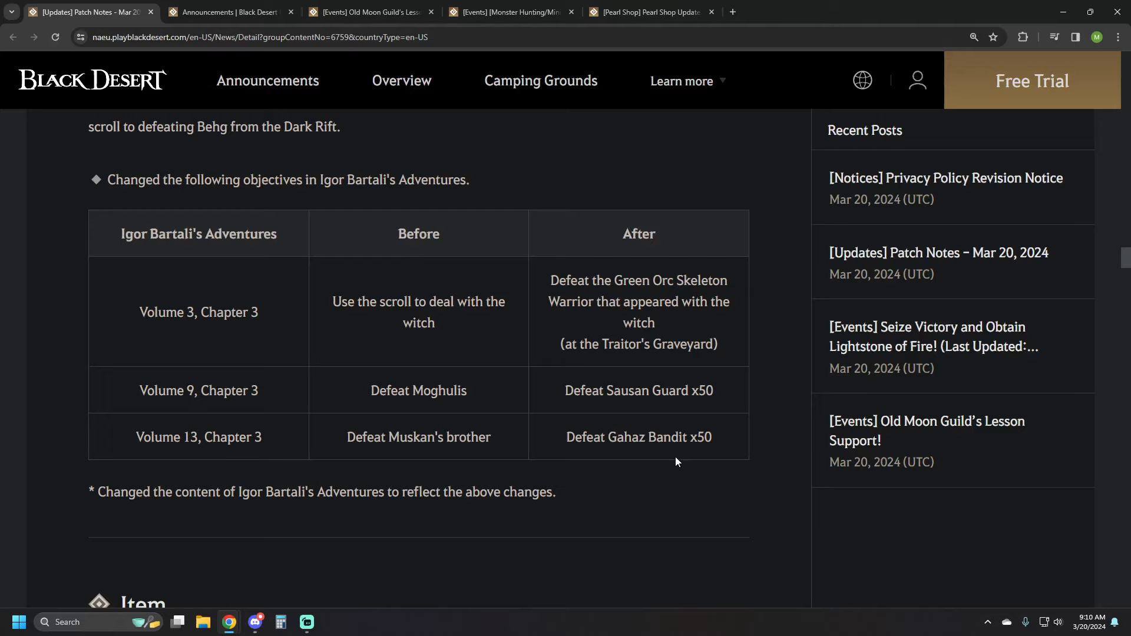
mouse_move(416, 410)
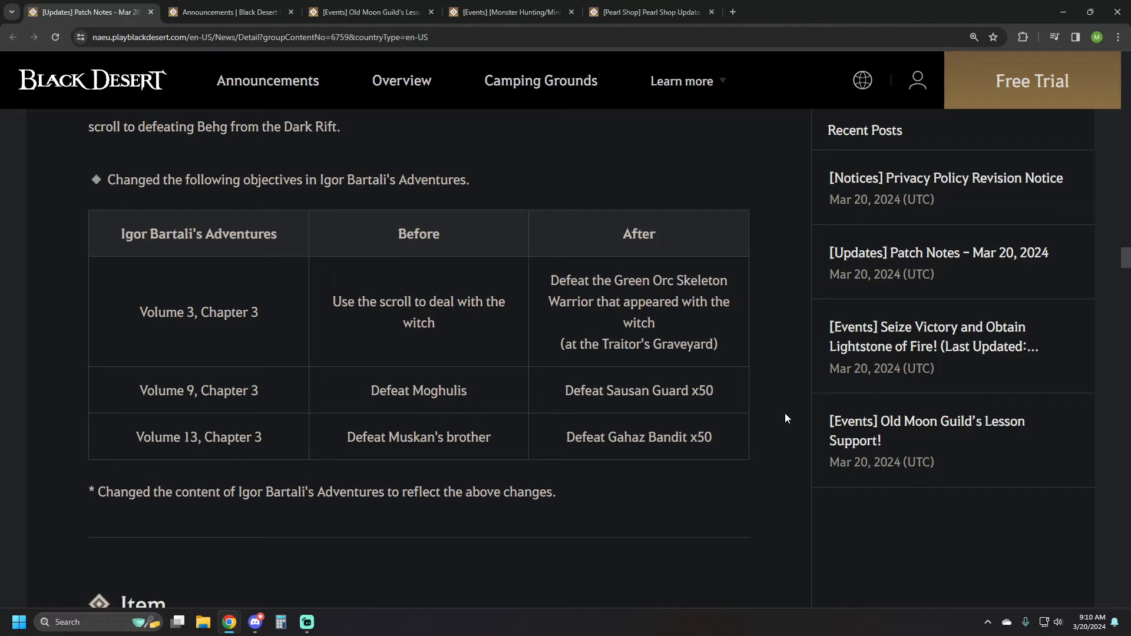
mouse_move(706, 413)
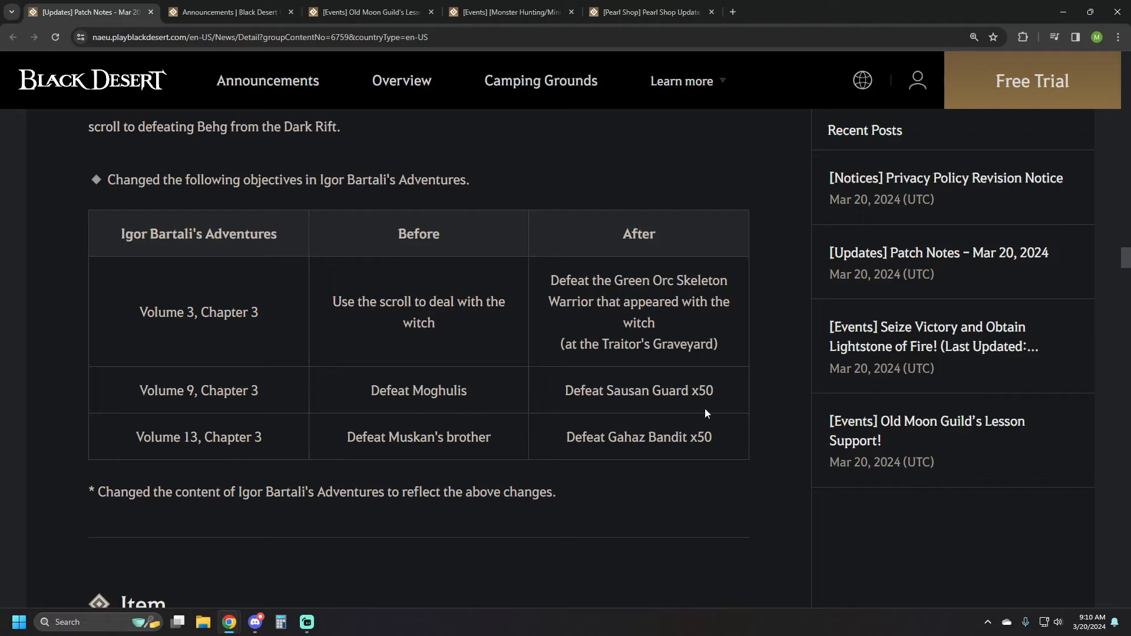
Read the Workshop Complete Now remaining-time silver cost table down to the Monster section.
scroll(down, 3)
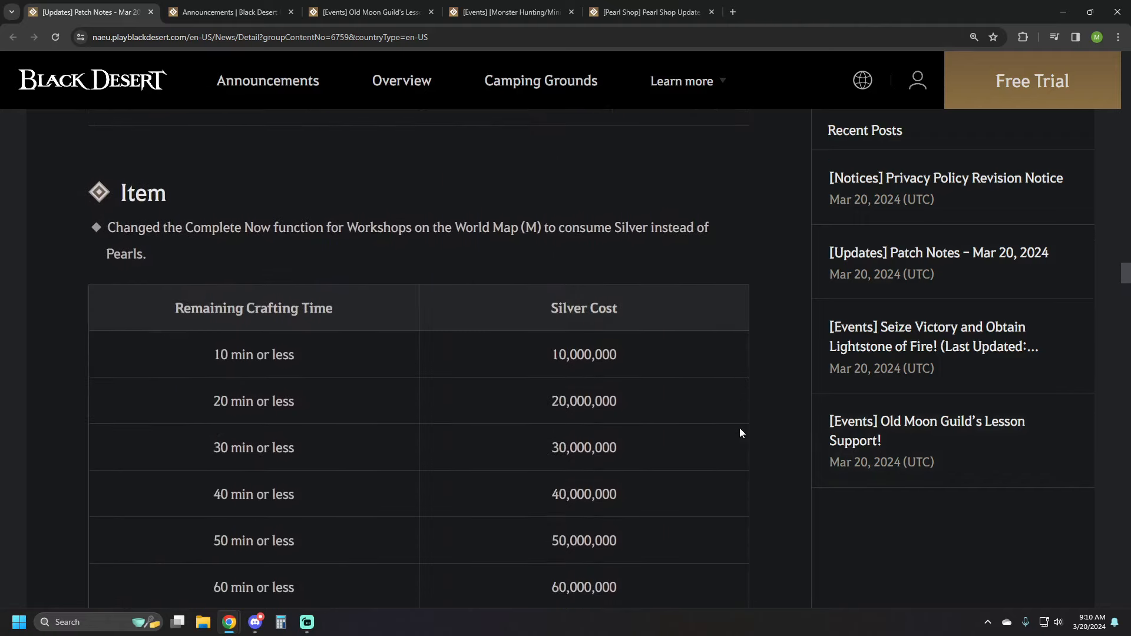
scroll(down, 3)
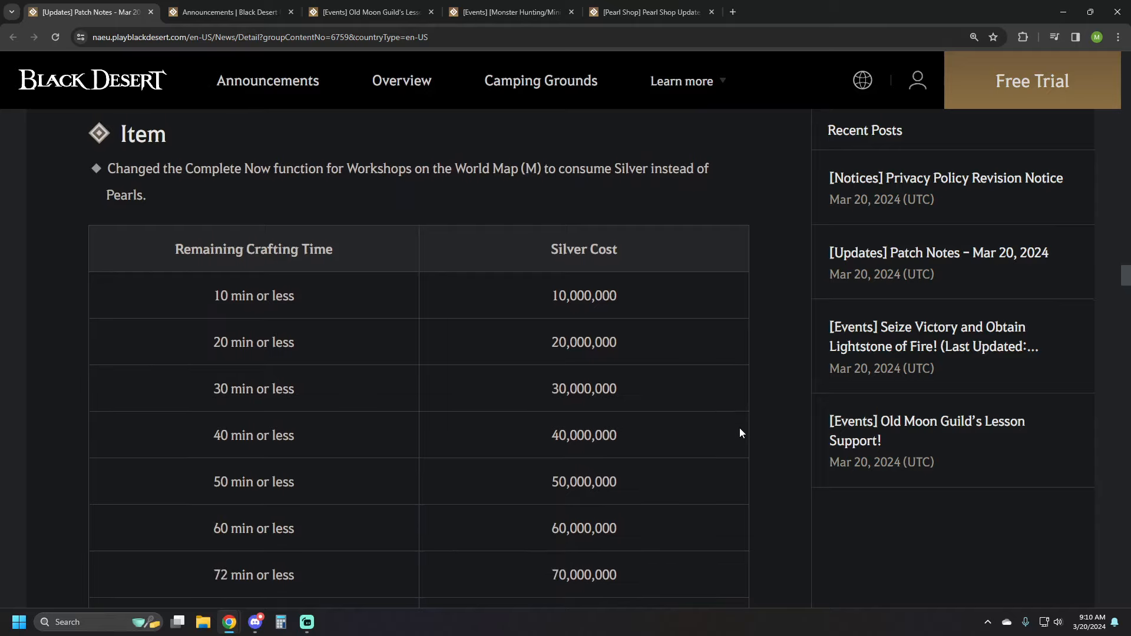
mouse_move(741, 427)
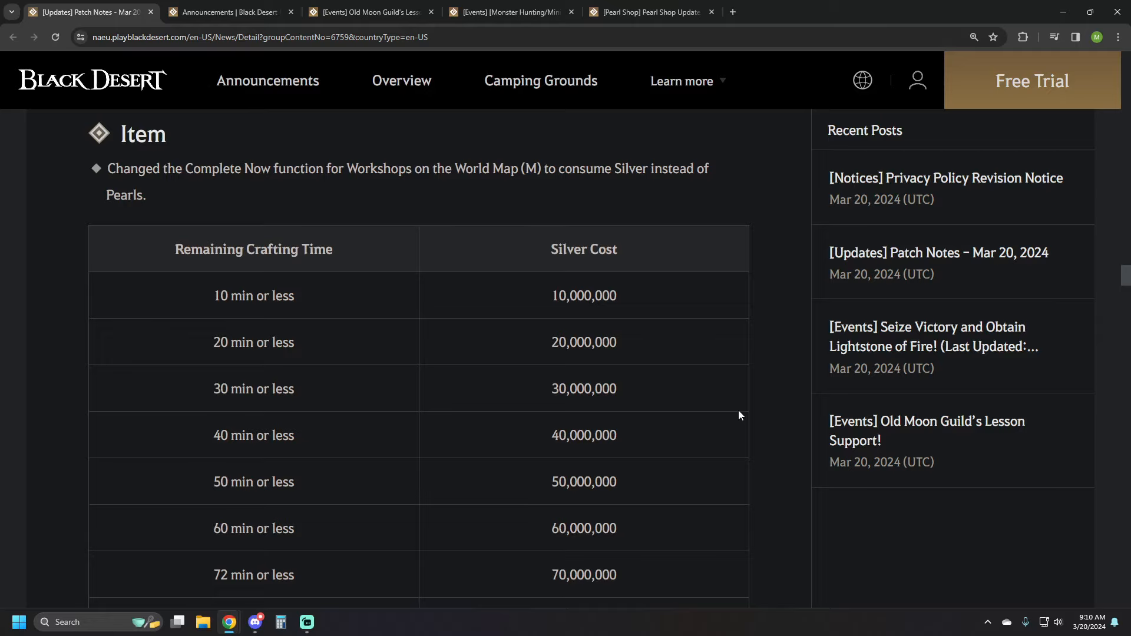
scroll(down, 3)
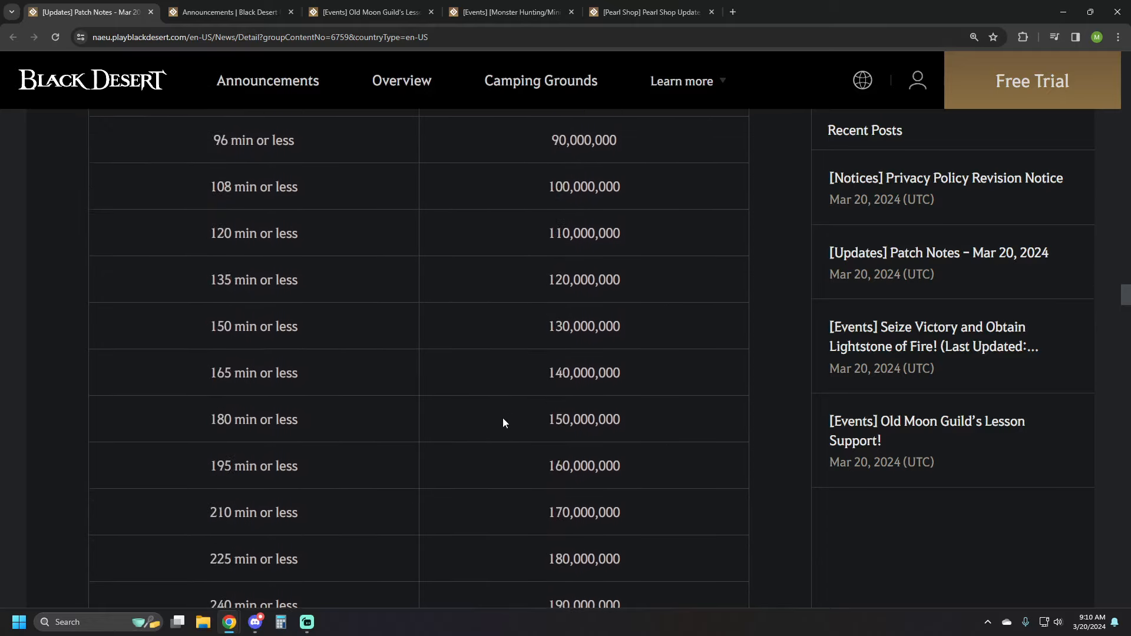
scroll(up, 3)
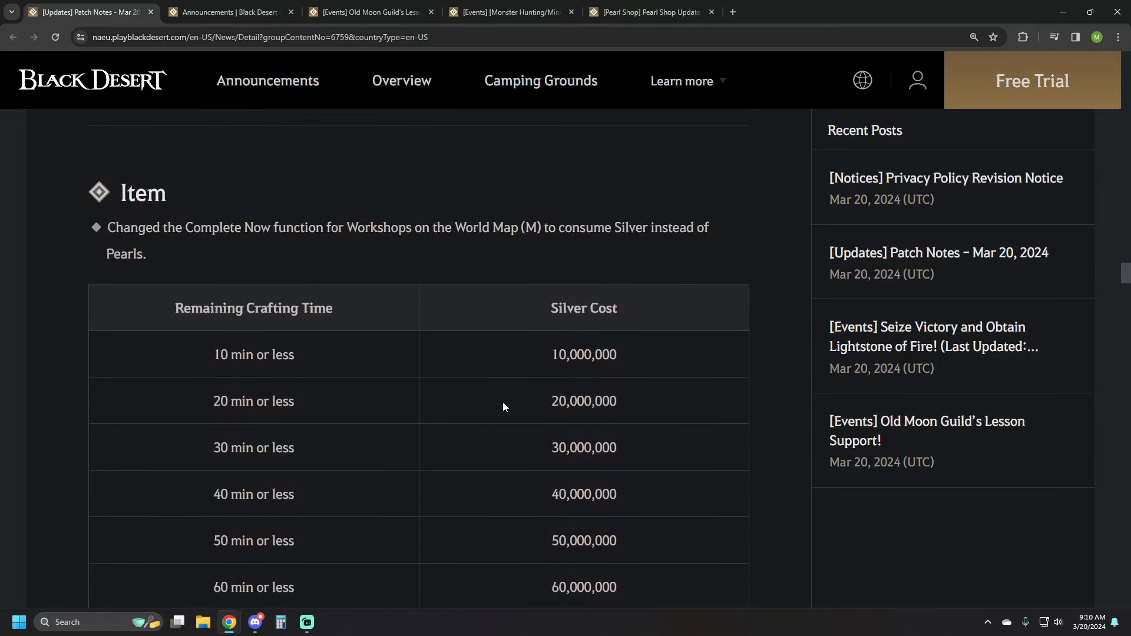
scroll(down, 3)
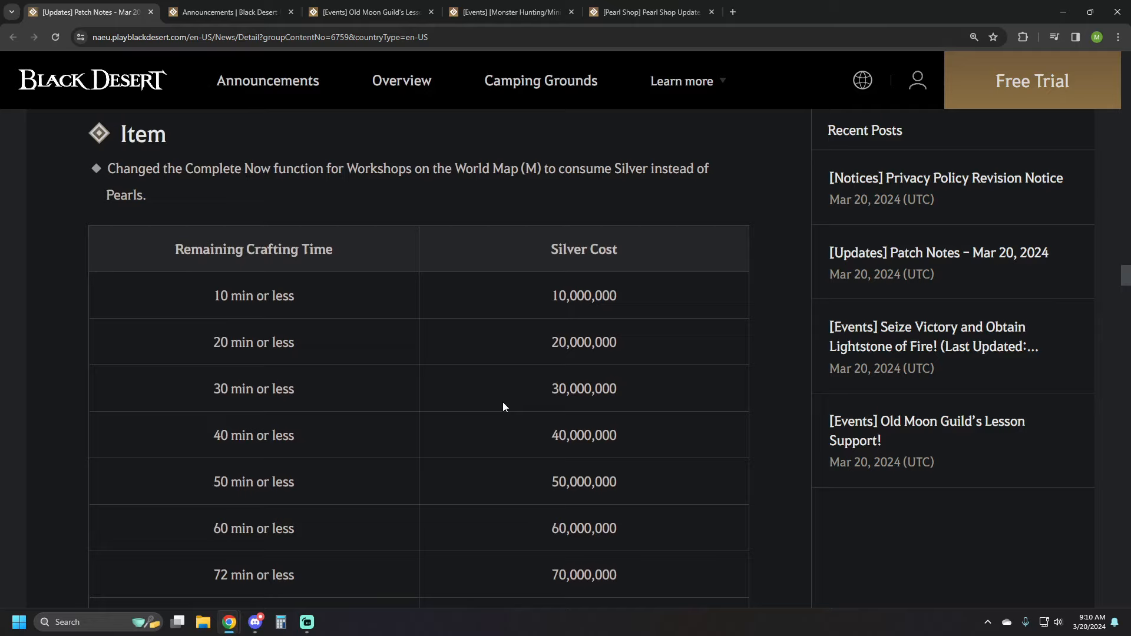
scroll(down, 3)
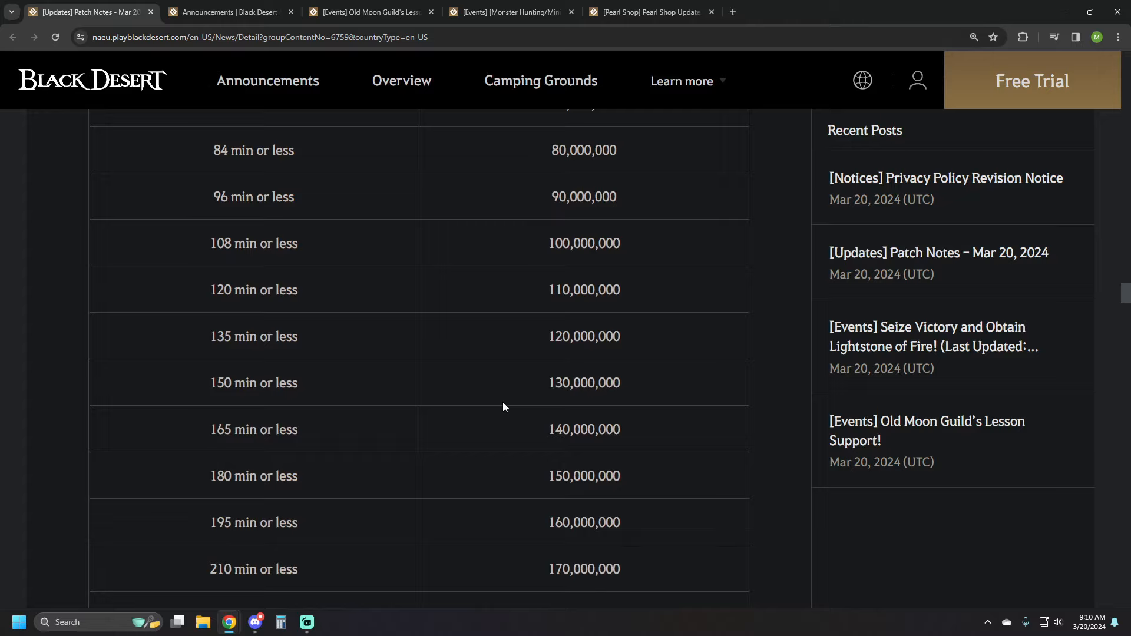
mouse_move(352, 405)
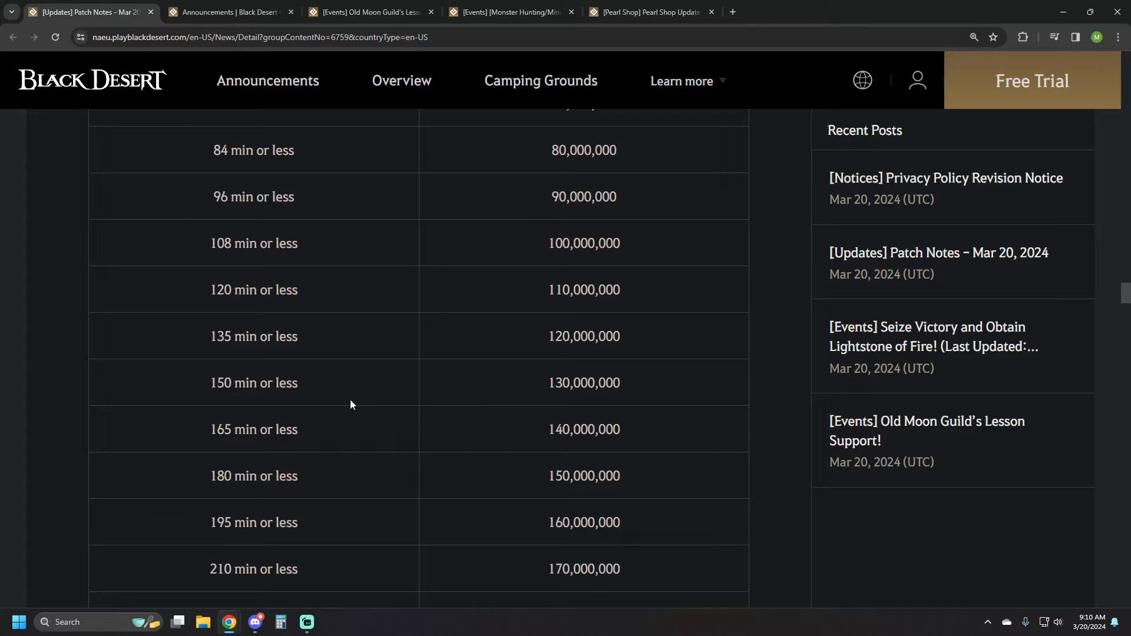
scroll(down, 3)
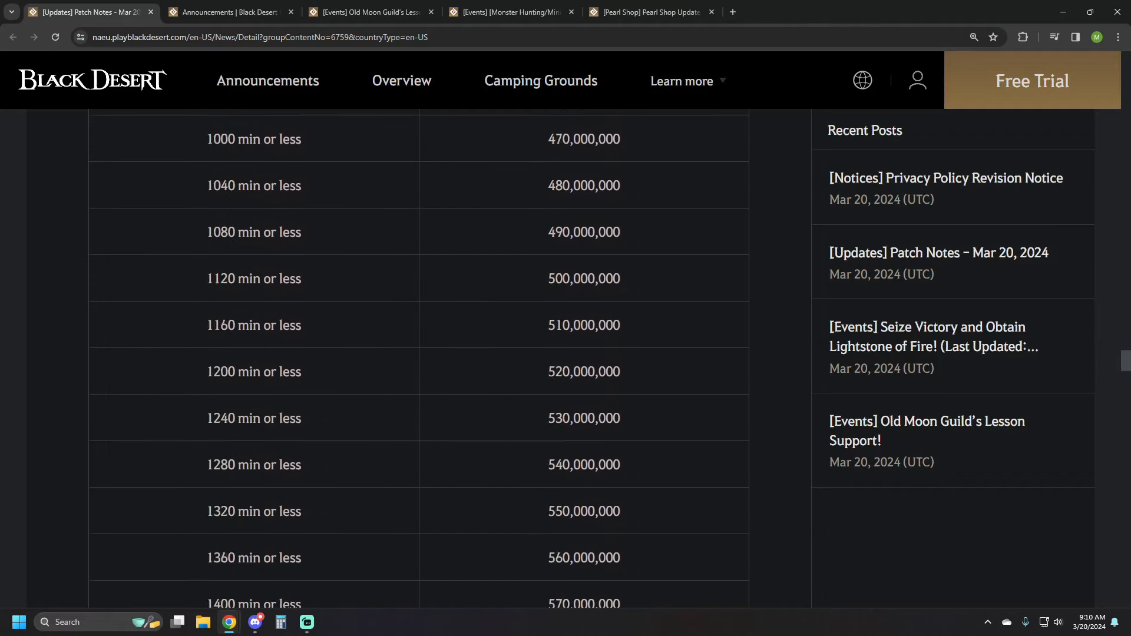
scroll(down, 3)
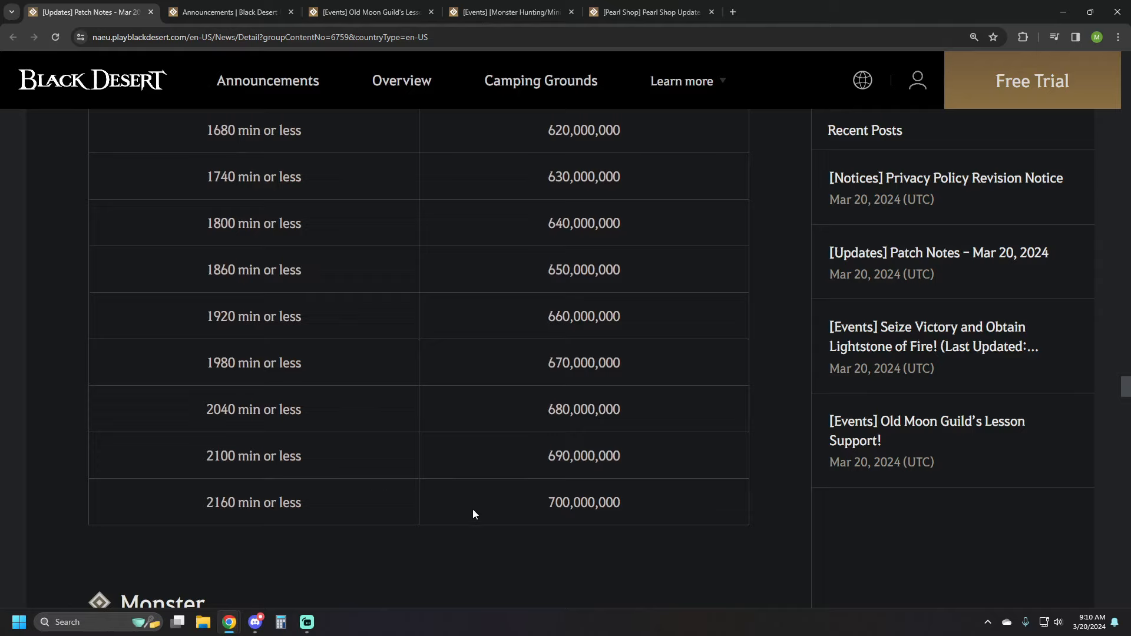
mouse_move(614, 437)
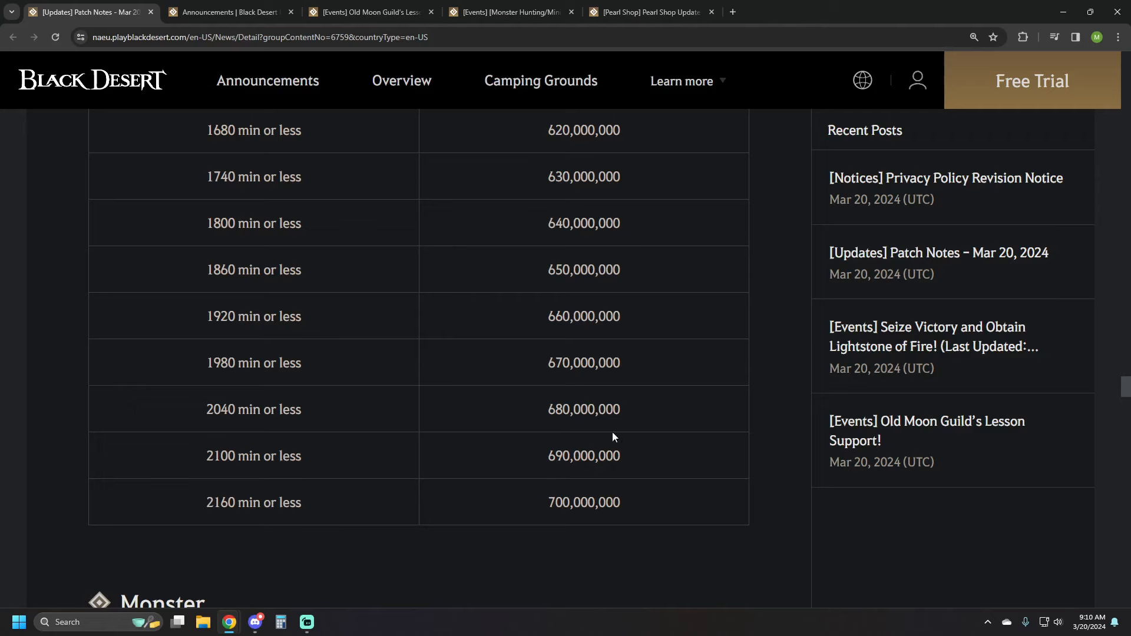
scroll(down, 3)
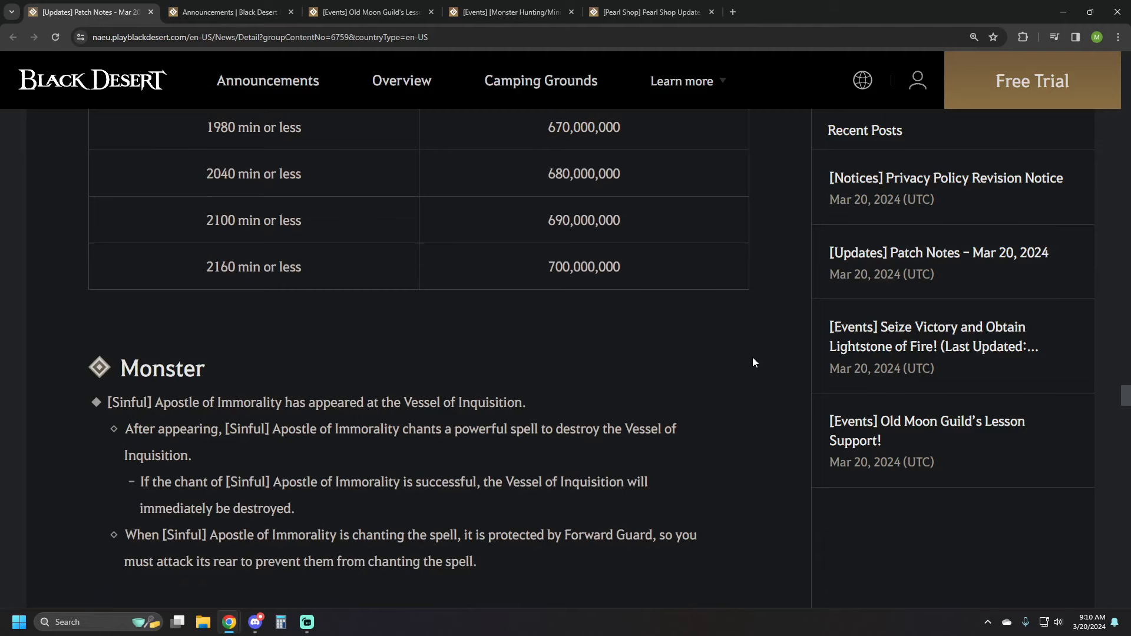
Read the Sinful Apostle of Immorality note and the Mount breeding and Horse Emblem changes.
scroll(down, 3)
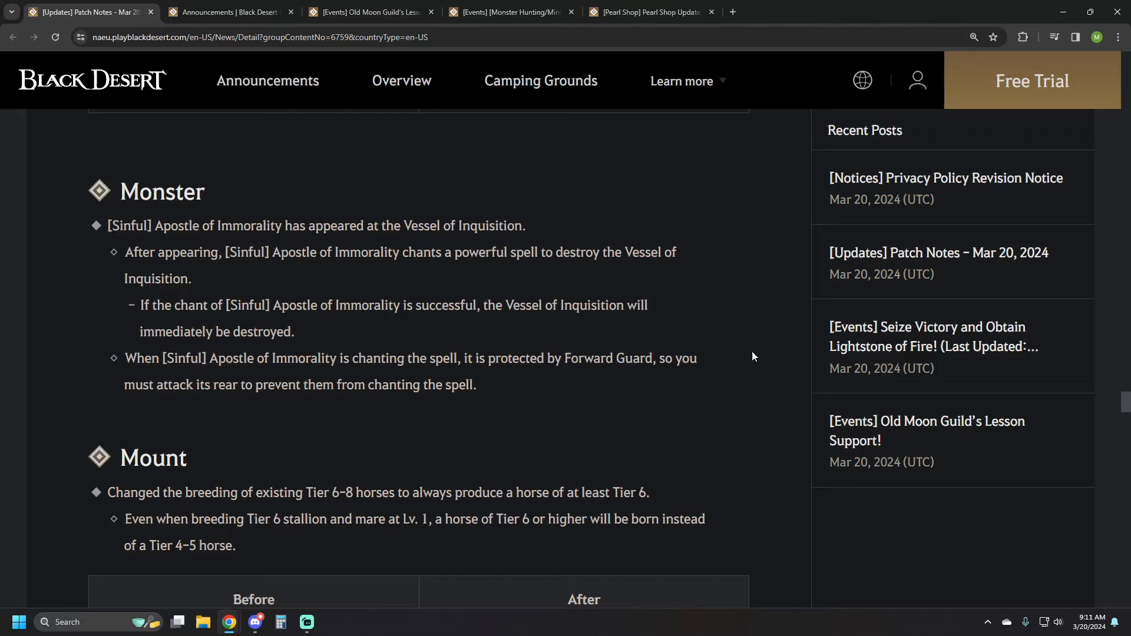
scroll(down, 3)
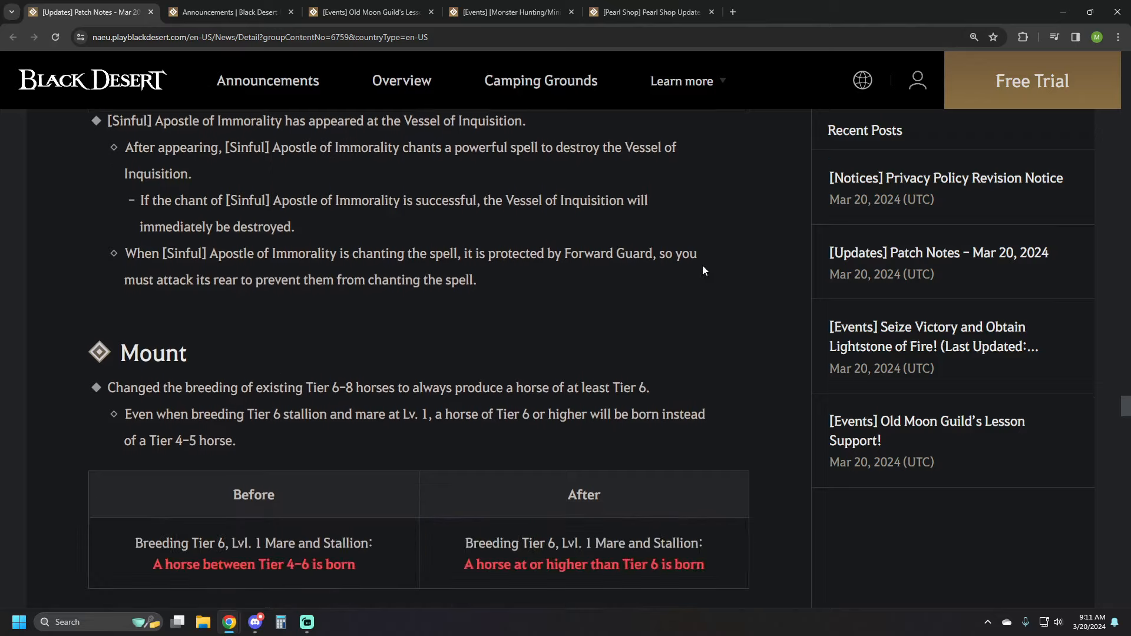
scroll(down, 3)
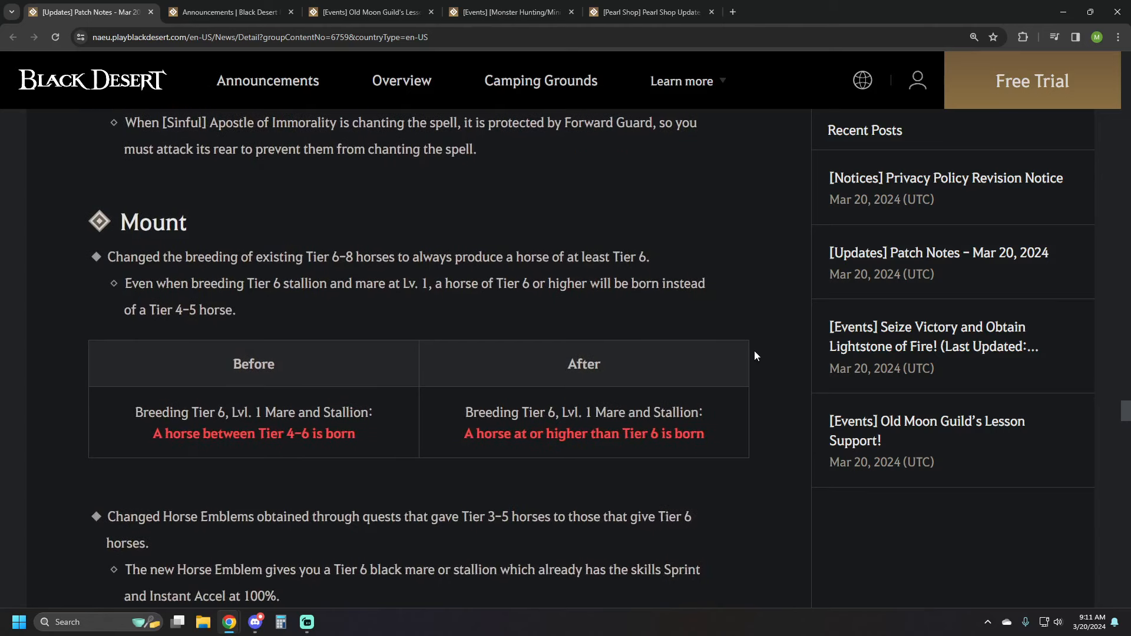
mouse_move(752, 342)
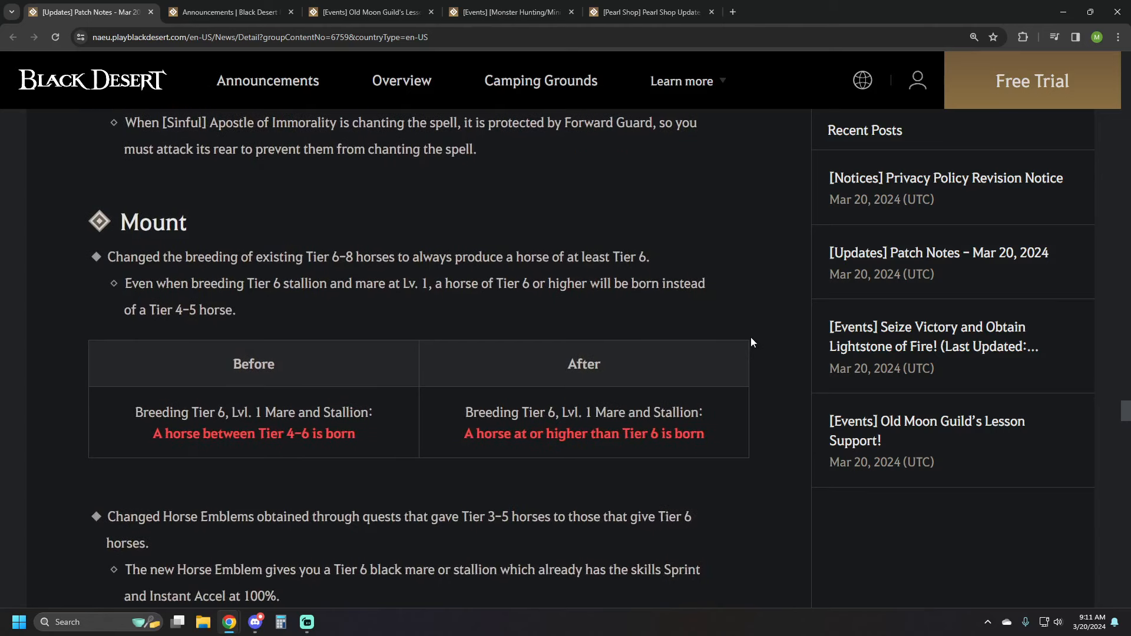
scroll(down, 3)
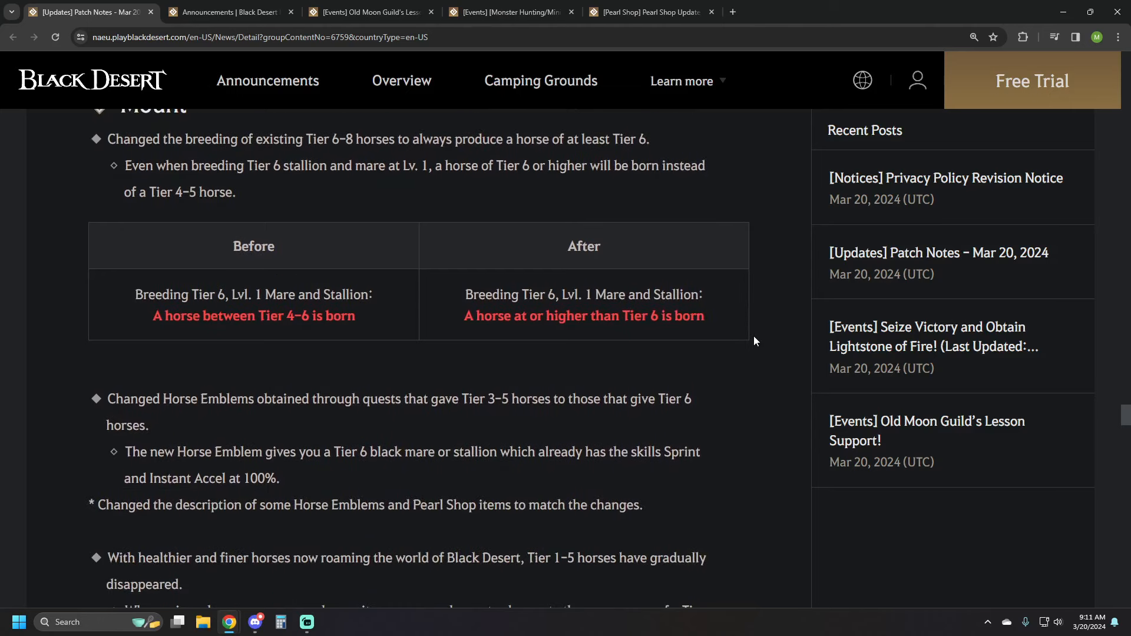
mouse_move(764, 346)
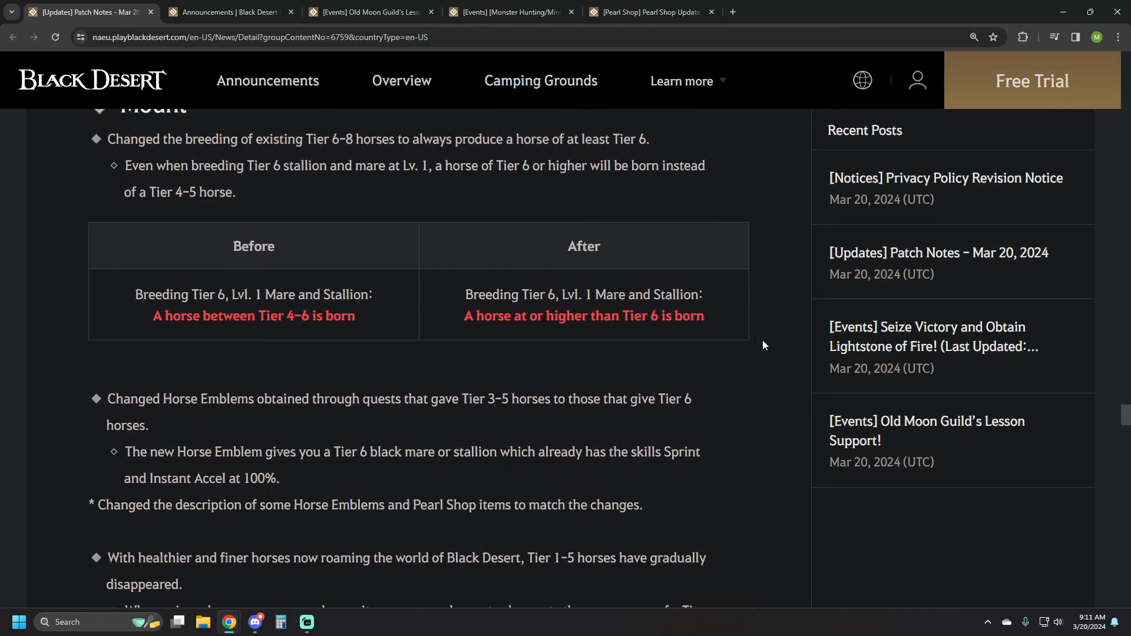
scroll(down, 3)
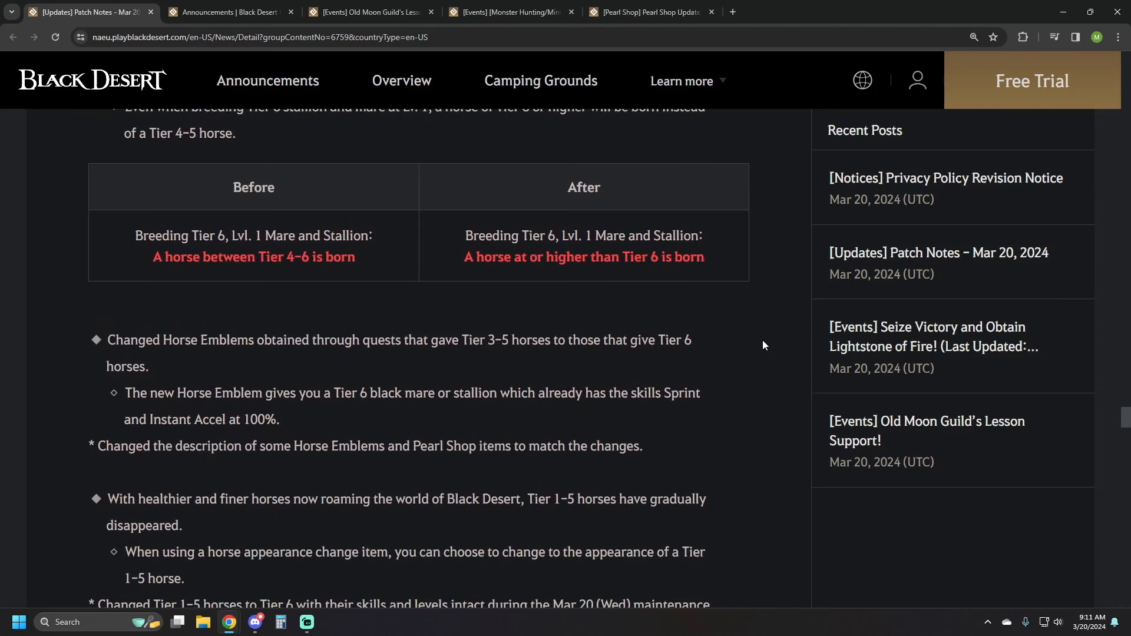
scroll(down, 3)
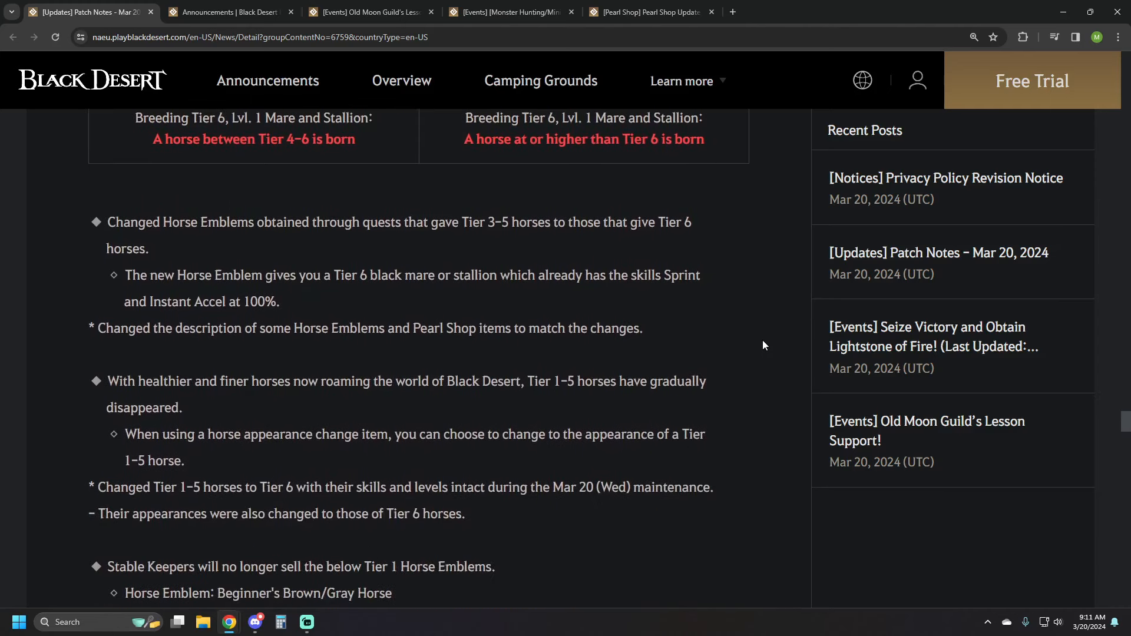
Read the Quest & Knowledge section's boss knowledge table in the patch notes.
scroll(down, 3)
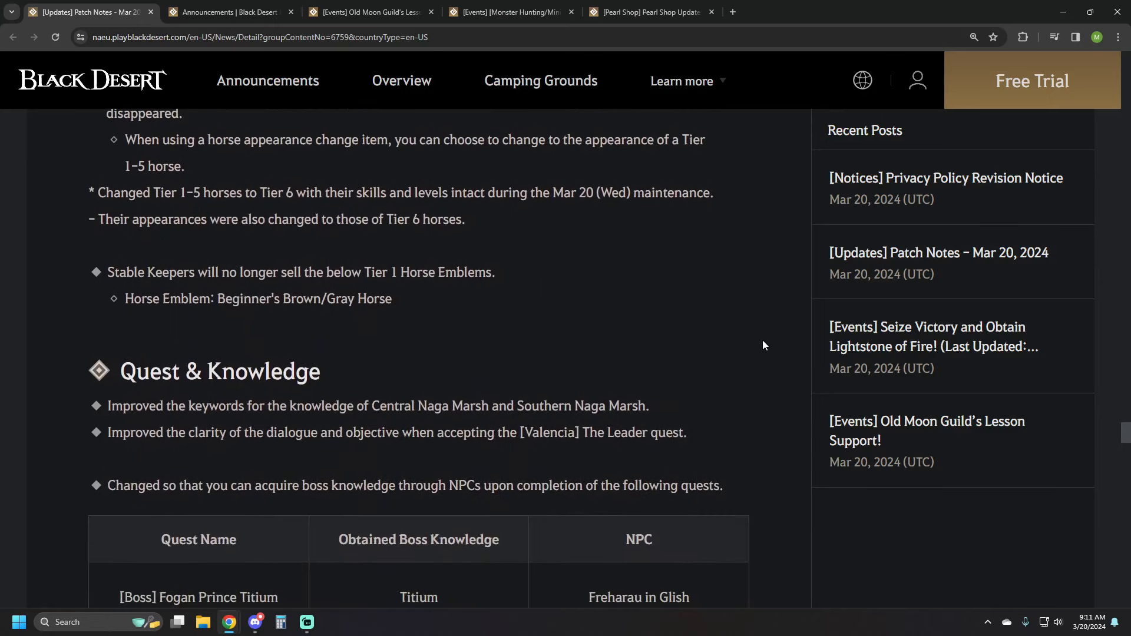
scroll(down, 3)
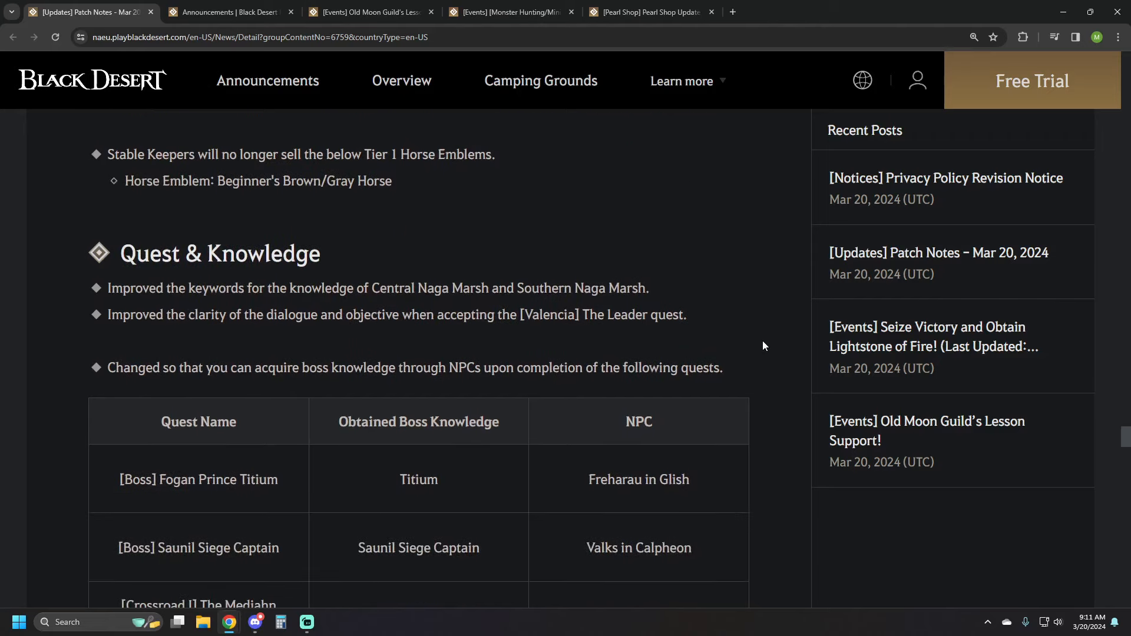
scroll(down, 3)
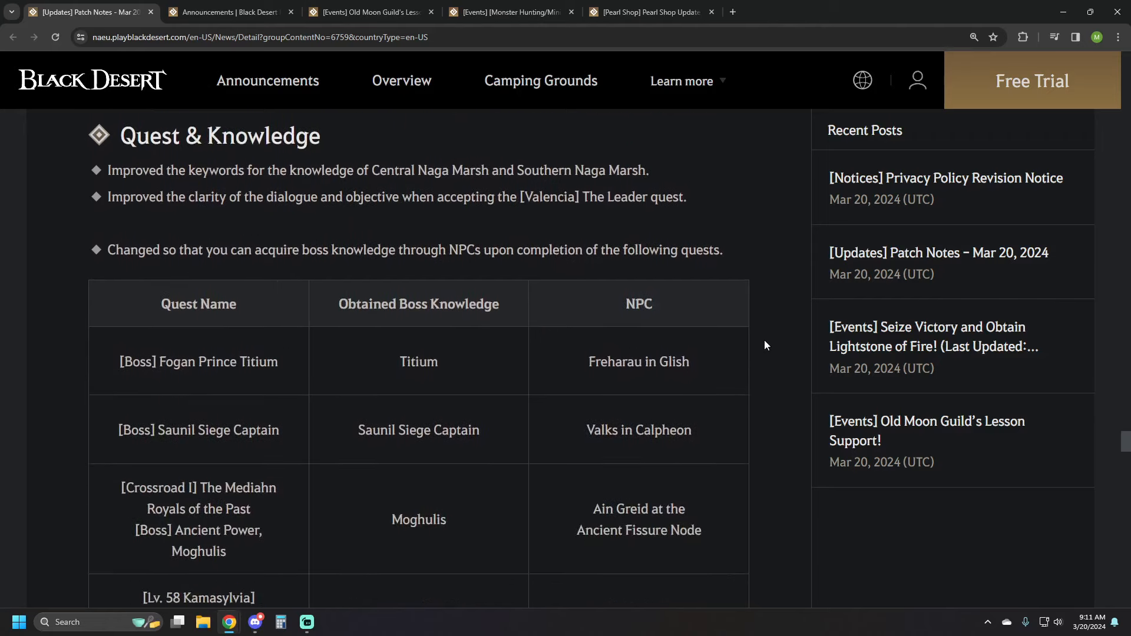
scroll(down, 3)
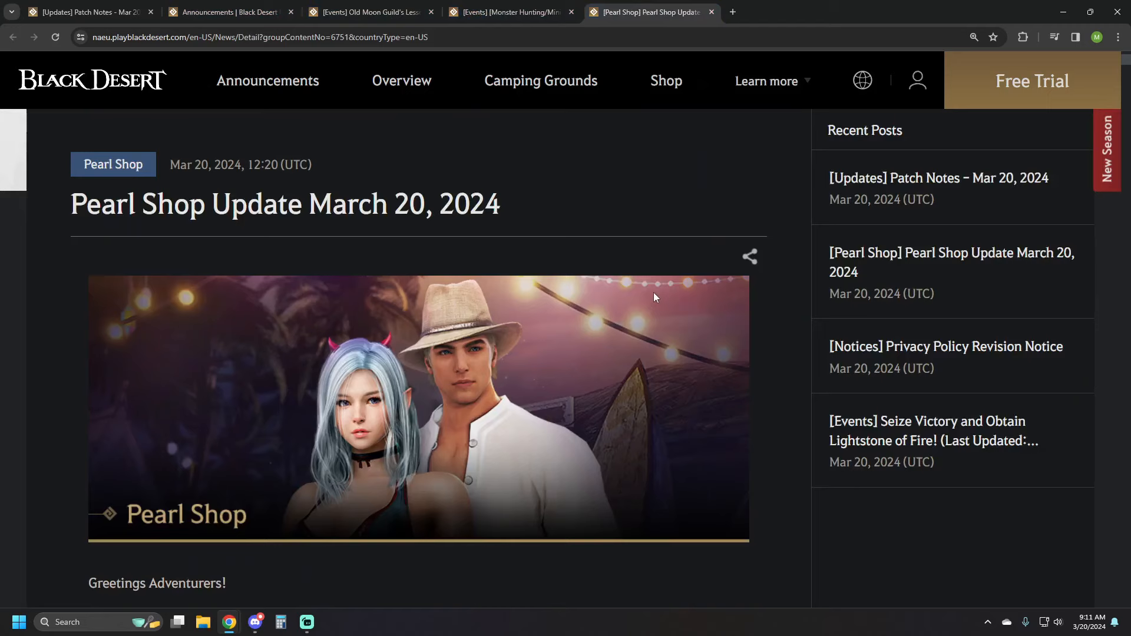
Scroll past the Elderwood outfit offers and the Double Elderwood Outfit Box.
scroll(down, 3)
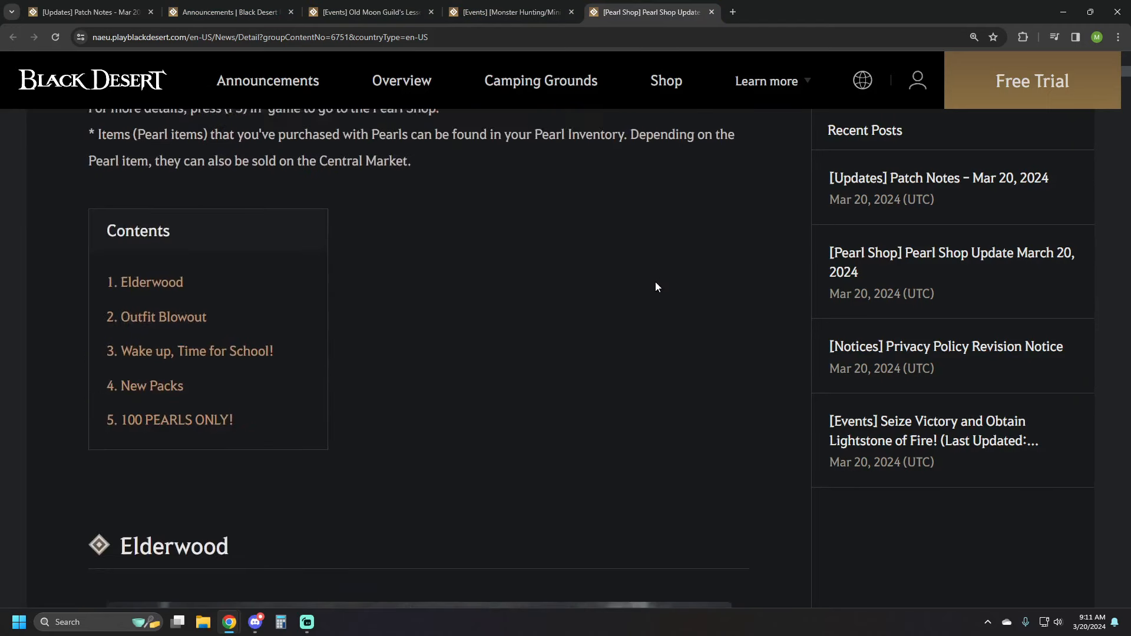
scroll(down, 3)
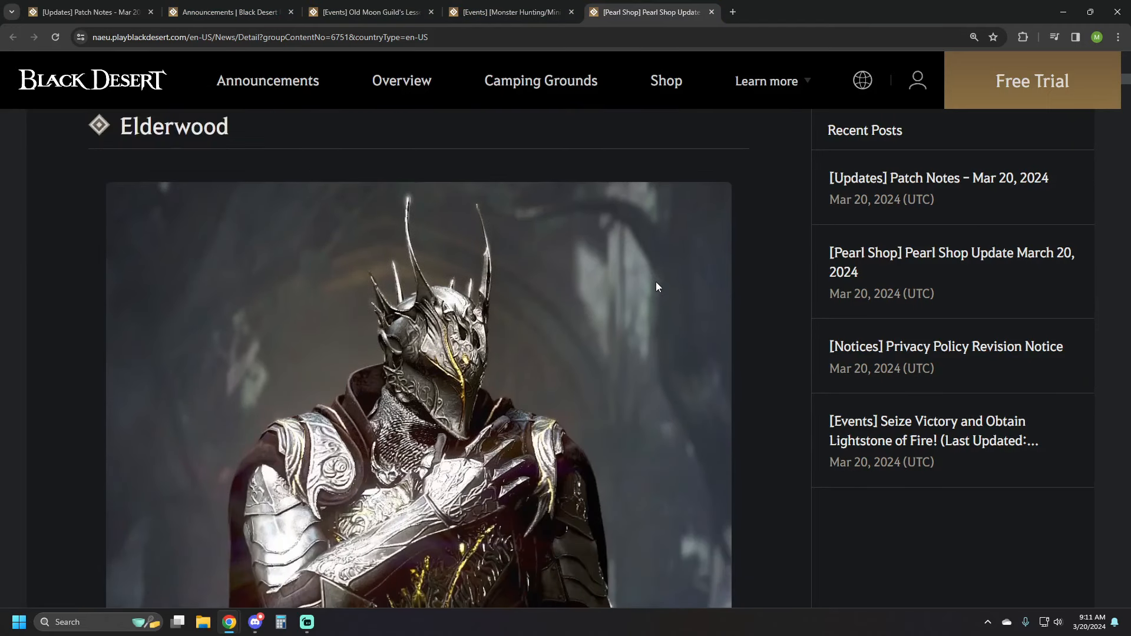
scroll(down, 3)
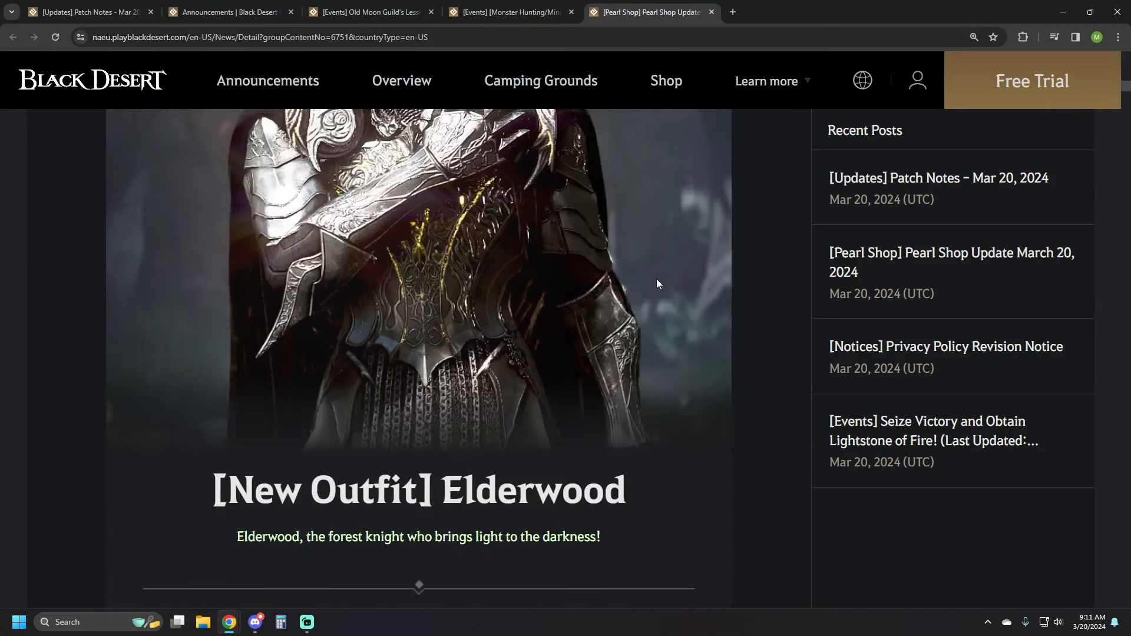
scroll(down, 3)
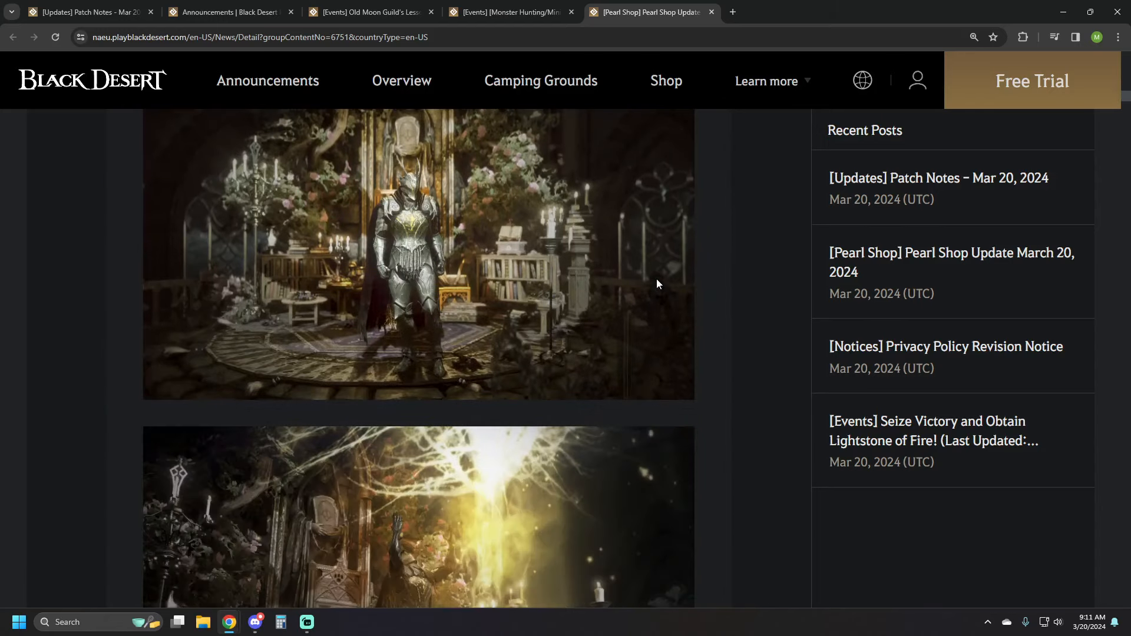
scroll(down, 3)
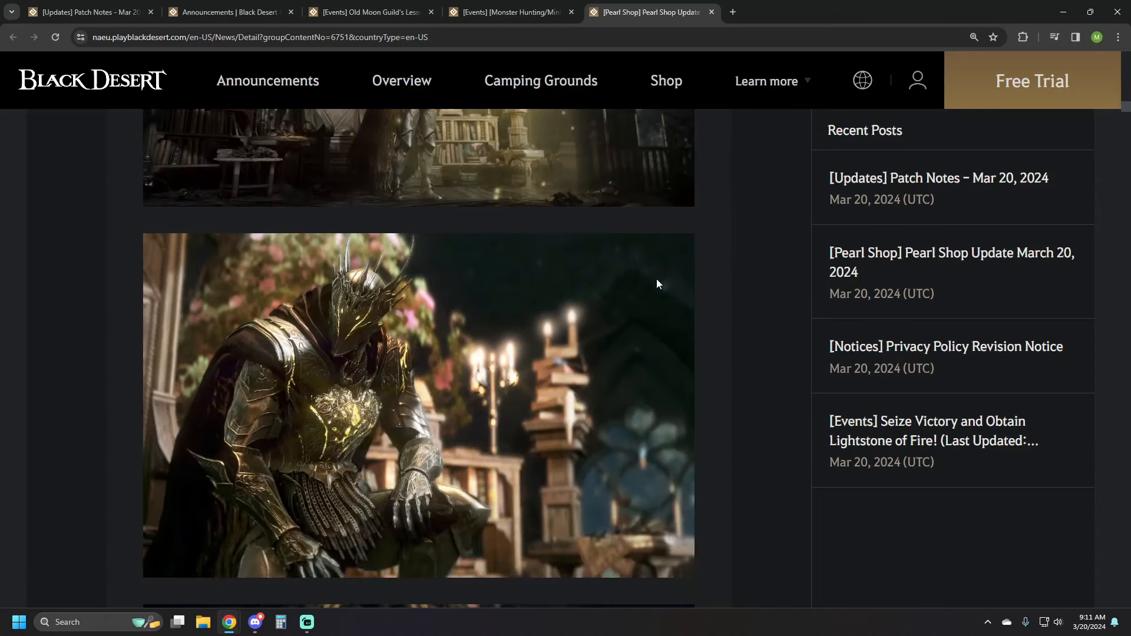
scroll(down, 3)
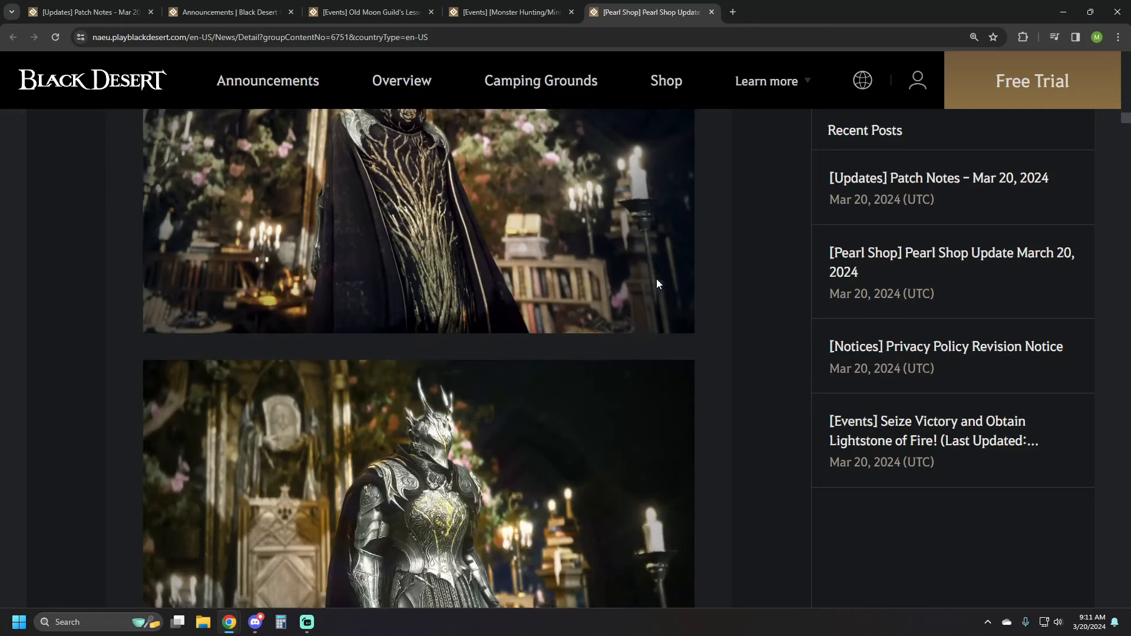
scroll(down, 3)
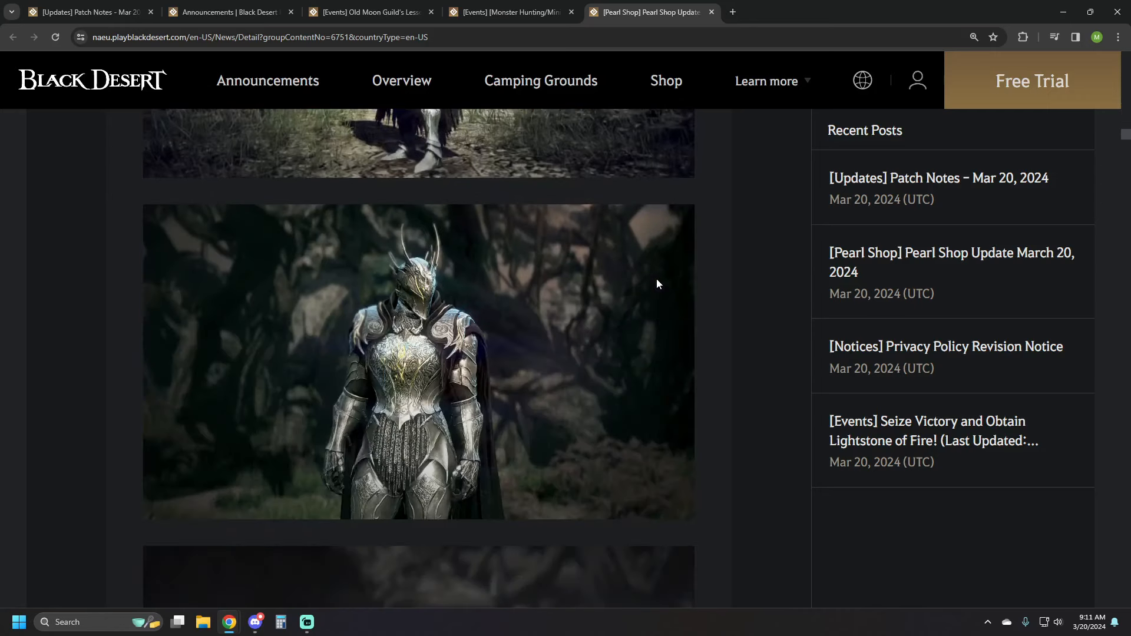
scroll(down, 3)
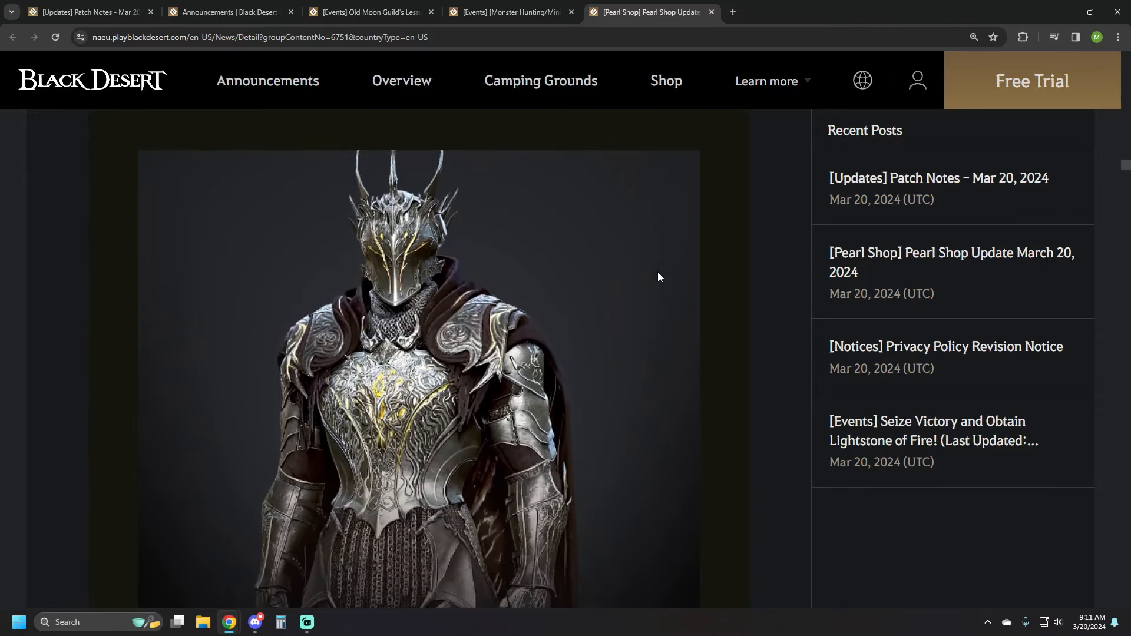
Read the Springtime Premium Armor Set's class outfits, reaching Seasonless Outfit Pack II.
scroll(down, 3)
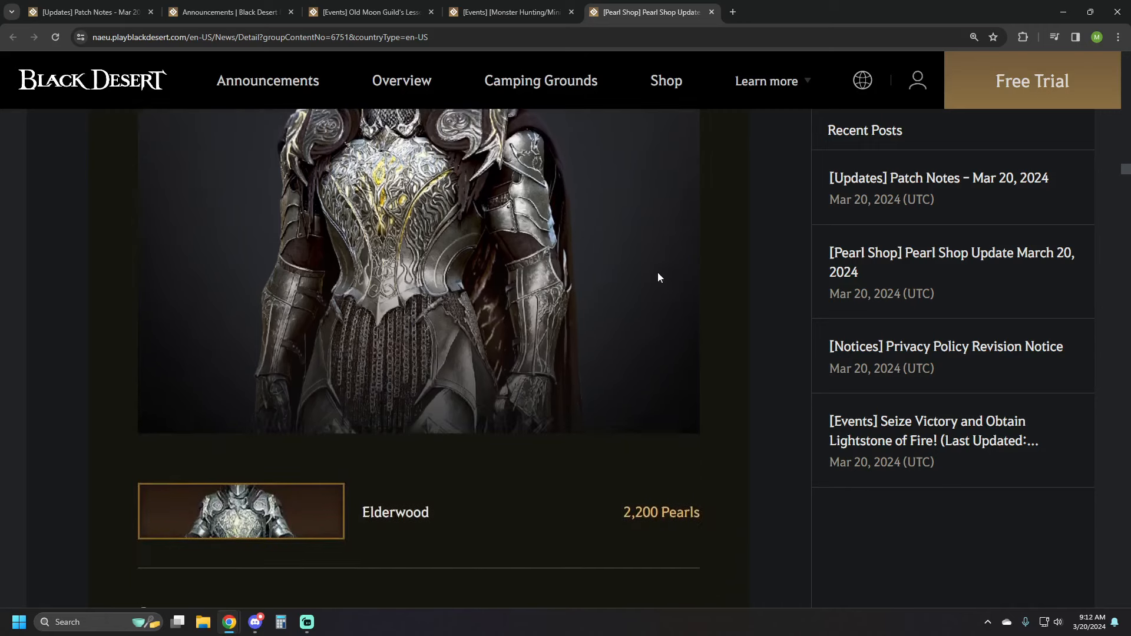
scroll(down, 3)
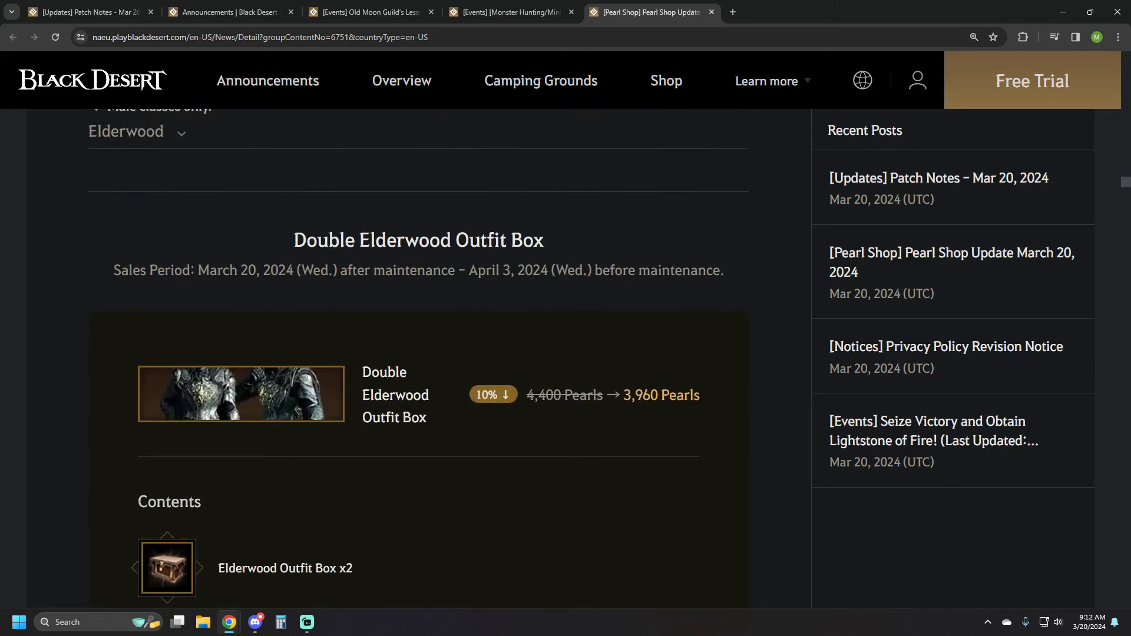
scroll(down, 3)
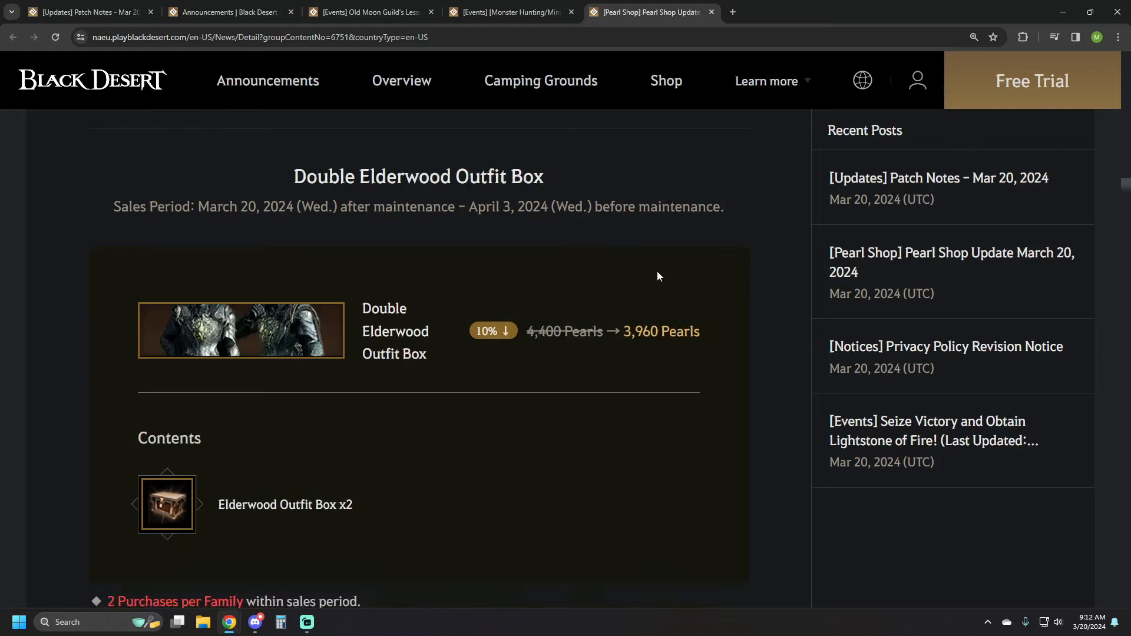
scroll(down, 3)
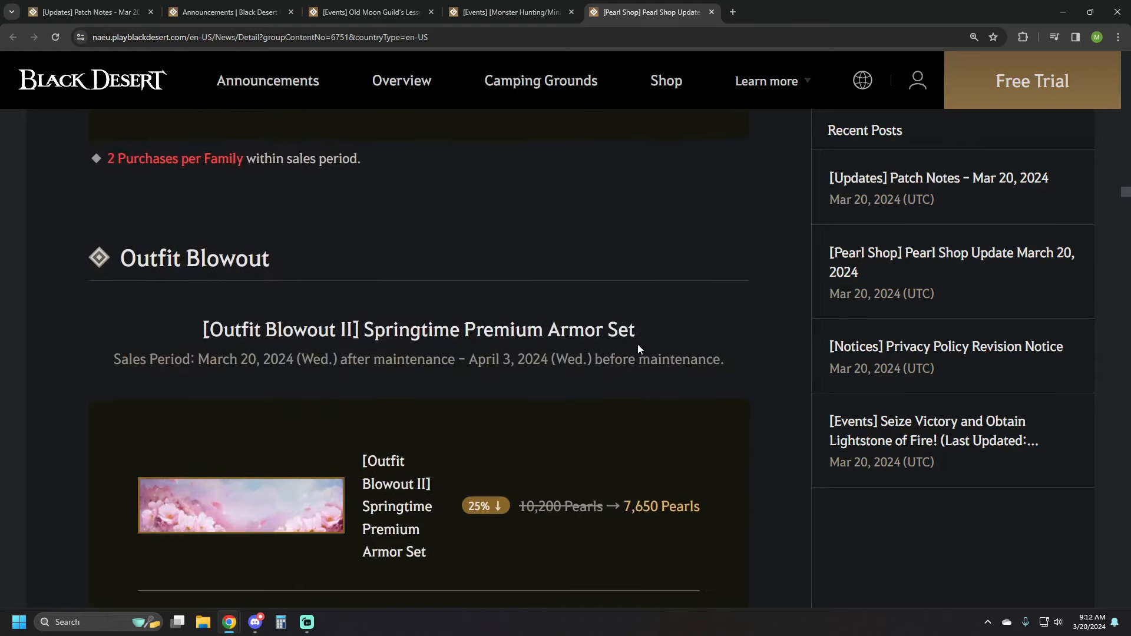
scroll(down, 3)
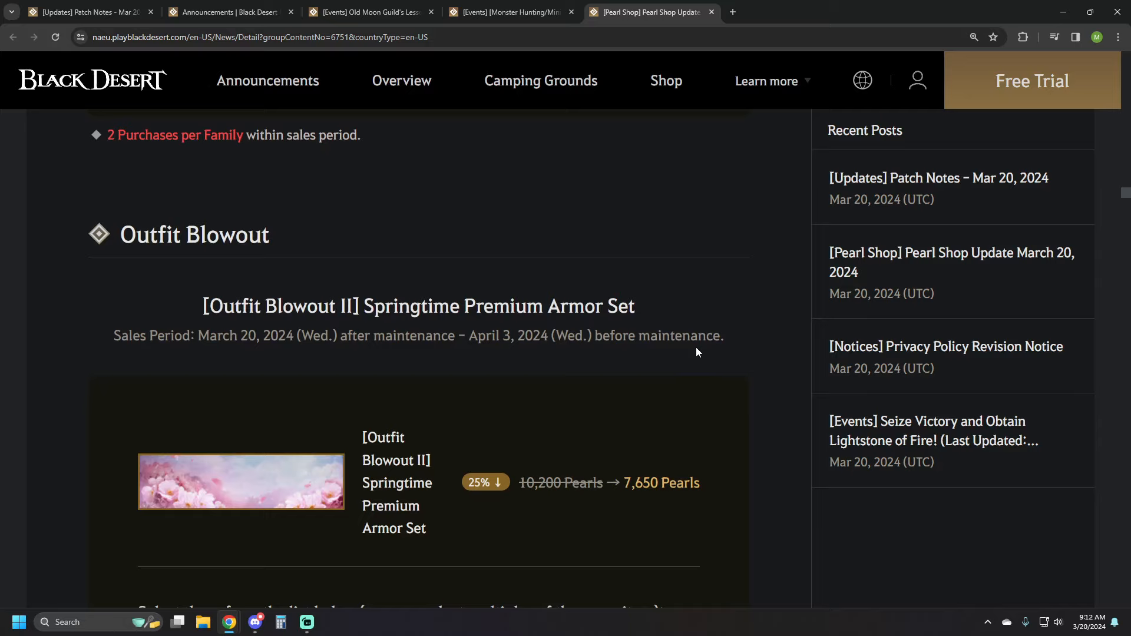
mouse_move(692, 354)
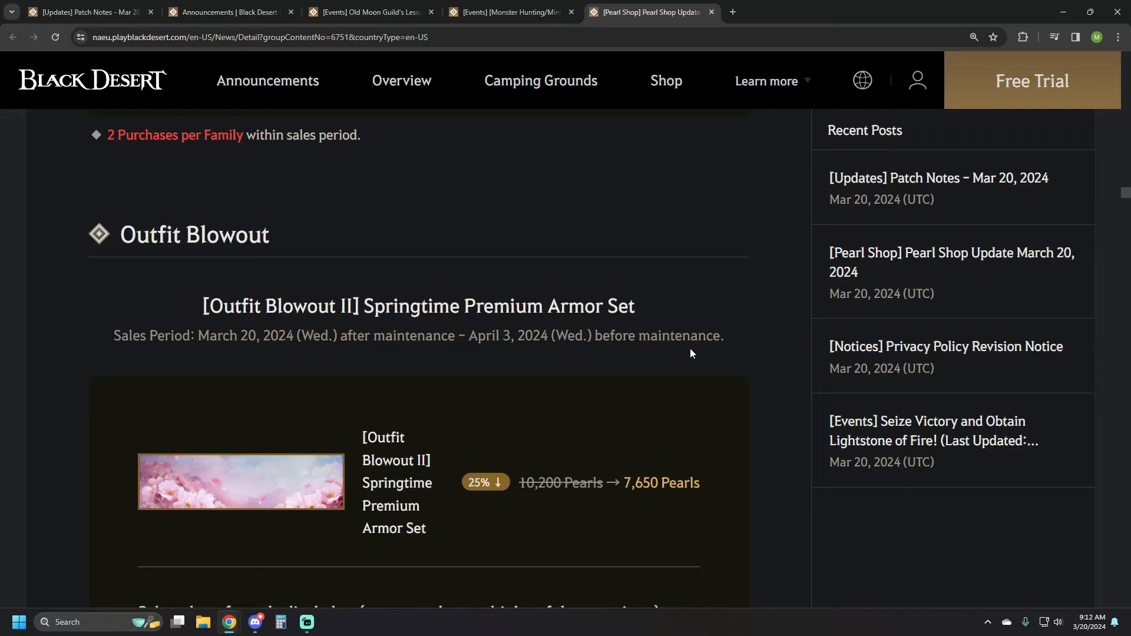
scroll(down, 3)
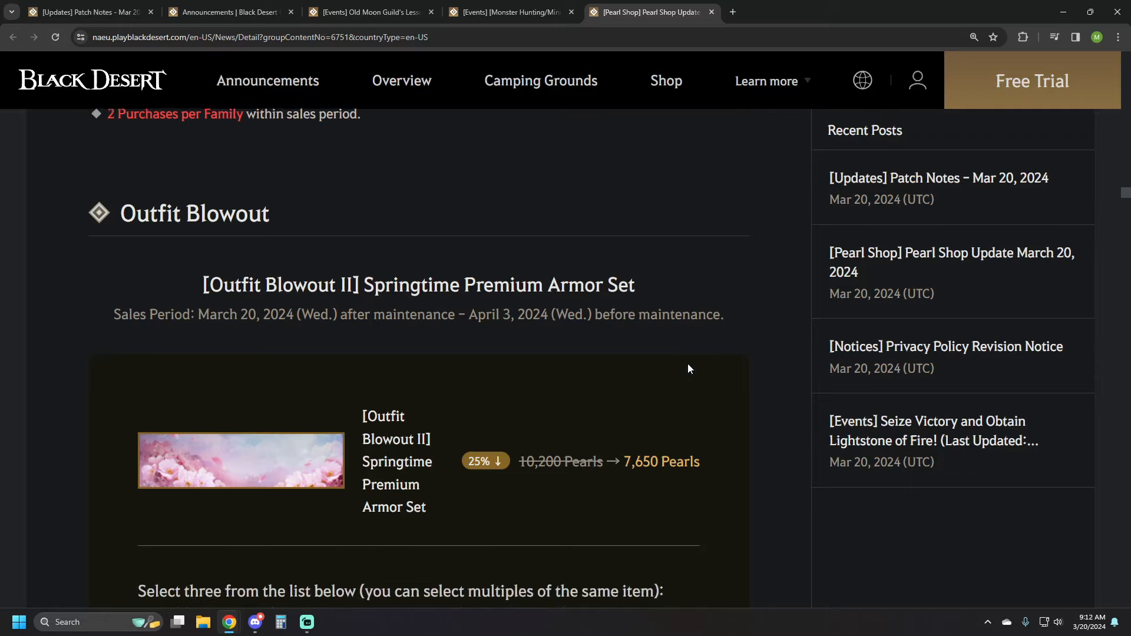
scroll(down, 3)
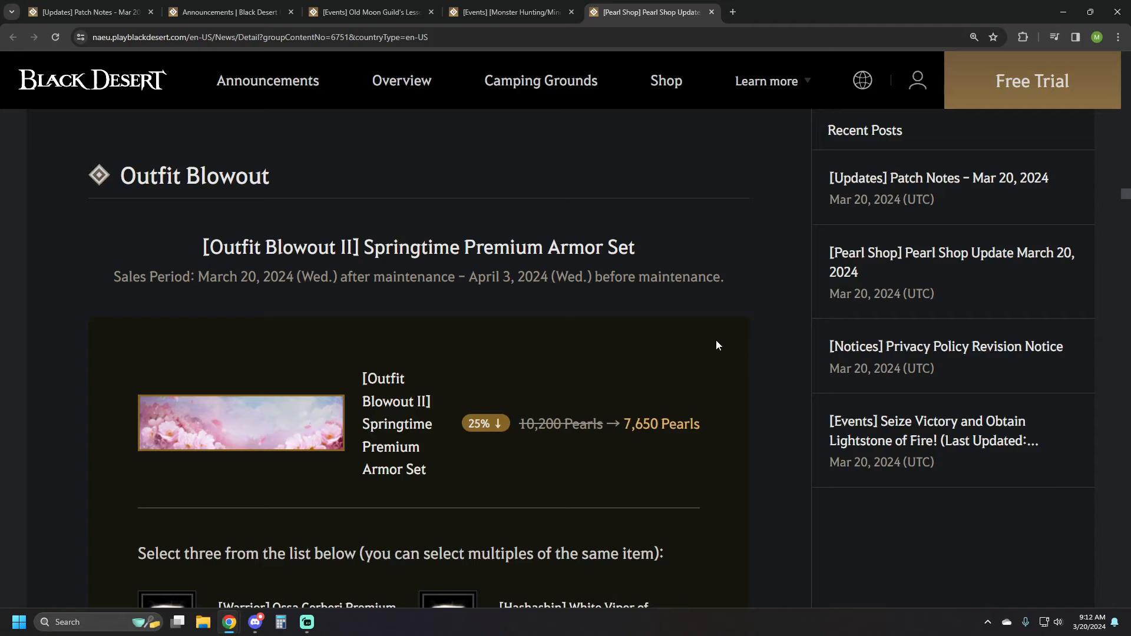
scroll(down, 3)
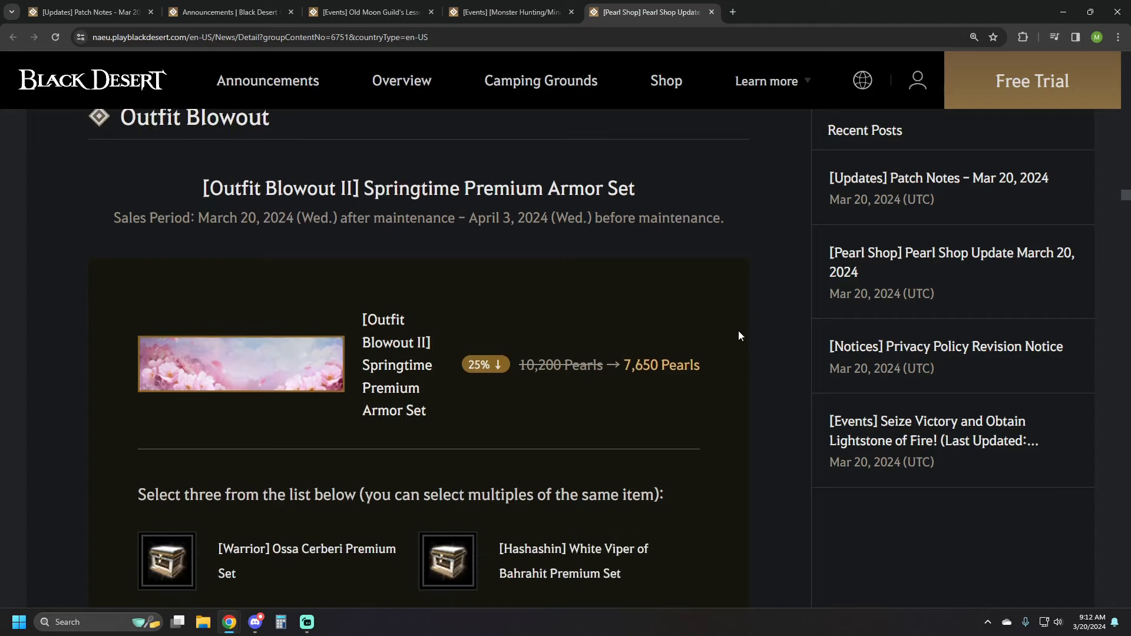
scroll(down, 3)
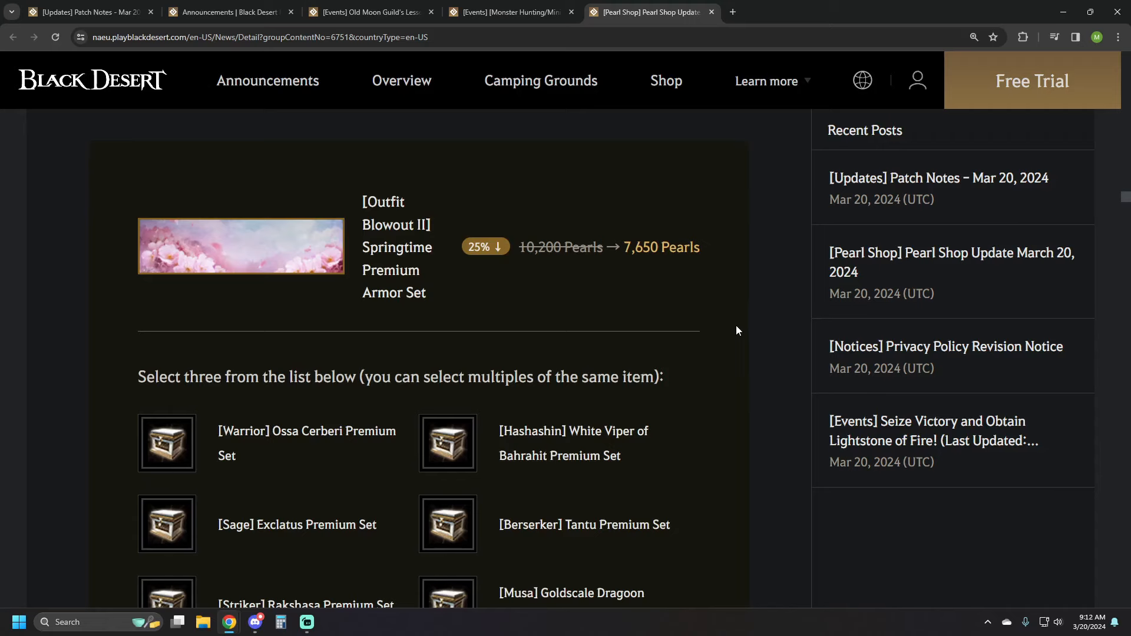
scroll(down, 3)
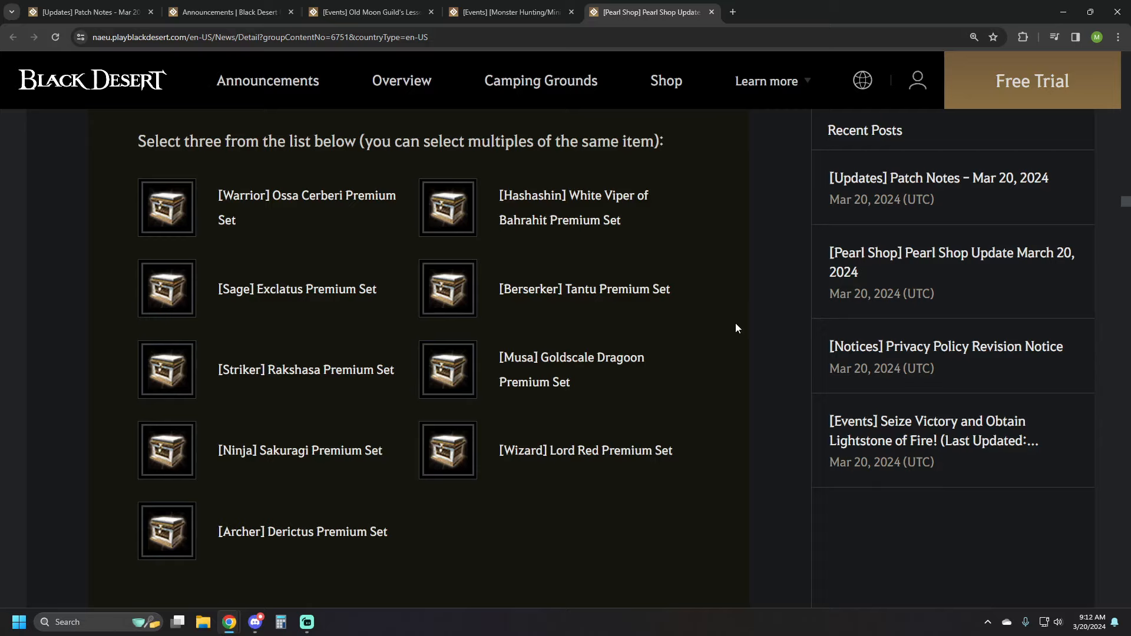
mouse_move(729, 336)
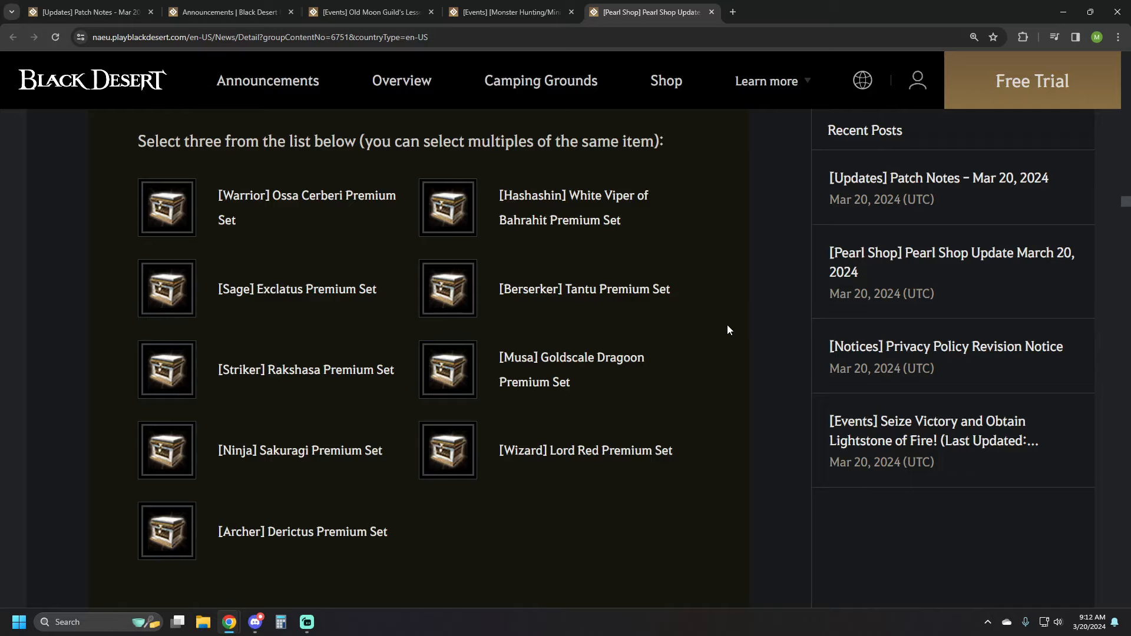
scroll(down, 3)
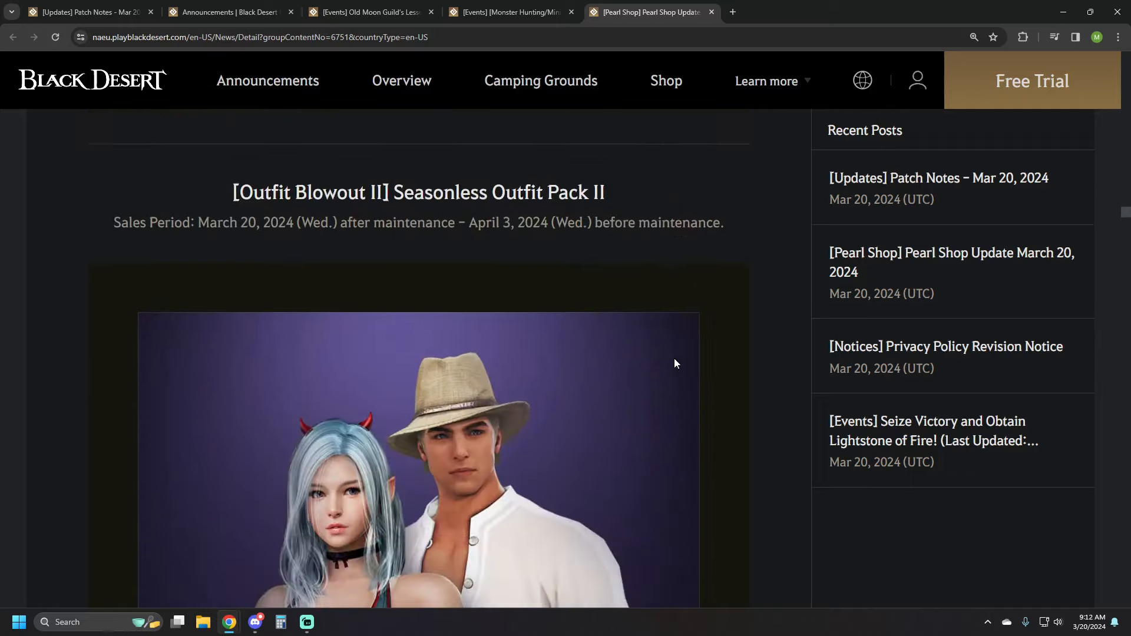
Read Seasonless Outfit Pack II's discount and box choices down to Oblivion Outfit Box (1,980 Pearls).
scroll(down, 3)
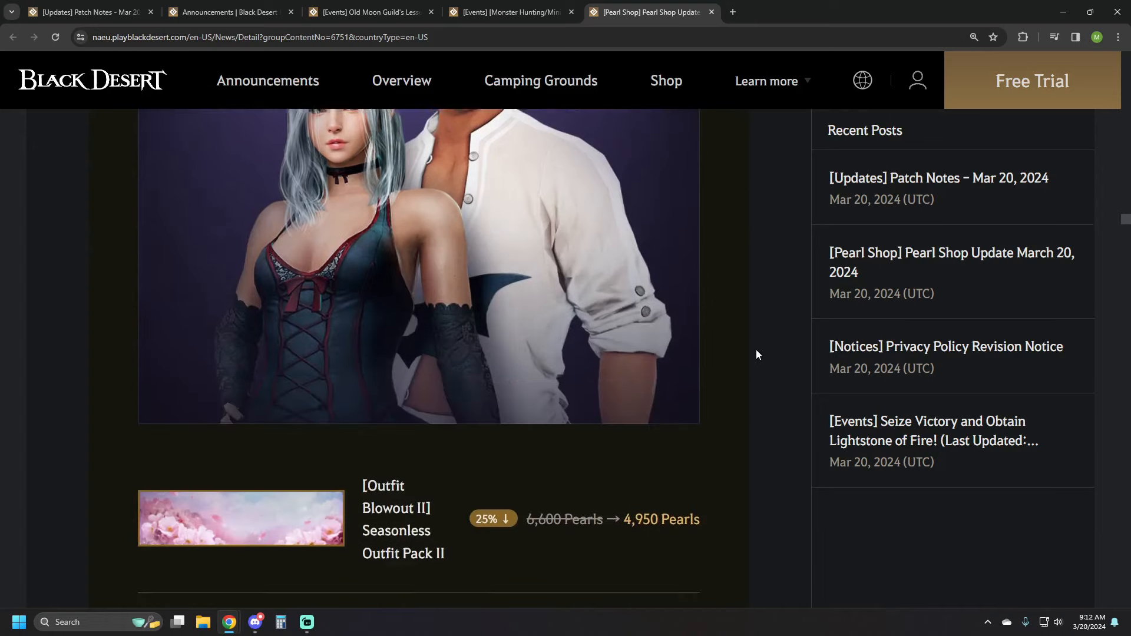
scroll(down, 3)
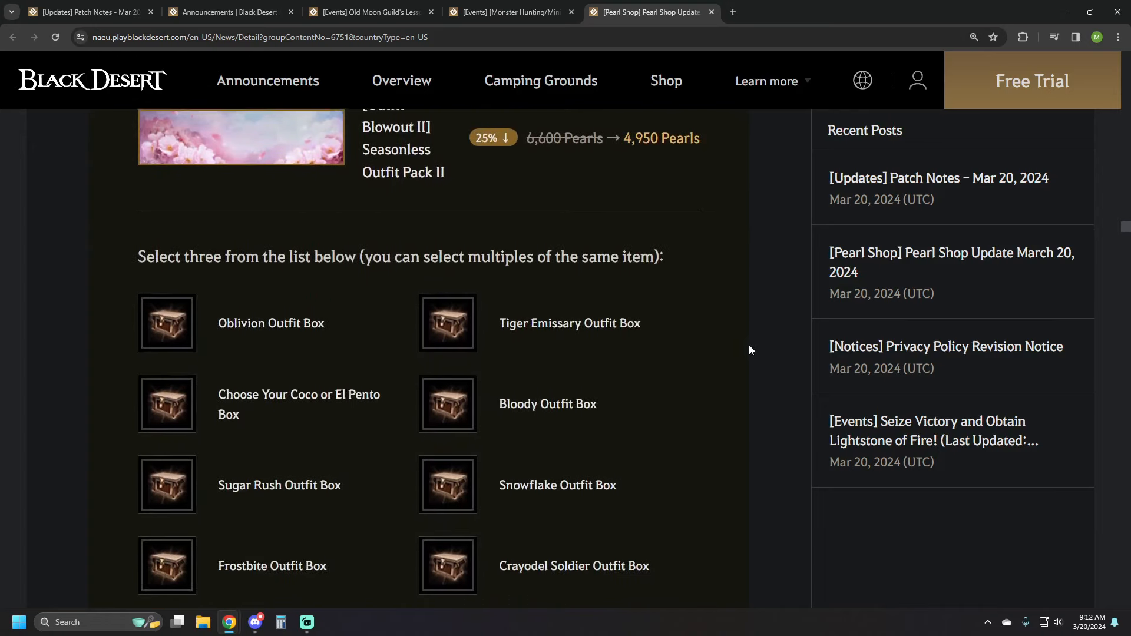
scroll(down, 3)
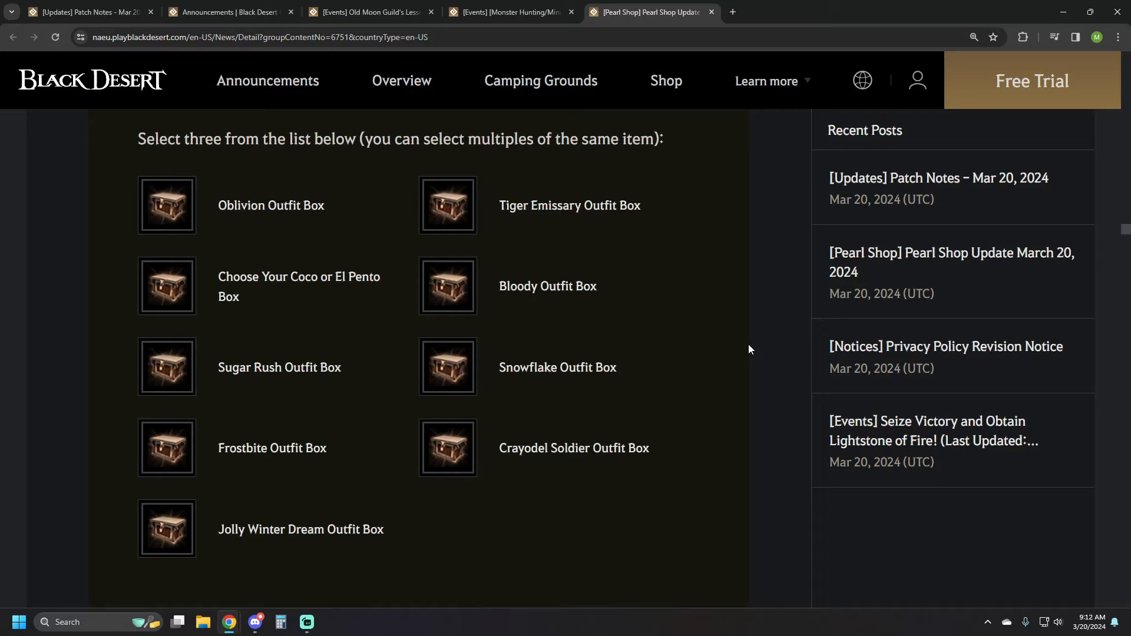
scroll(down, 3)
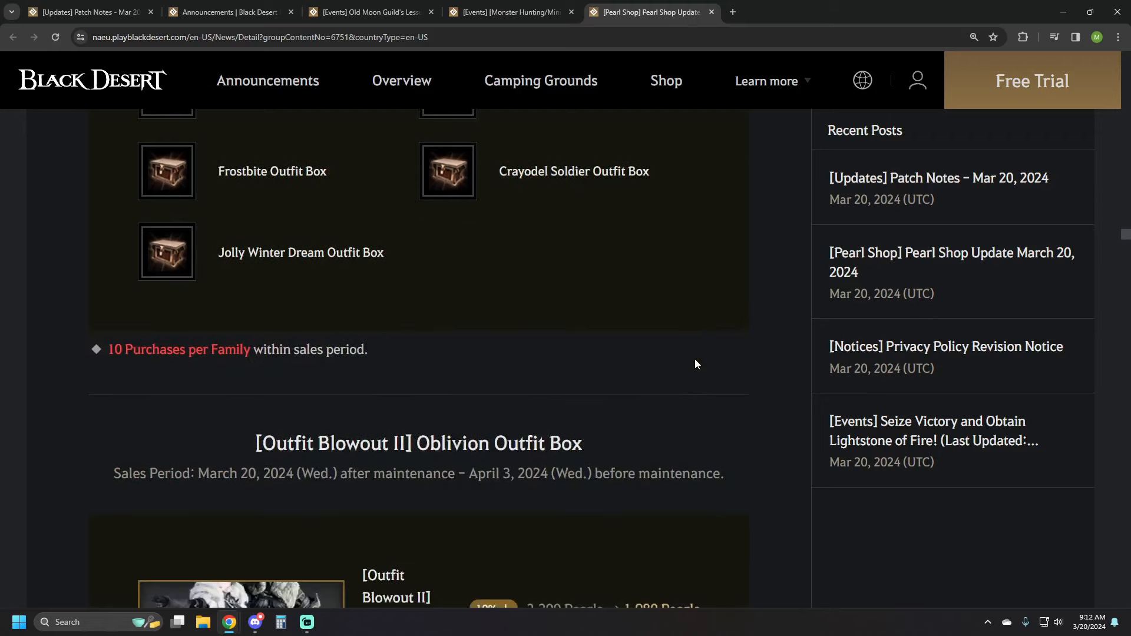
scroll(down, 3)
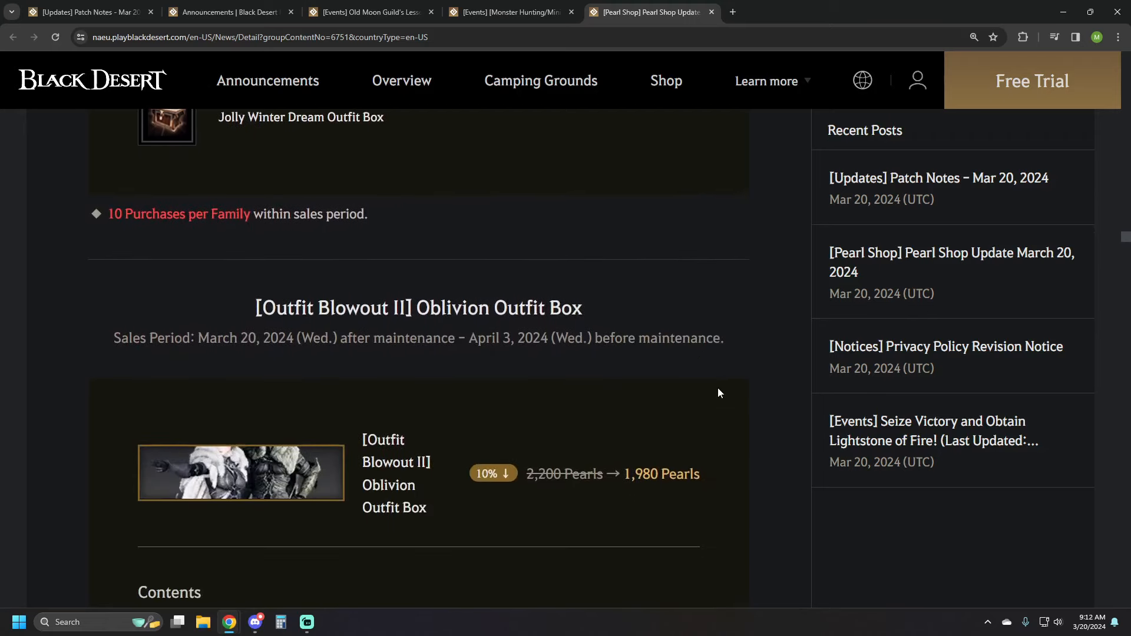
Scroll past the Outfit Blowout II boxes to Wake up, Time for School! and Project: Outfit Research.
scroll(down, 3)
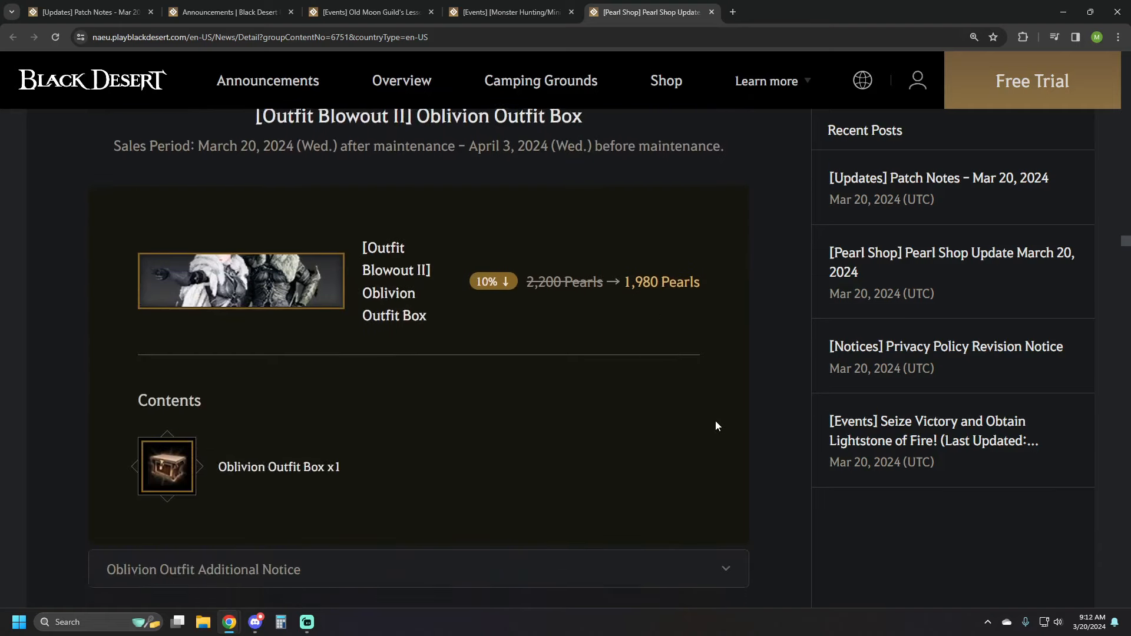
scroll(down, 3)
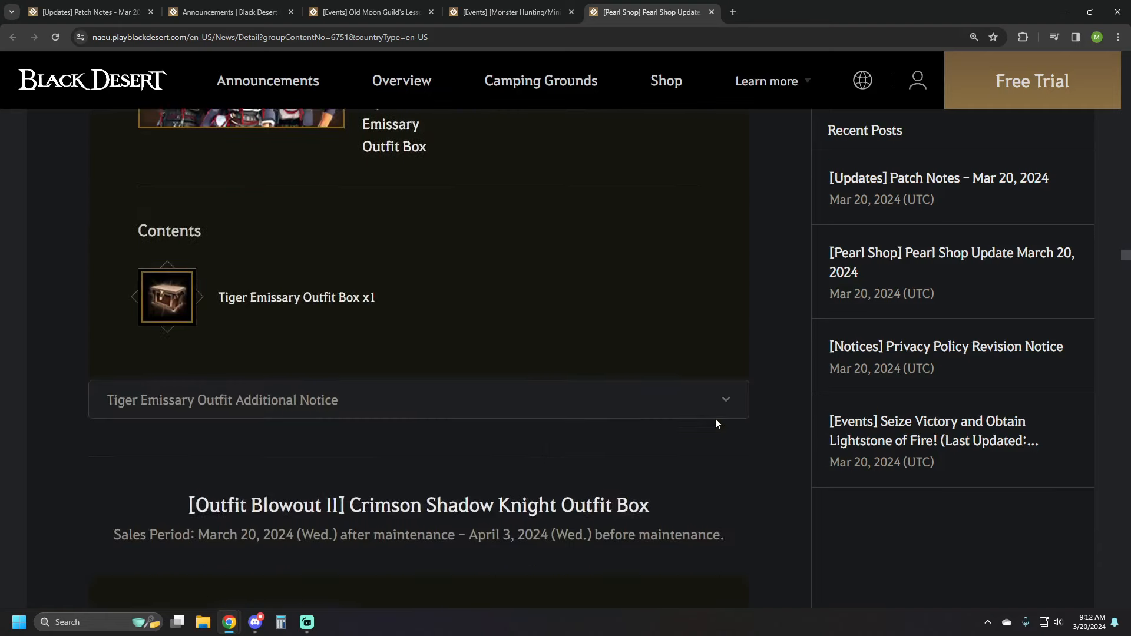
scroll(down, 3)
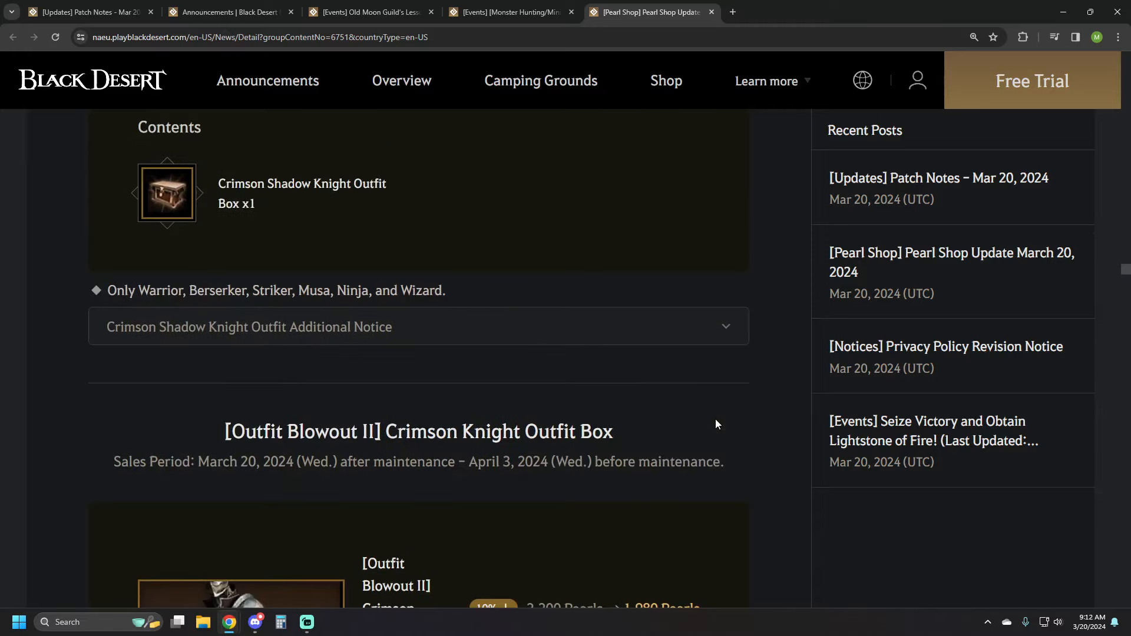
scroll(down, 3)
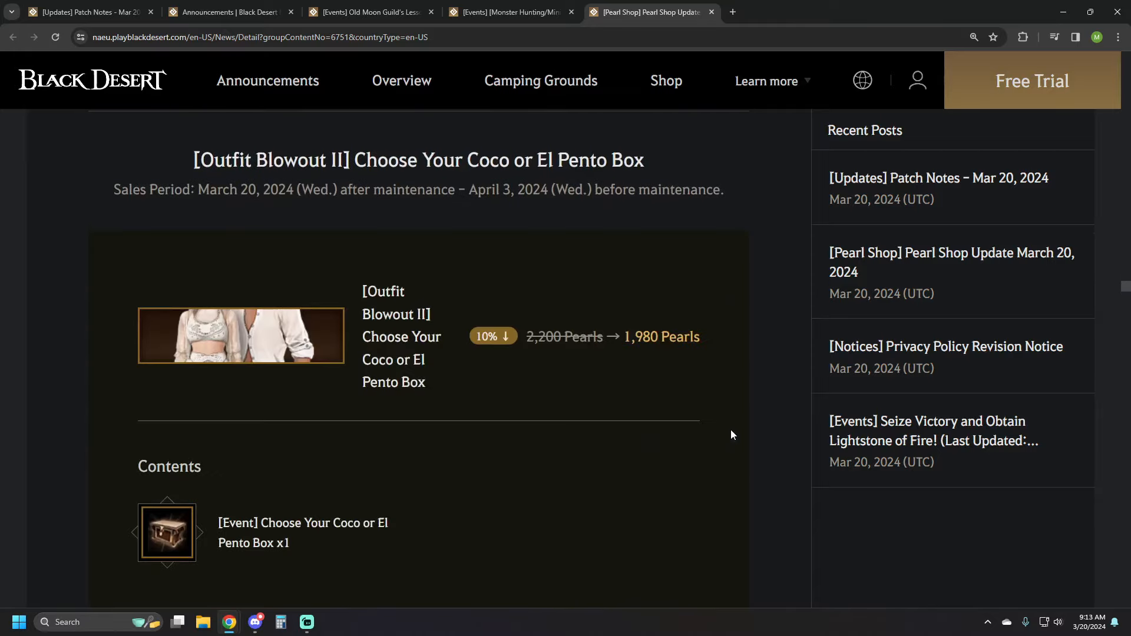
scroll(down, 3)
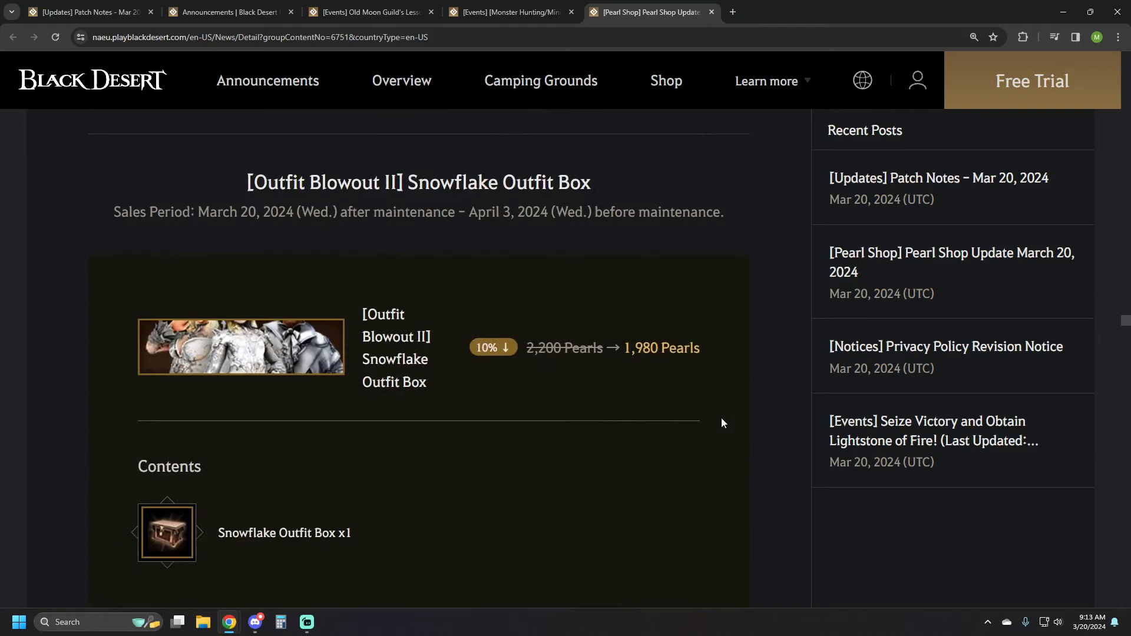
scroll(down, 3)
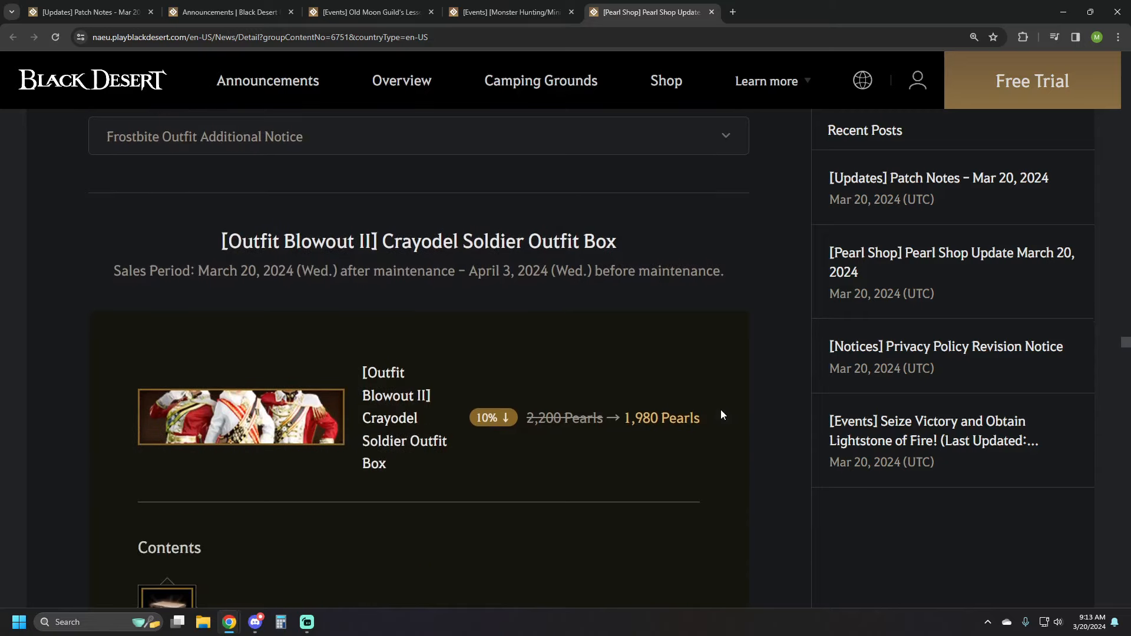
scroll(down, 3)
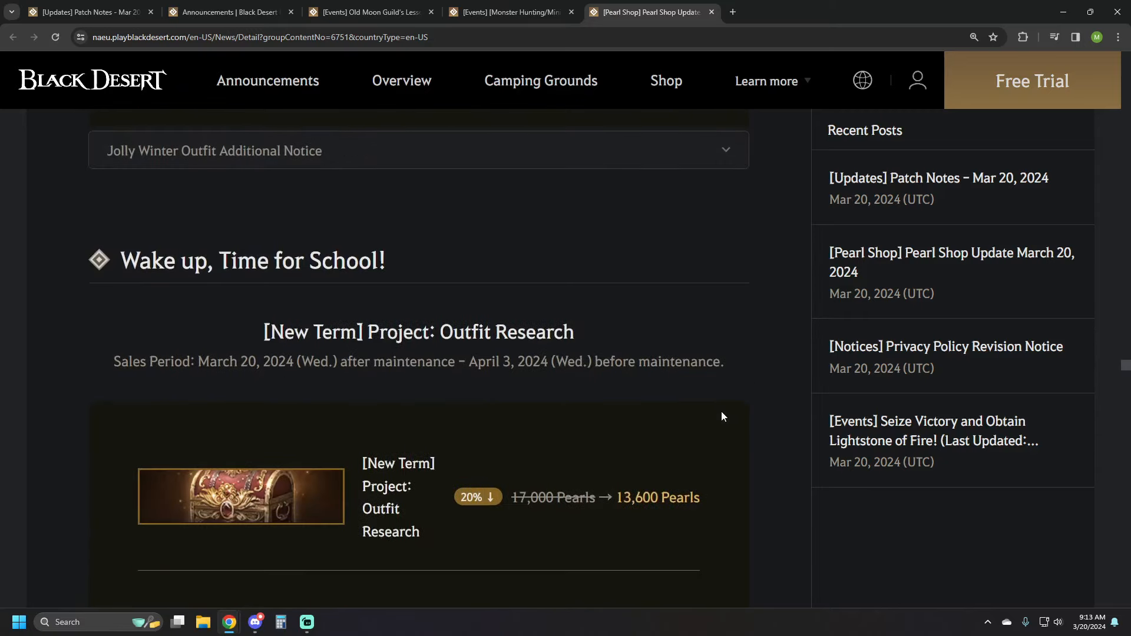
scroll(down, 3)
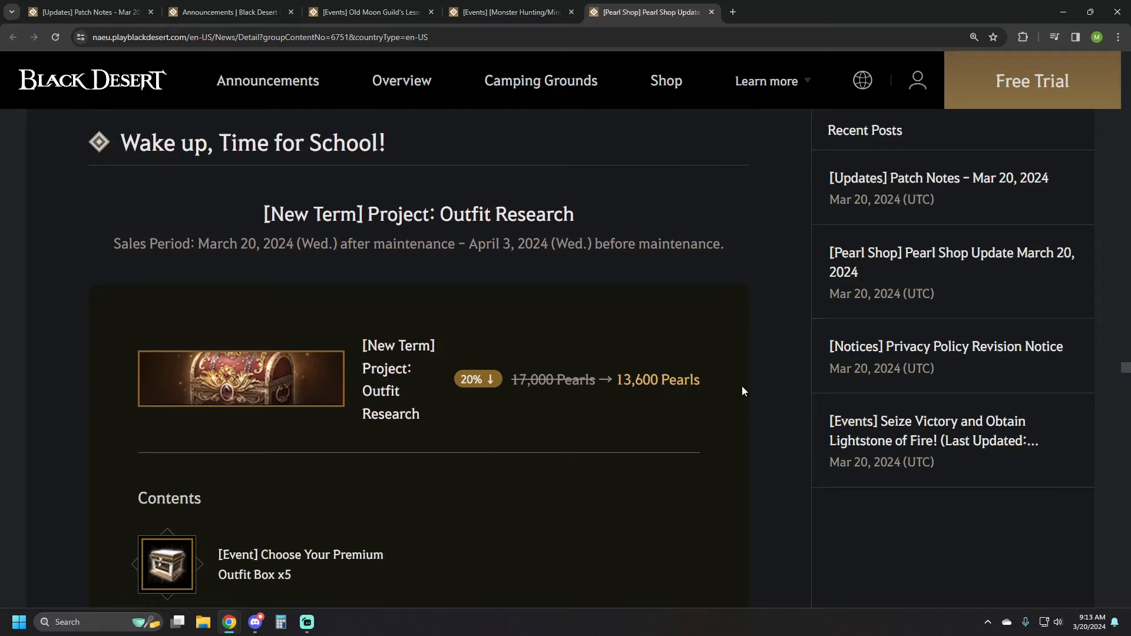
Read the Project and Homework: Outfit Research offers, reaching Valks' Strategy Lecture at 2,118 Pearls.
scroll(down, 3)
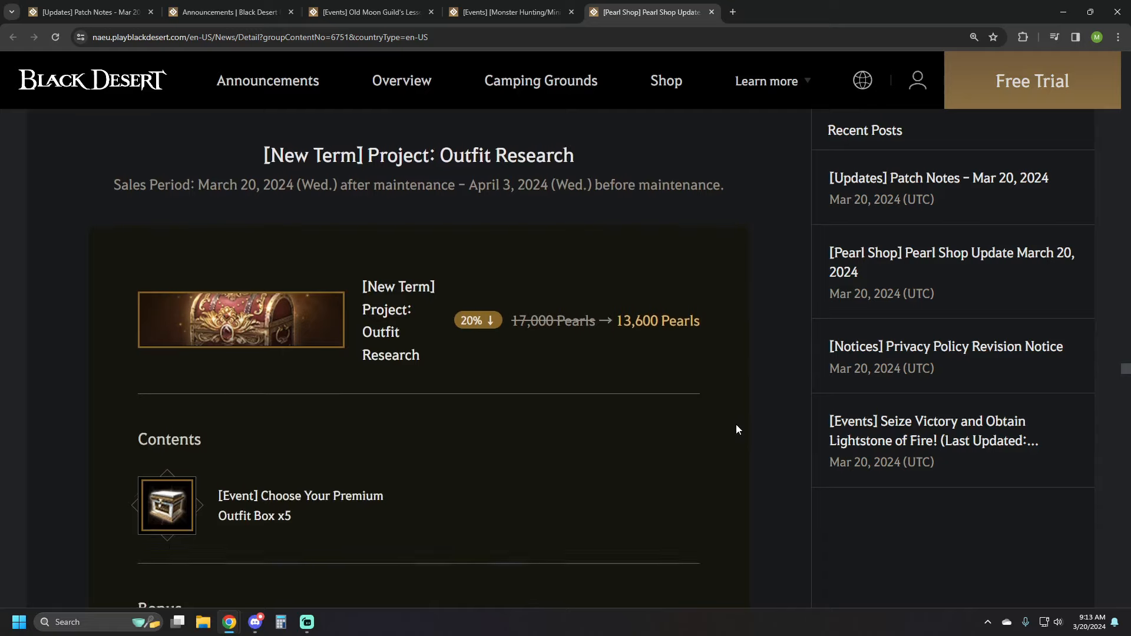
scroll(down, 3)
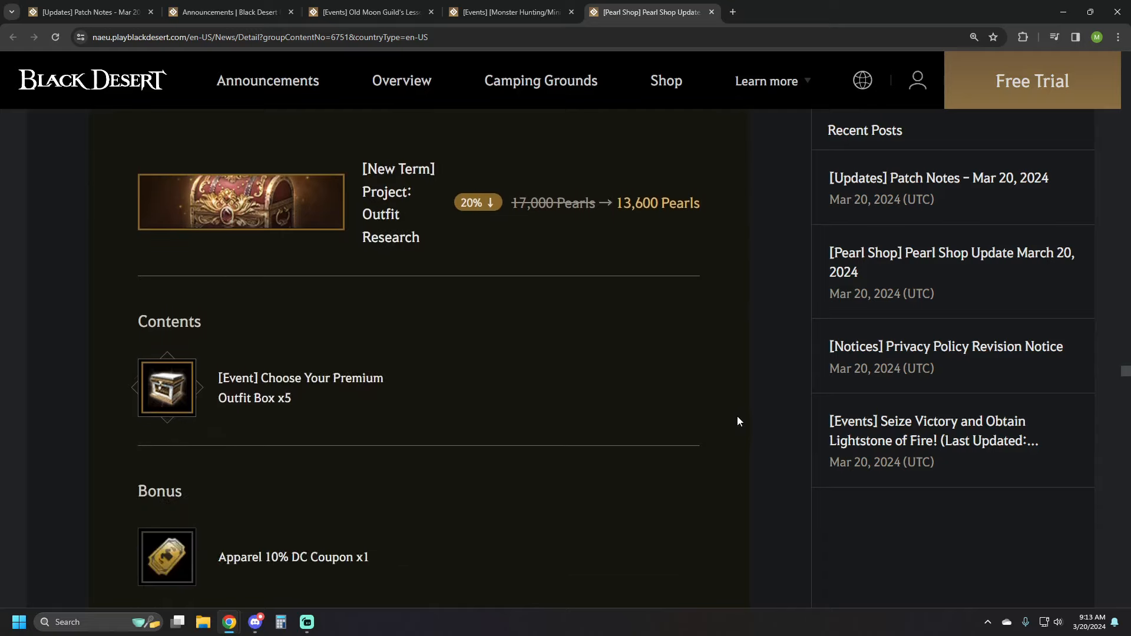
scroll(down, 3)
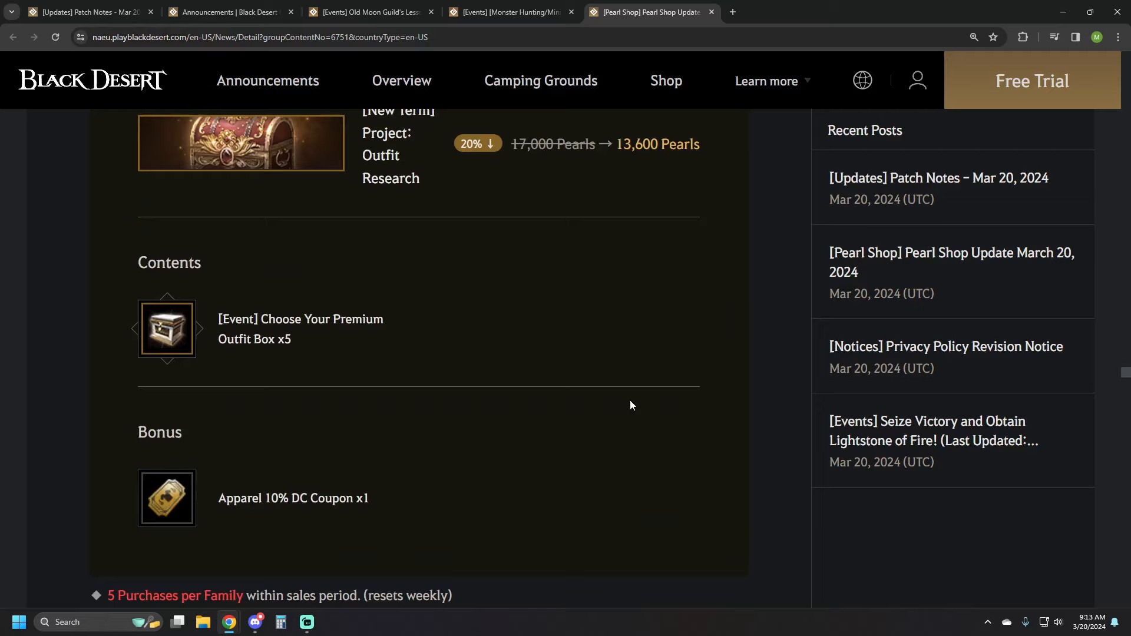
mouse_move(609, 383)
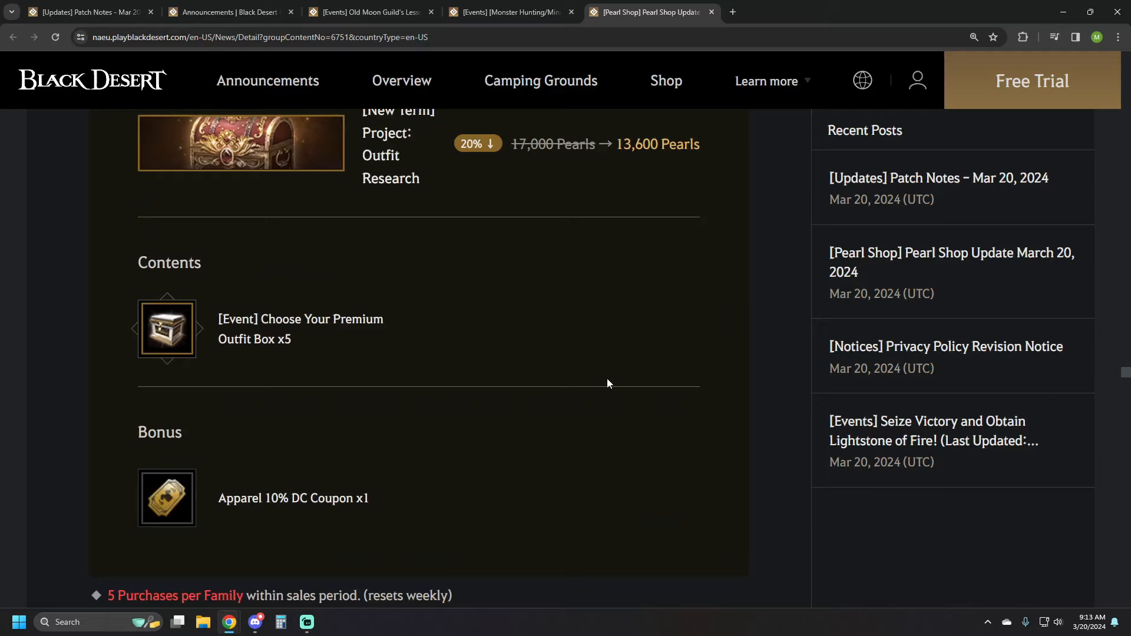
scroll(down, 3)
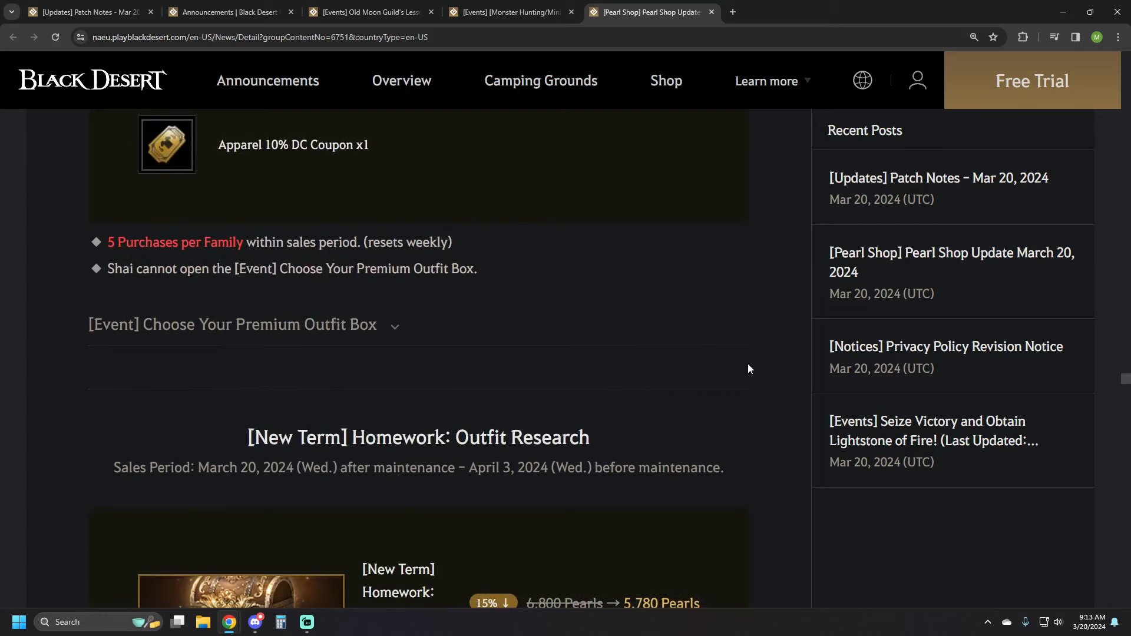
scroll(down, 3)
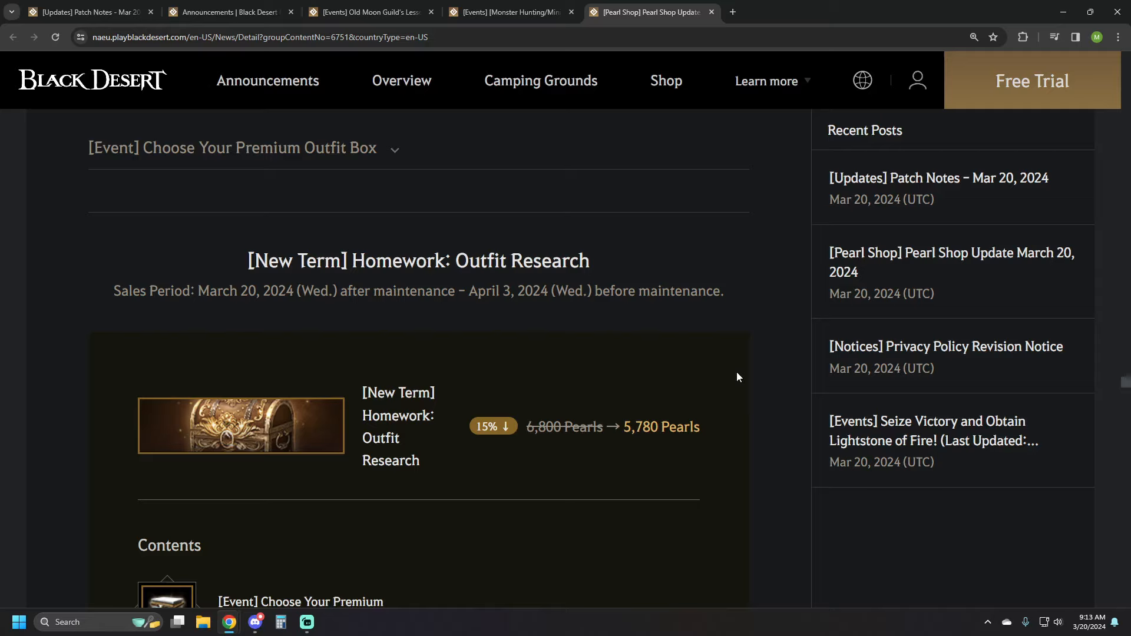
scroll(down, 3)
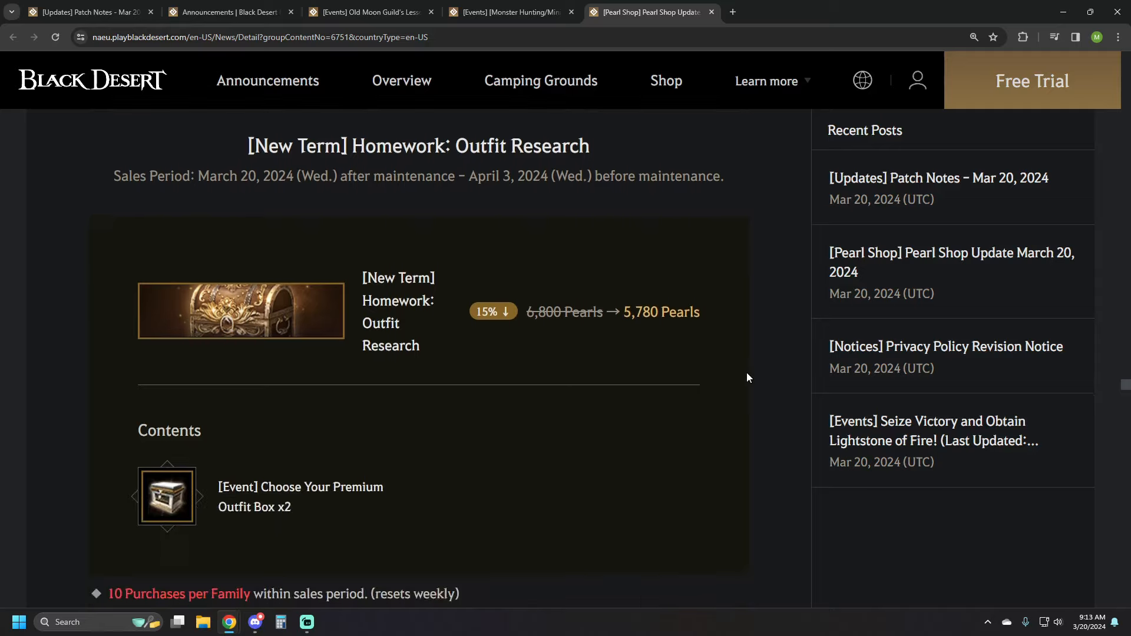
scroll(down, 3)
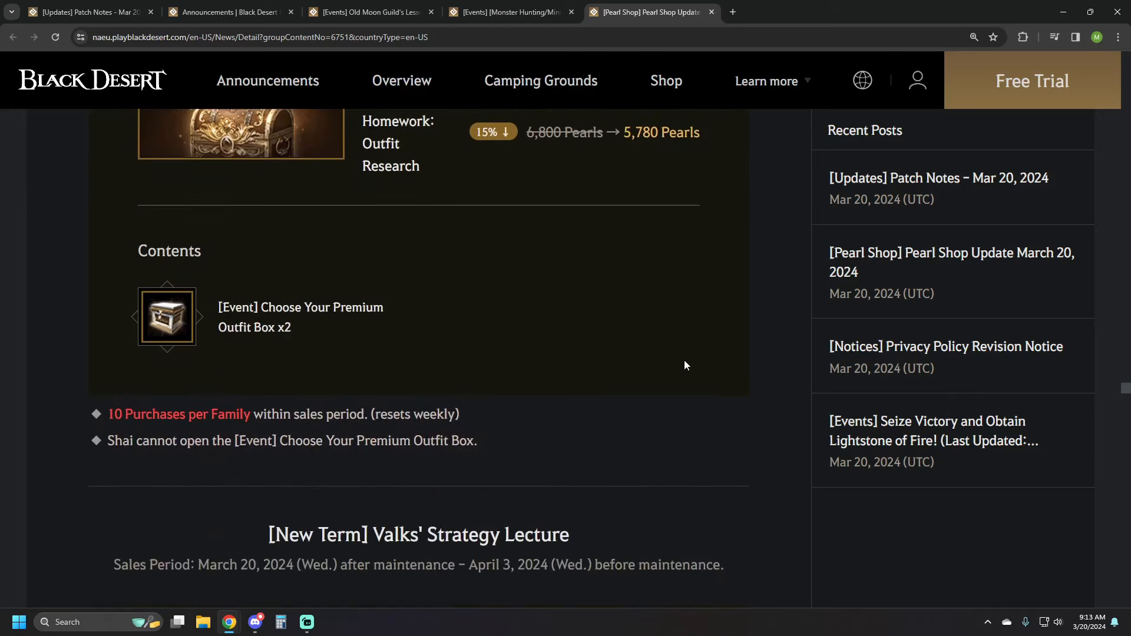
scroll(down, 3)
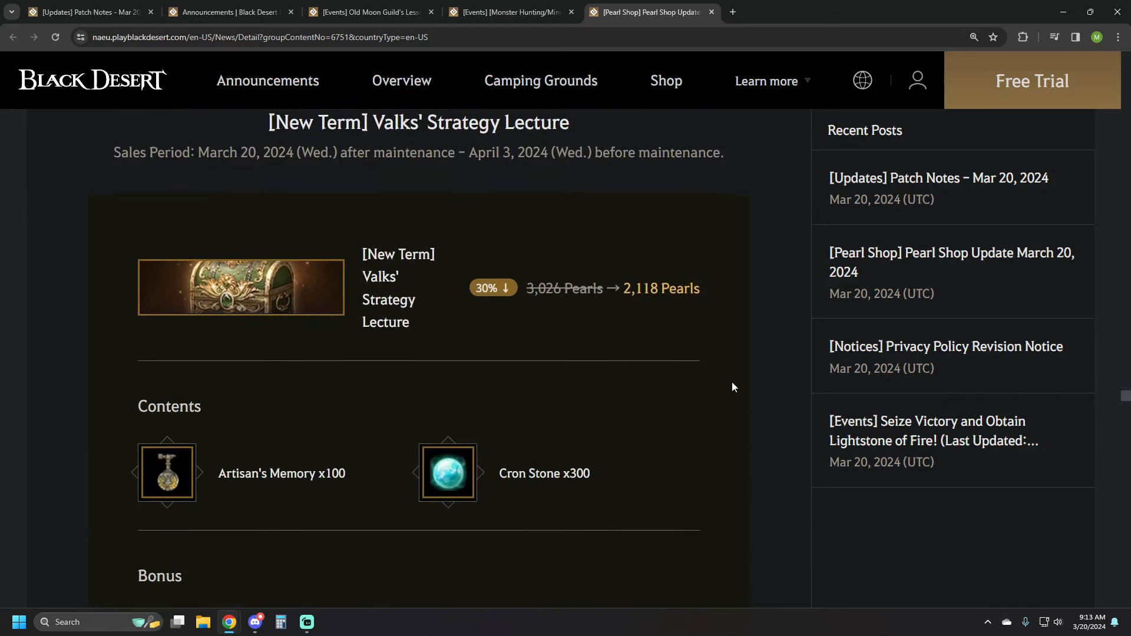
Read Lara's Beginner ADV Class, storage pack choices and Fresh Start Training Pack, reaching the Bundle Pack.
scroll(down, 3)
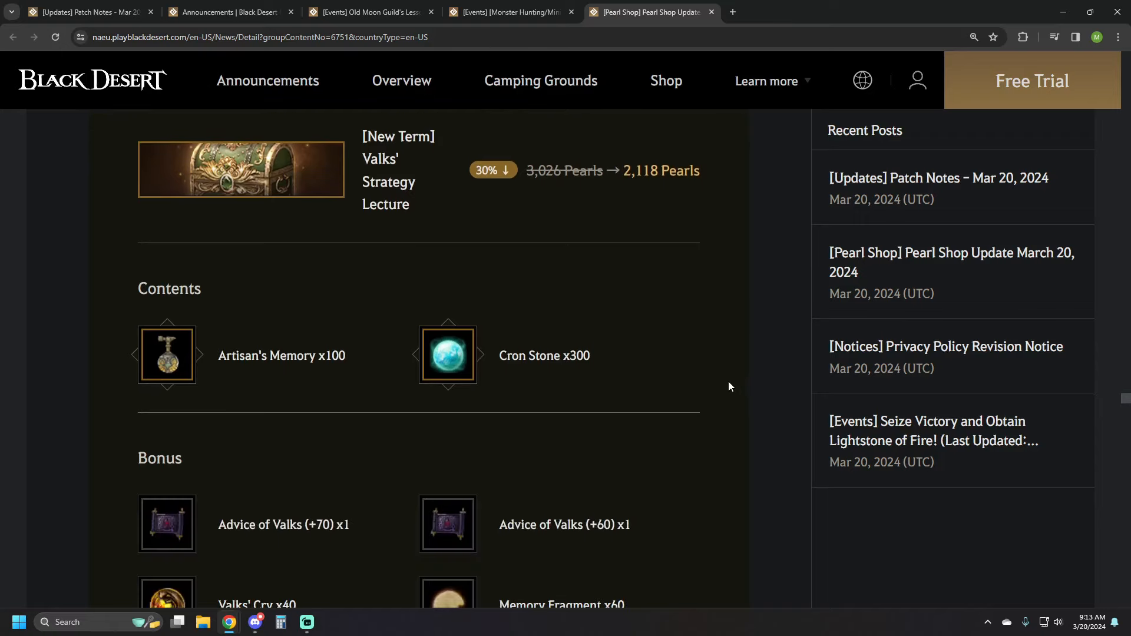
scroll(down, 3)
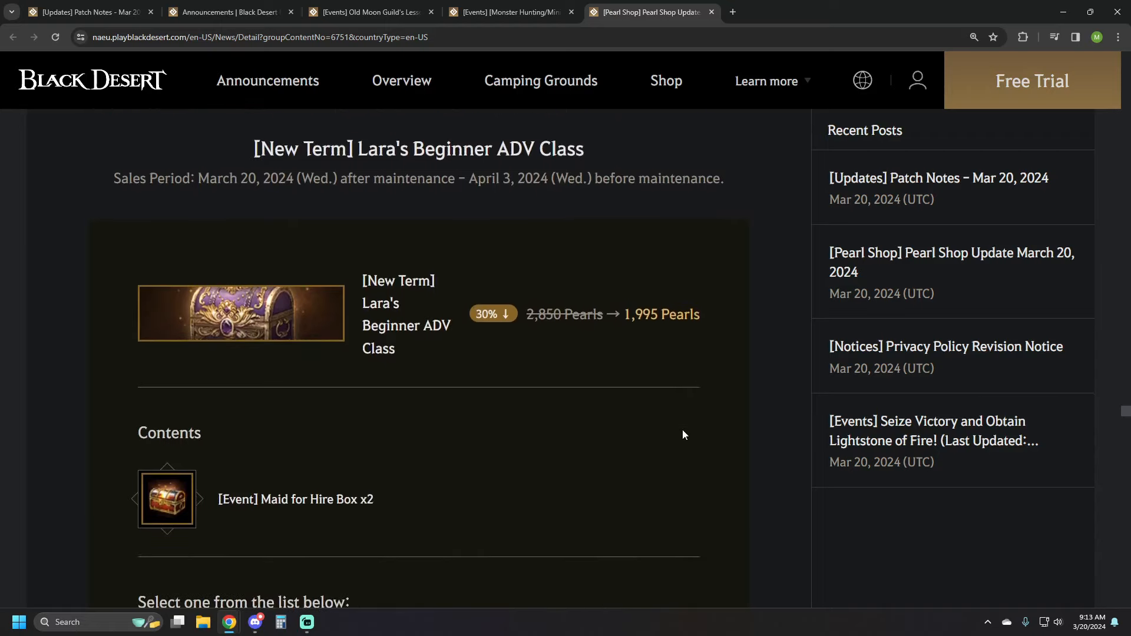
scroll(down, 3)
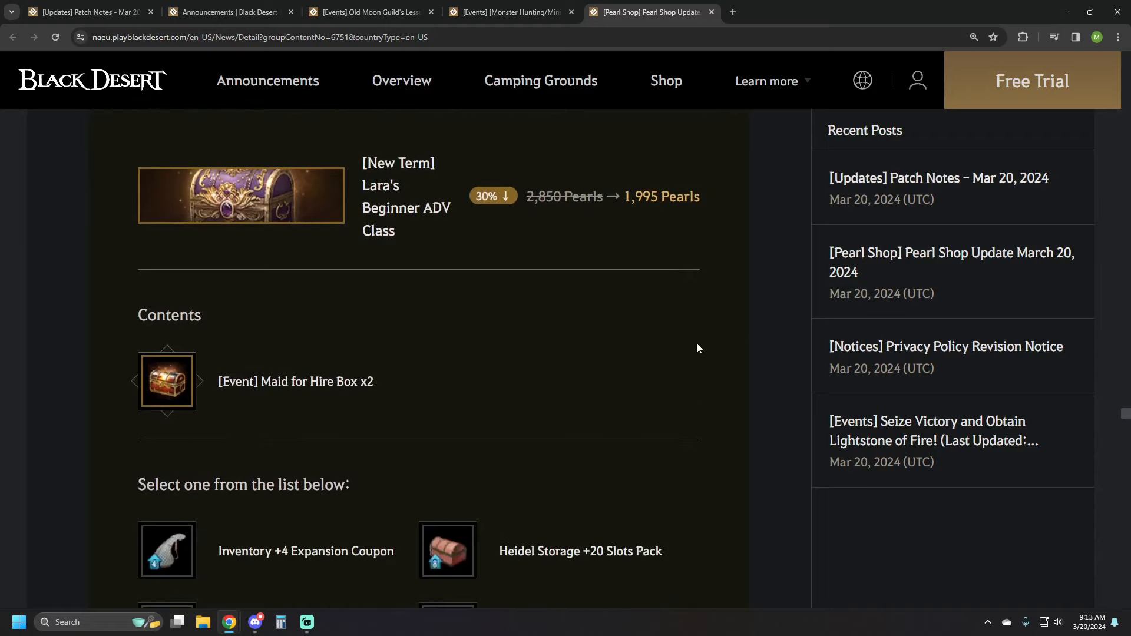
scroll(down, 3)
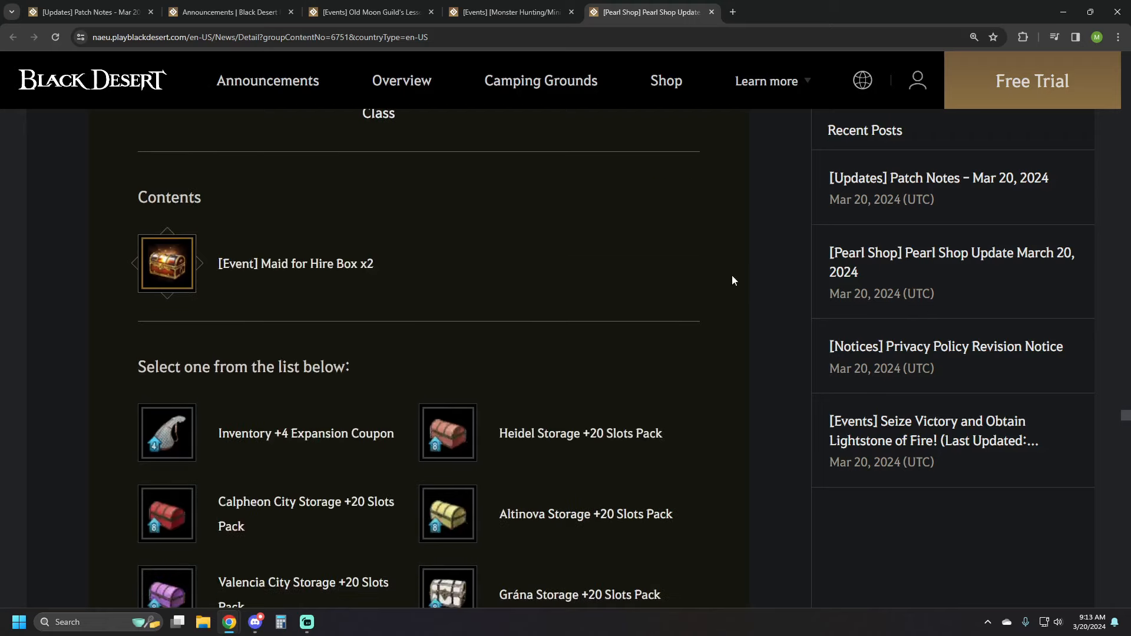
scroll(down, 3)
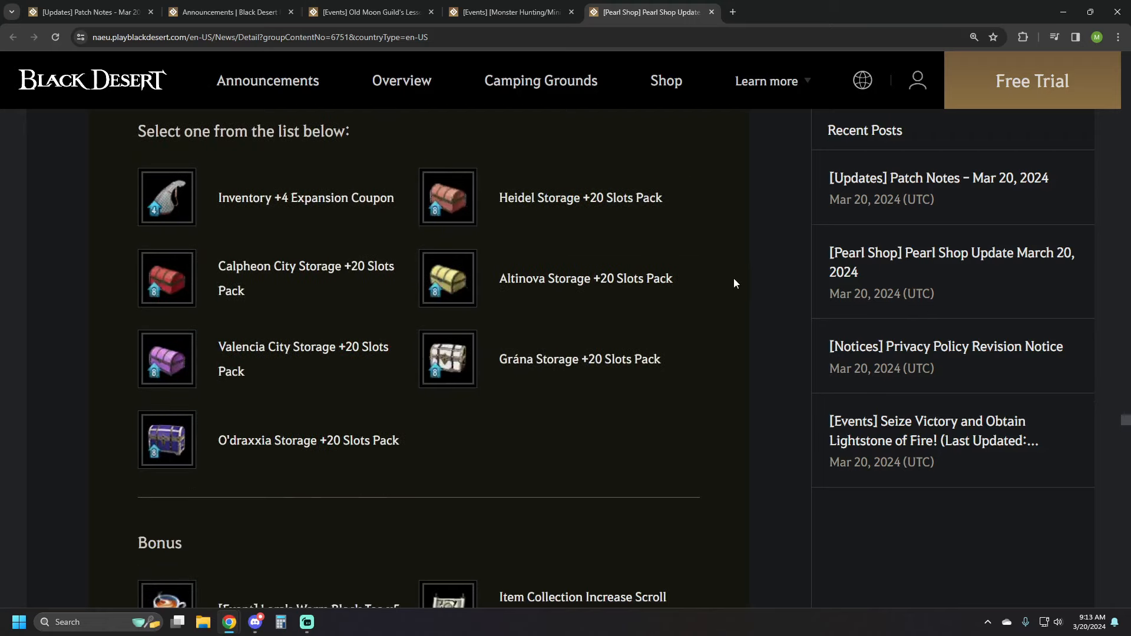
mouse_move(720, 281)
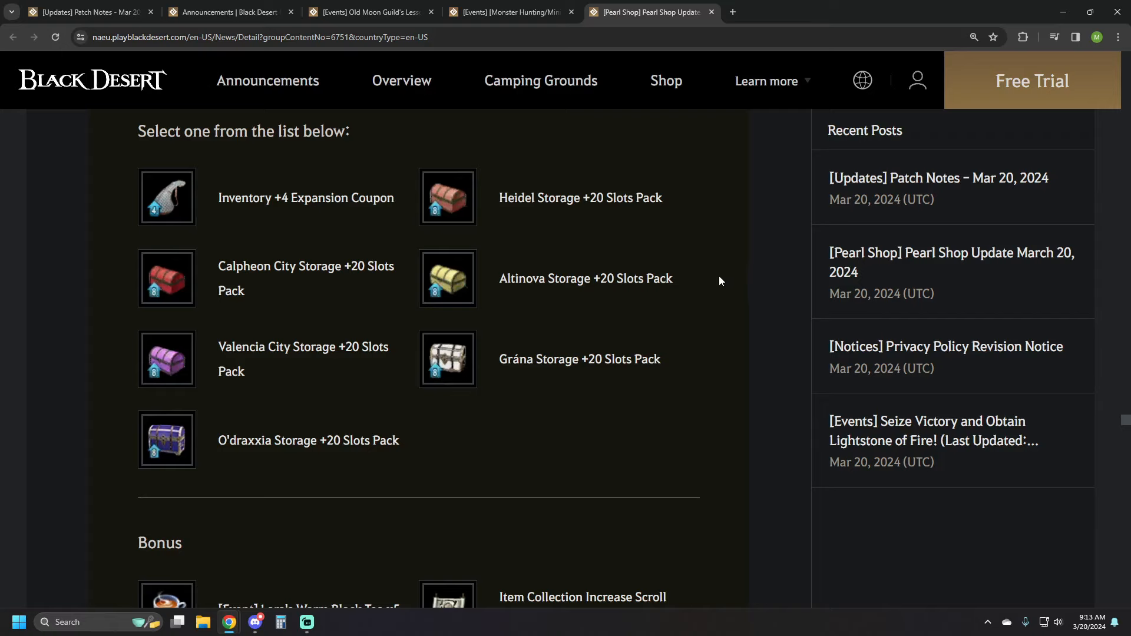
scroll(down, 3)
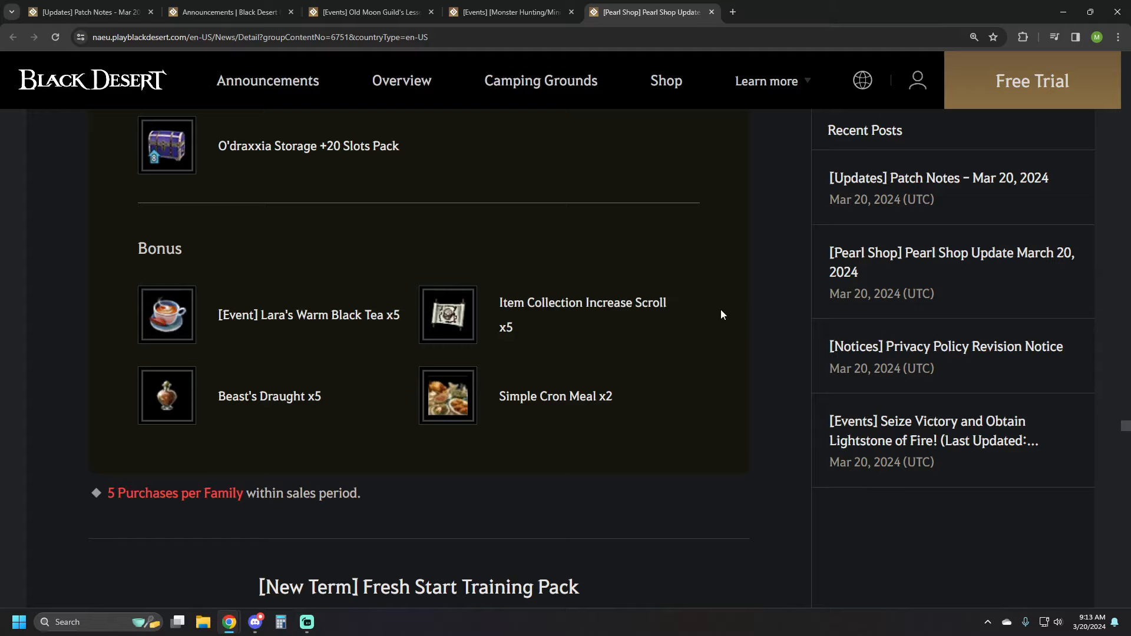
scroll(down, 3)
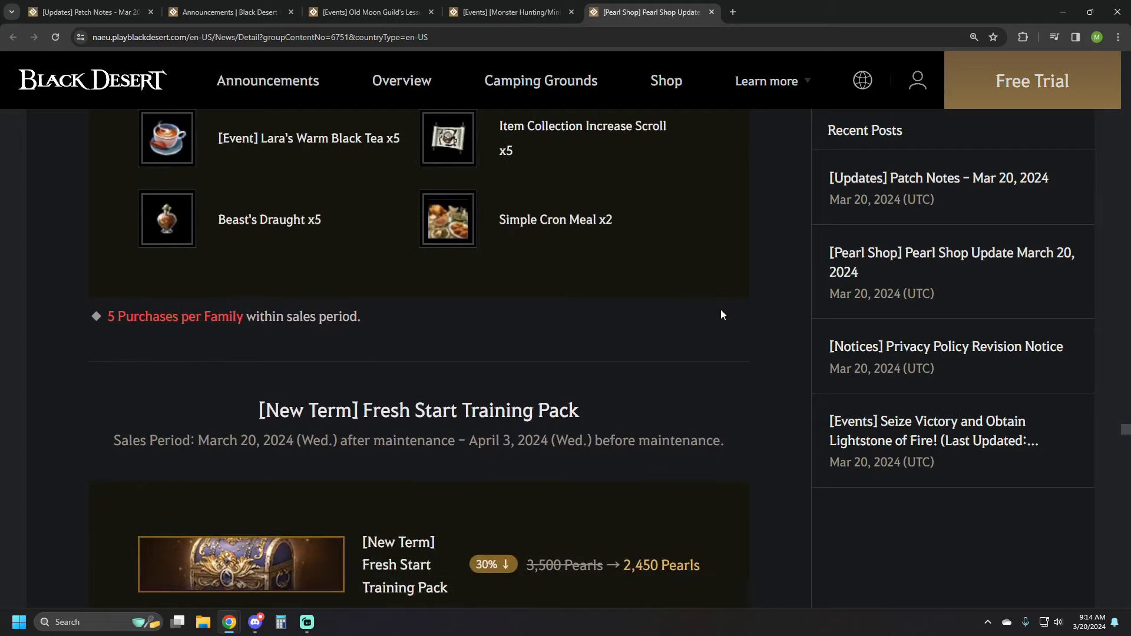
scroll(down, 3)
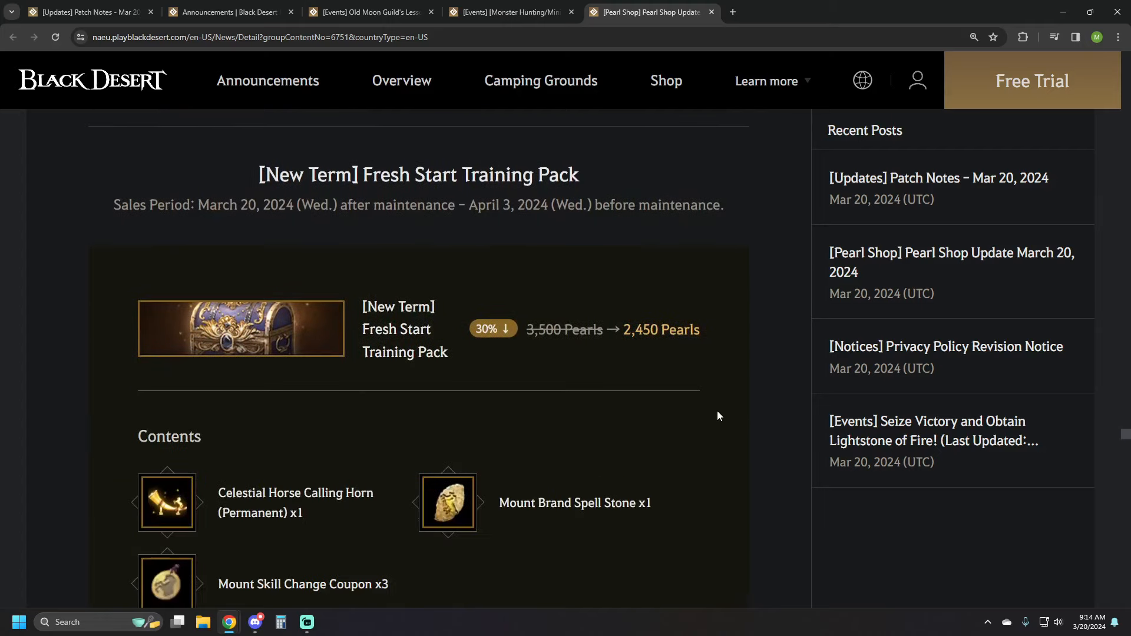
scroll(down, 3)
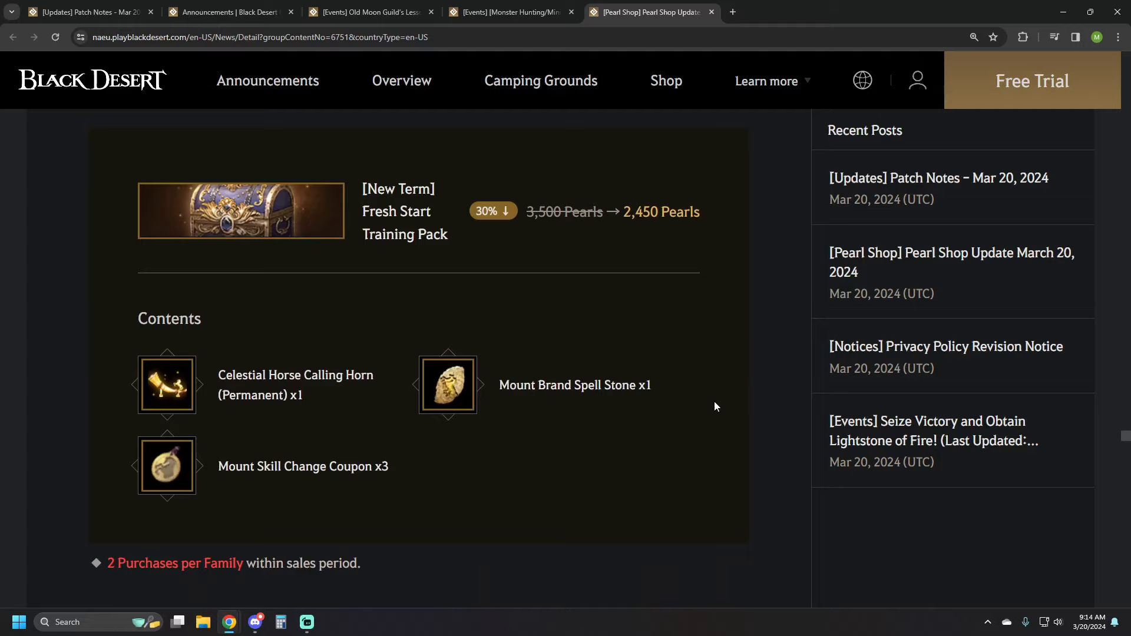
scroll(down, 3)
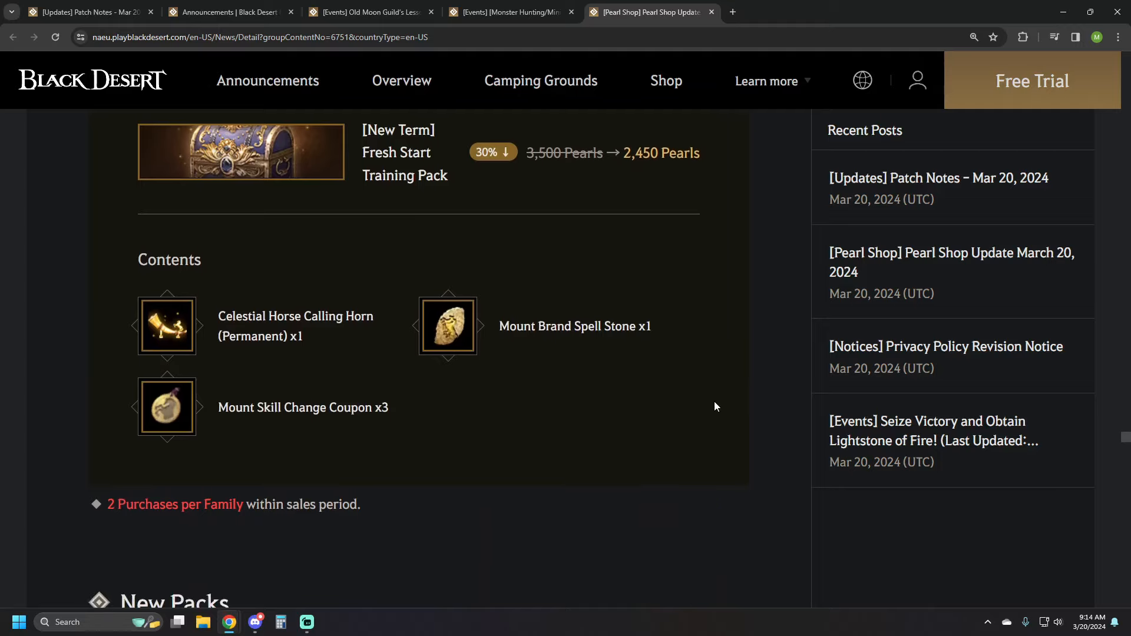
scroll(down, 3)
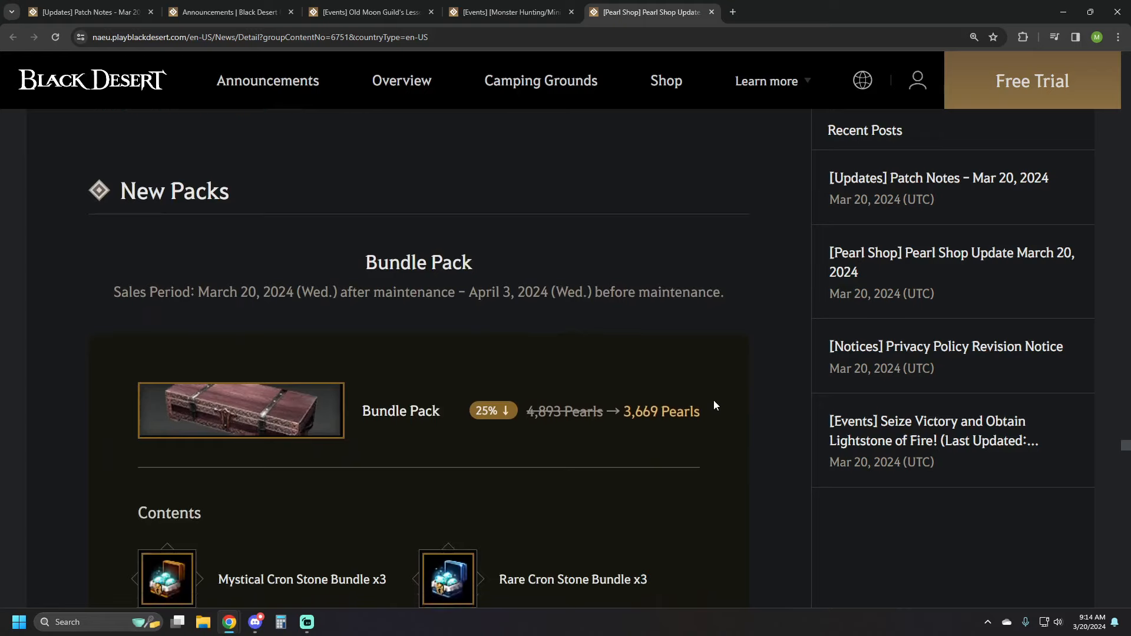
Read the New Packs Bundle Pack and Pouch of Fortune Pack offers.
scroll(down, 3)
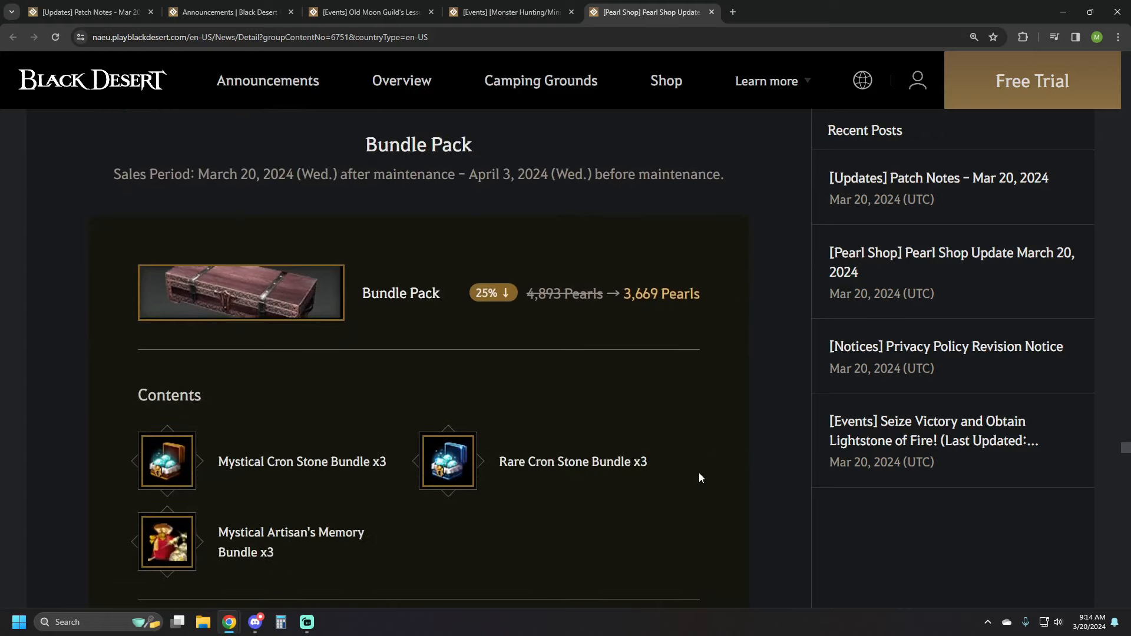
mouse_move(684, 385)
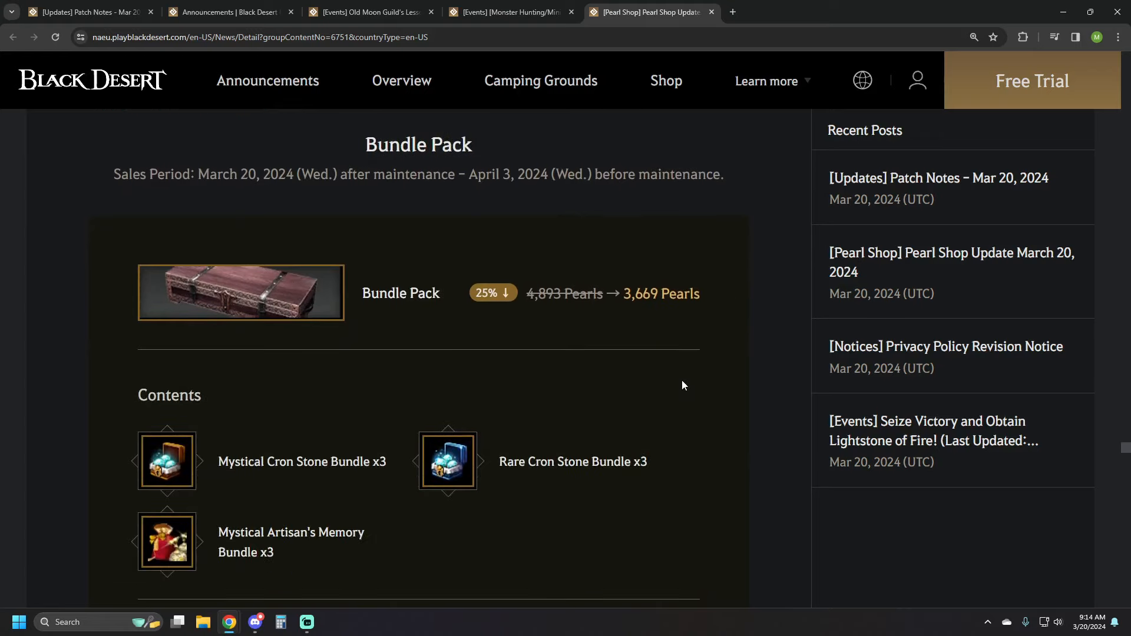
mouse_move(676, 390)
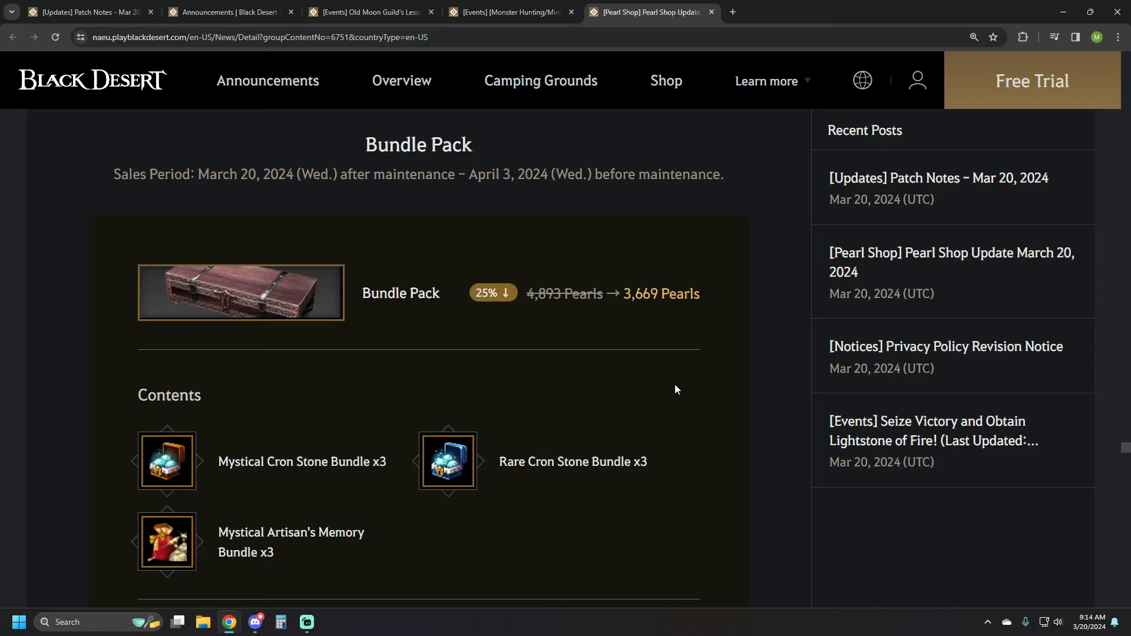
scroll(down, 3)
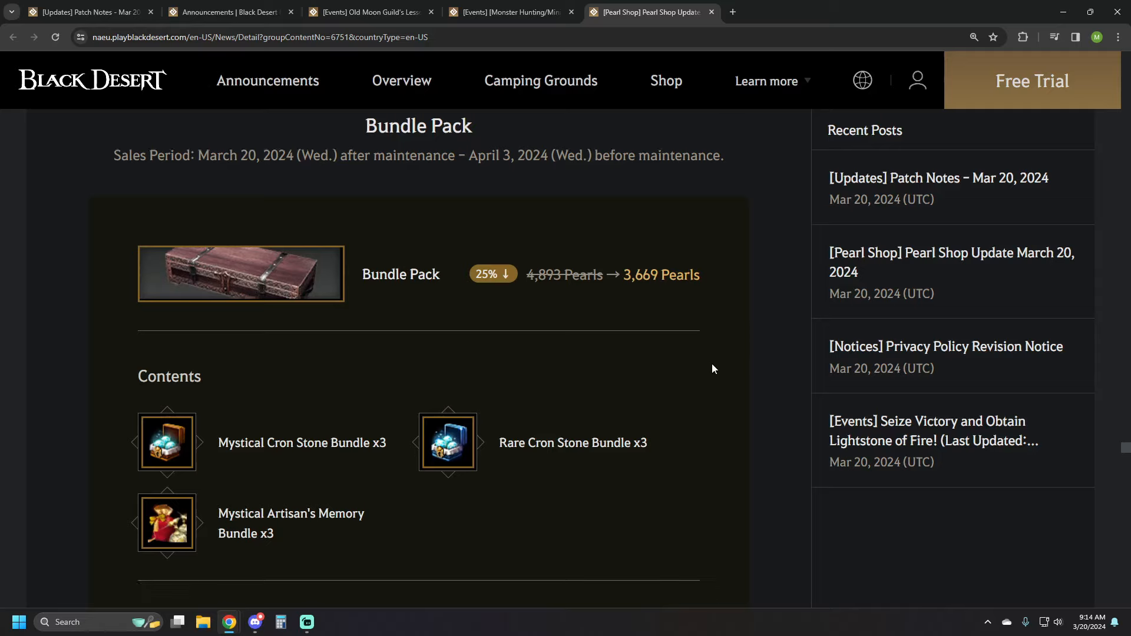
scroll(down, 3)
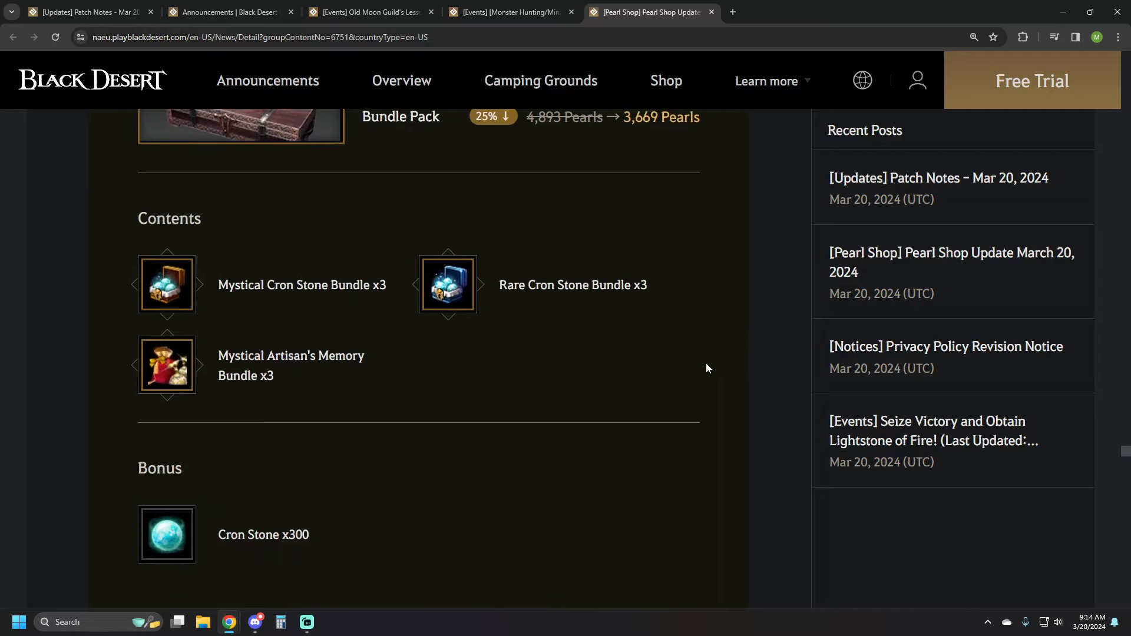
scroll(down, 3)
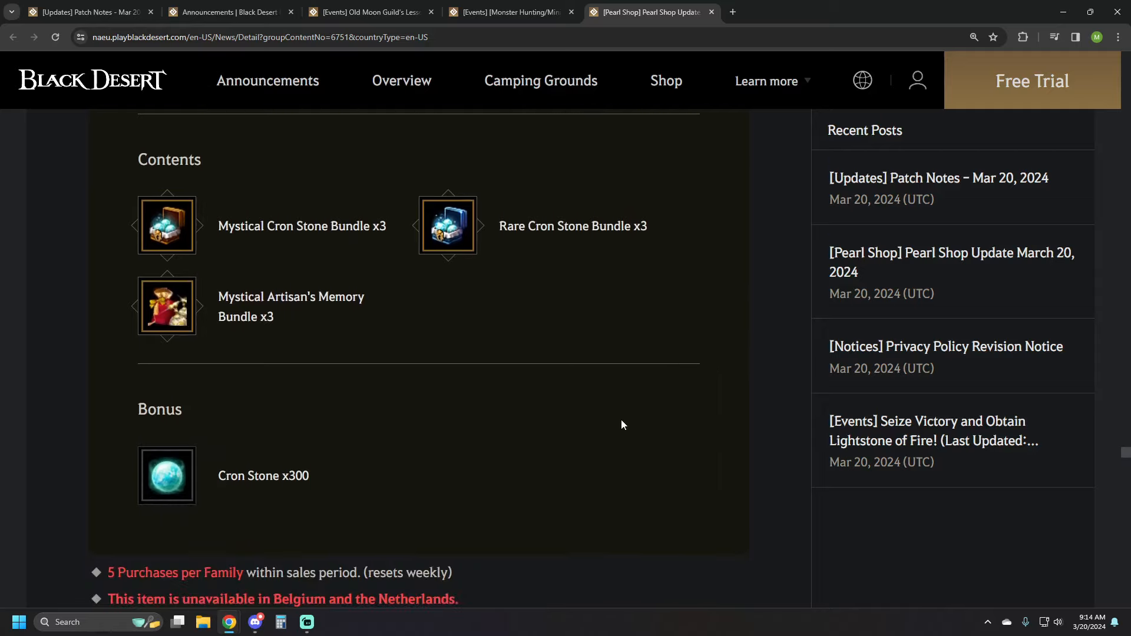
scroll(down, 3)
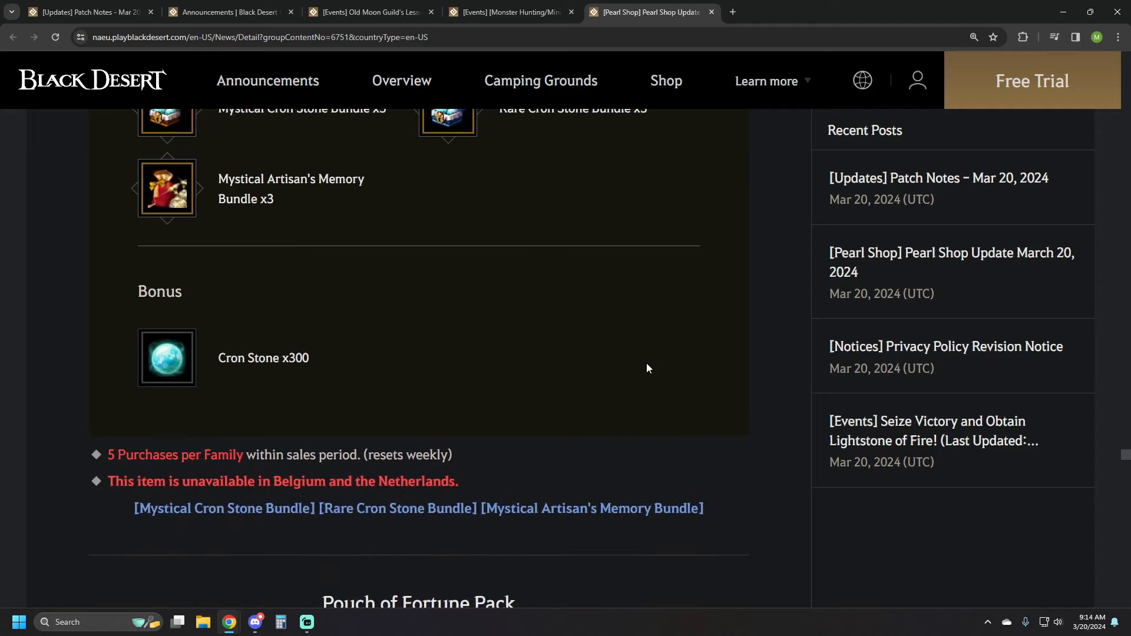
scroll(down, 3)
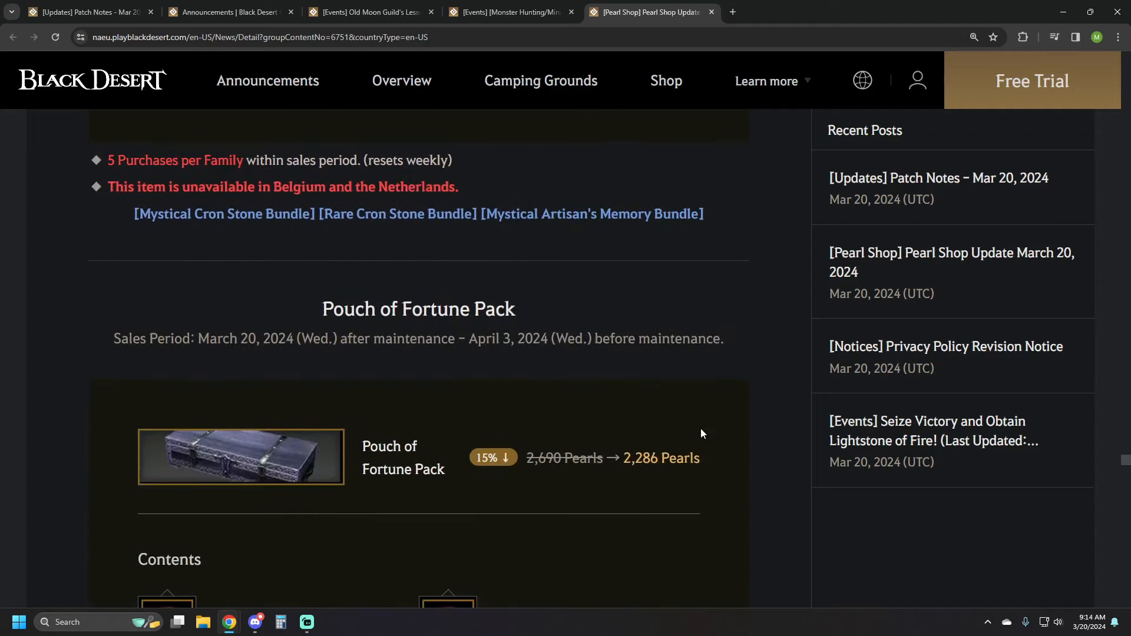
scroll(down, 3)
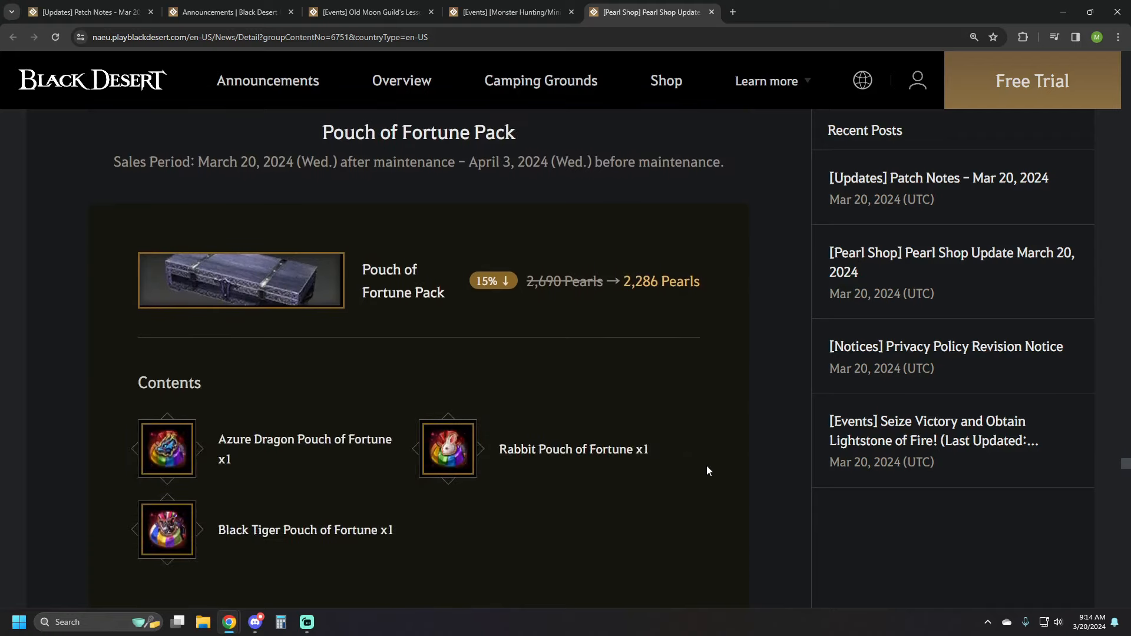
Reach the Mystery Outfit Box offer and open its item-probability wiki guide.
scroll(down, 3)
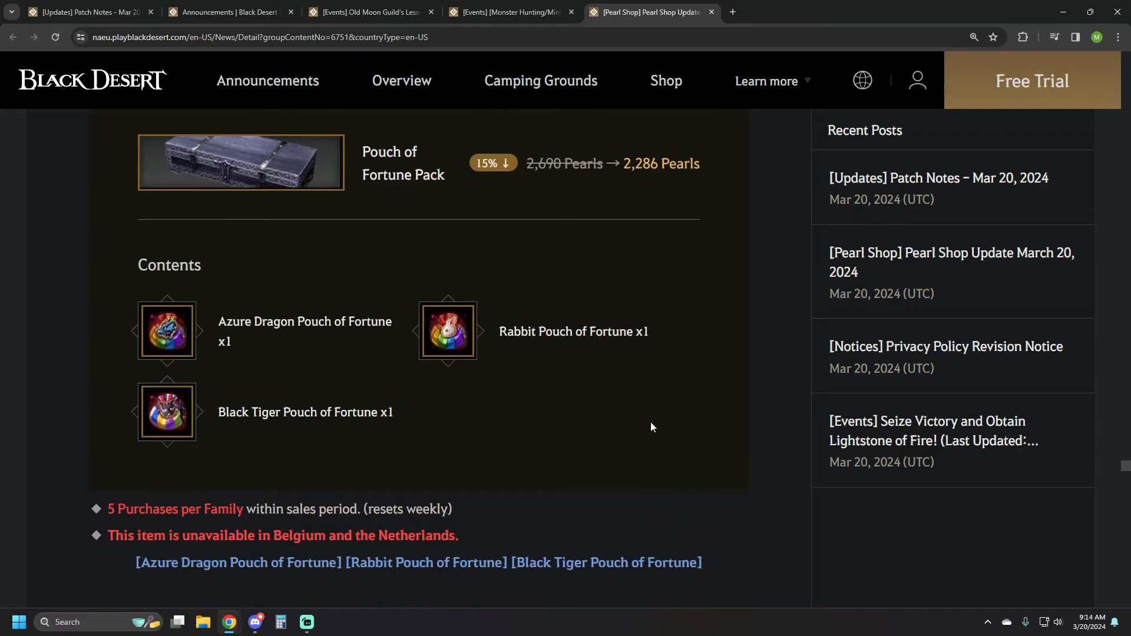
scroll(down, 3)
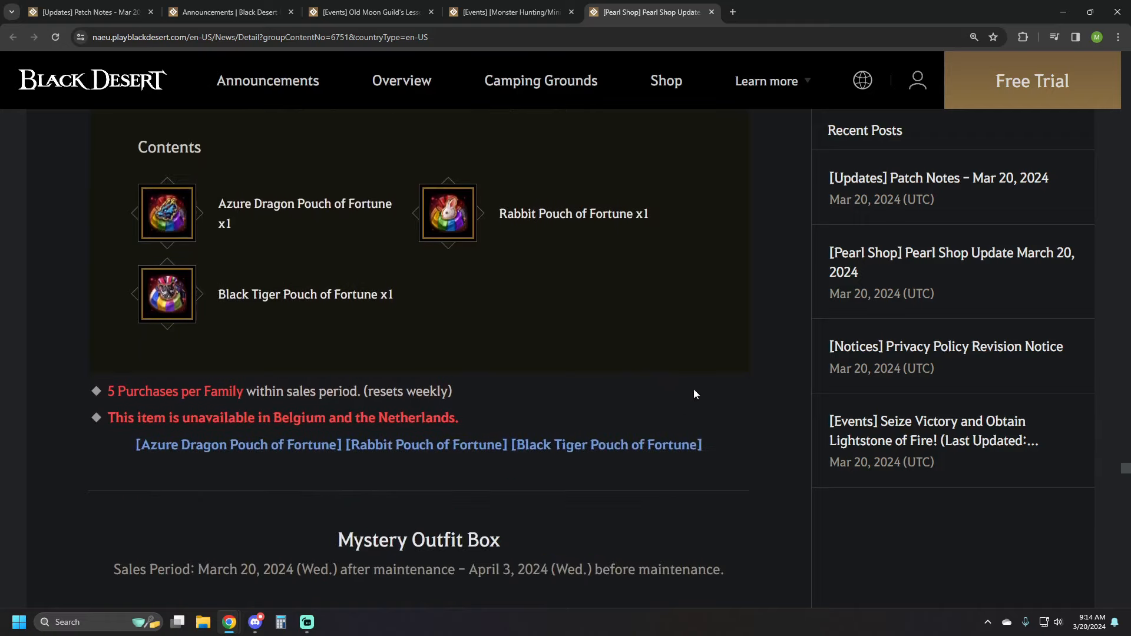
scroll(down, 3)
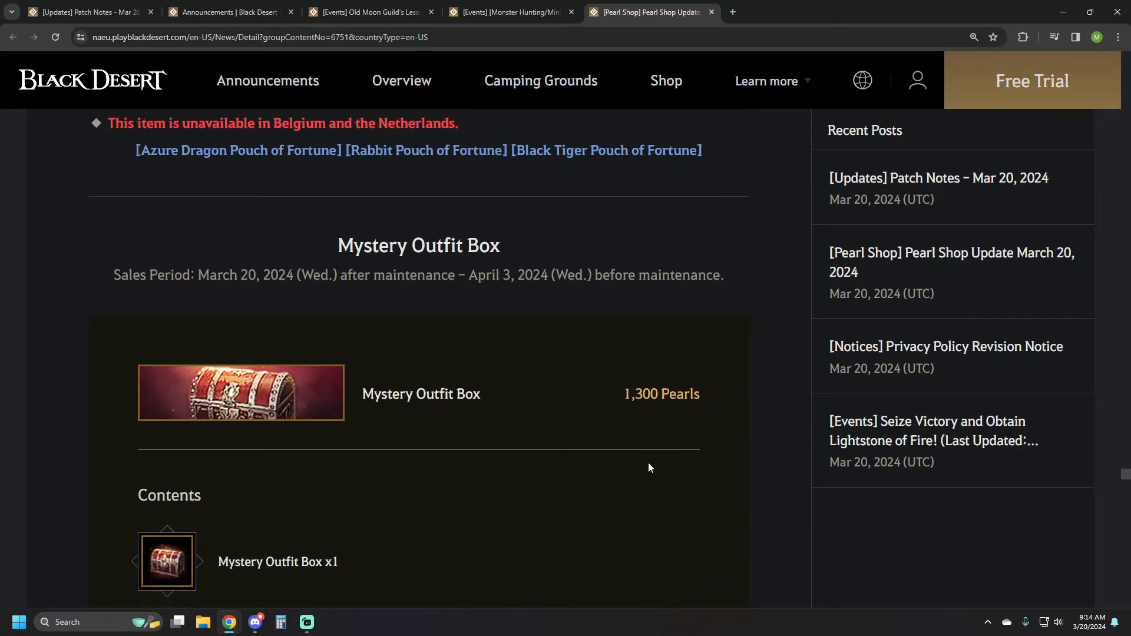
scroll(down, 3)
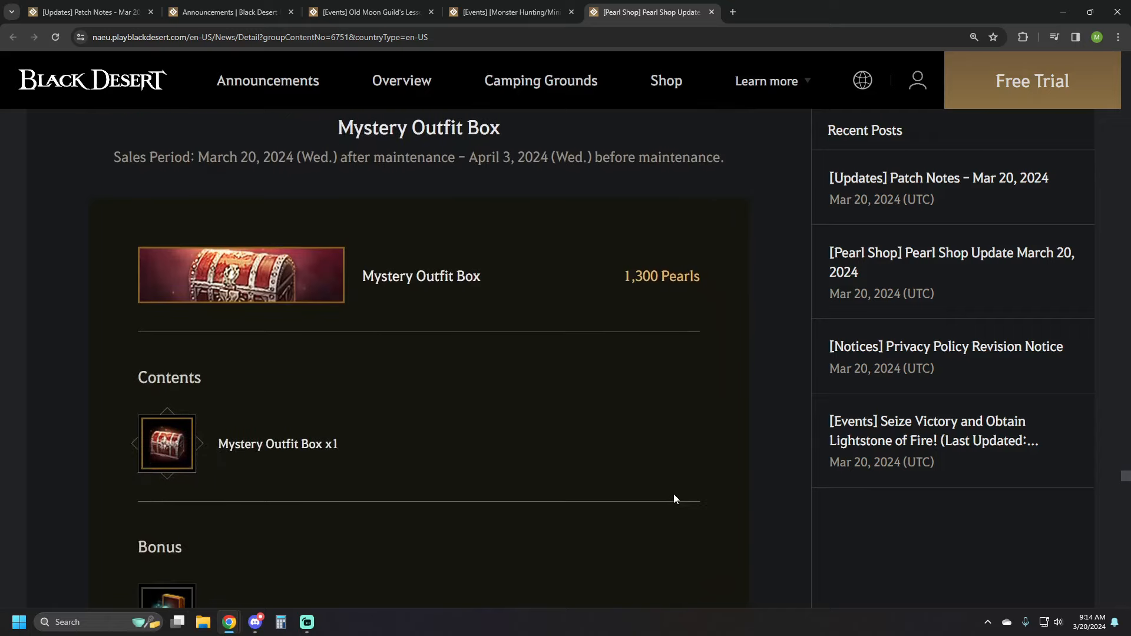
scroll(down, 3)
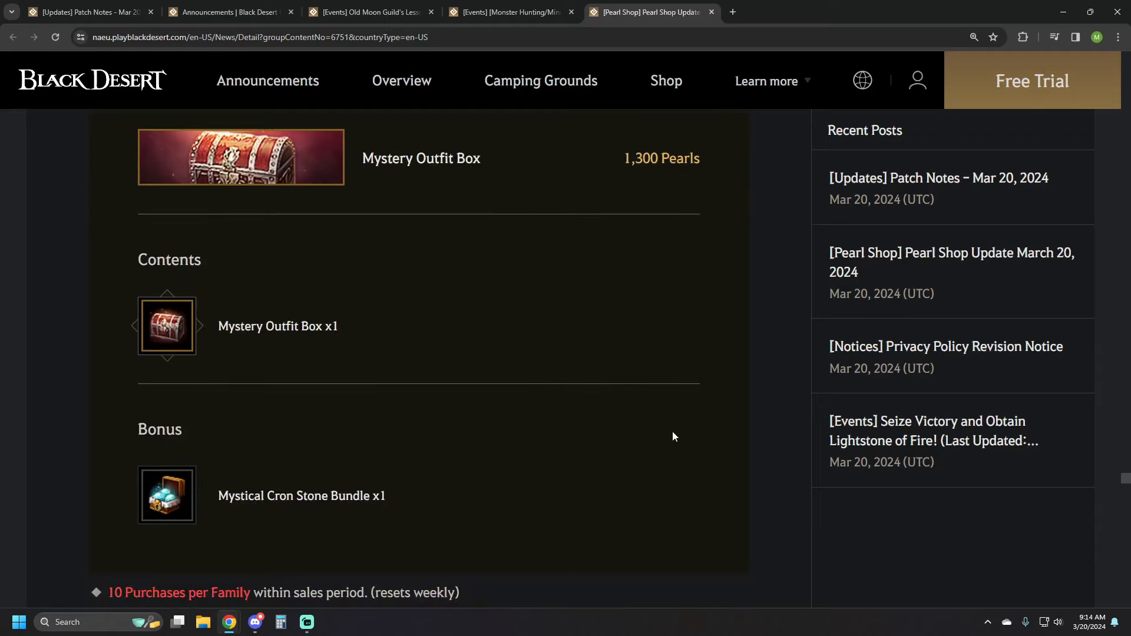
scroll(down, 3)
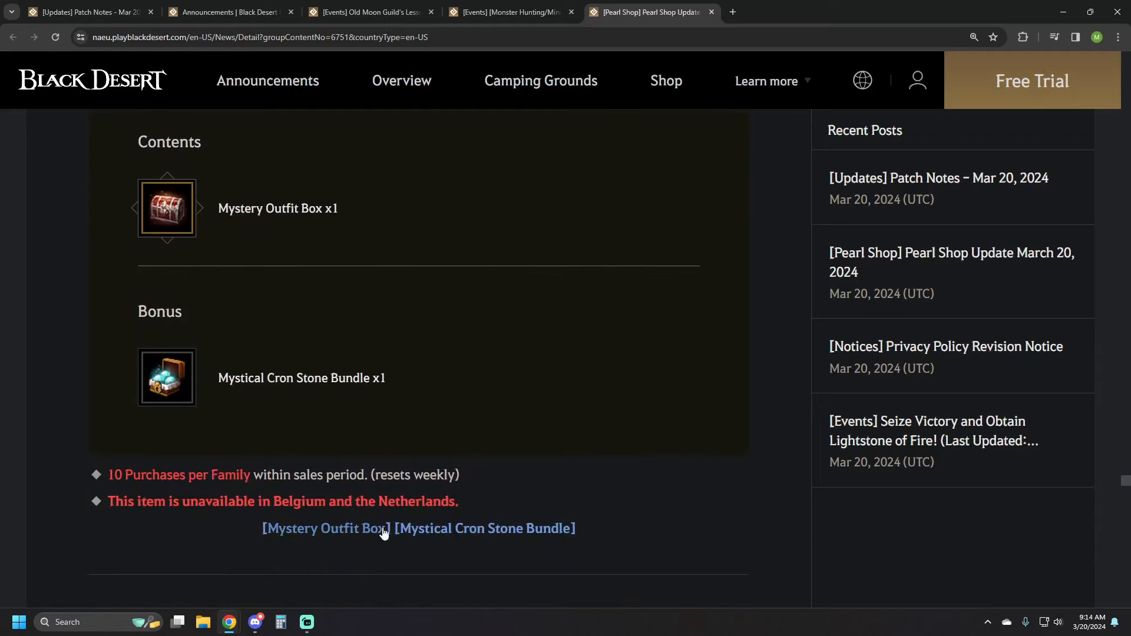
click(325, 528)
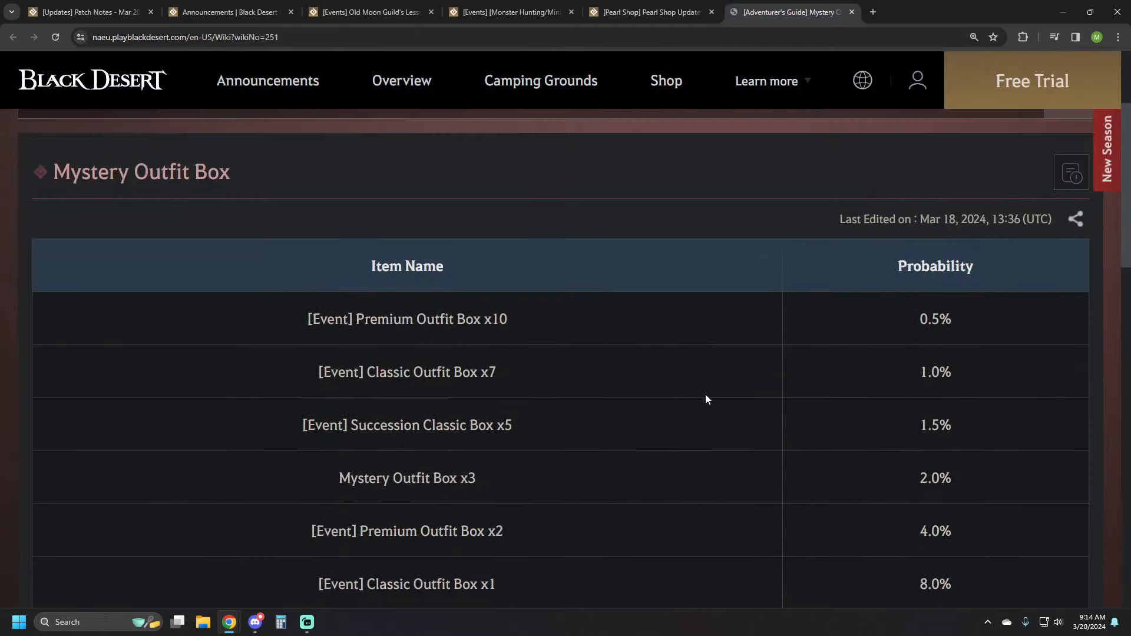
Read the Mystery Outfit Box probability table down to Cron Stone x250 at 40%.
scroll(down, 3)
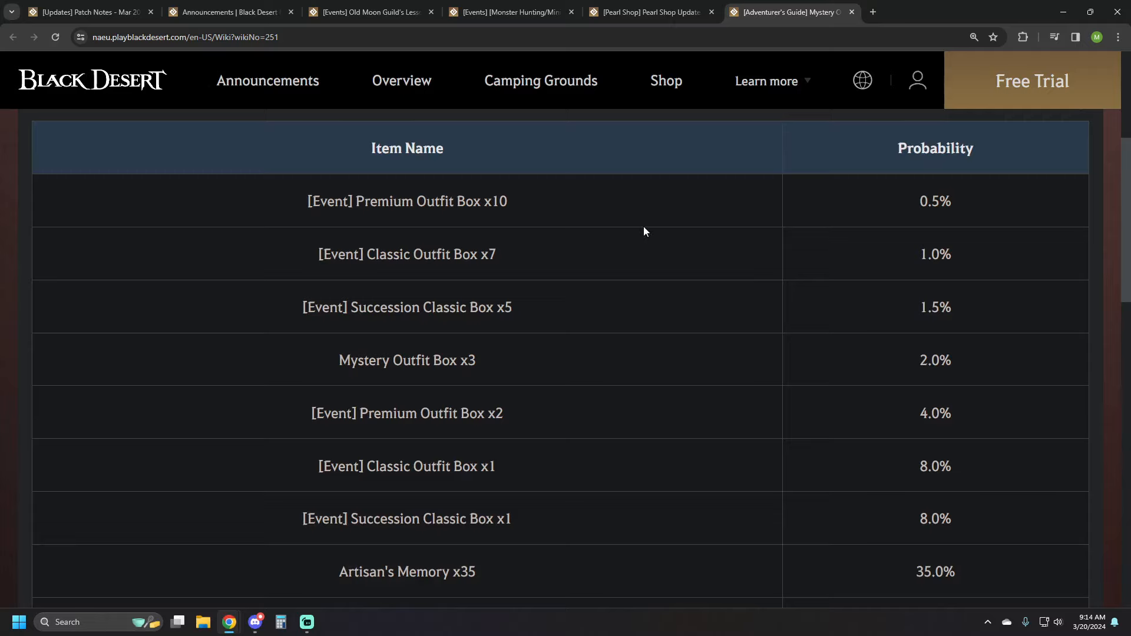
scroll(down, 3)
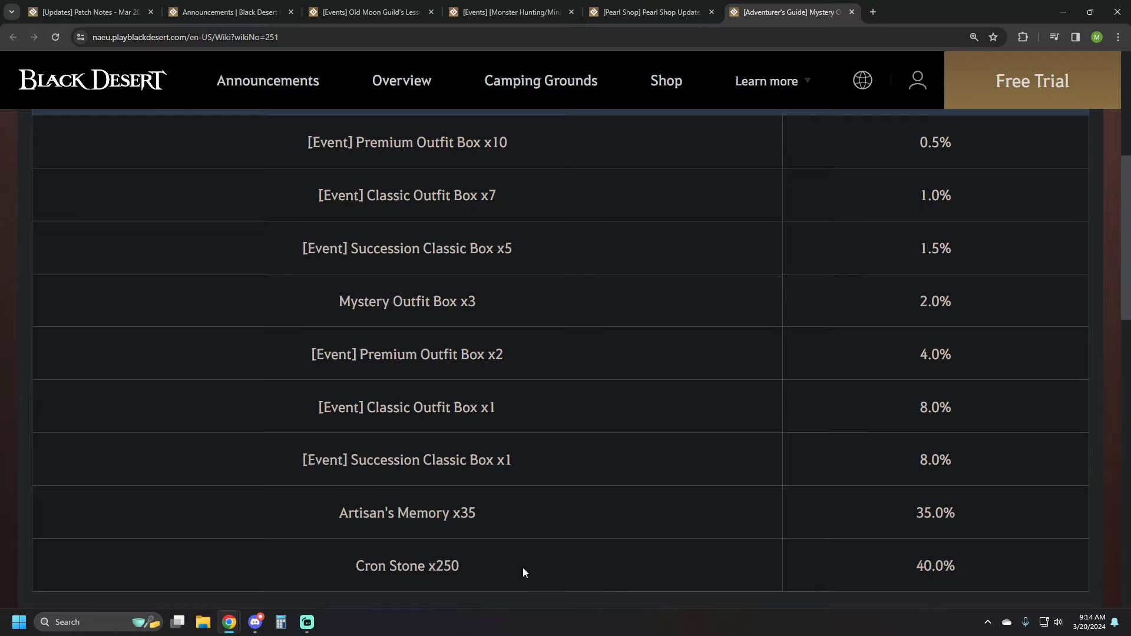
mouse_move(531, 530)
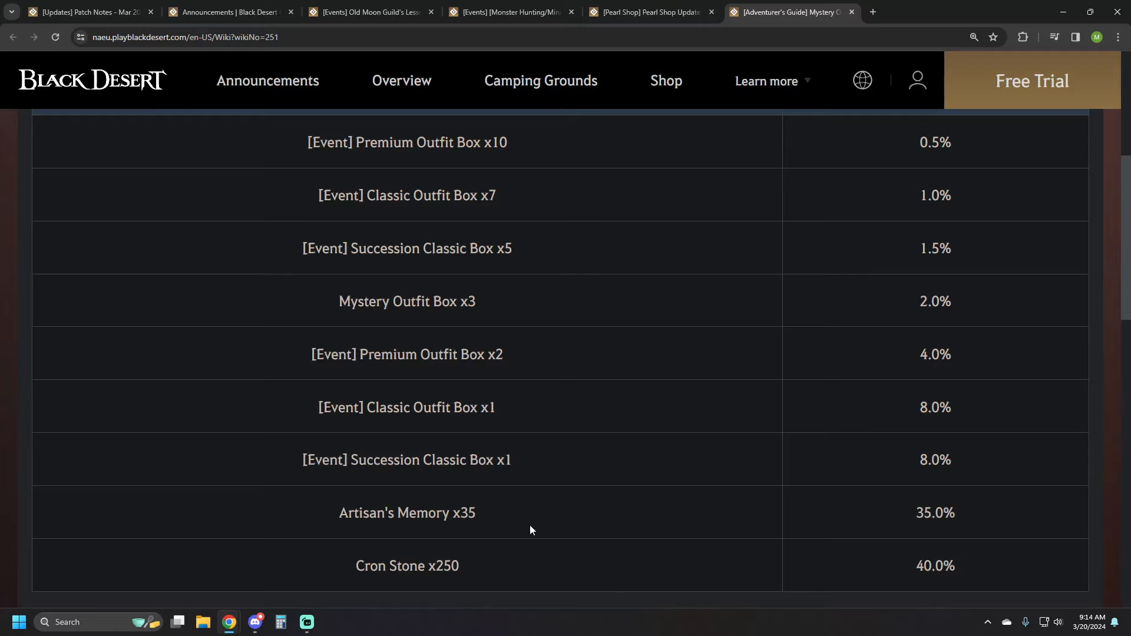
mouse_move(606, 484)
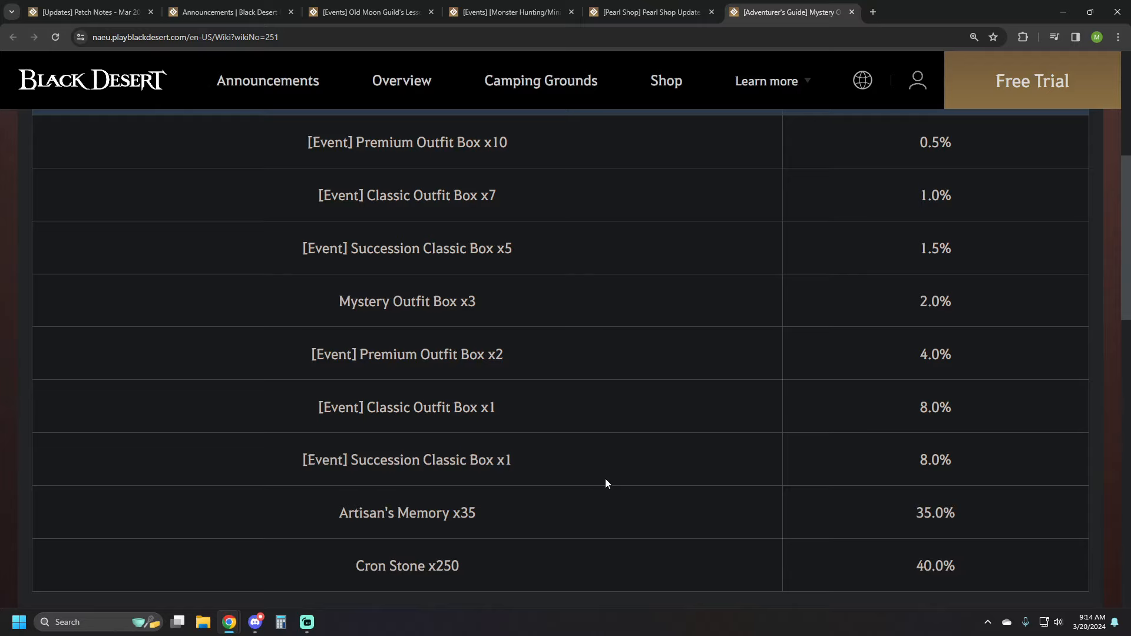
mouse_move(628, 350)
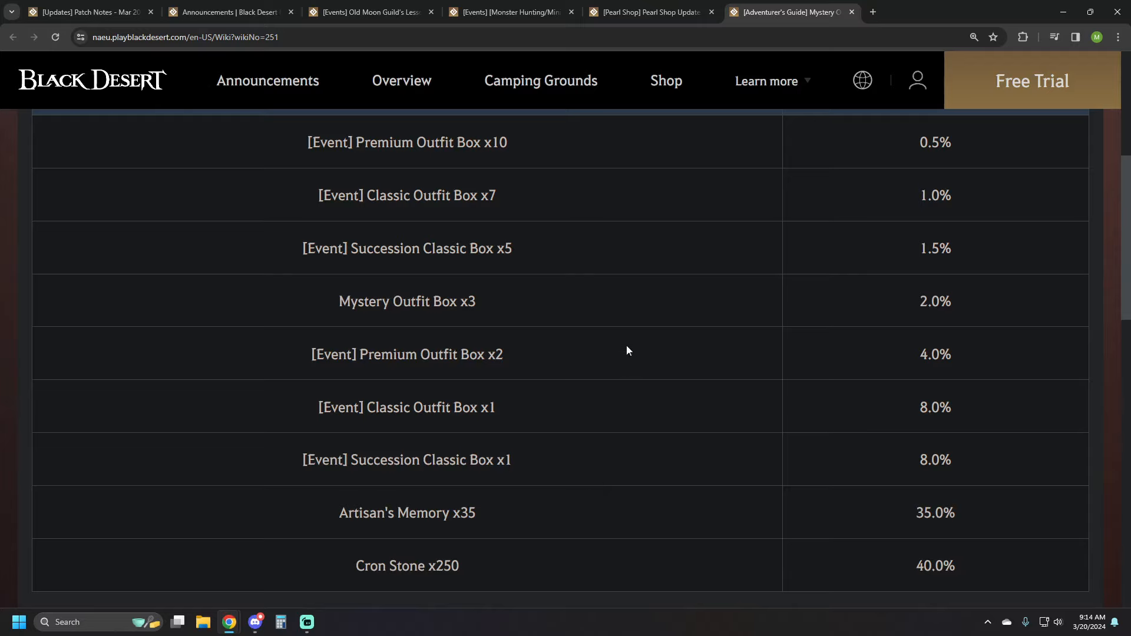
mouse_move(951, 11)
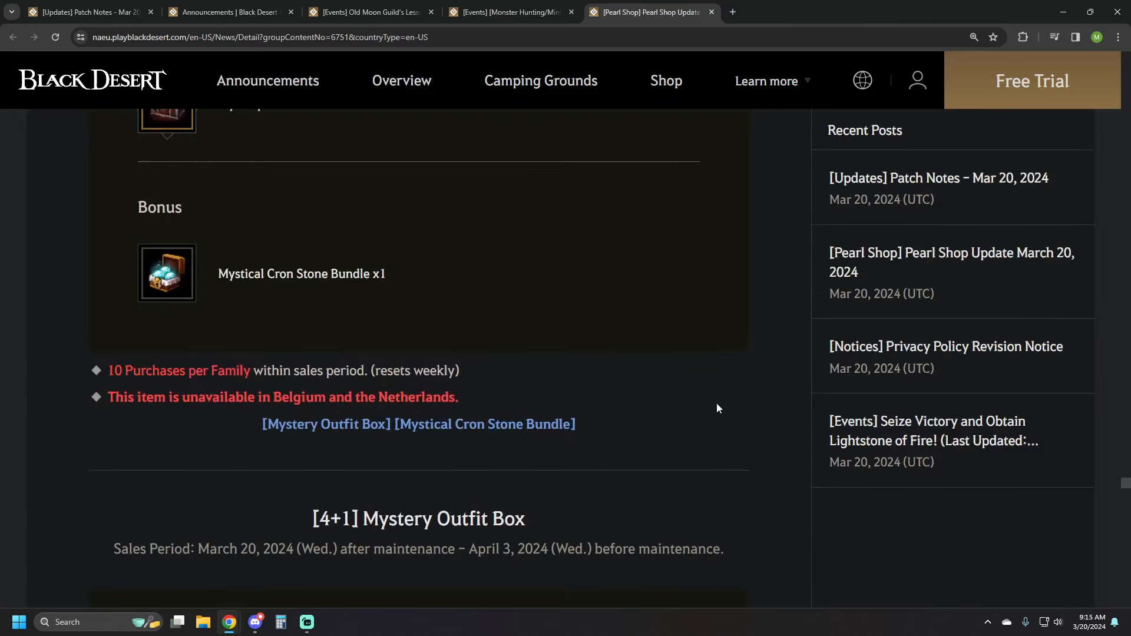
Read the [4+1] Mystery Outfit Box and 100-Pearl Cron Stone x50 offers, then bring up a calculator.
scroll(down, 3)
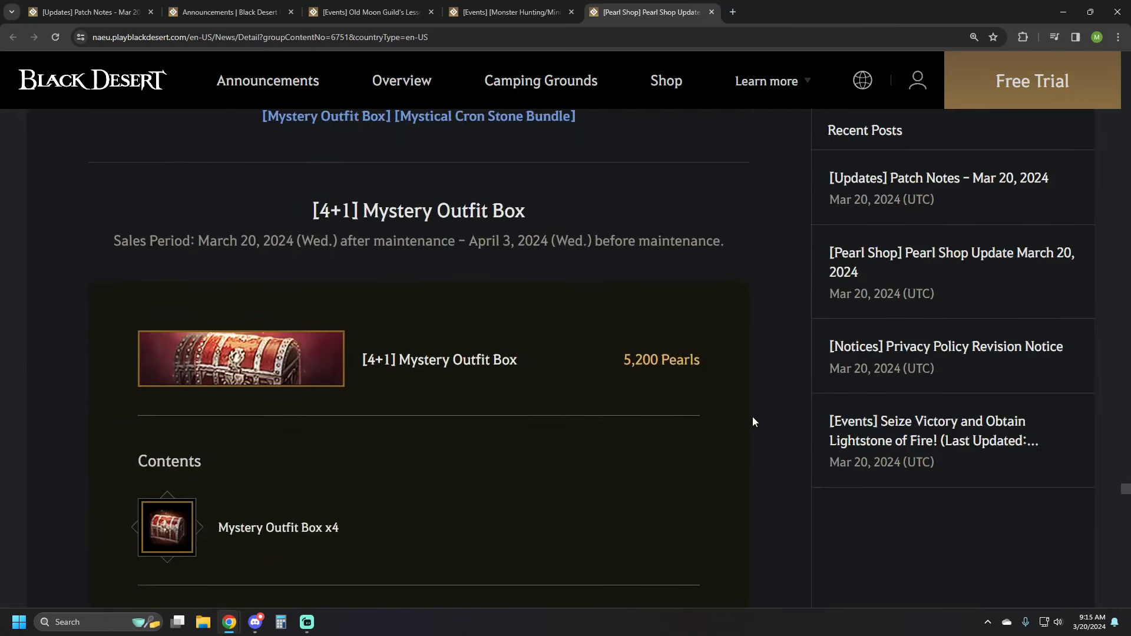
scroll(down, 3)
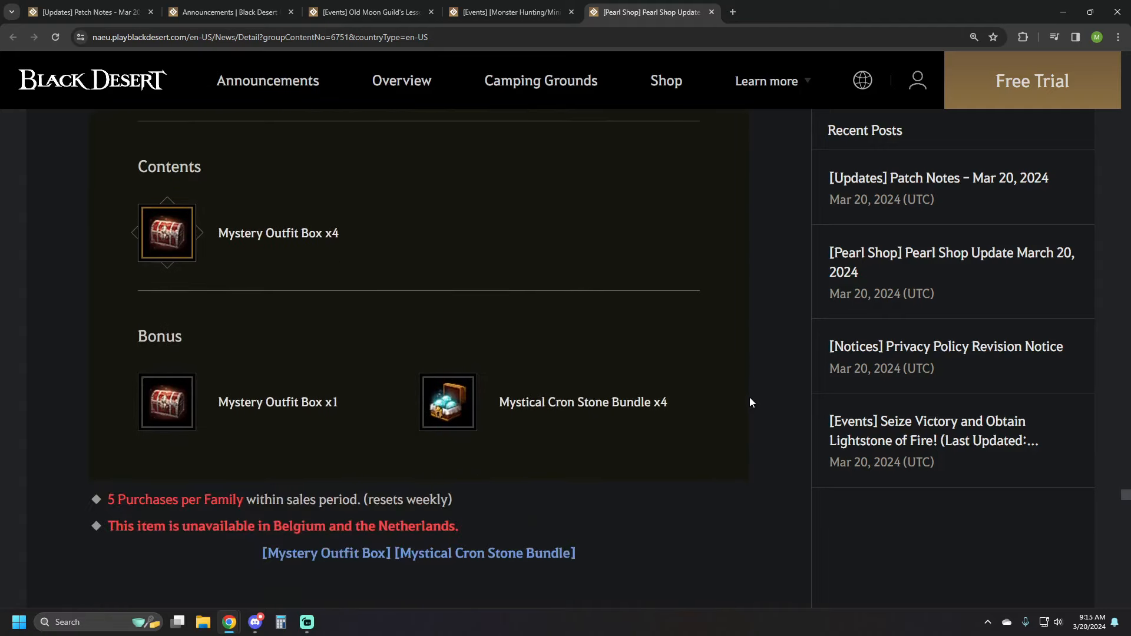
scroll(down, 3)
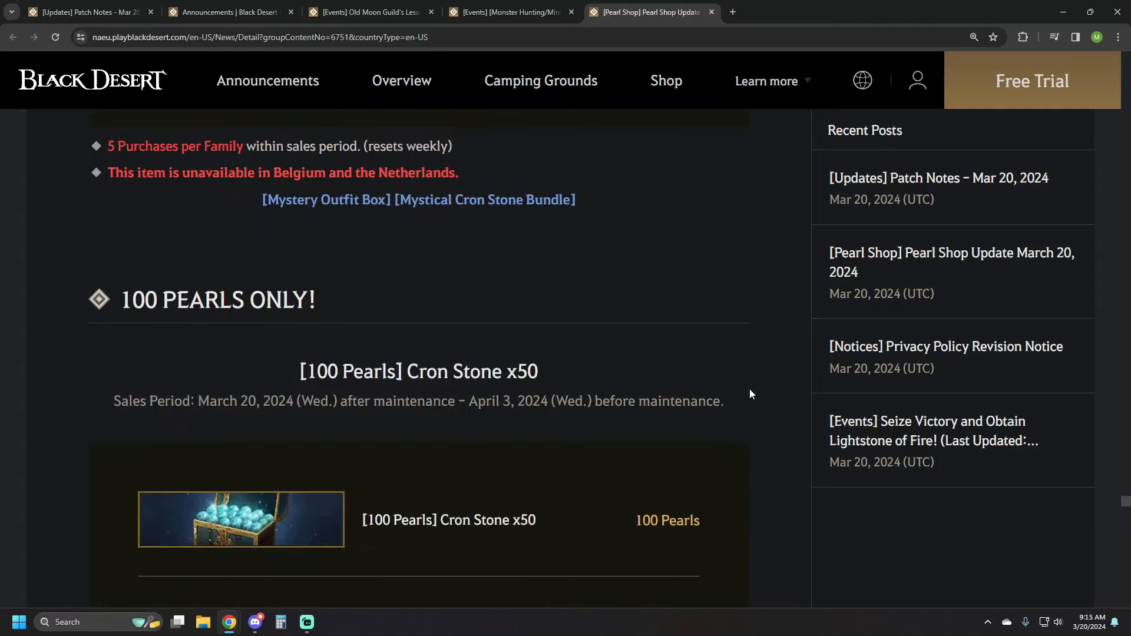
scroll(down, 3)
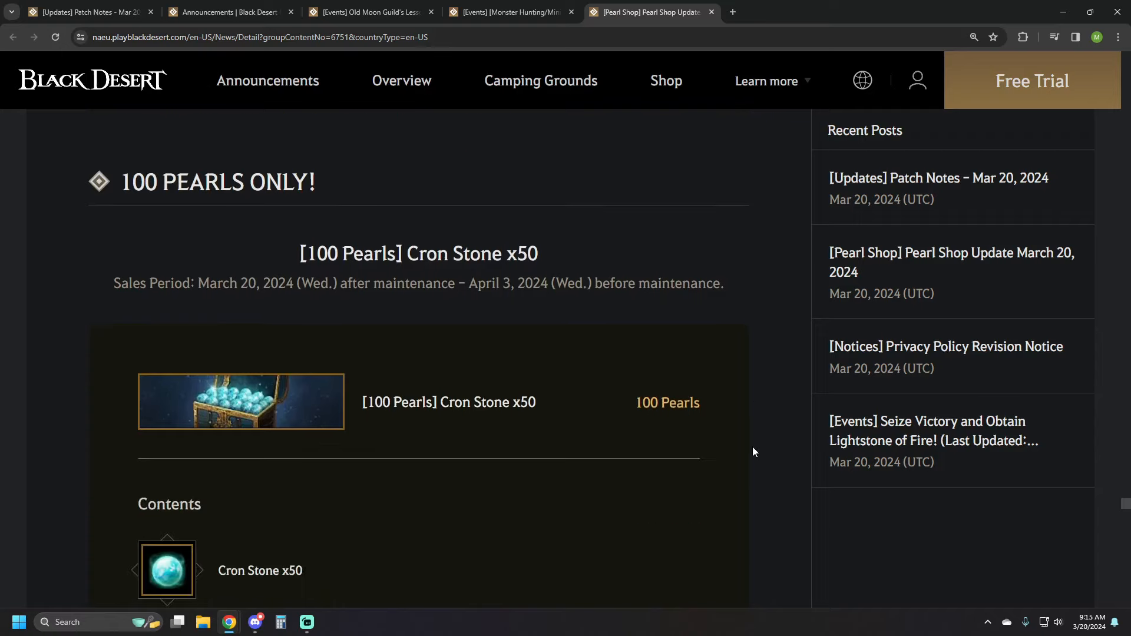
scroll(down, 3)
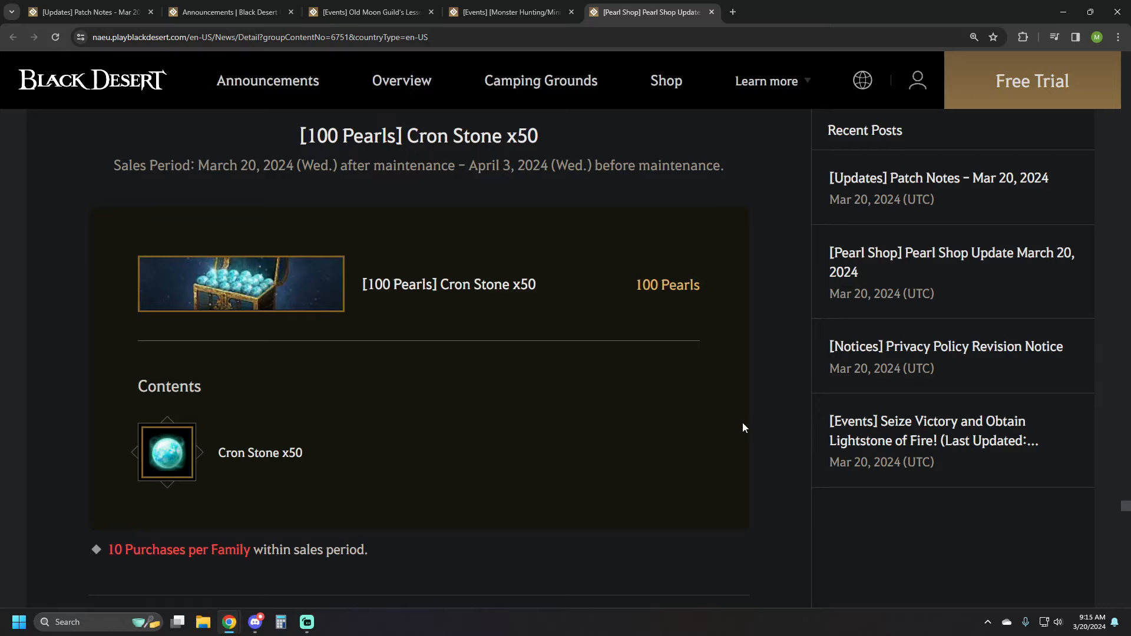
click(281, 620)
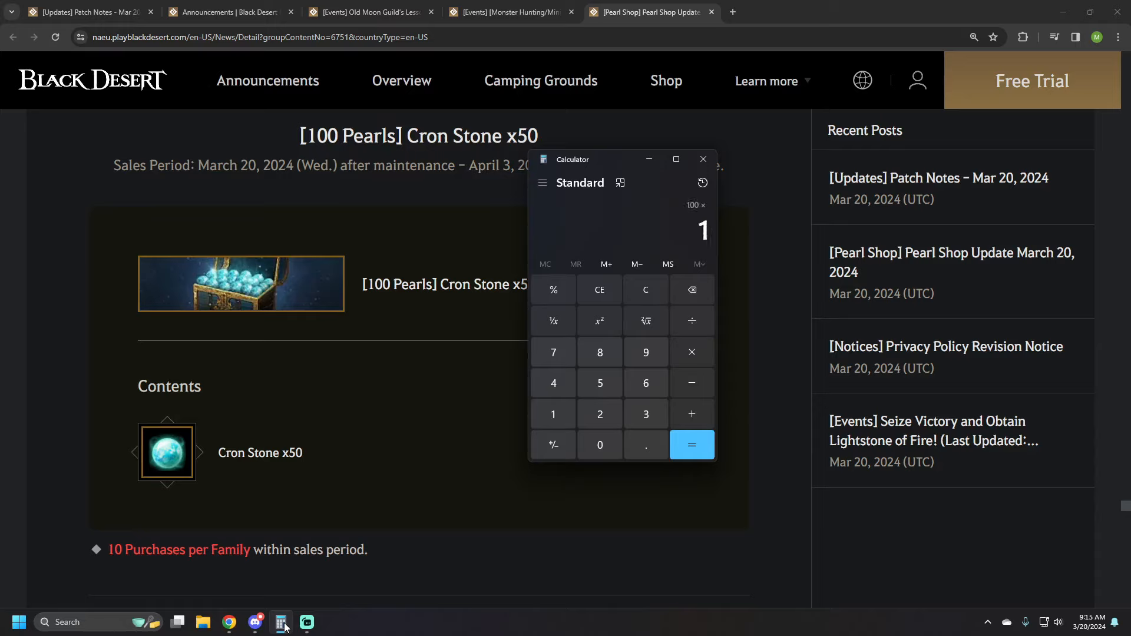
click(645, 289)
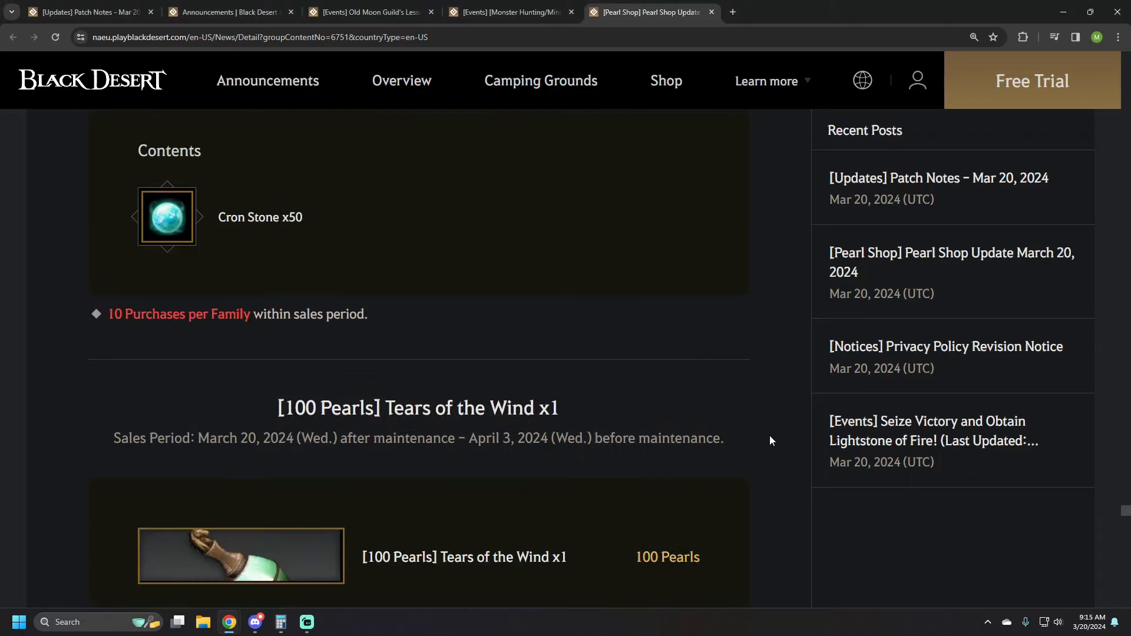
Read the 100-Pearl offers, including Black Spirit Essence.
scroll(down, 3)
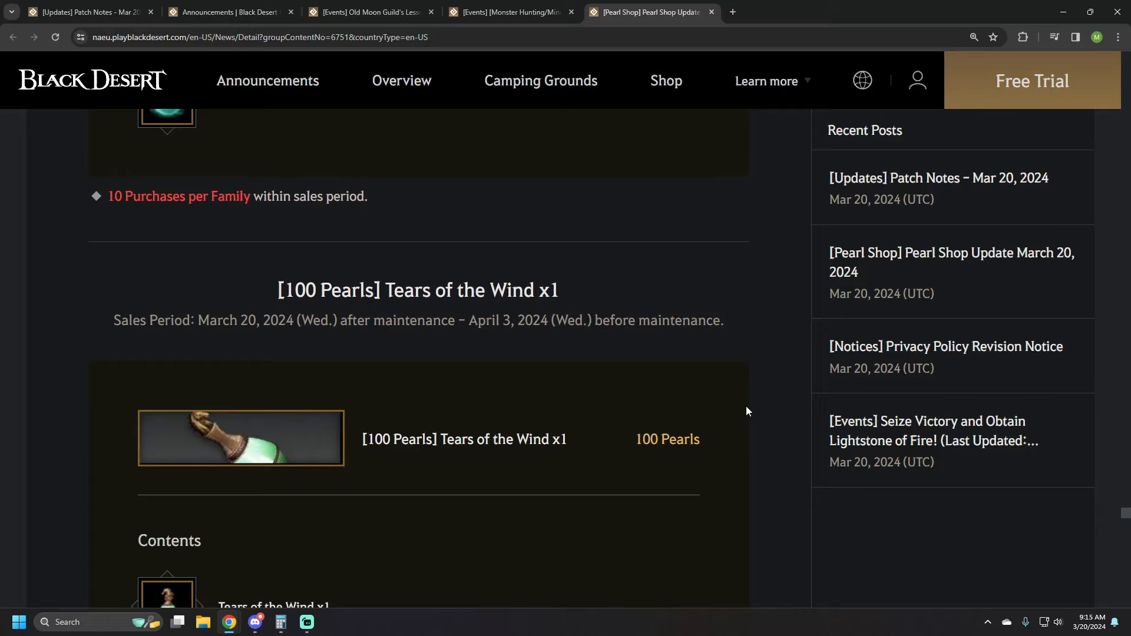
scroll(down, 3)
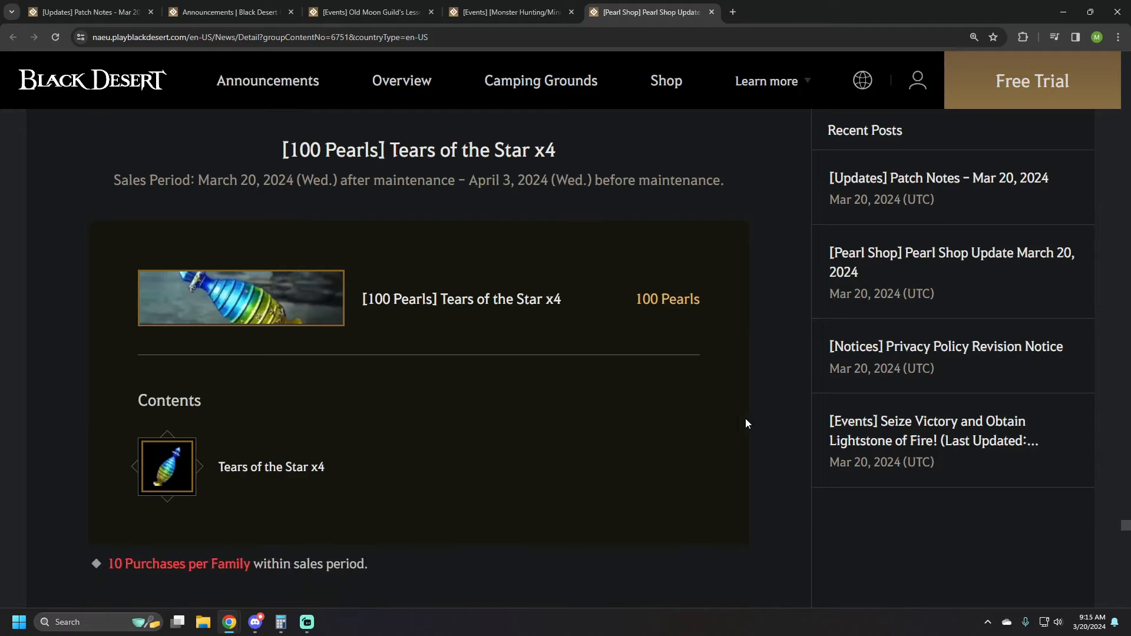
scroll(down, 3)
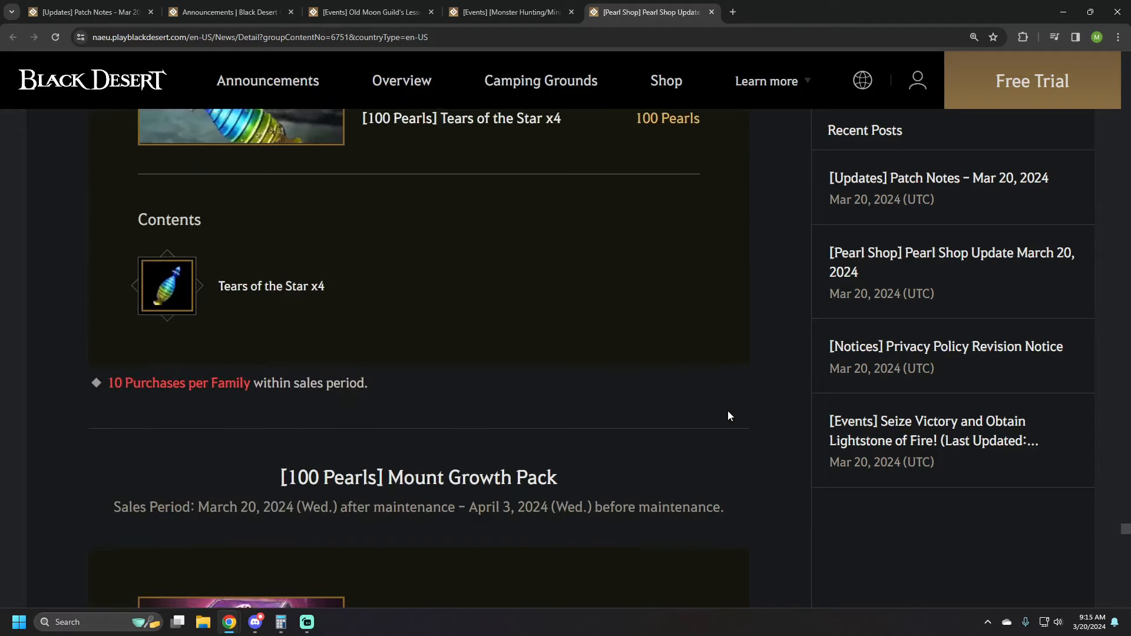
scroll(down, 3)
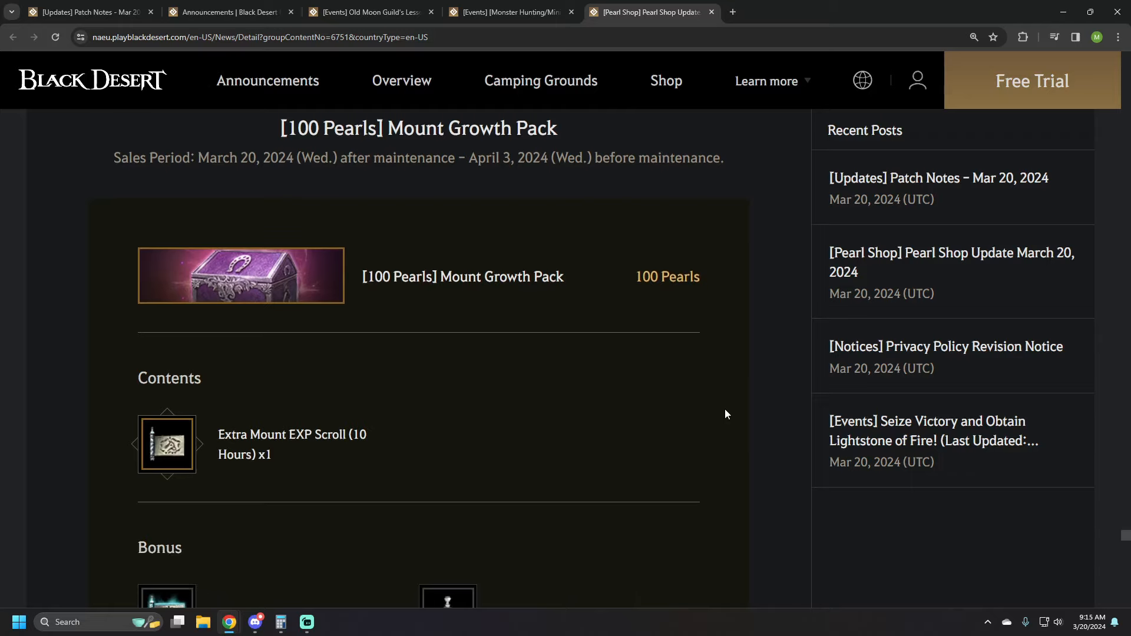
scroll(down, 3)
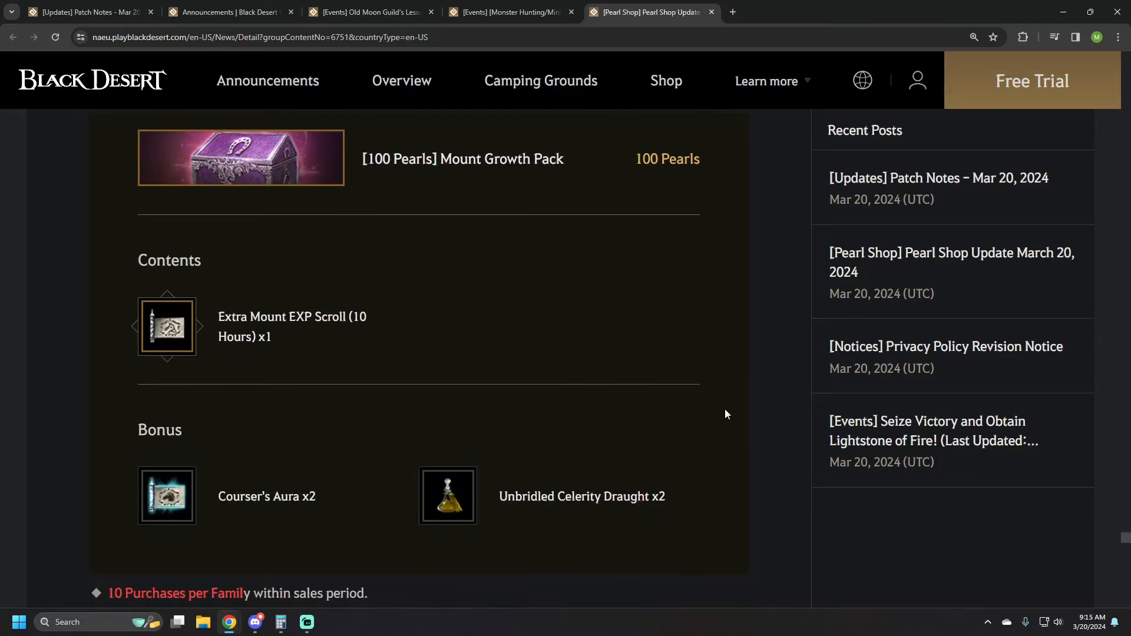
scroll(down, 3)
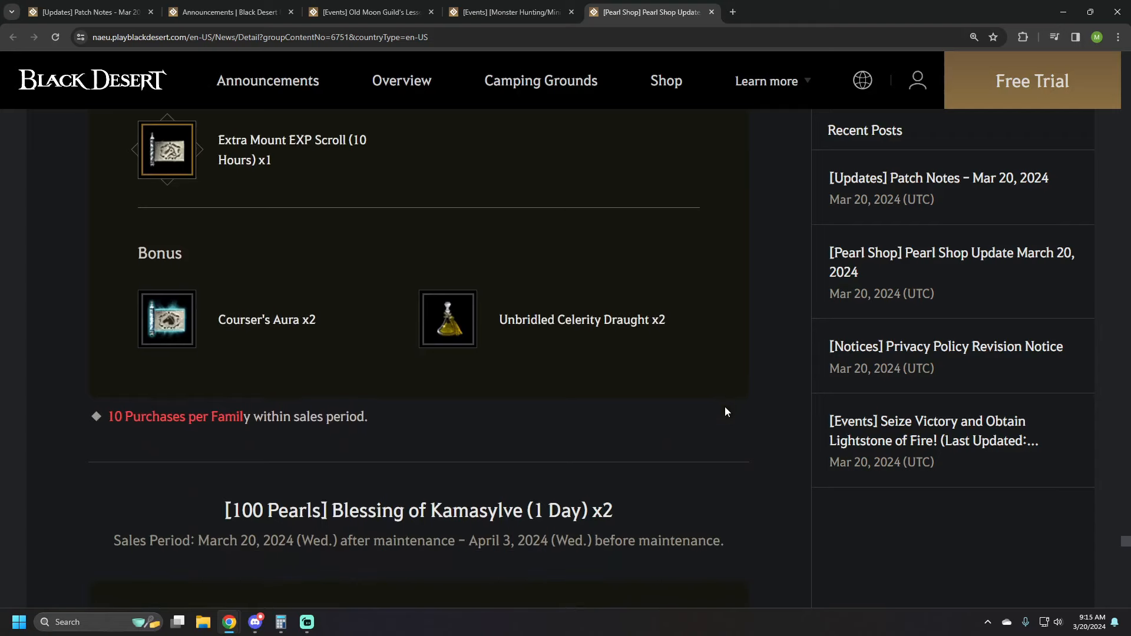
scroll(down, 3)
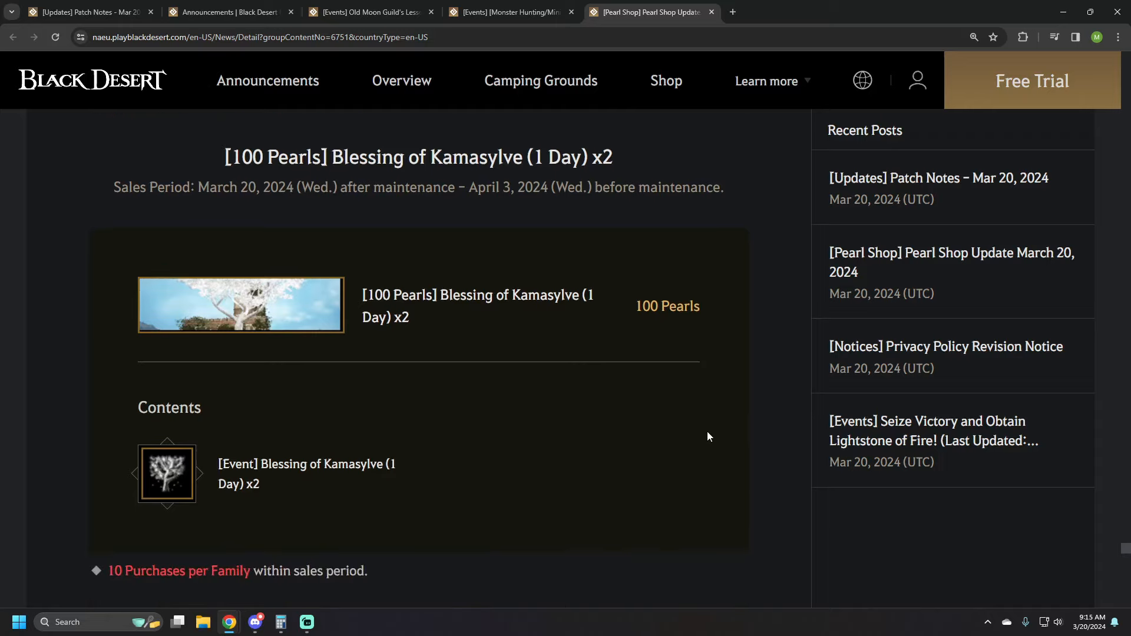
Reach the City Storage Expansion offer, then return to the page's title and banner.
scroll(down, 3)
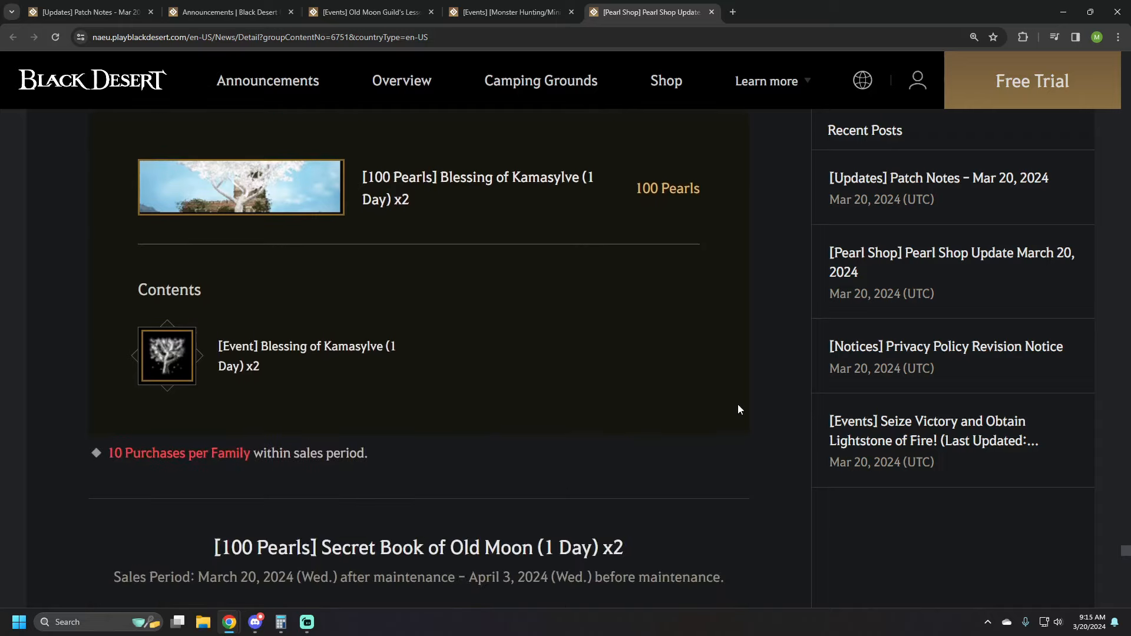
scroll(down, 3)
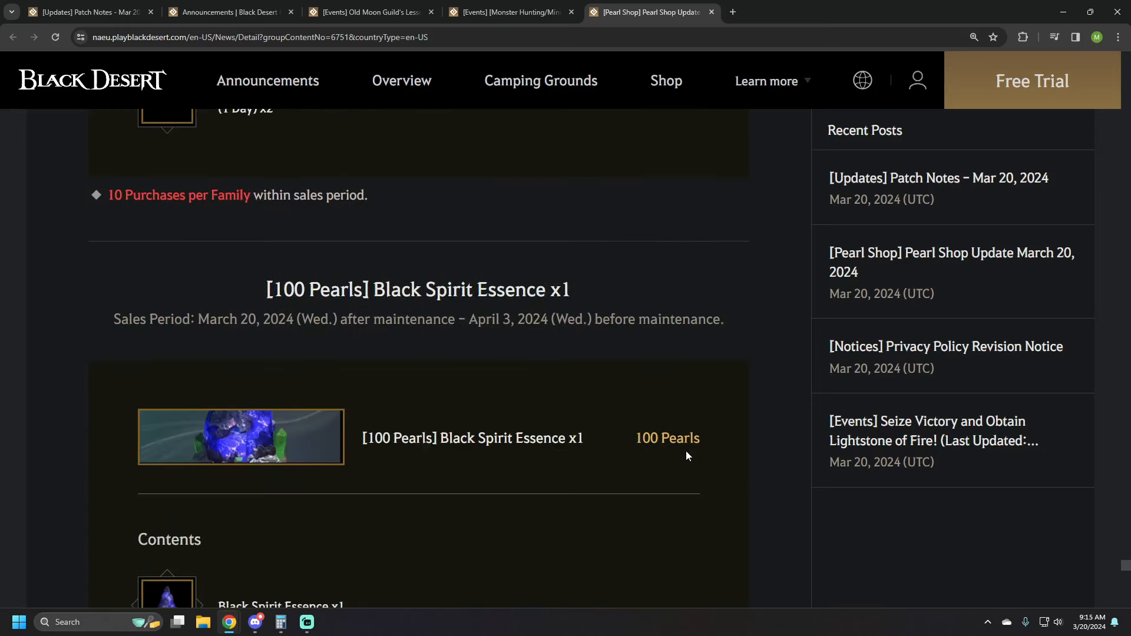
scroll(down, 3)
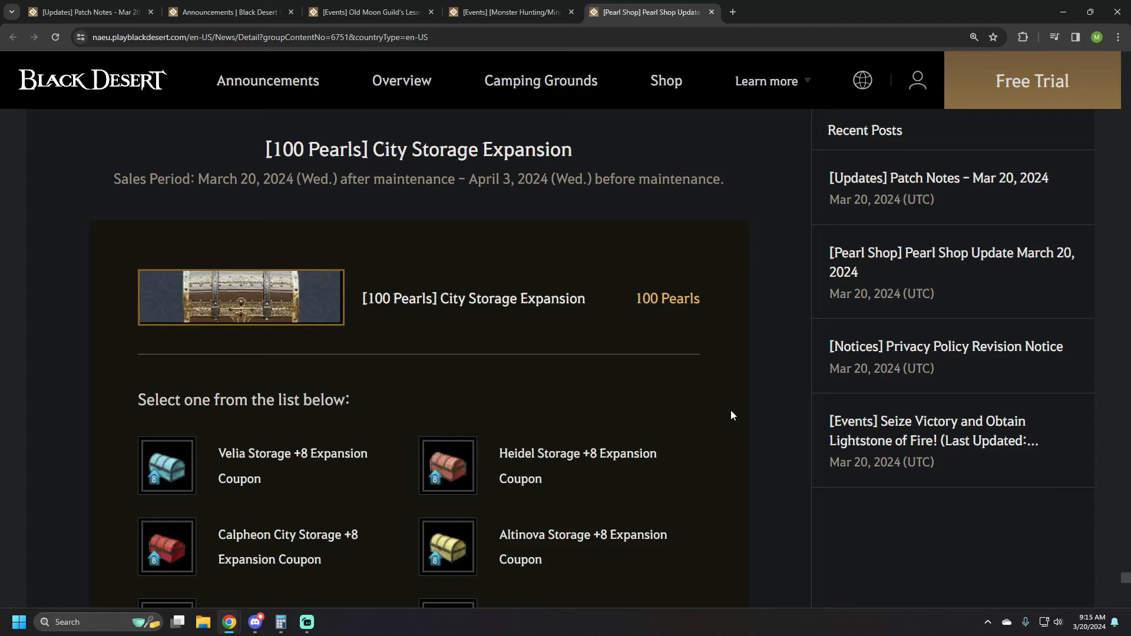
scroll(down, 3)
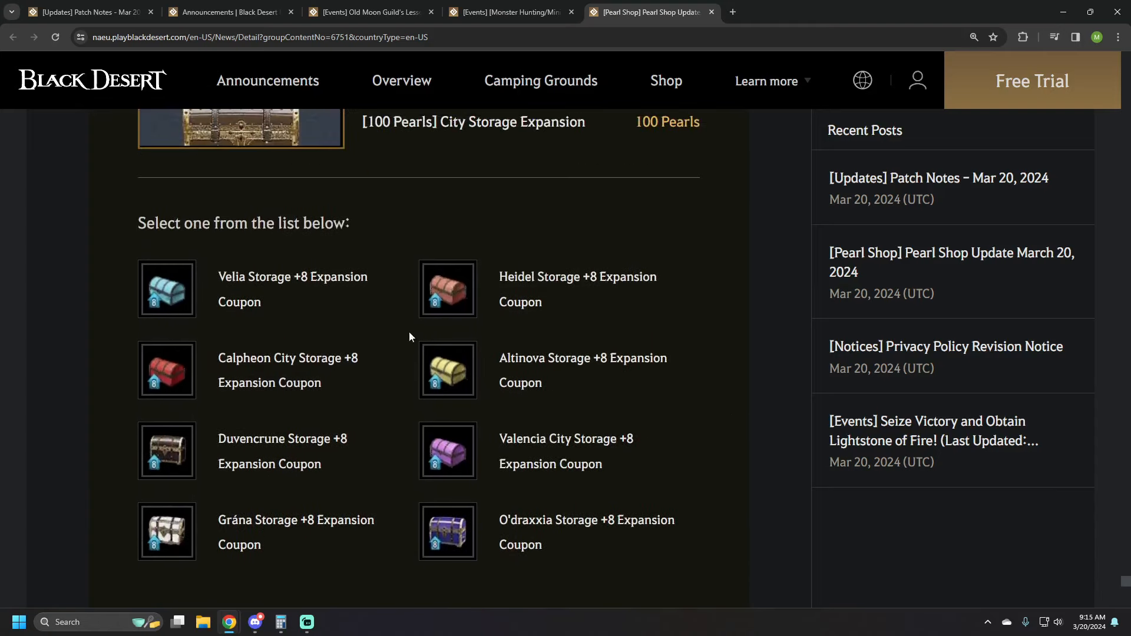
scroll(down, 3)
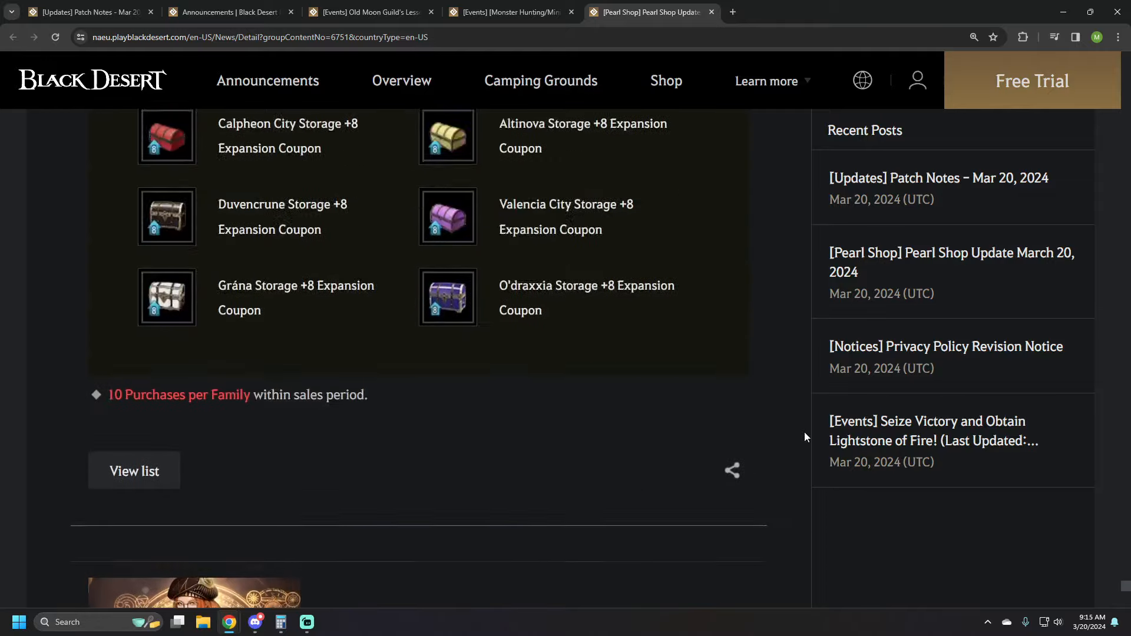
scroll(down, 3)
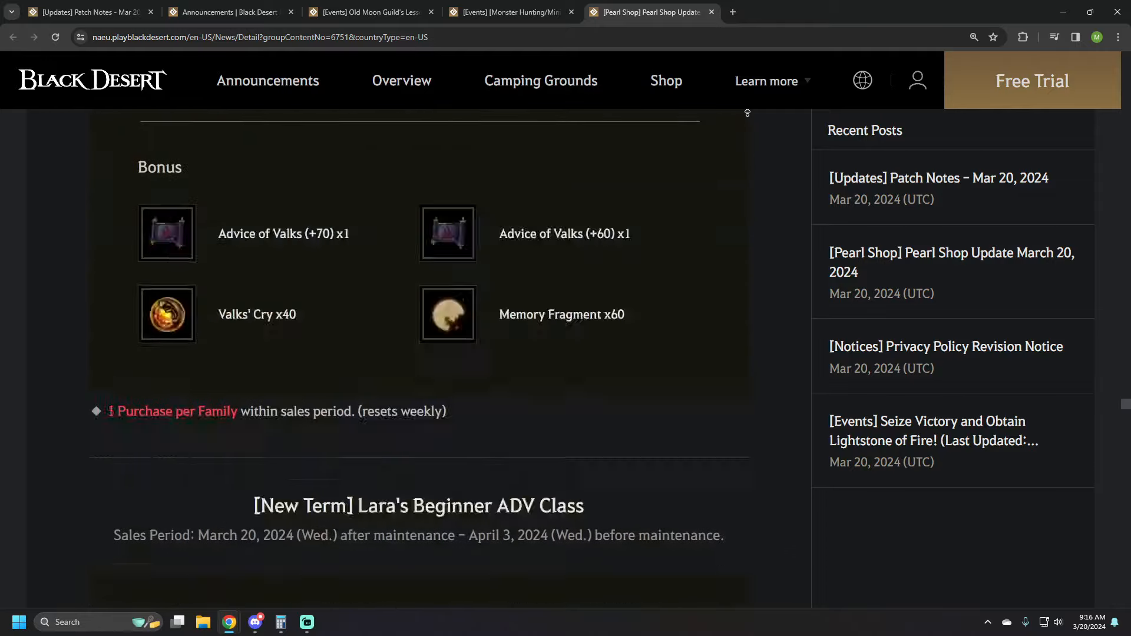
scroll(up, 3)
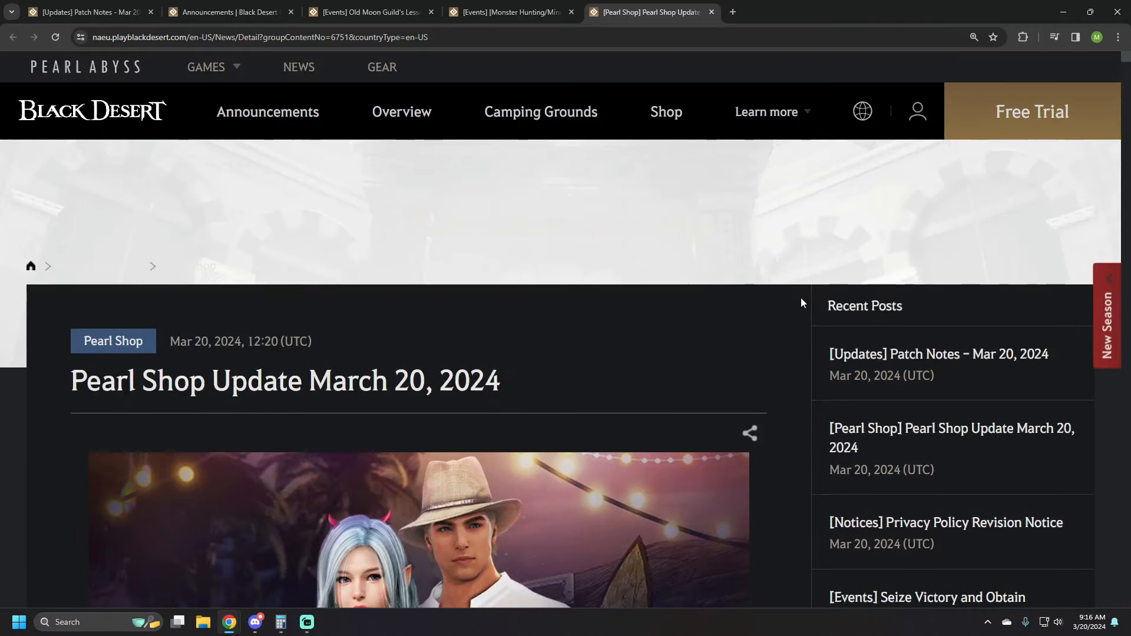
scroll(down, 3)
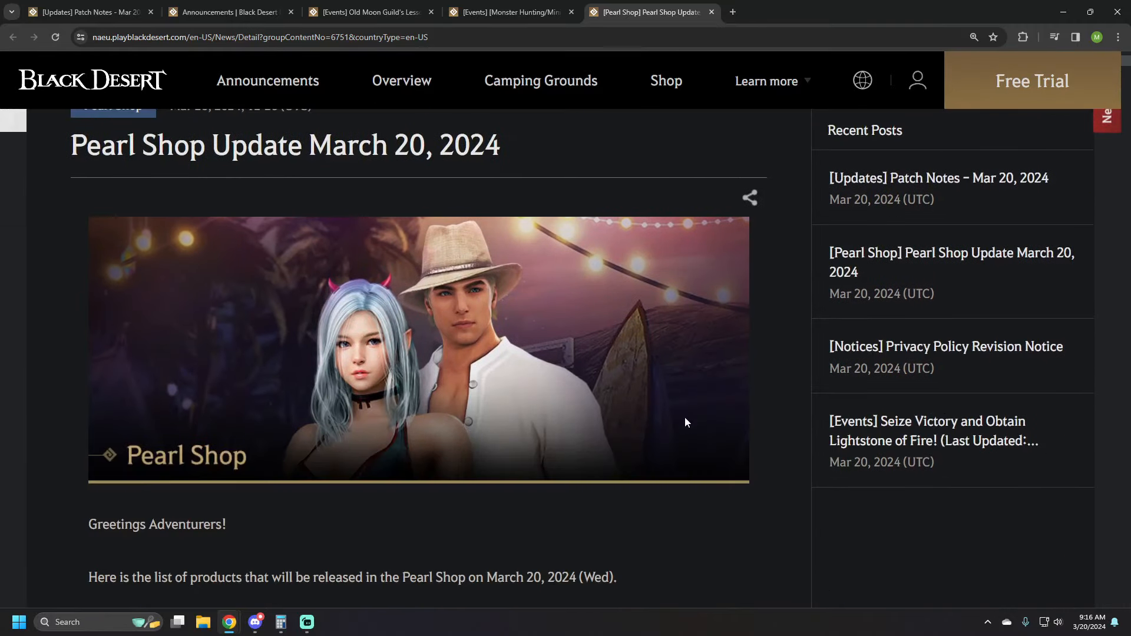